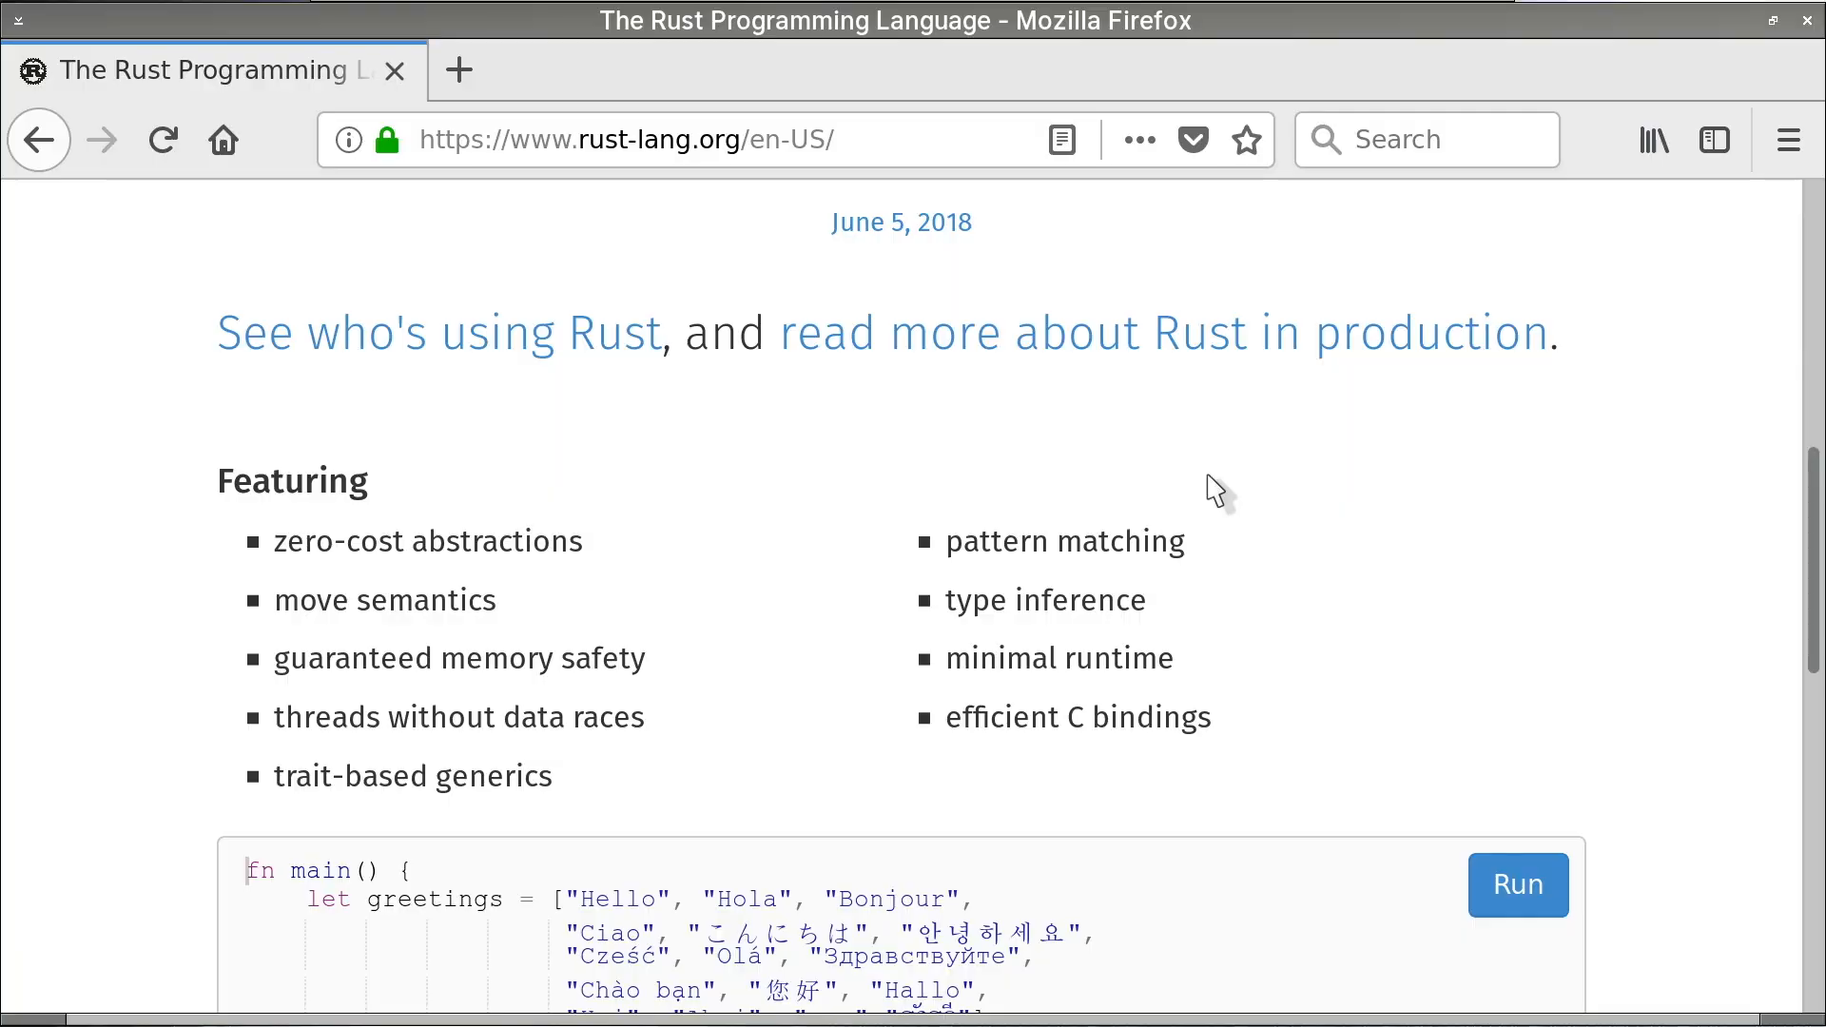
- Go to the Rust Install page and scroll to the rustup curl command and installation notes
{"action": "scroll", "scroll_direction": "up", "scroll_amount": 3}
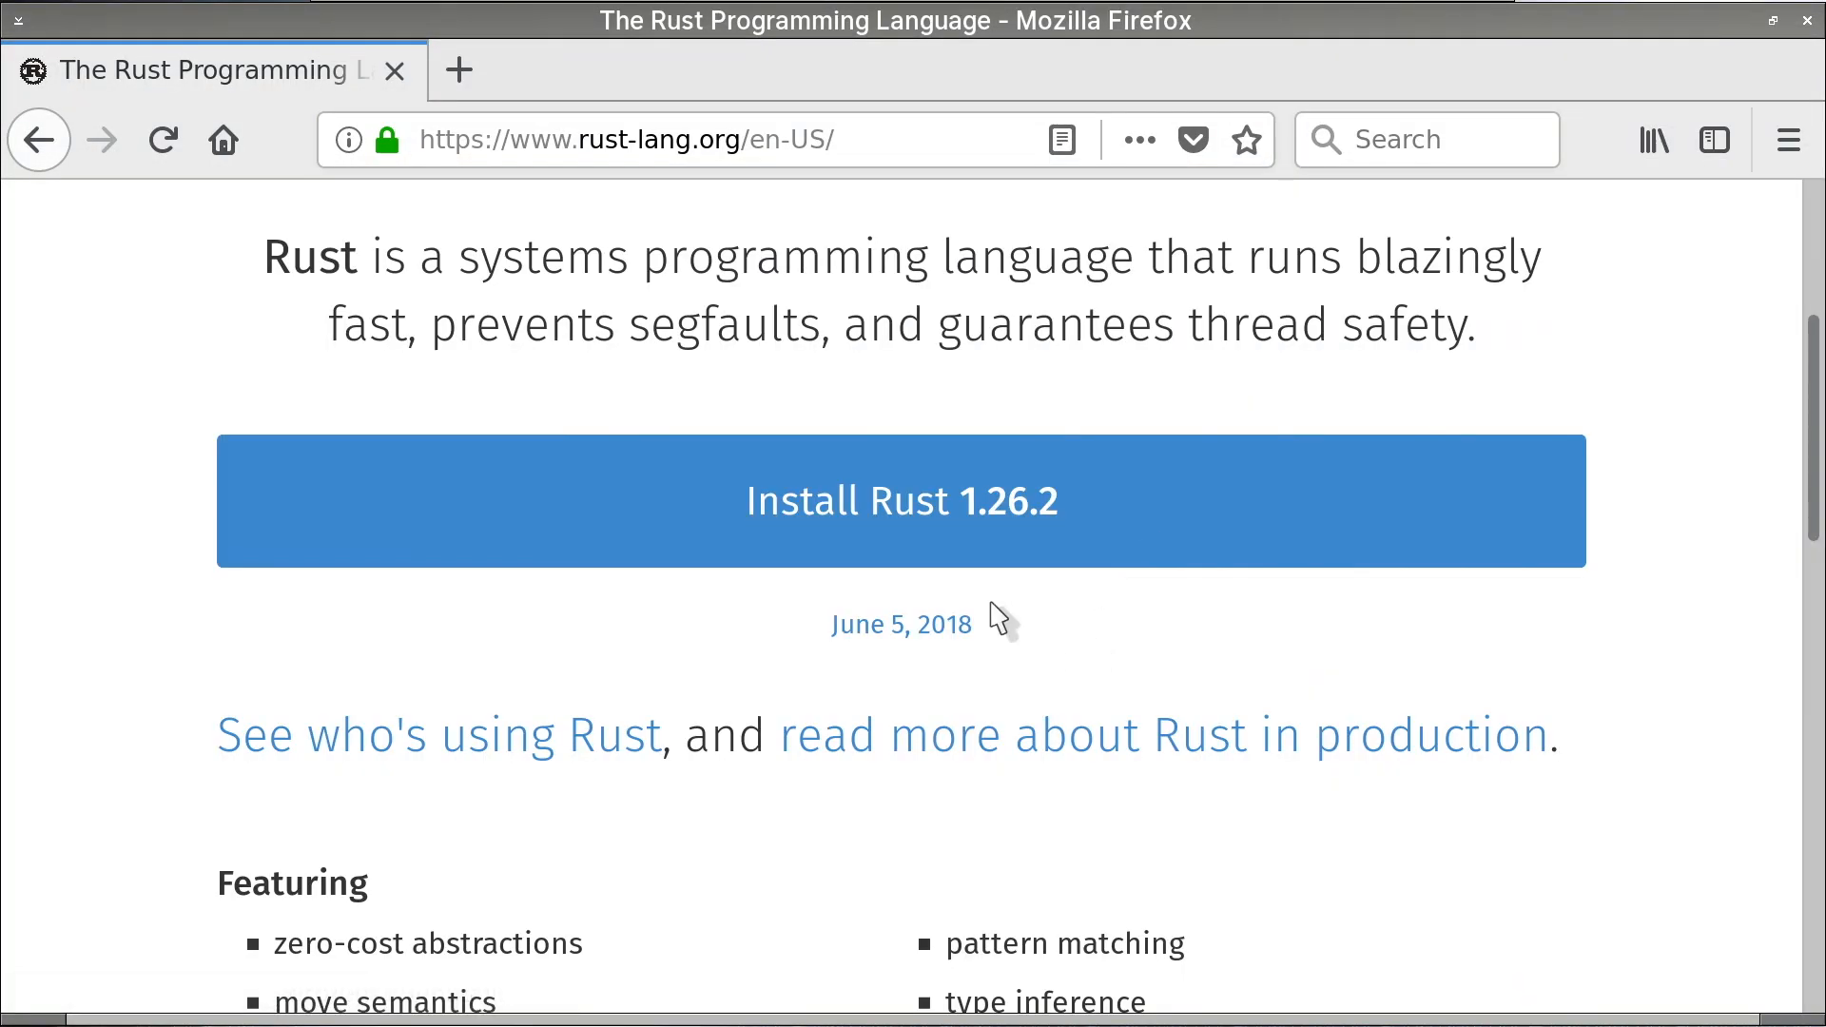
{"action": "left_click", "coordinate": [902, 501]}
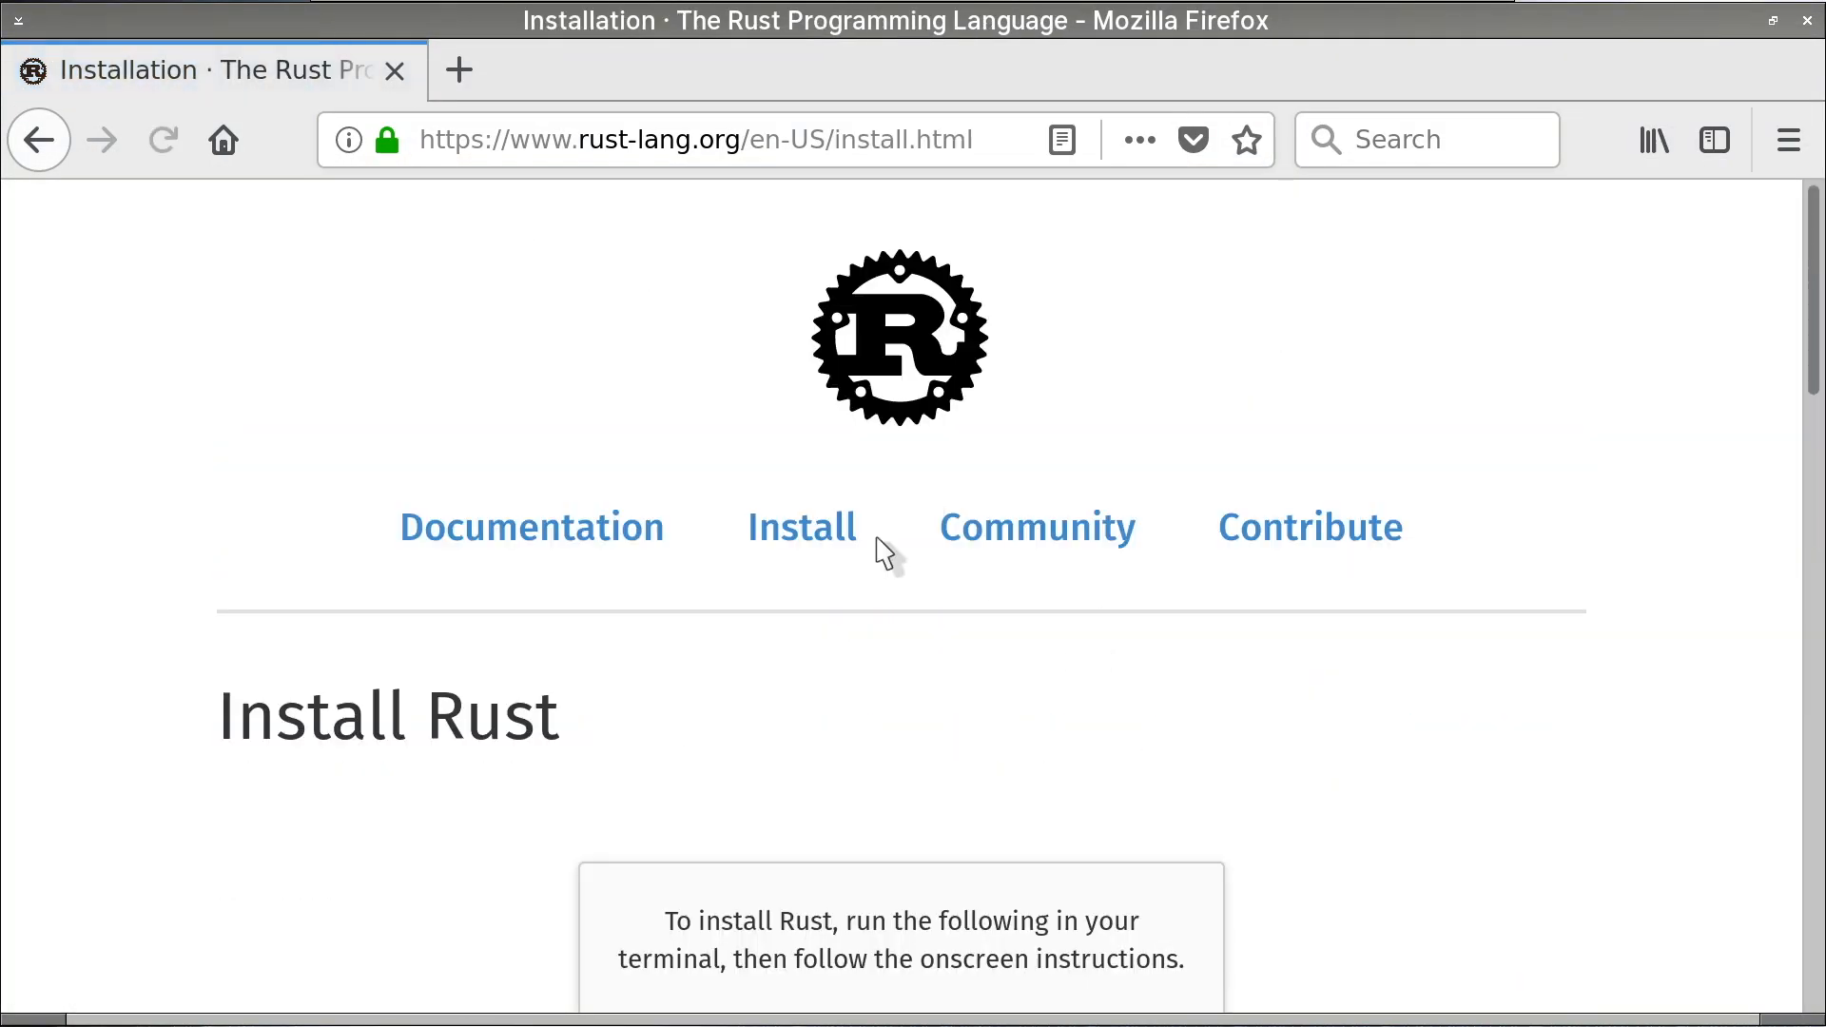
{"action": "scroll", "scroll_direction": "down", "scroll_amount": 3}
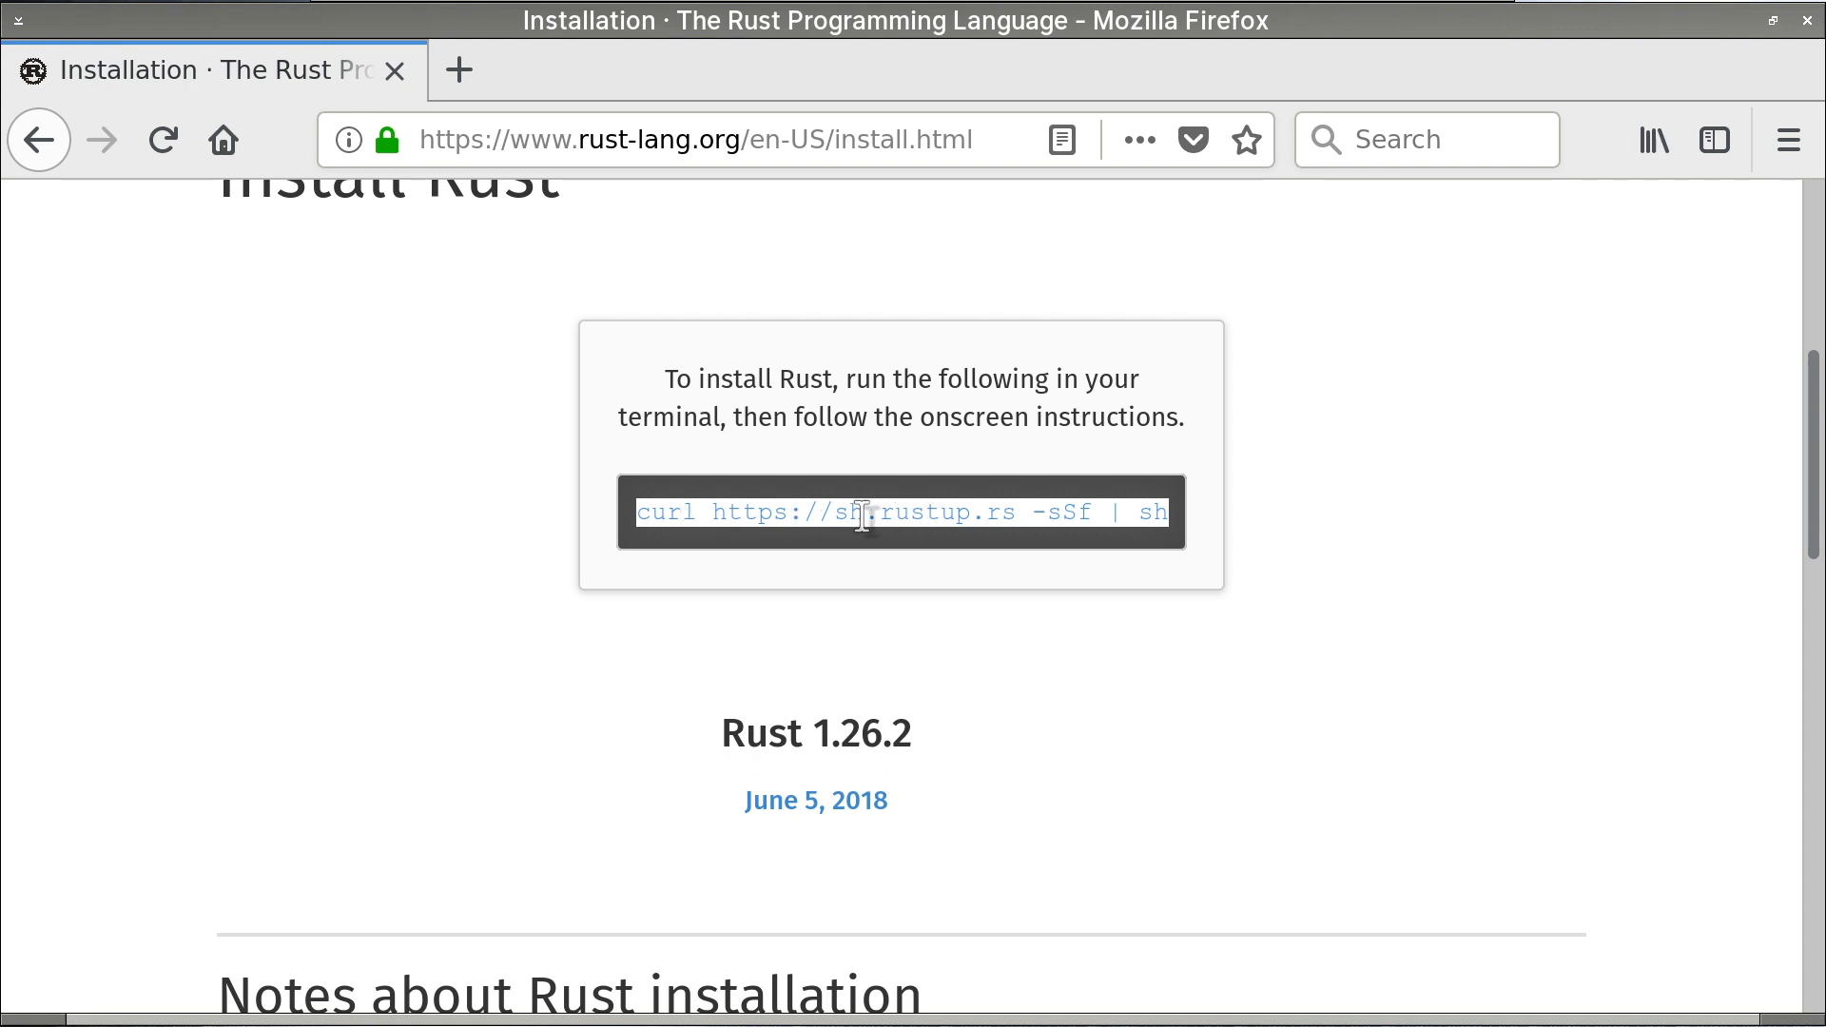
{"action": "mouse_move", "coordinate": [1038, 548]}
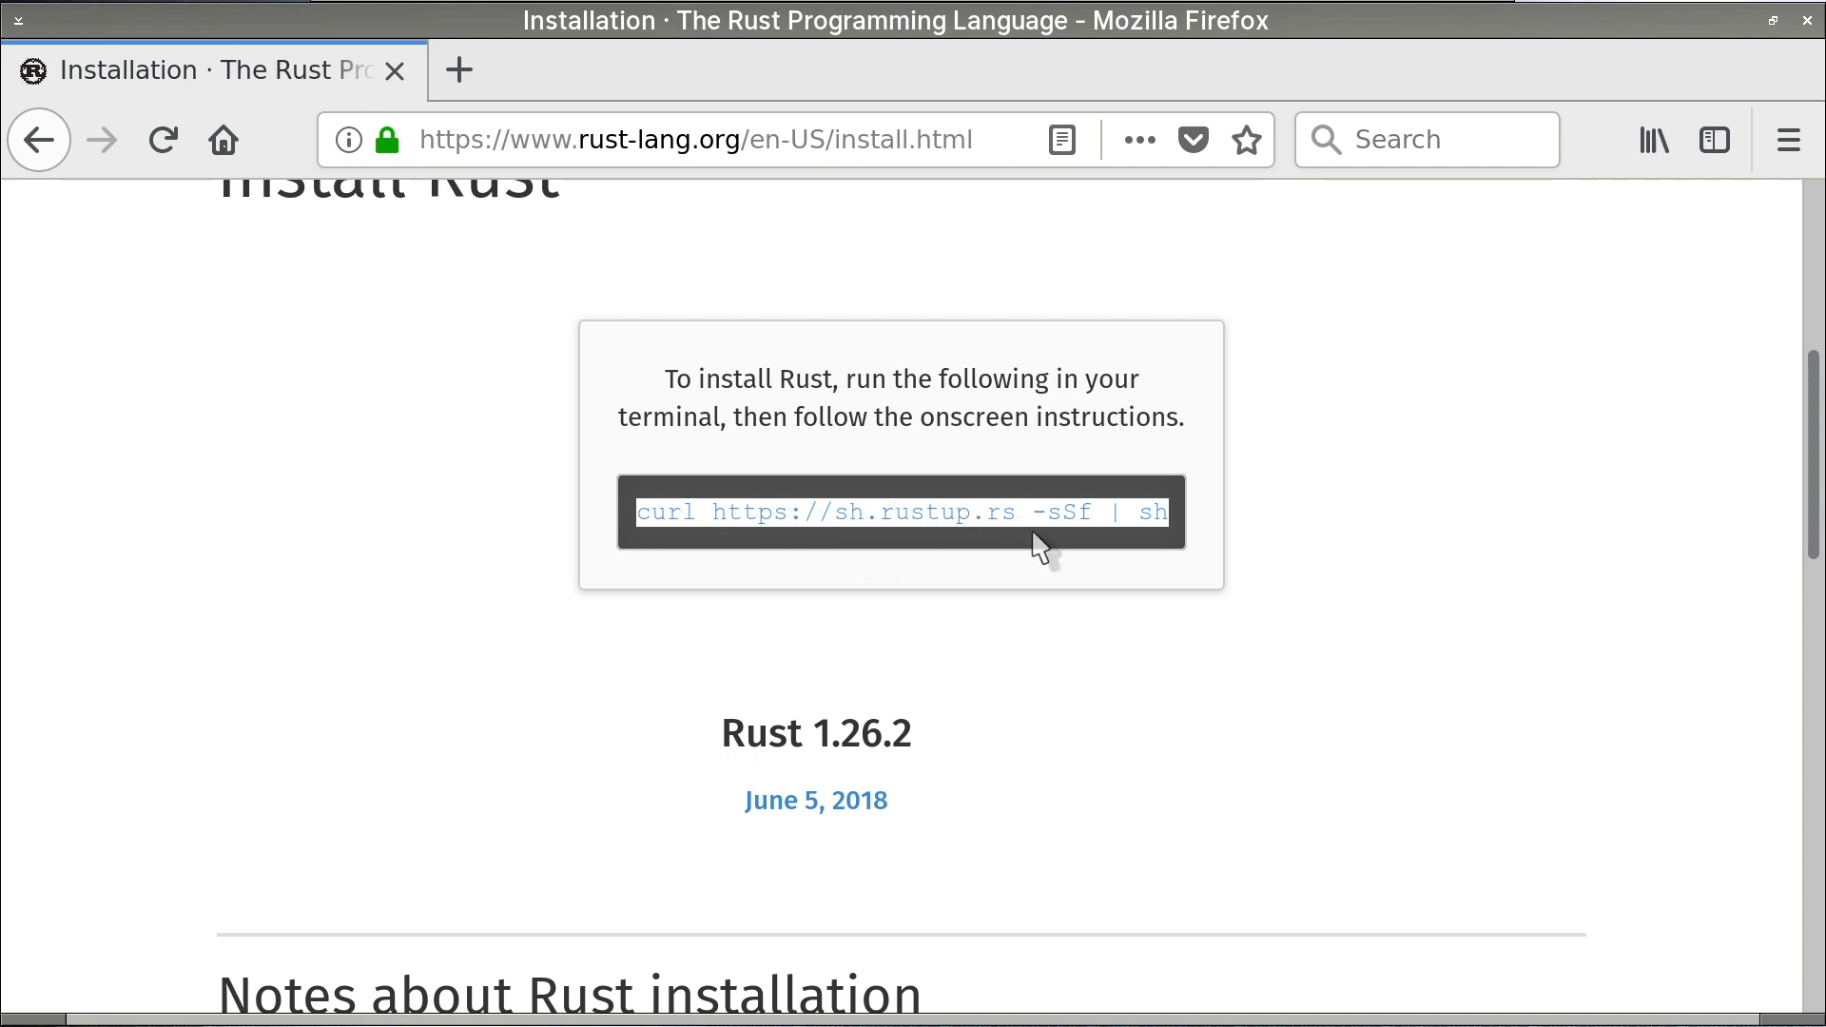
{"action": "mouse_move", "coordinate": [1144, 513]}
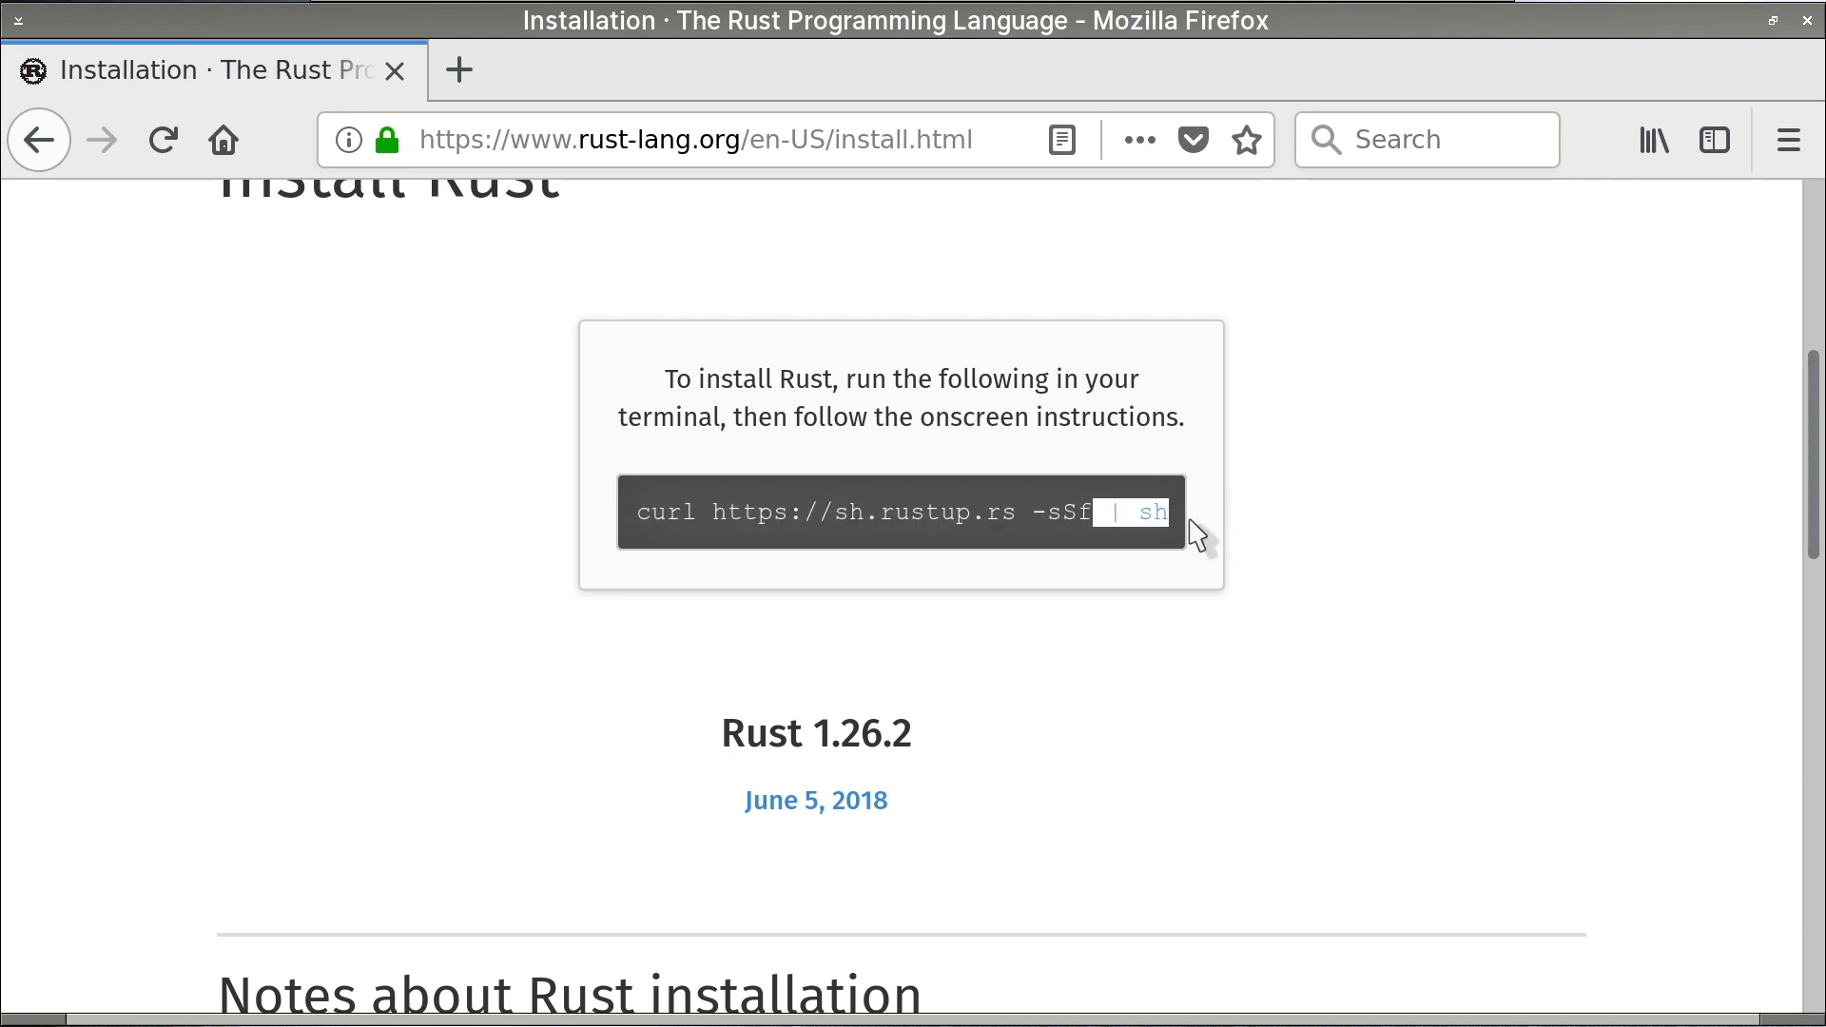
{"action": "mouse_move", "coordinate": [1151, 559]}
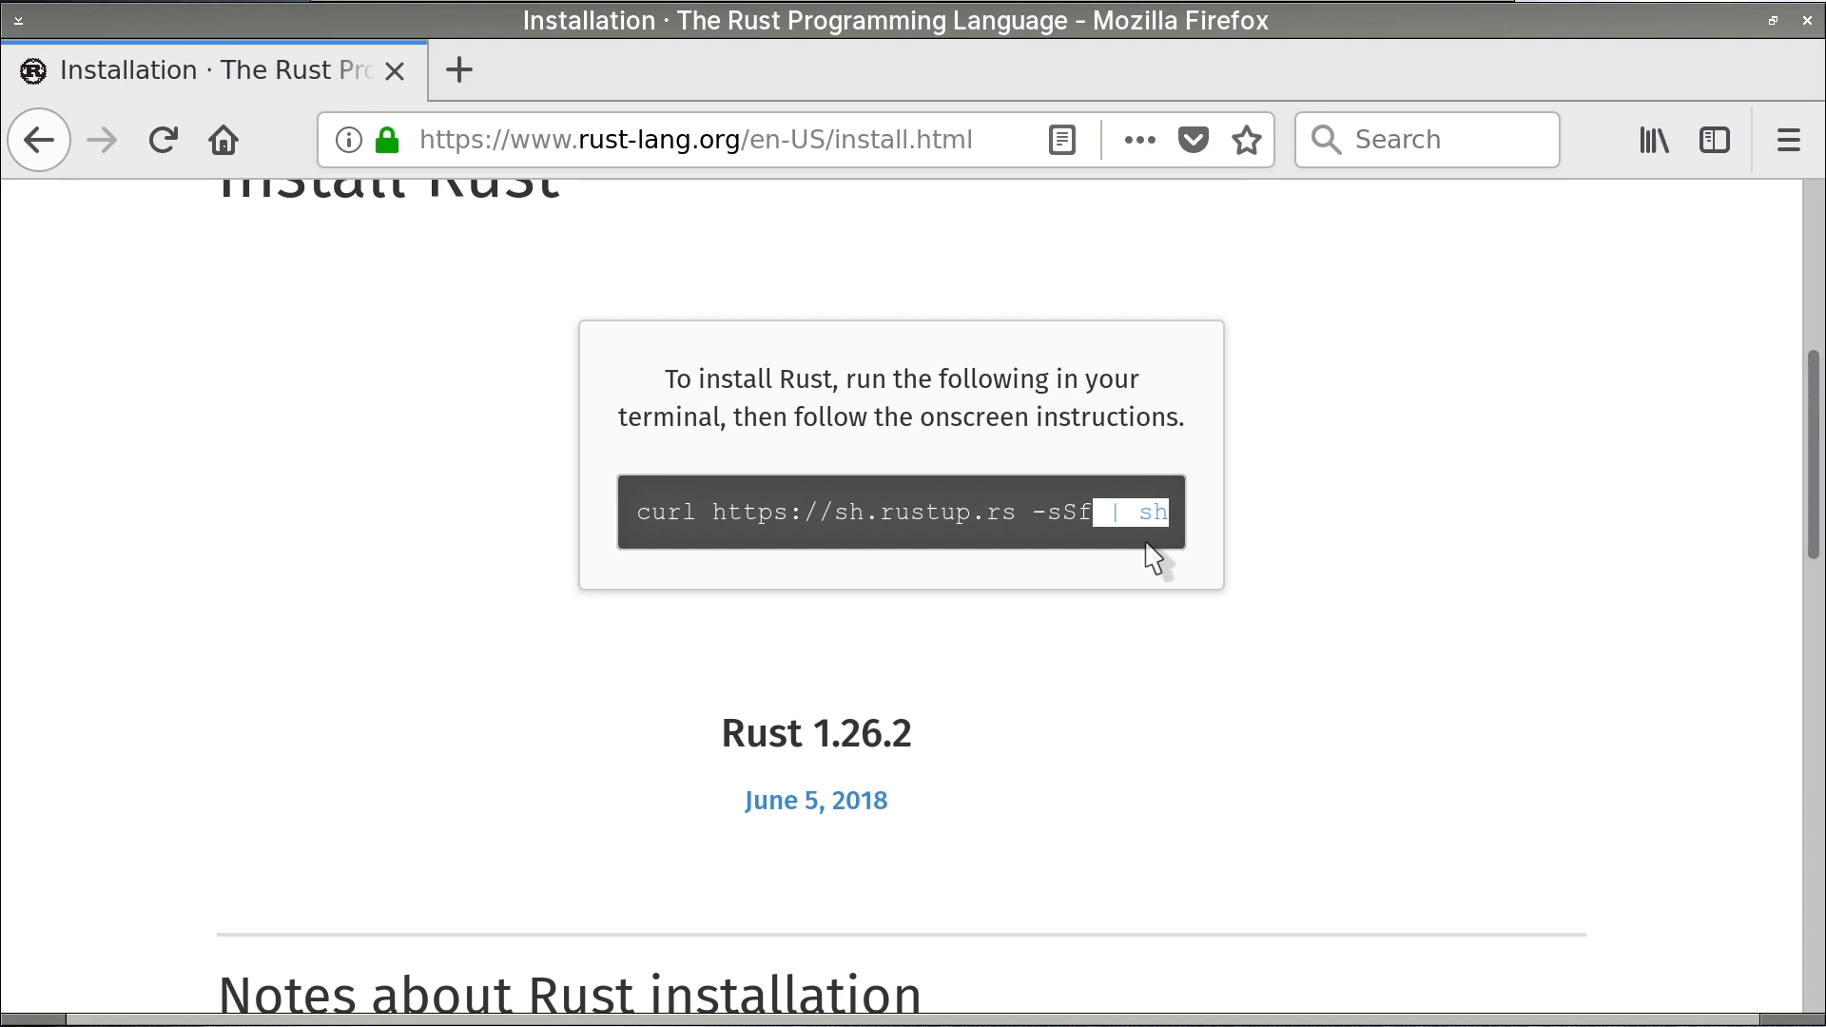
{"action": "scroll", "scroll_direction": "down", "scroll_amount": 3}
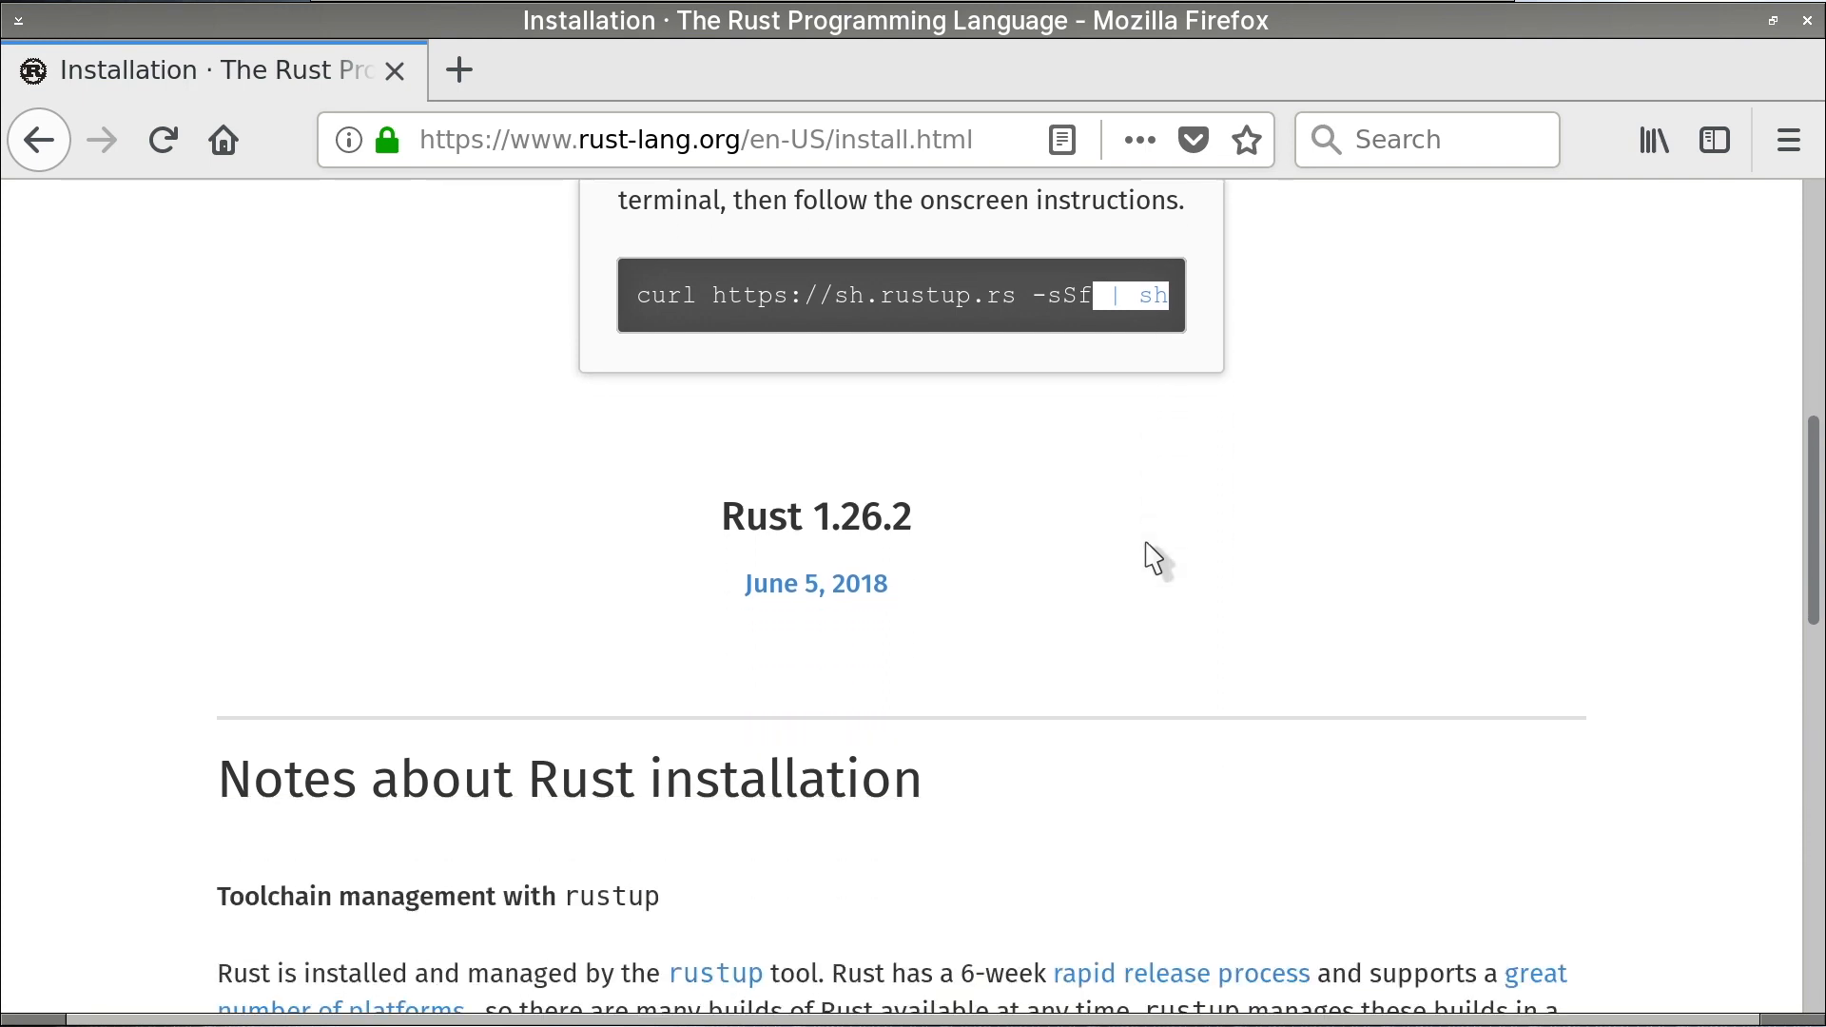
{"action": "mouse_move", "coordinate": [997, 570]}
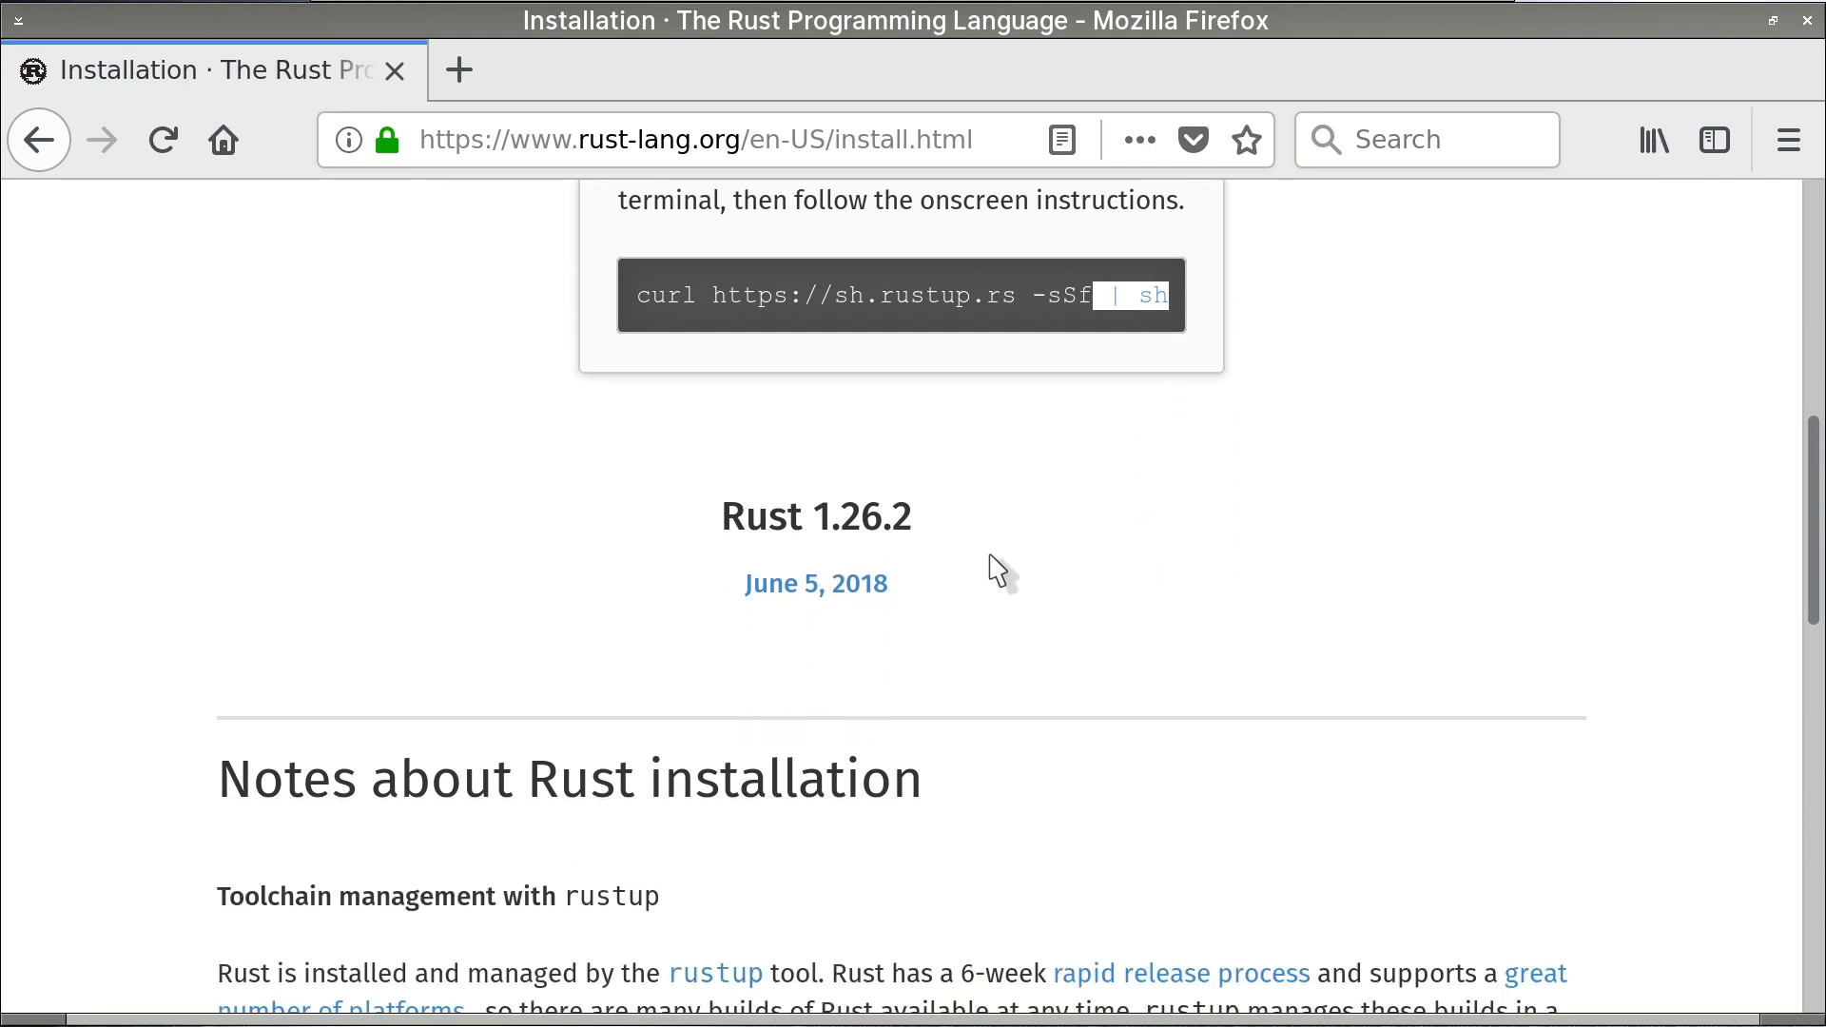
{"action": "mouse_move", "coordinate": [858, 307]}
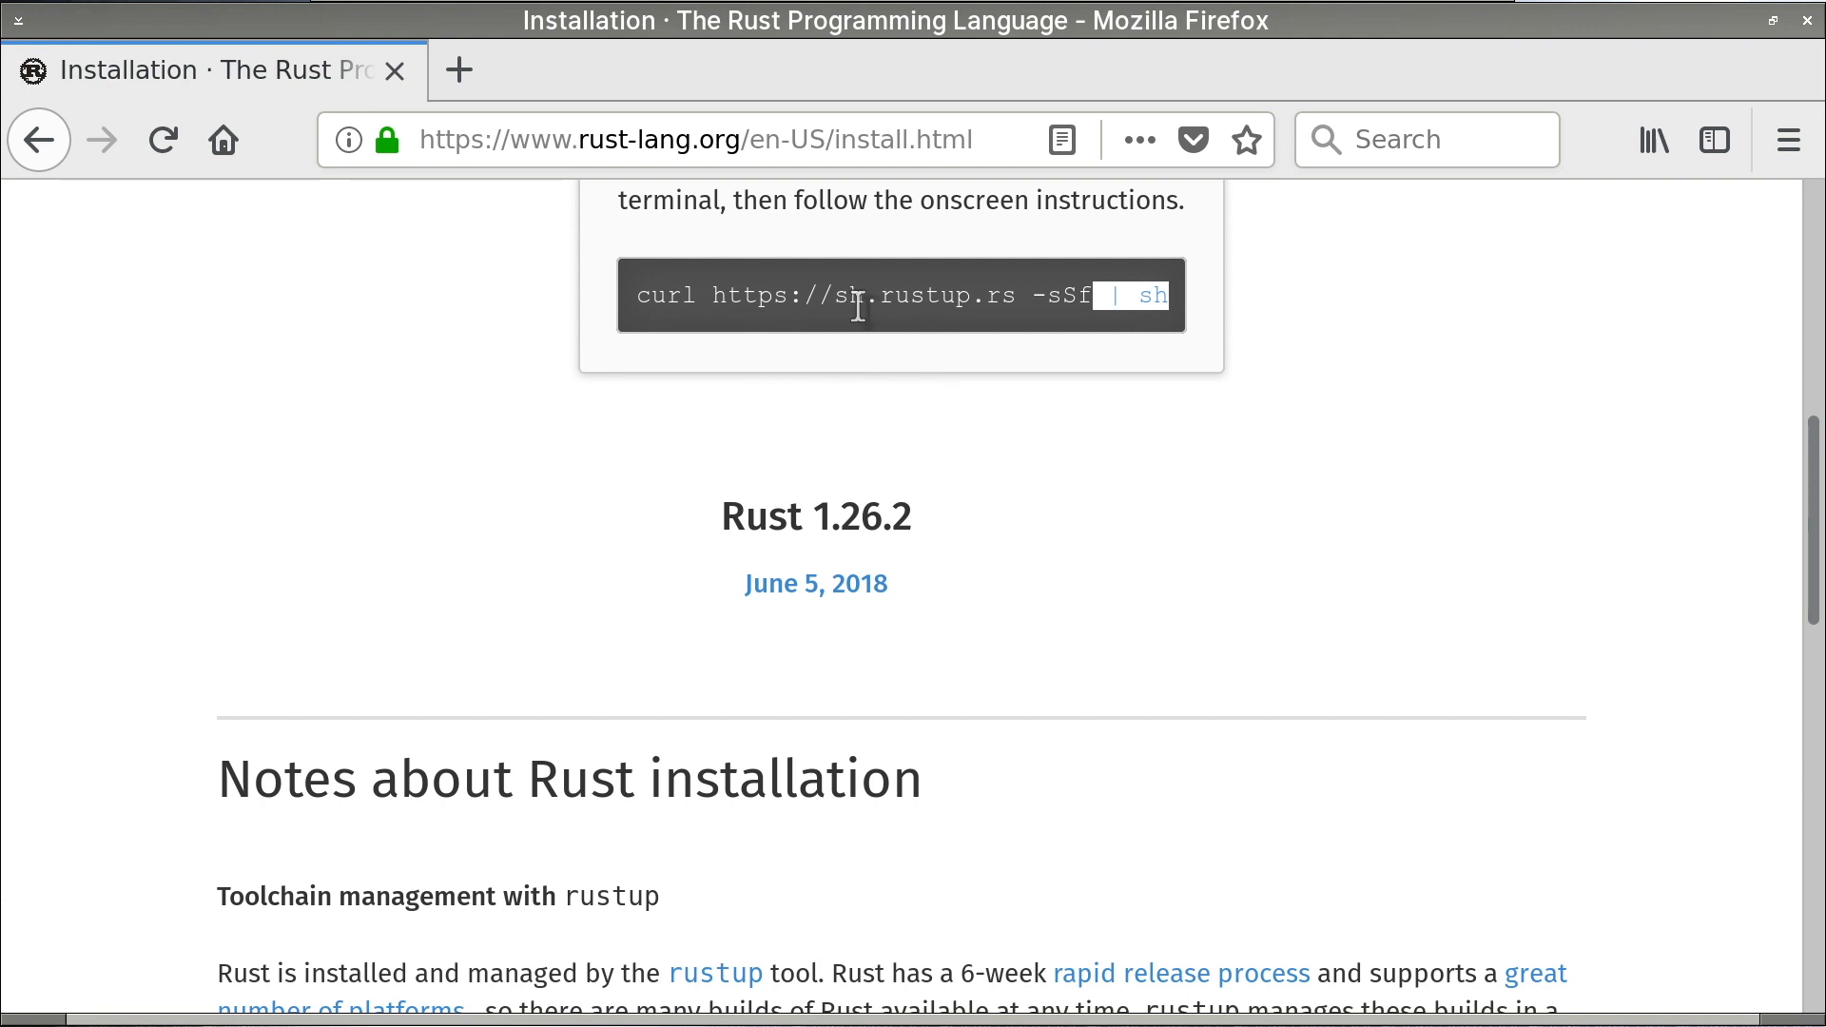
{"action": "mouse_move", "coordinate": [806, 342]}
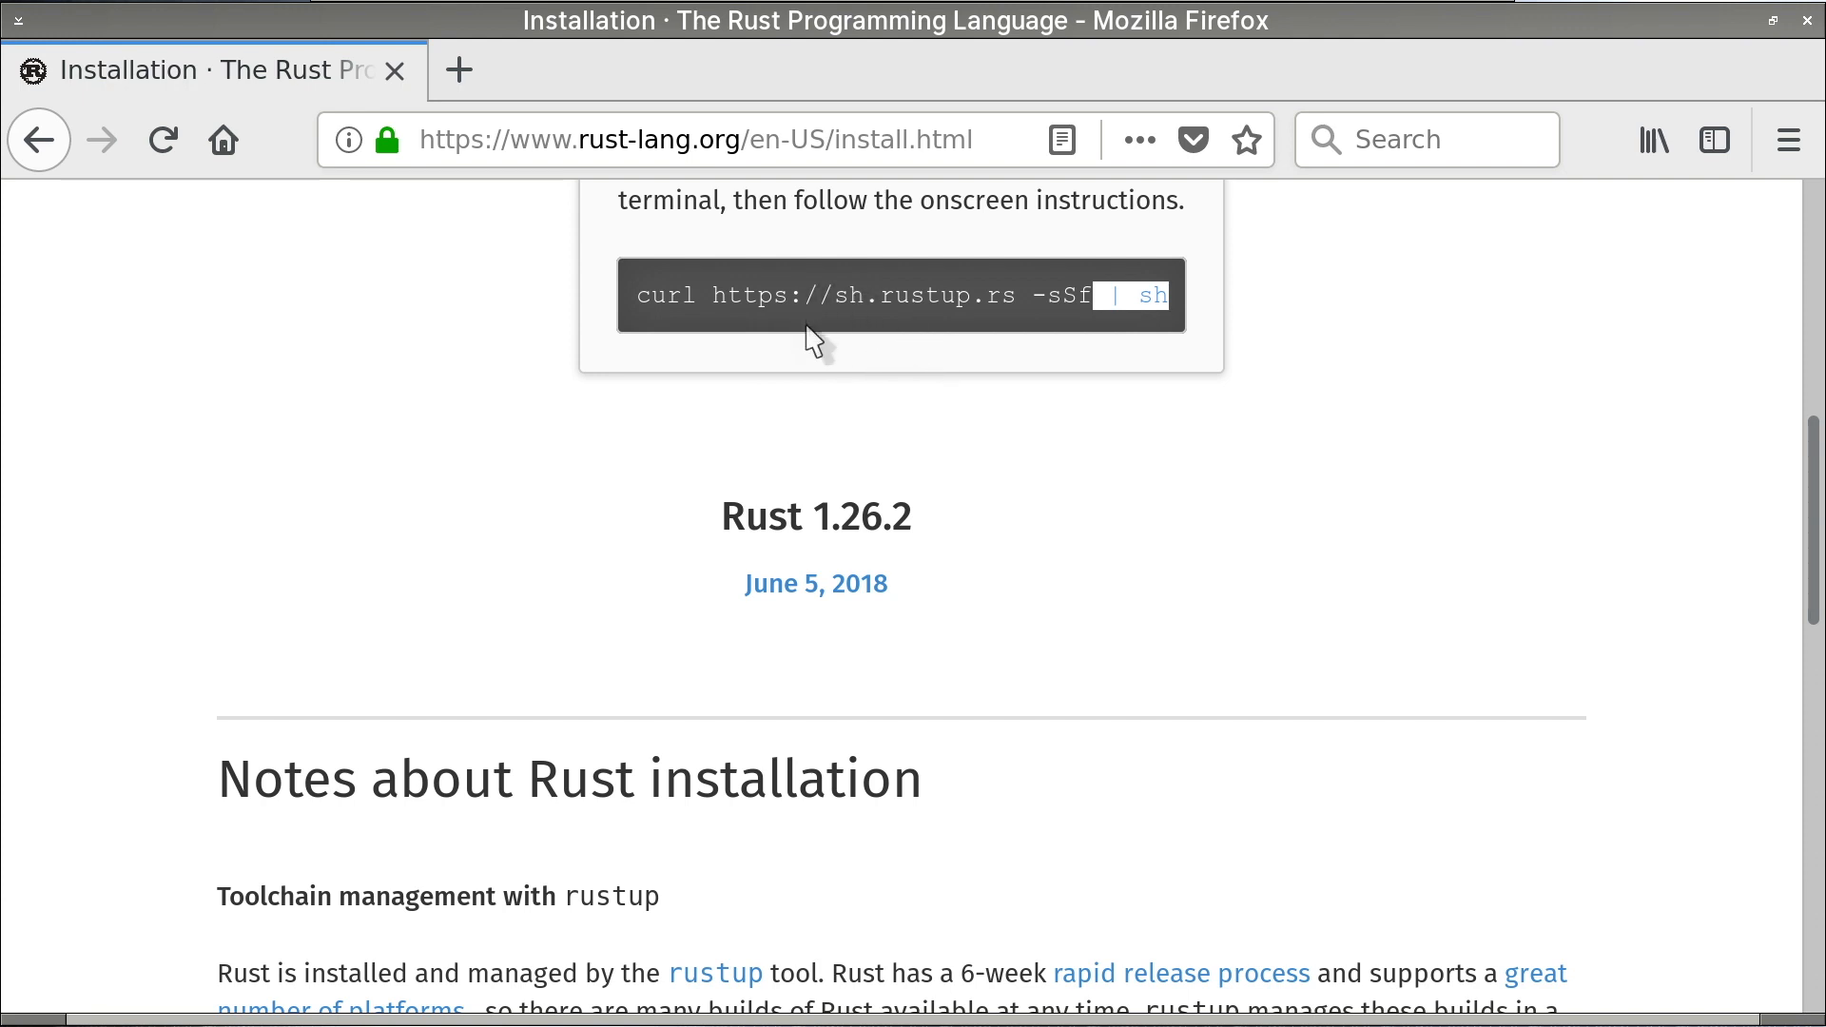
{"action": "mouse_move", "coordinate": [498, 670]}
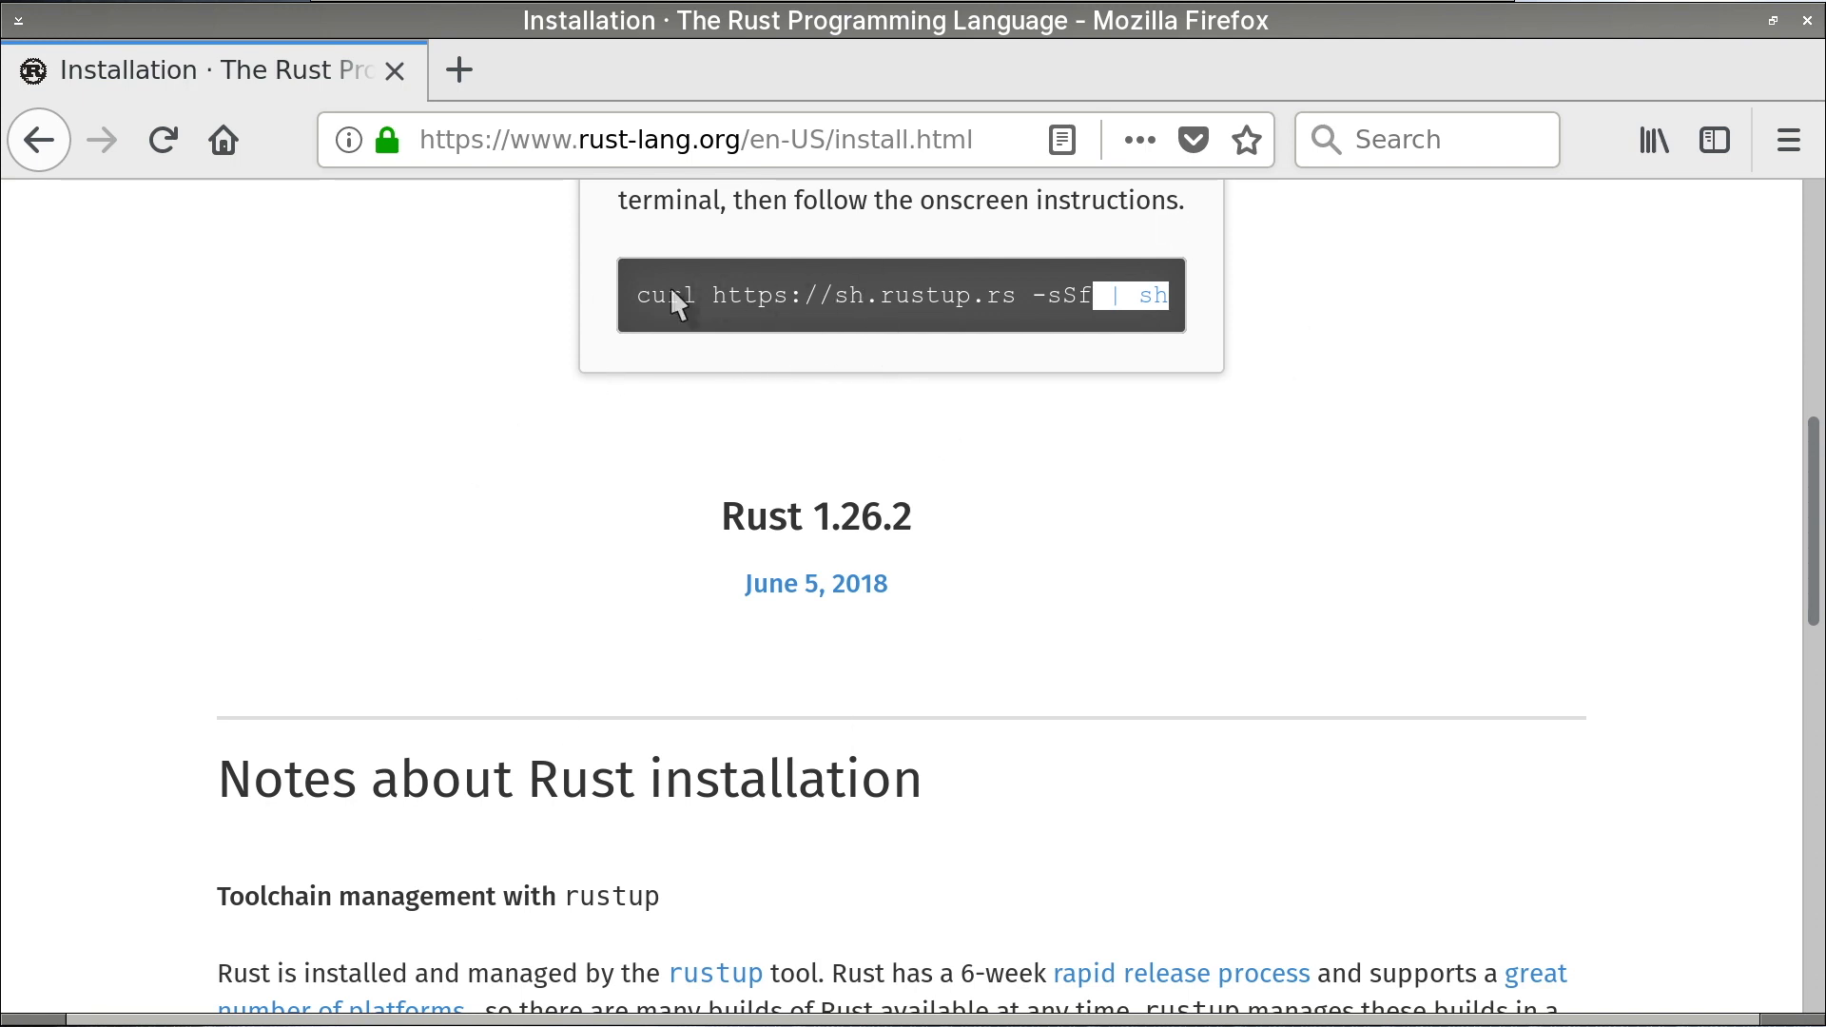
{"action": "mouse_move", "coordinate": [1012, 327]}
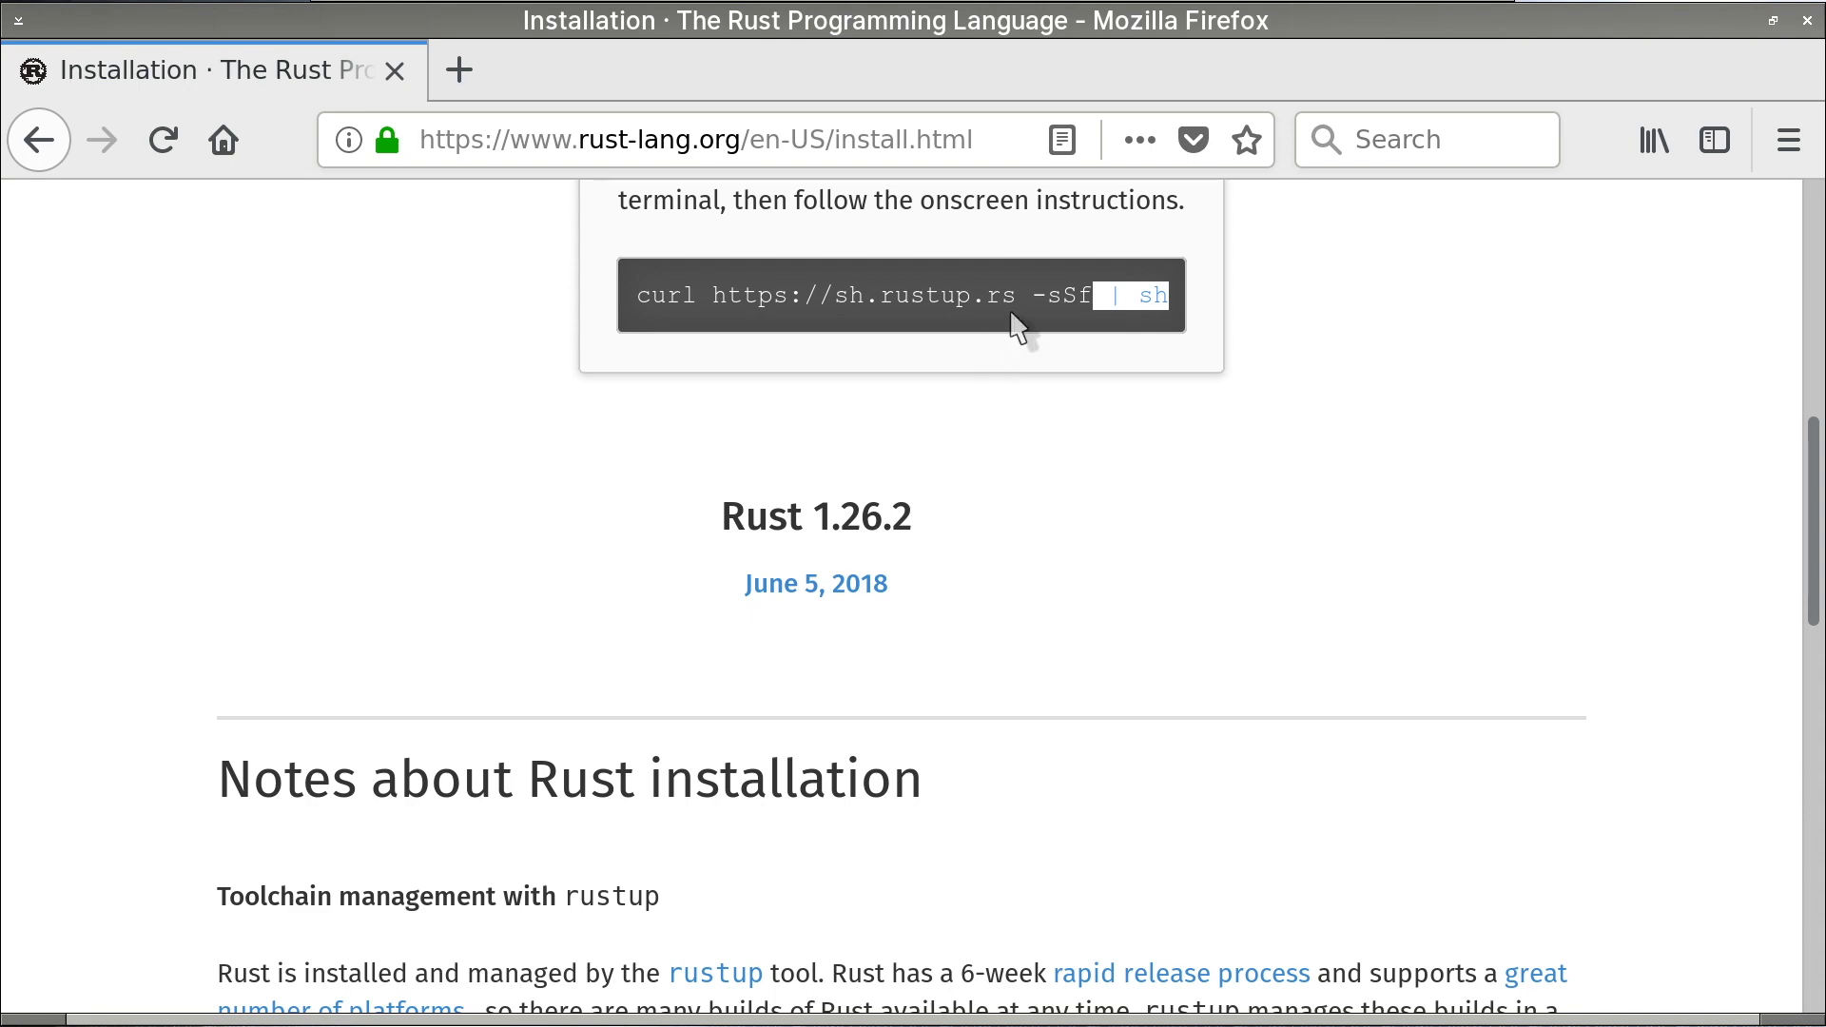
{"action": "mouse_move", "coordinate": [869, 442]}
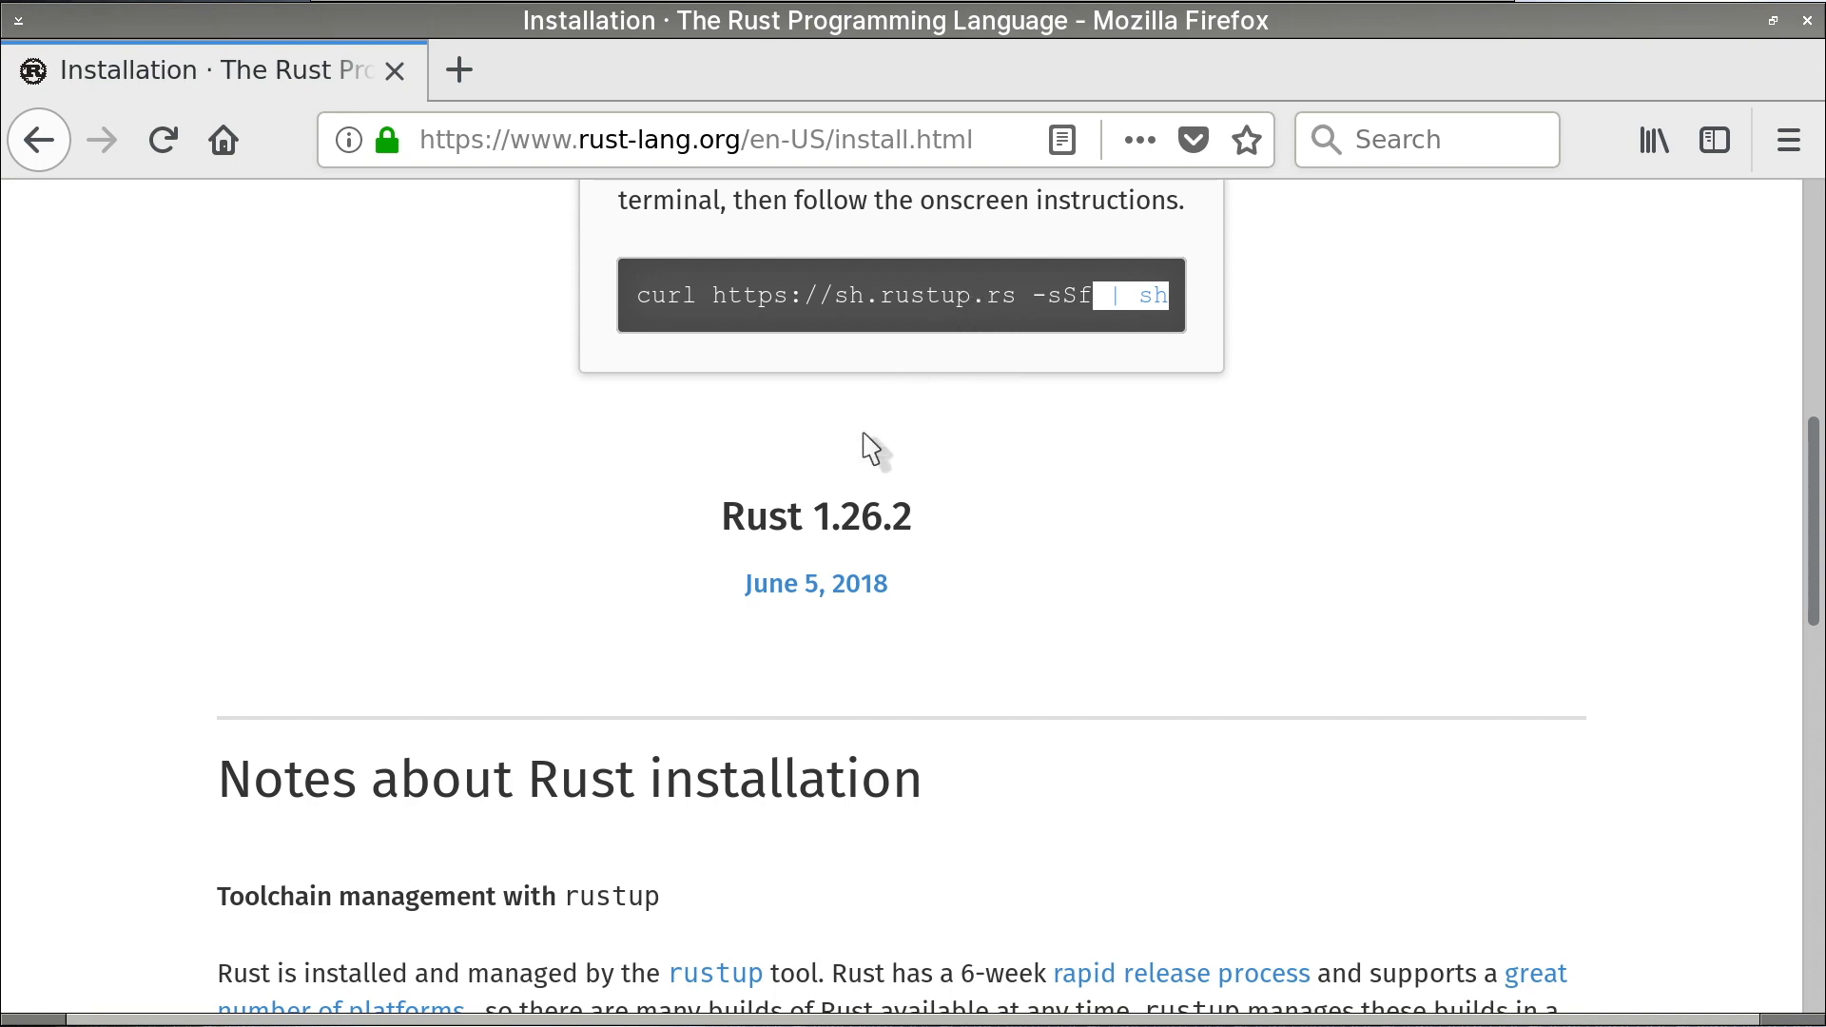
{"action": "mouse_move", "coordinate": [814, 468]}
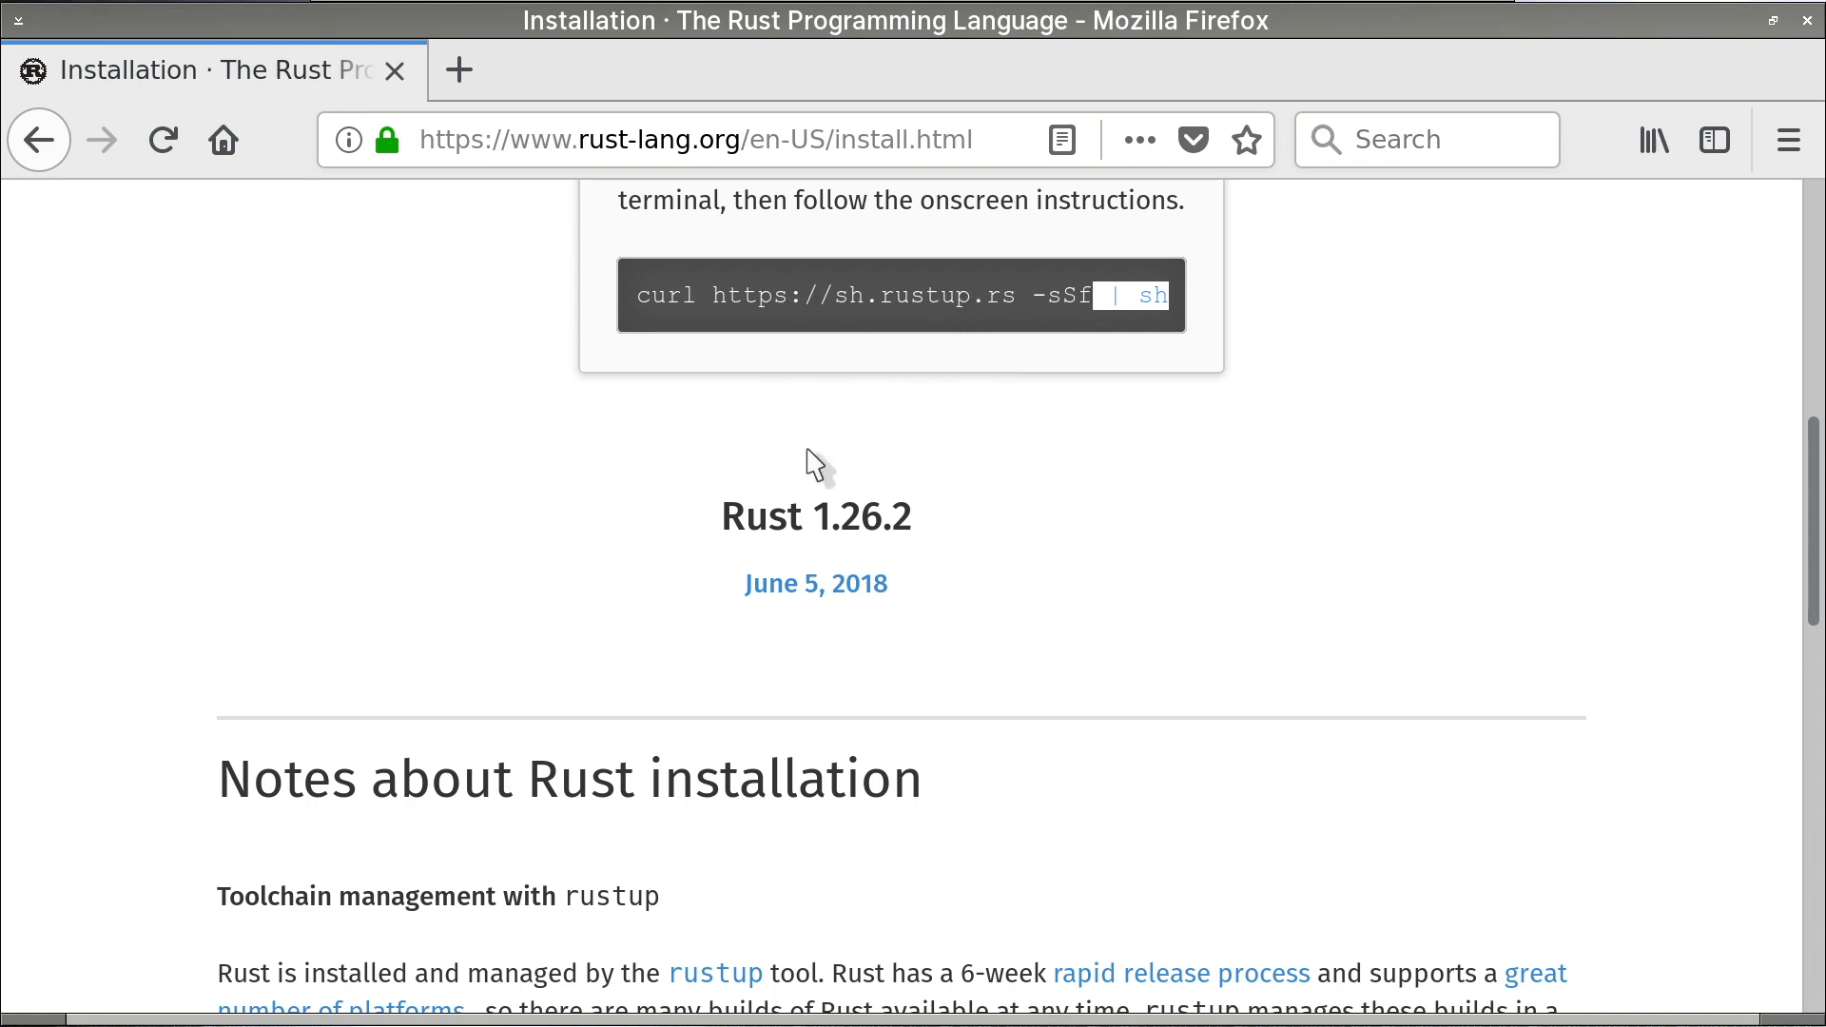
- Scroll through the Other Installation Methods page down to the stable 1.26.2 standalone installer tables
{"action": "scroll", "scroll_direction": "down", "scroll_amount": 3}
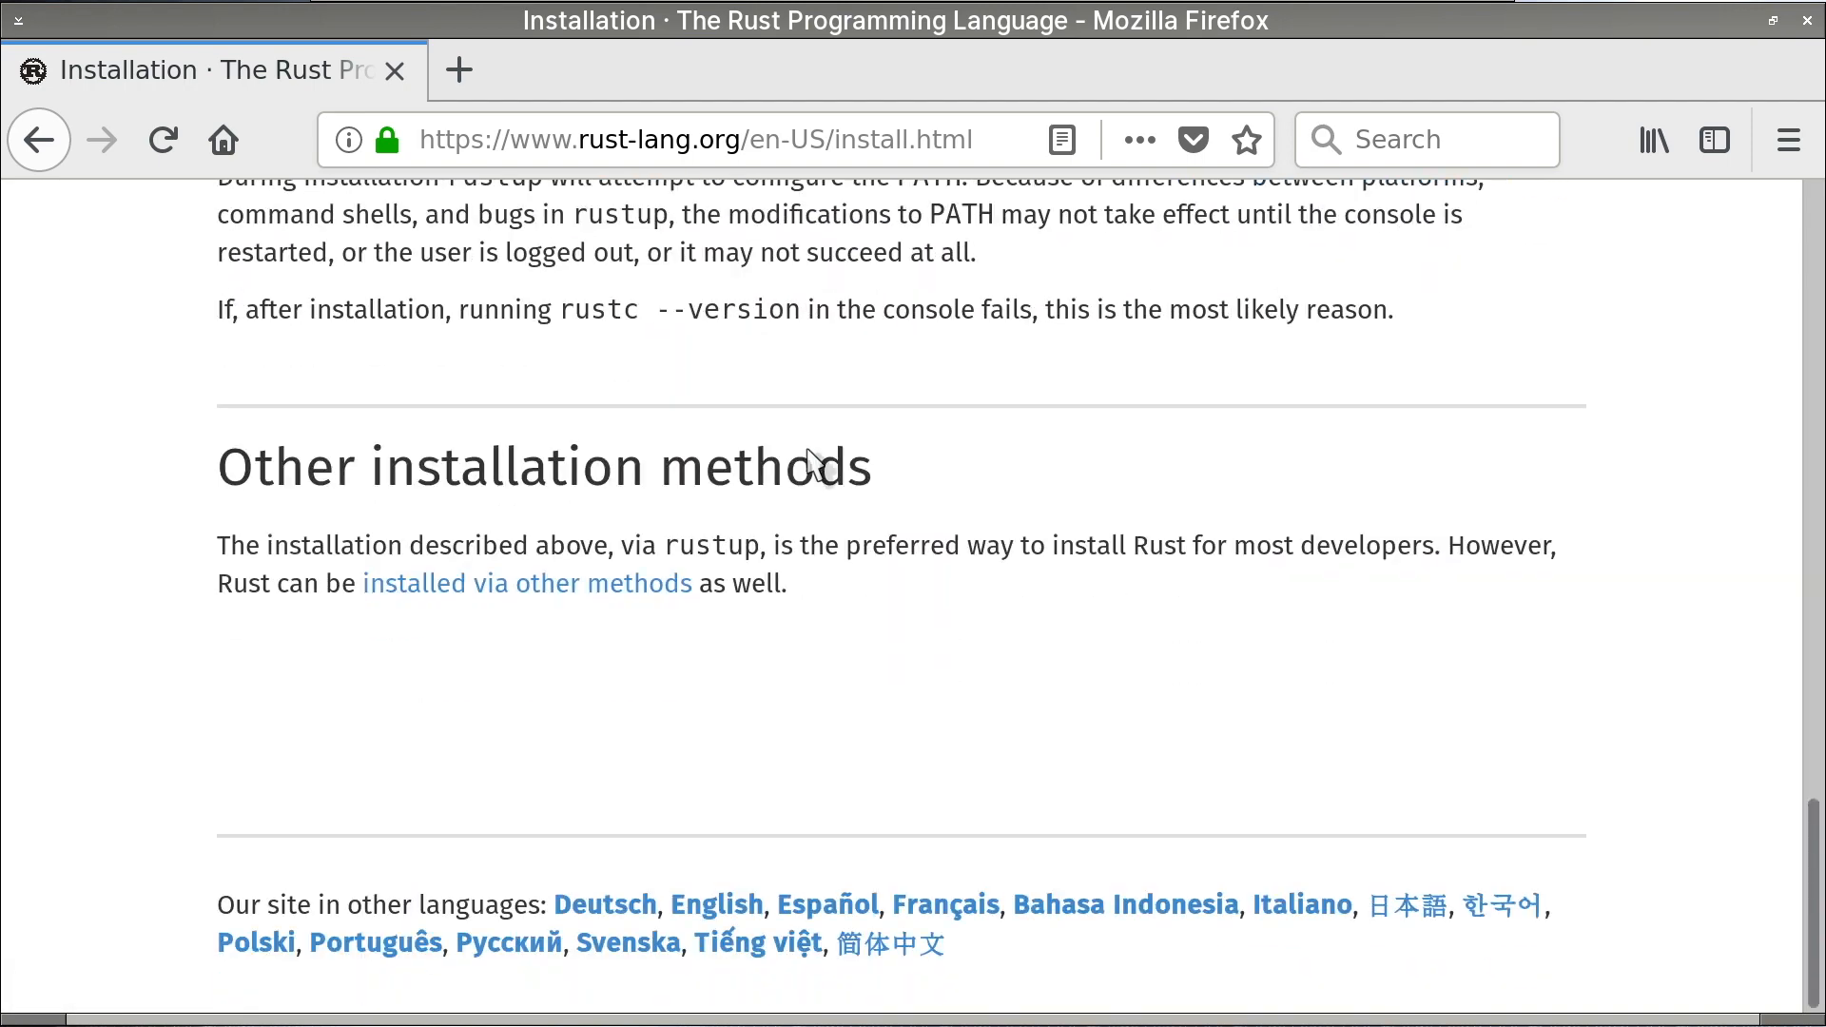
{"action": "scroll", "scroll_direction": "up", "scroll_amount": 3}
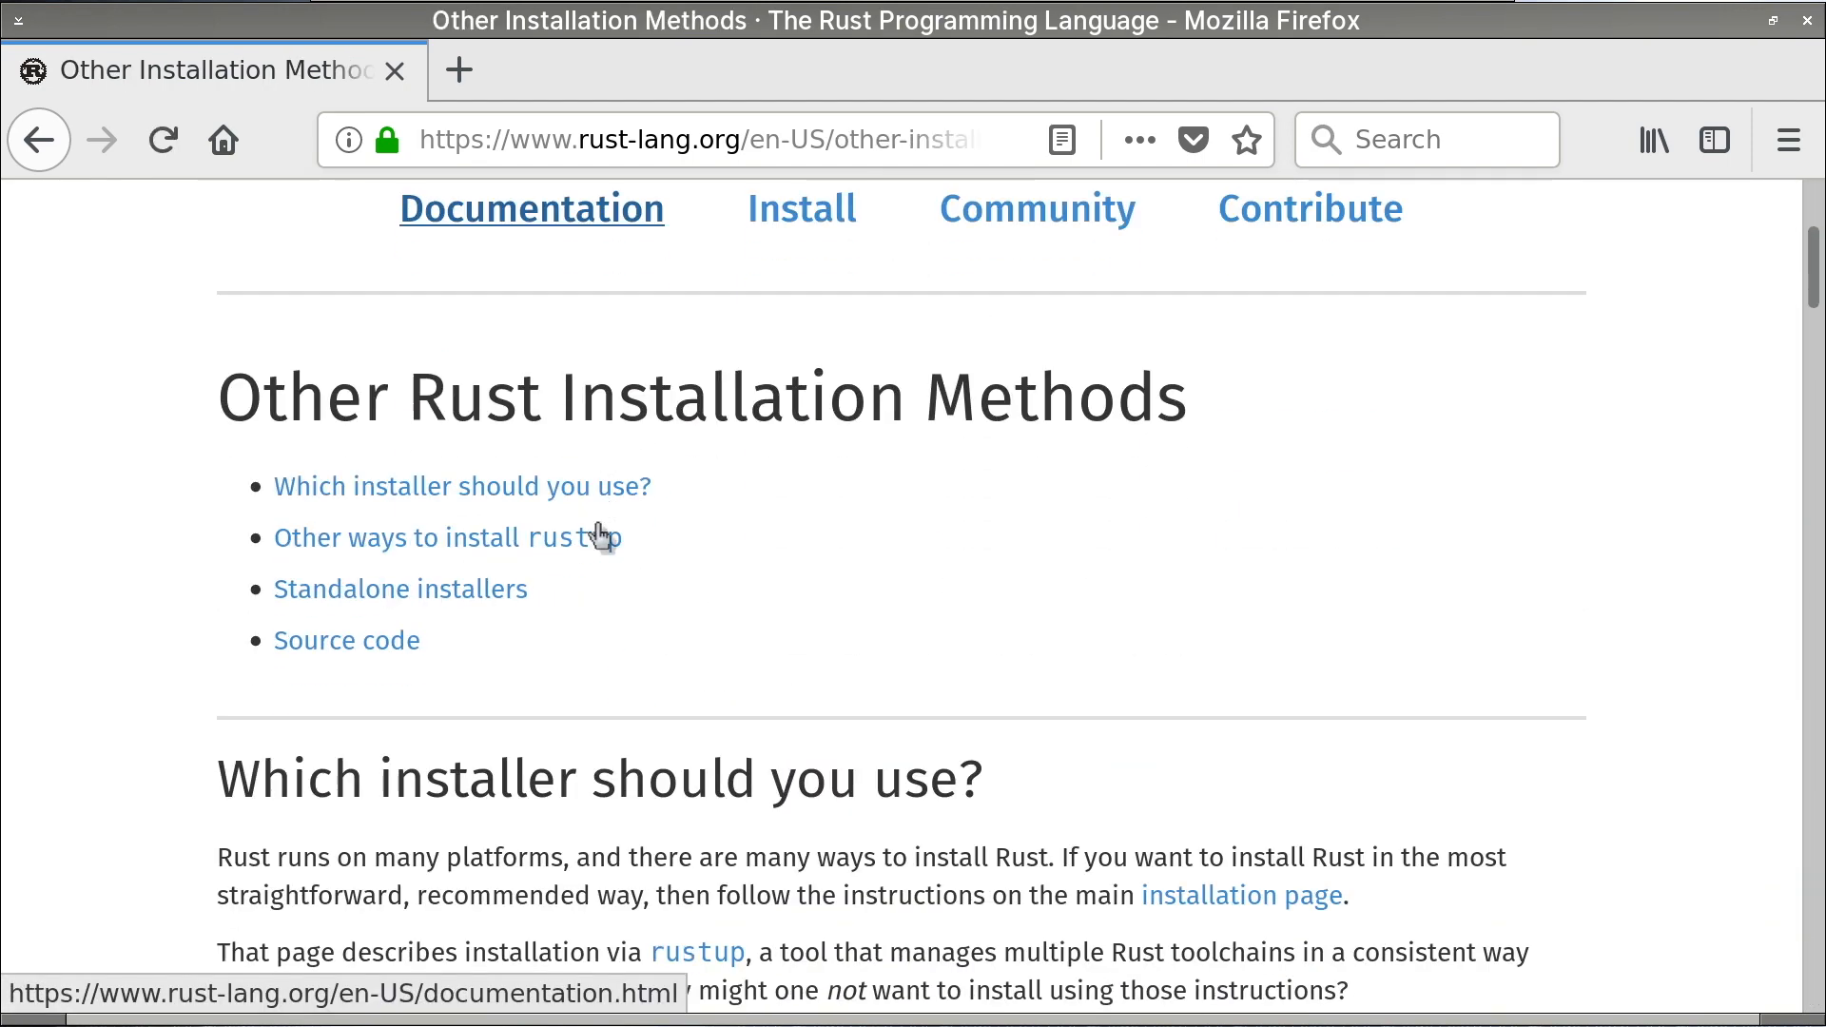
{"action": "scroll", "scroll_direction": "down", "scroll_amount": 3}
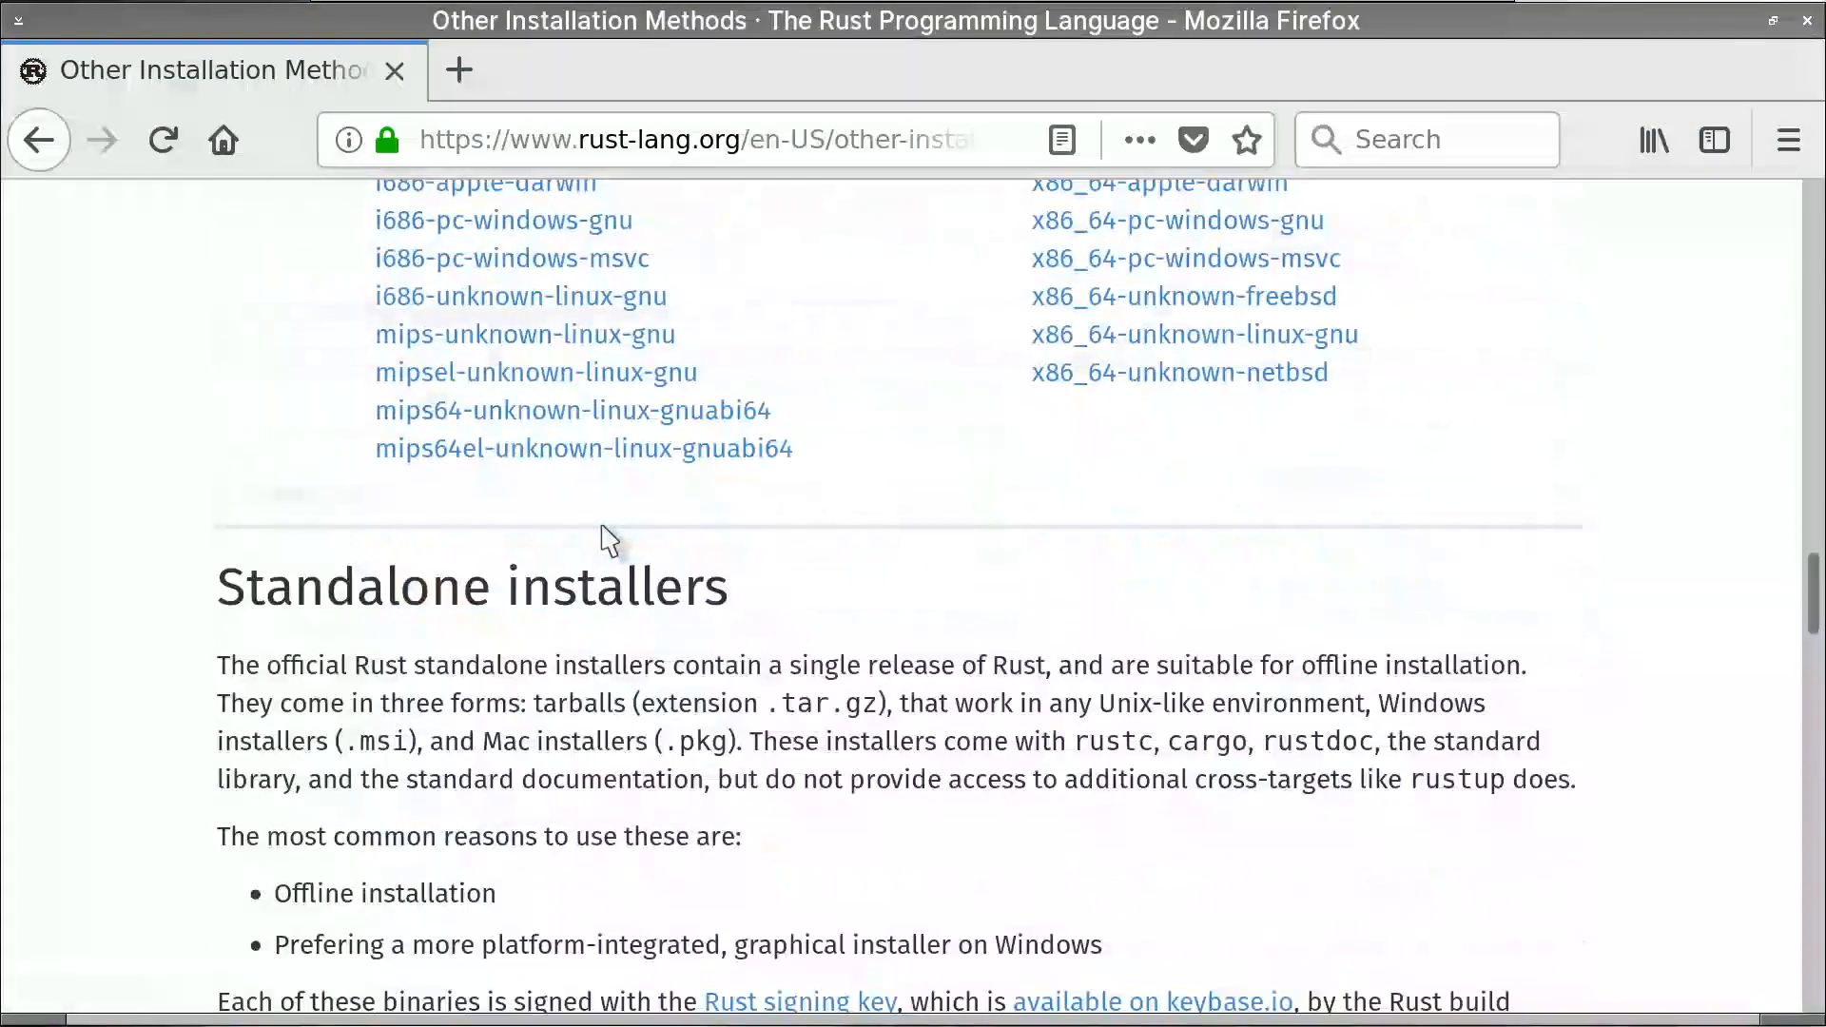
{"action": "scroll", "scroll_direction": "up", "scroll_amount": 3}
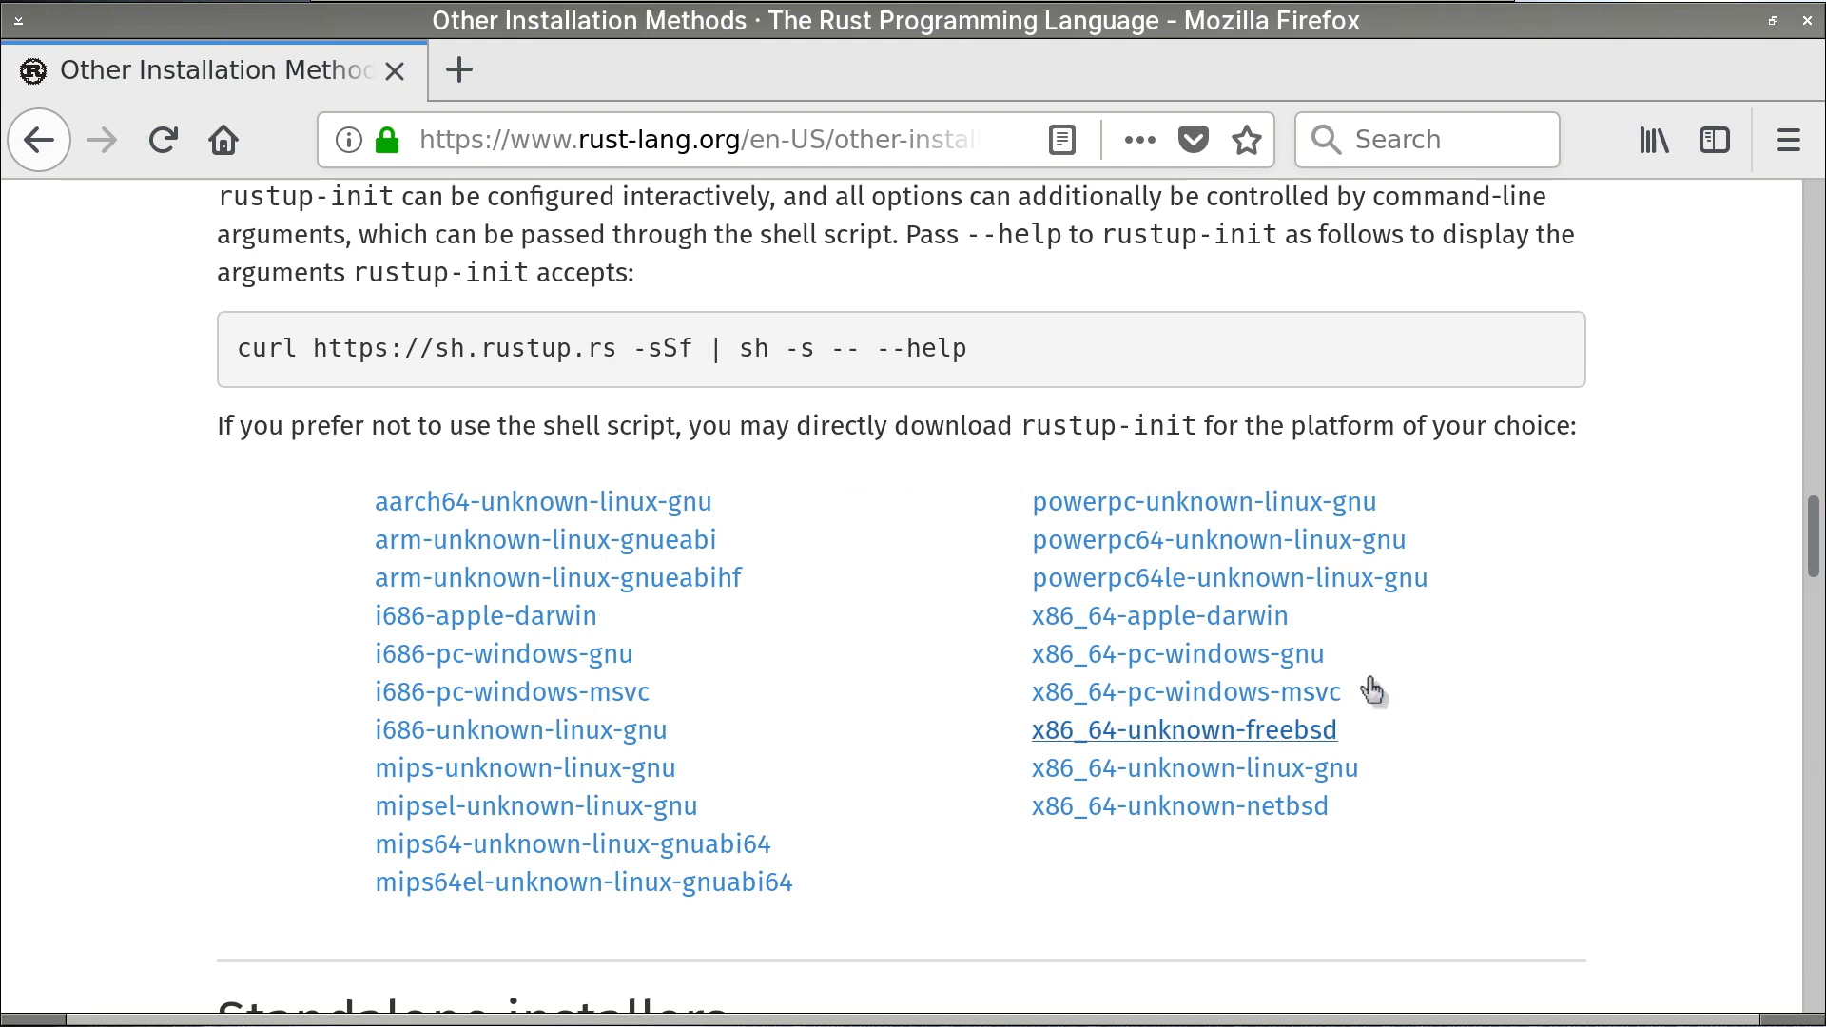
{"action": "scroll", "scroll_direction": "down", "scroll_amount": 3}
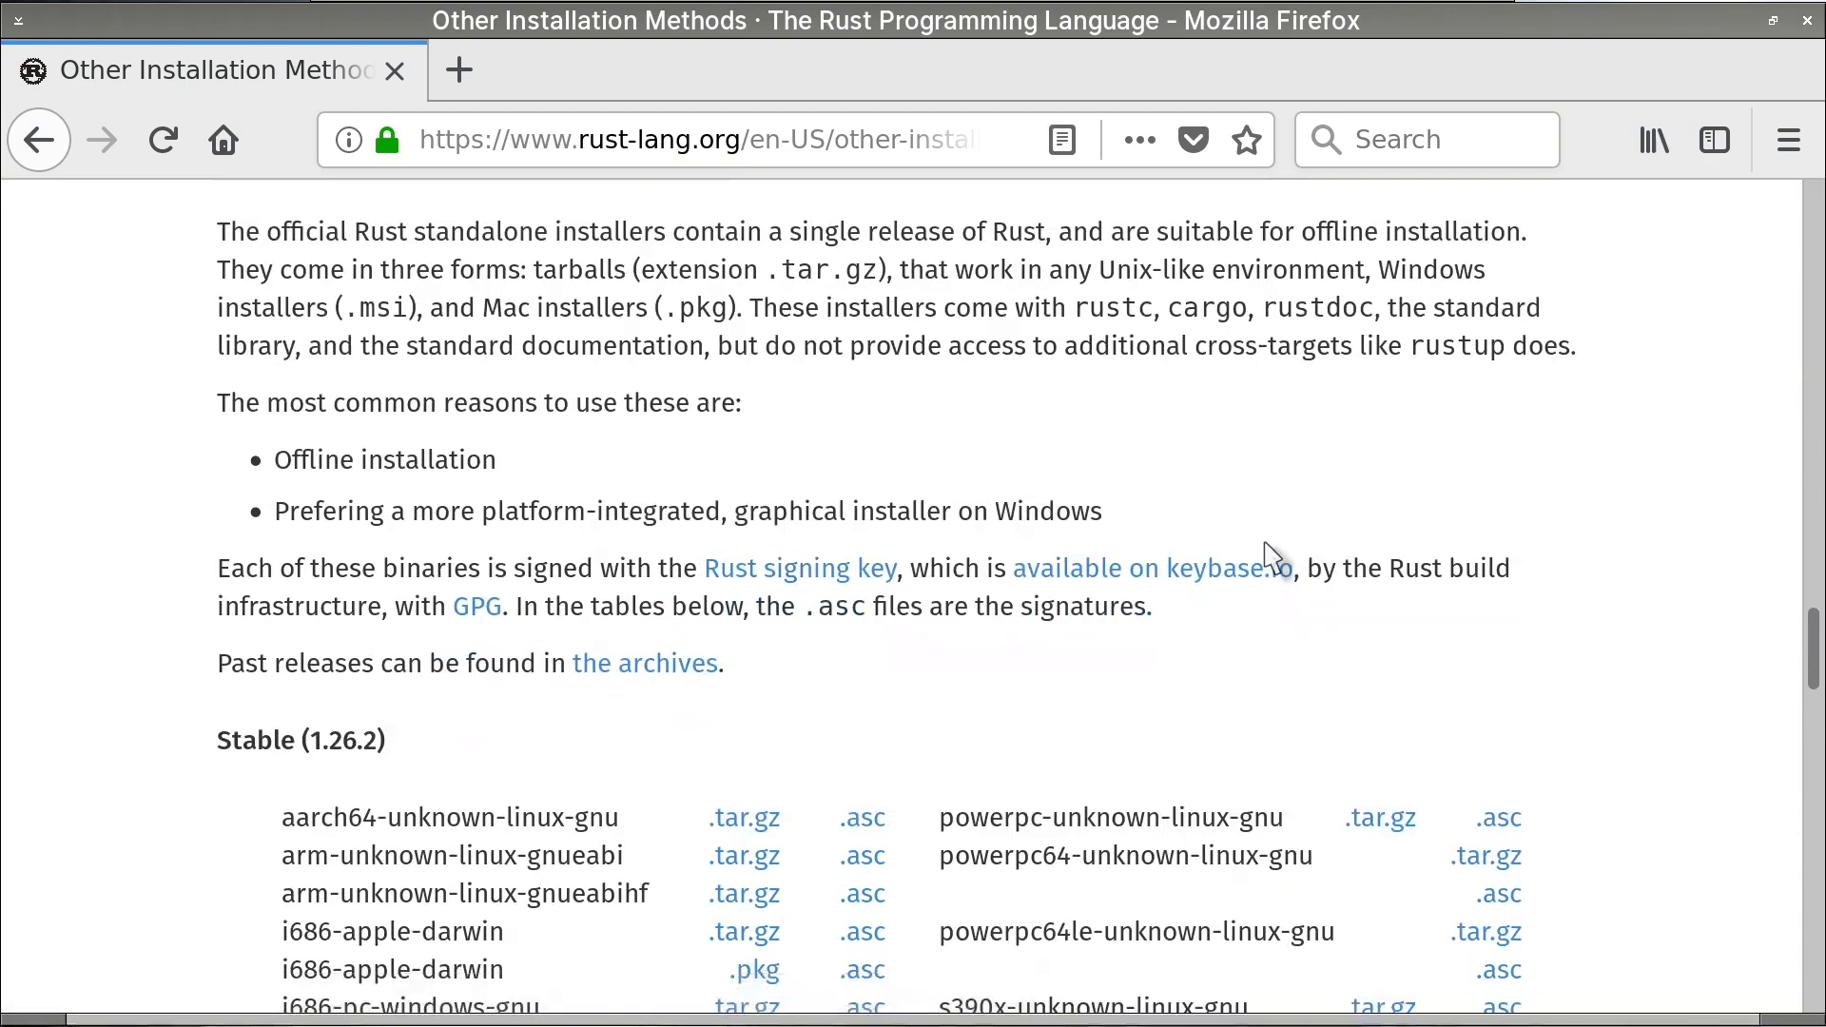
{"action": "scroll", "scroll_direction": "down", "scroll_amount": 3}
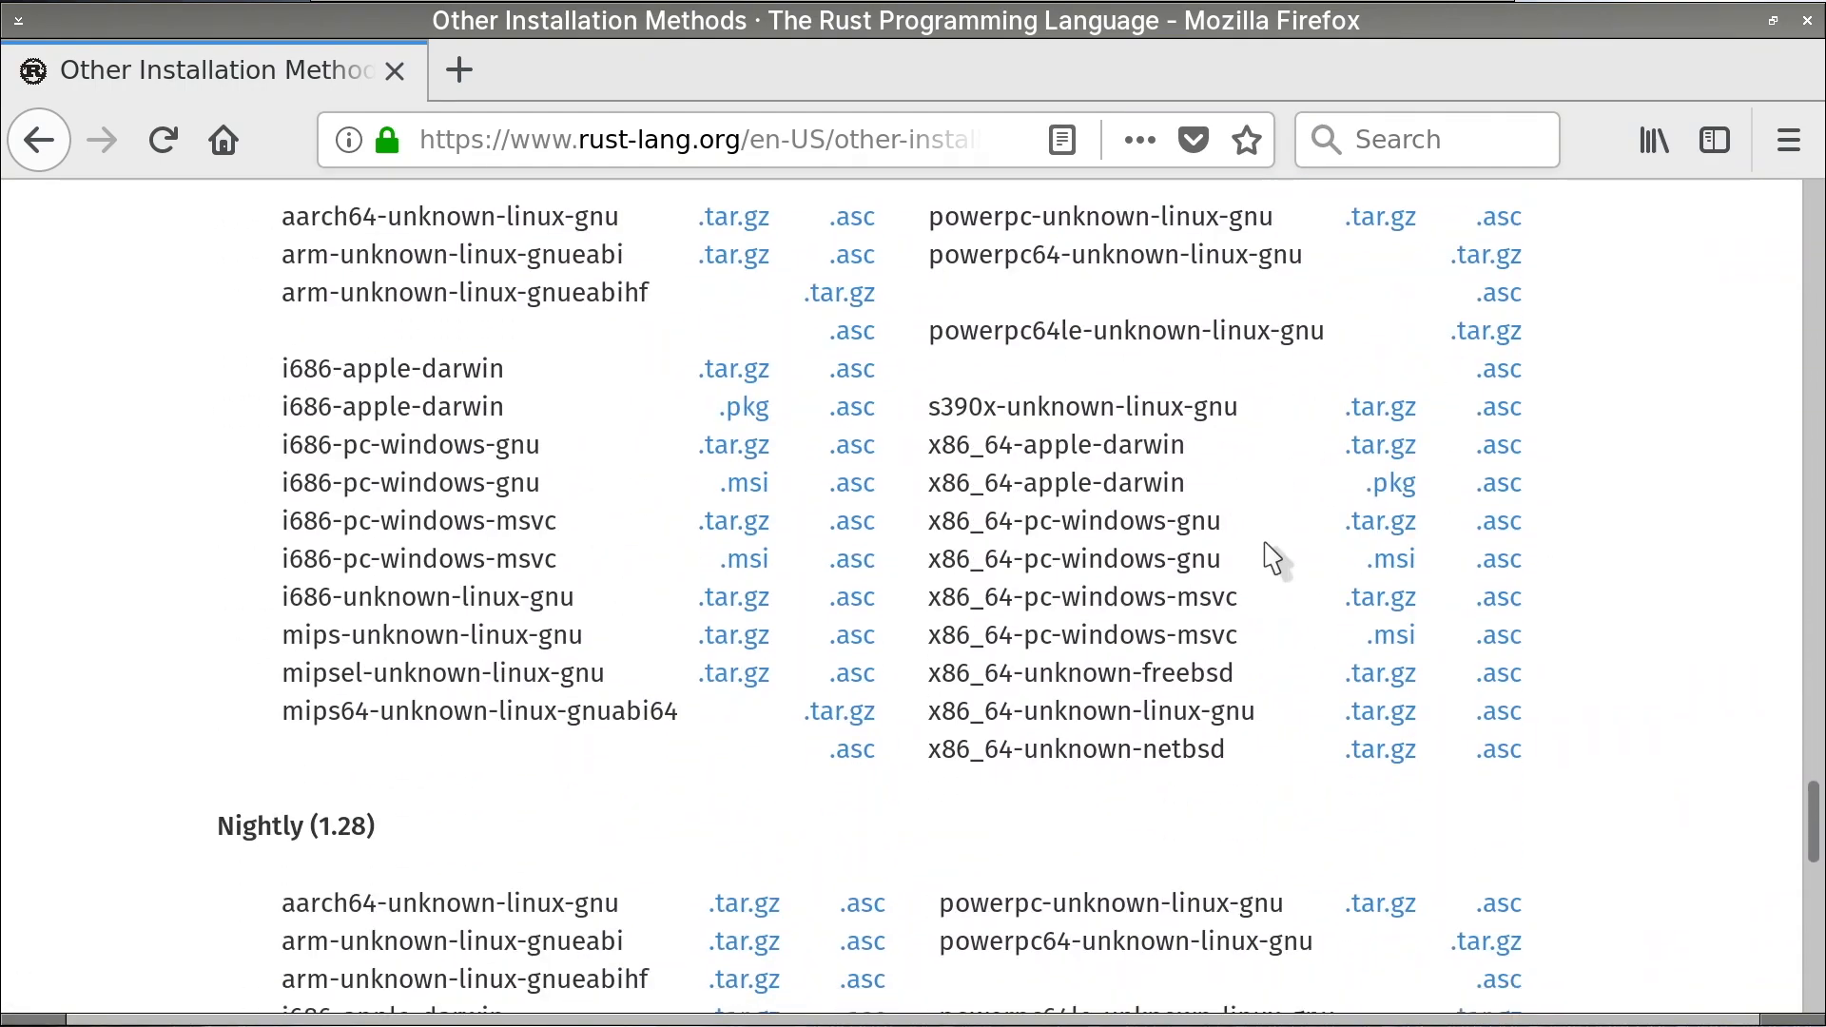
{"action": "scroll", "scroll_direction": "down", "scroll_amount": 3}
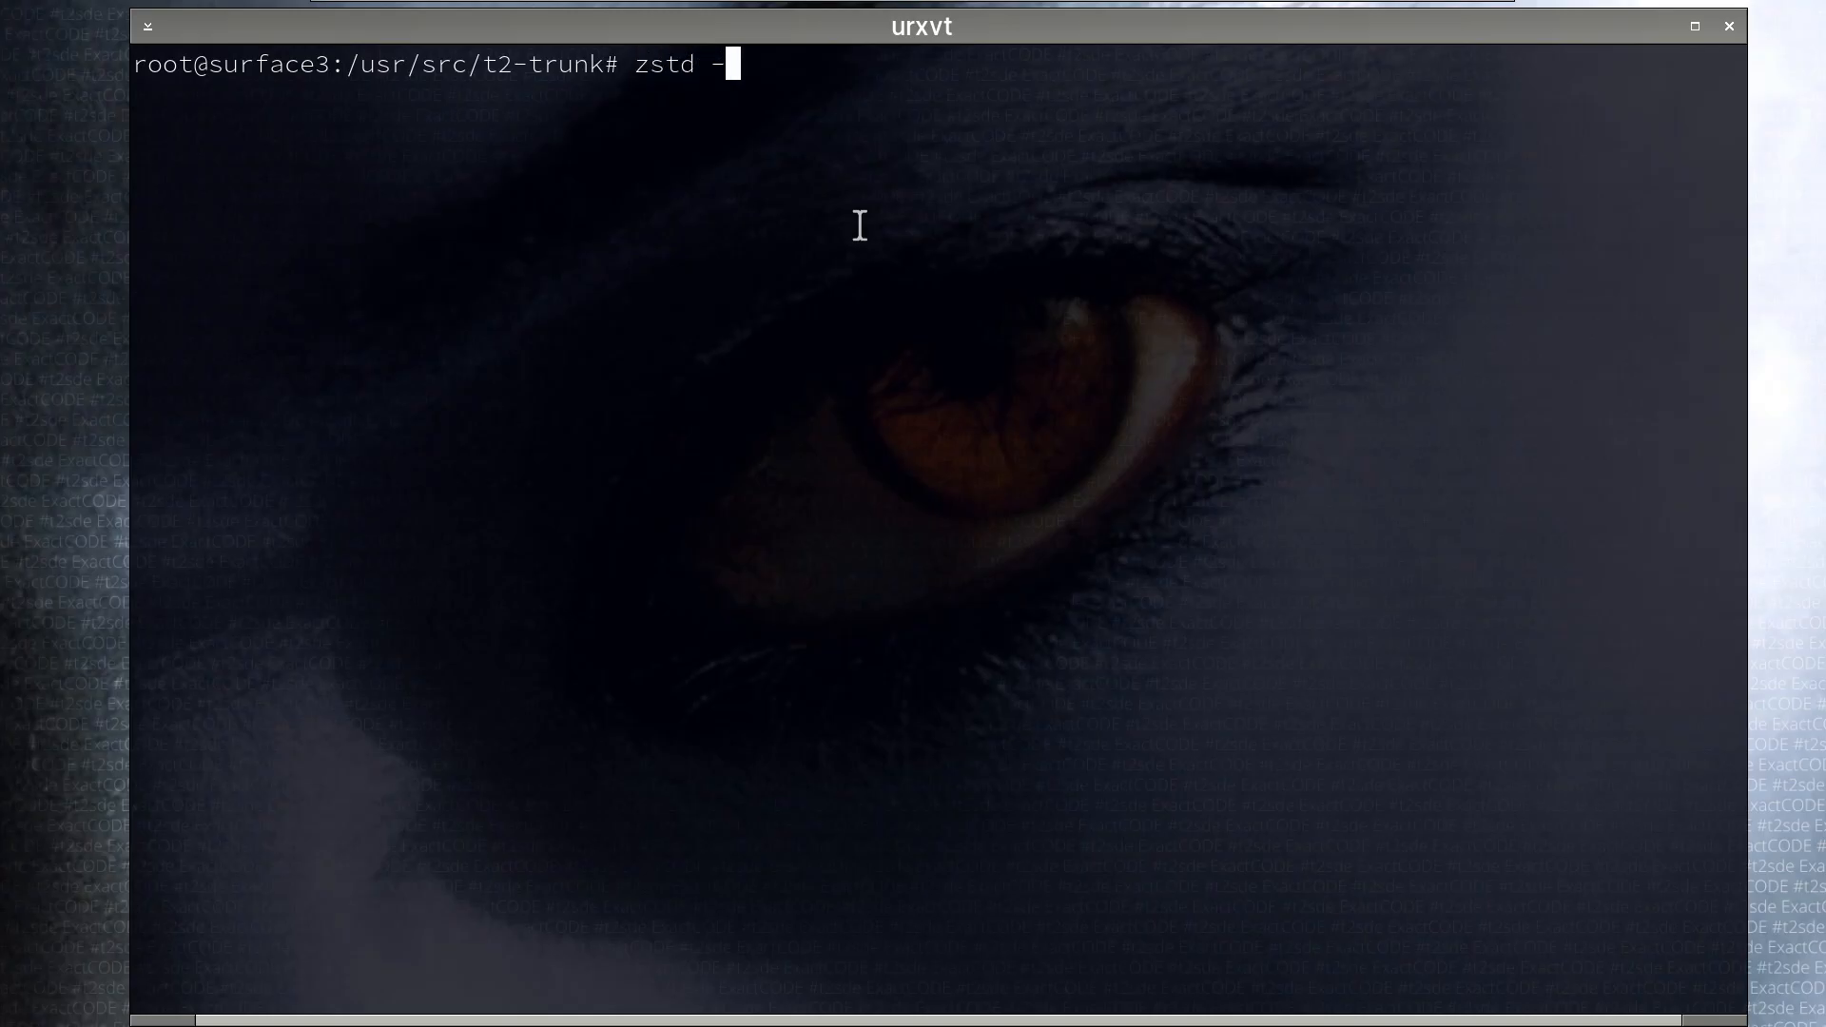
- Unpack rustc-1.26.2-src.tar.zst with zstd and tar, then run ./configure in the source tree
{"action": "type", "text": "d < download/mirror/r/rustc-1.26.2-src.tar.zst | t"}
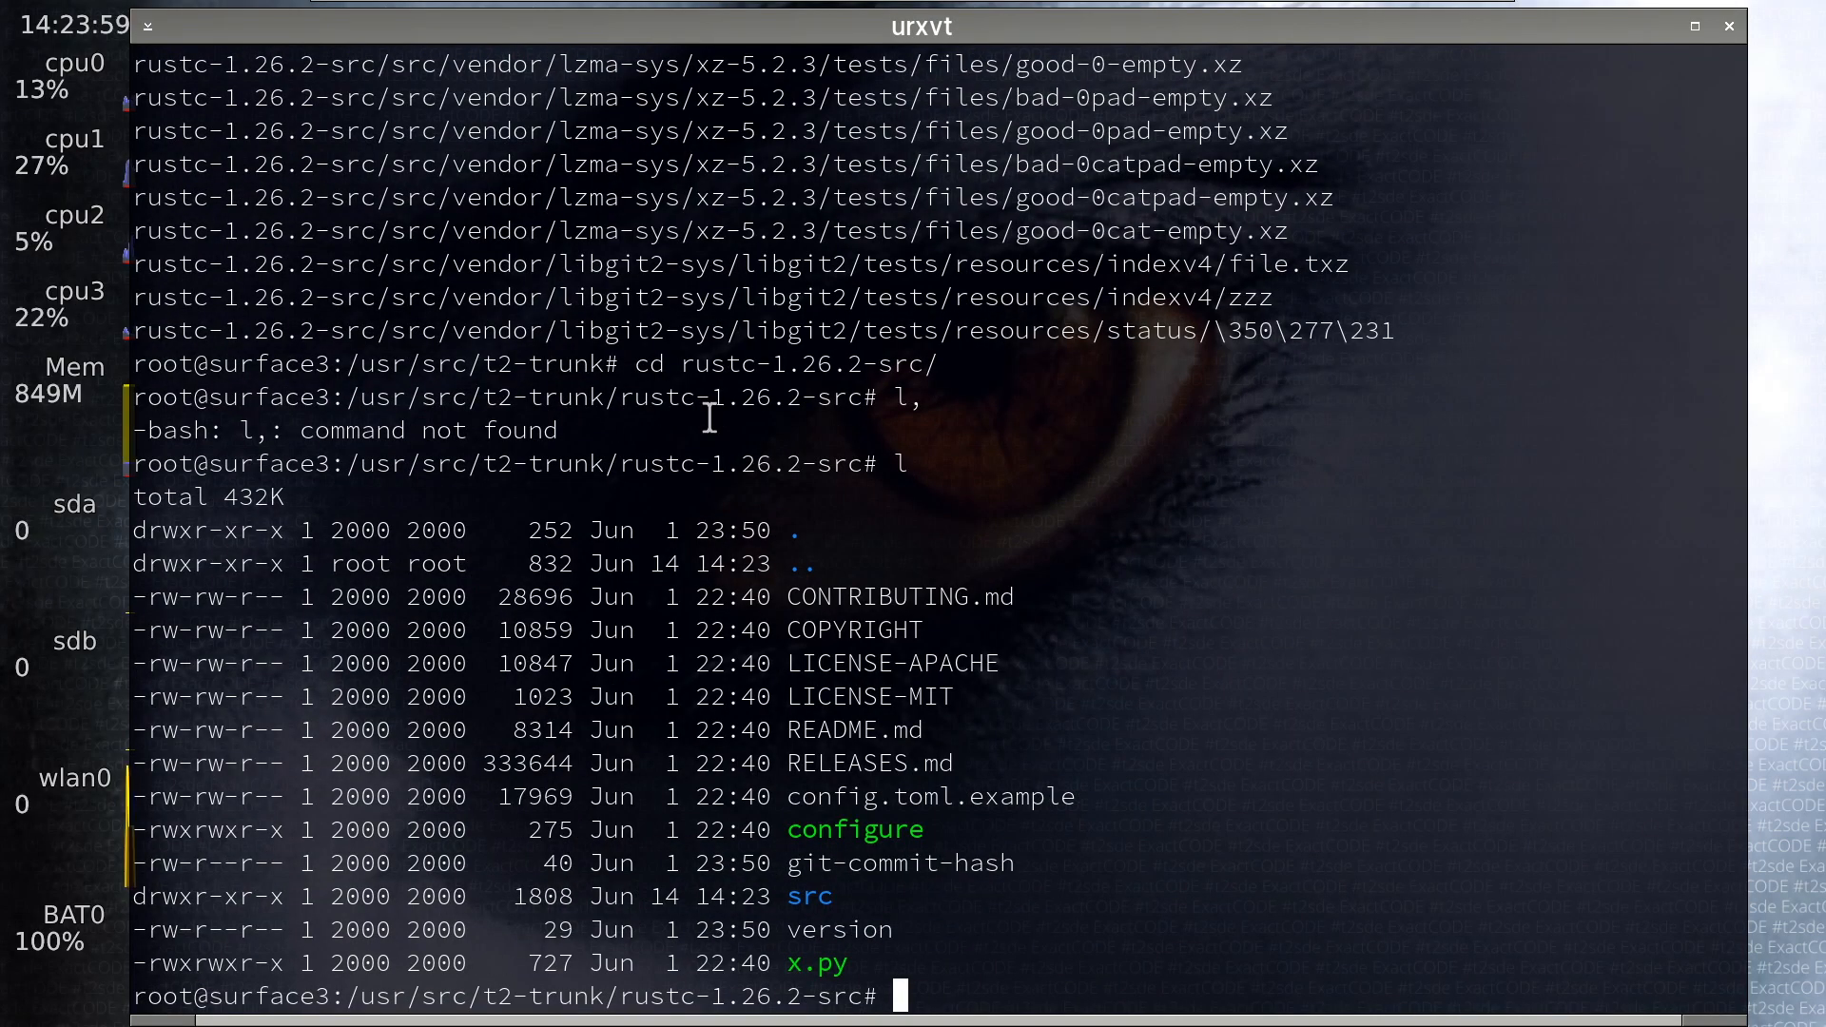
{"action": "type", "text": "./configure"}
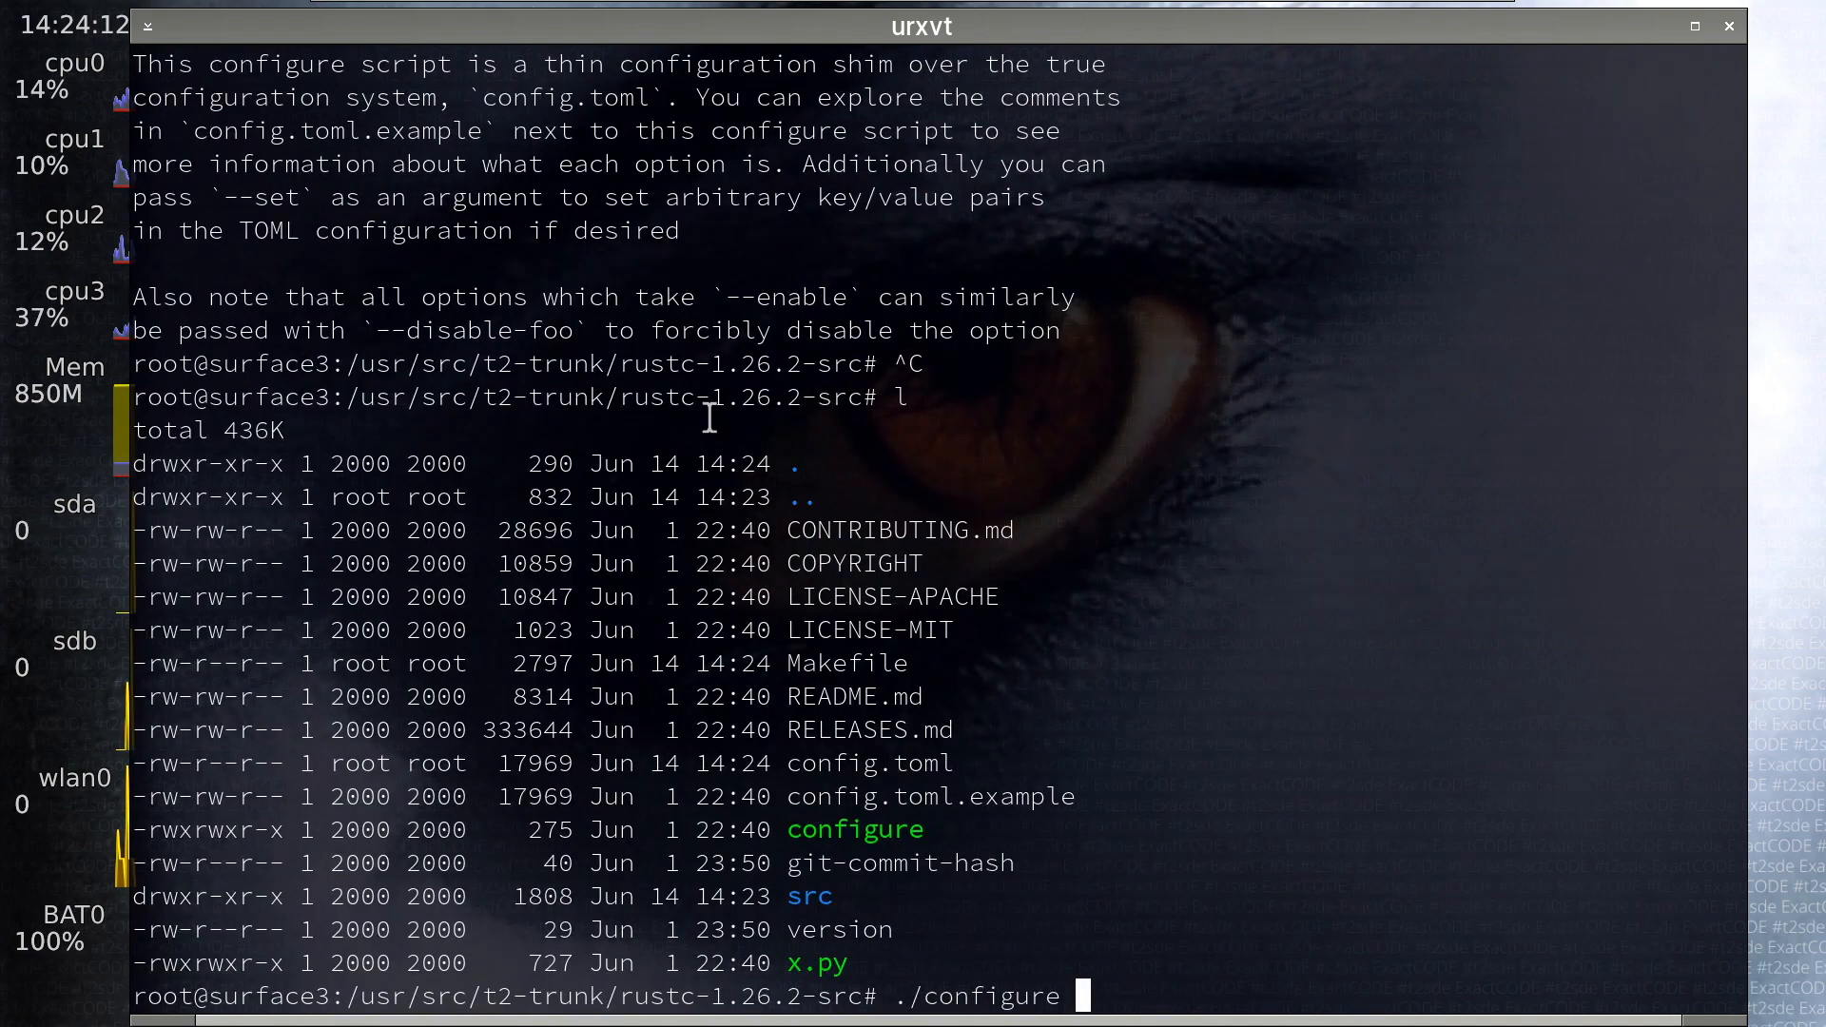
{"action": "key", "text": "Return"}
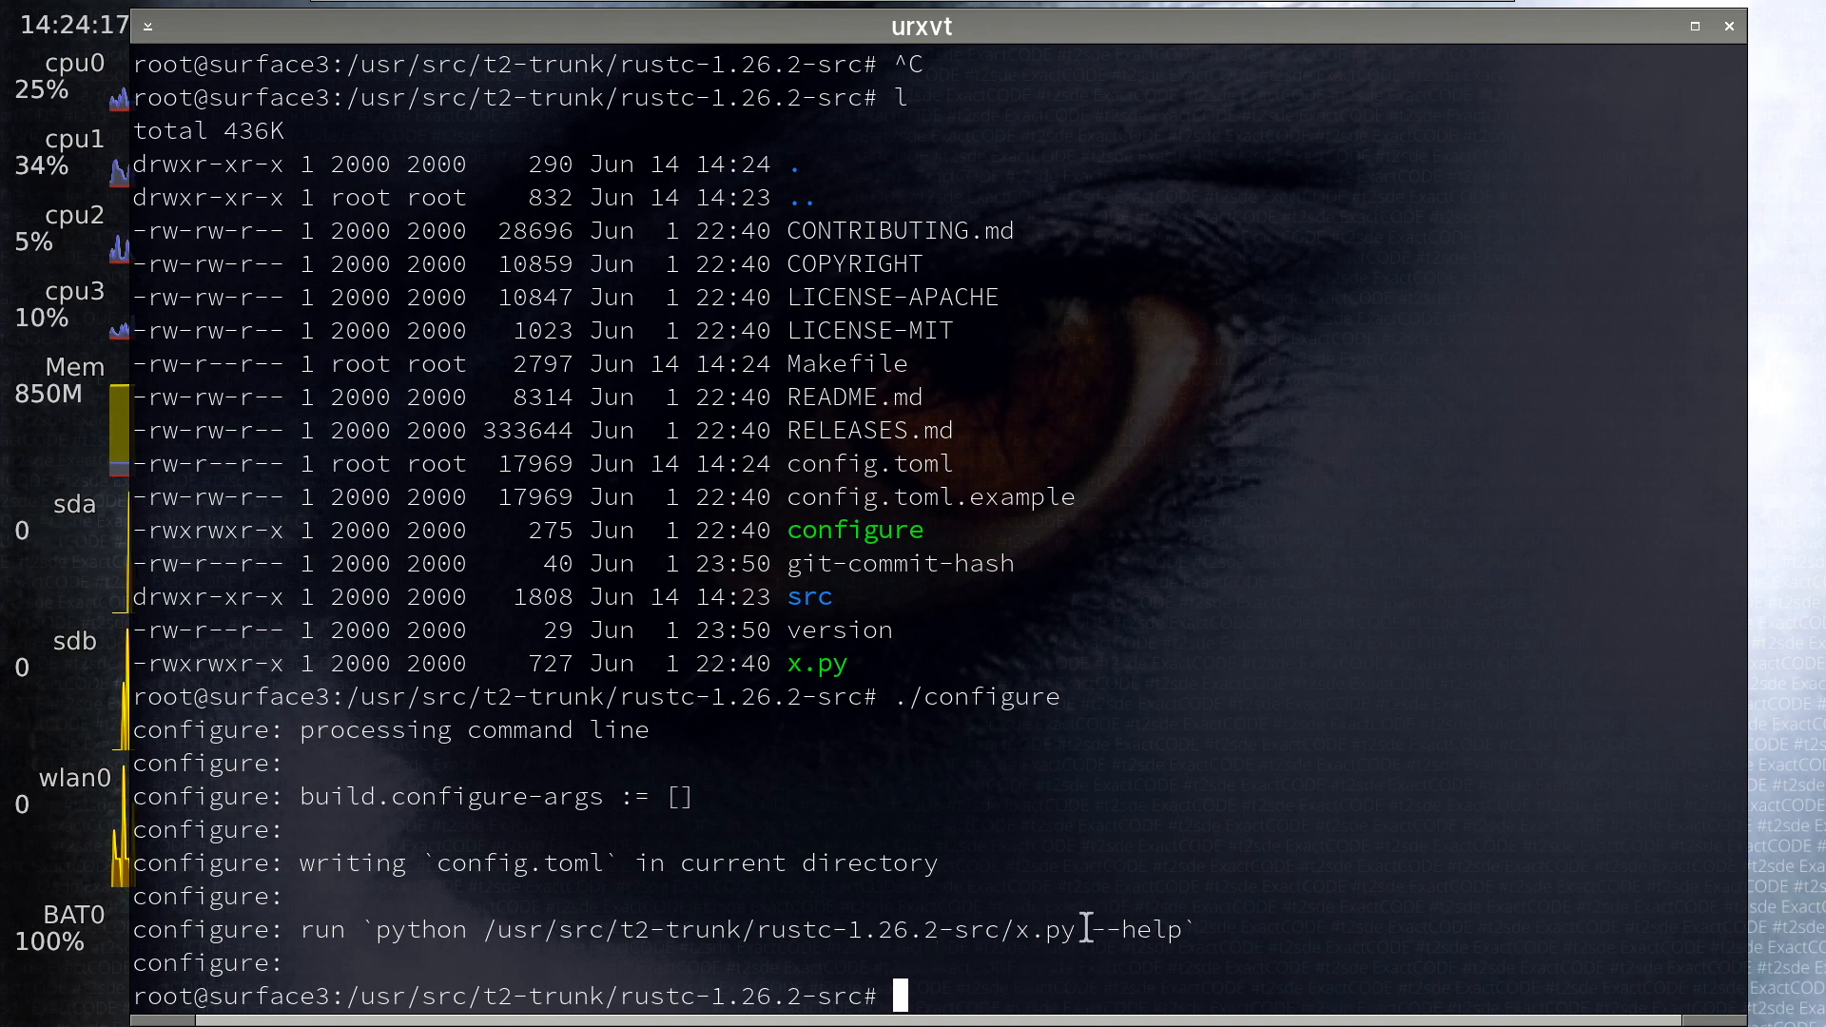
{"action": "mouse_move", "coordinate": [1057, 932]}
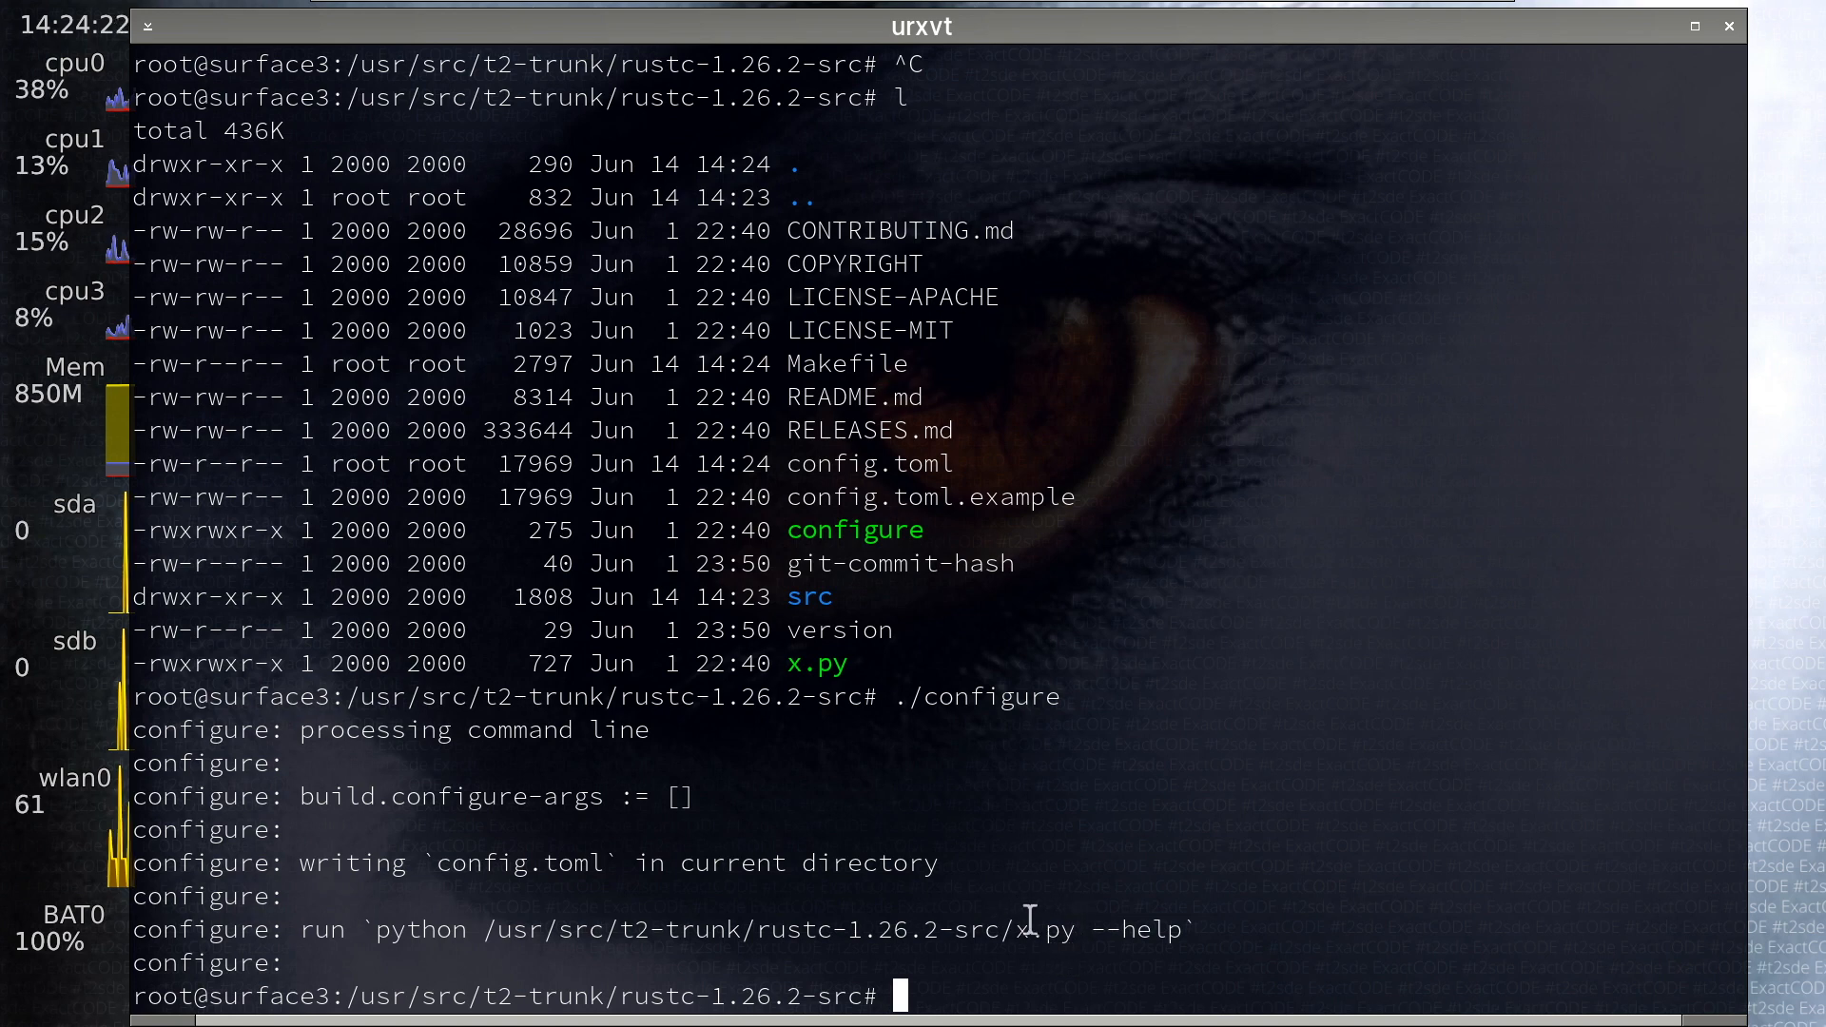
{"action": "mouse_move", "coordinate": [1046, 943]}
{"action": "type", "text": "./y"}
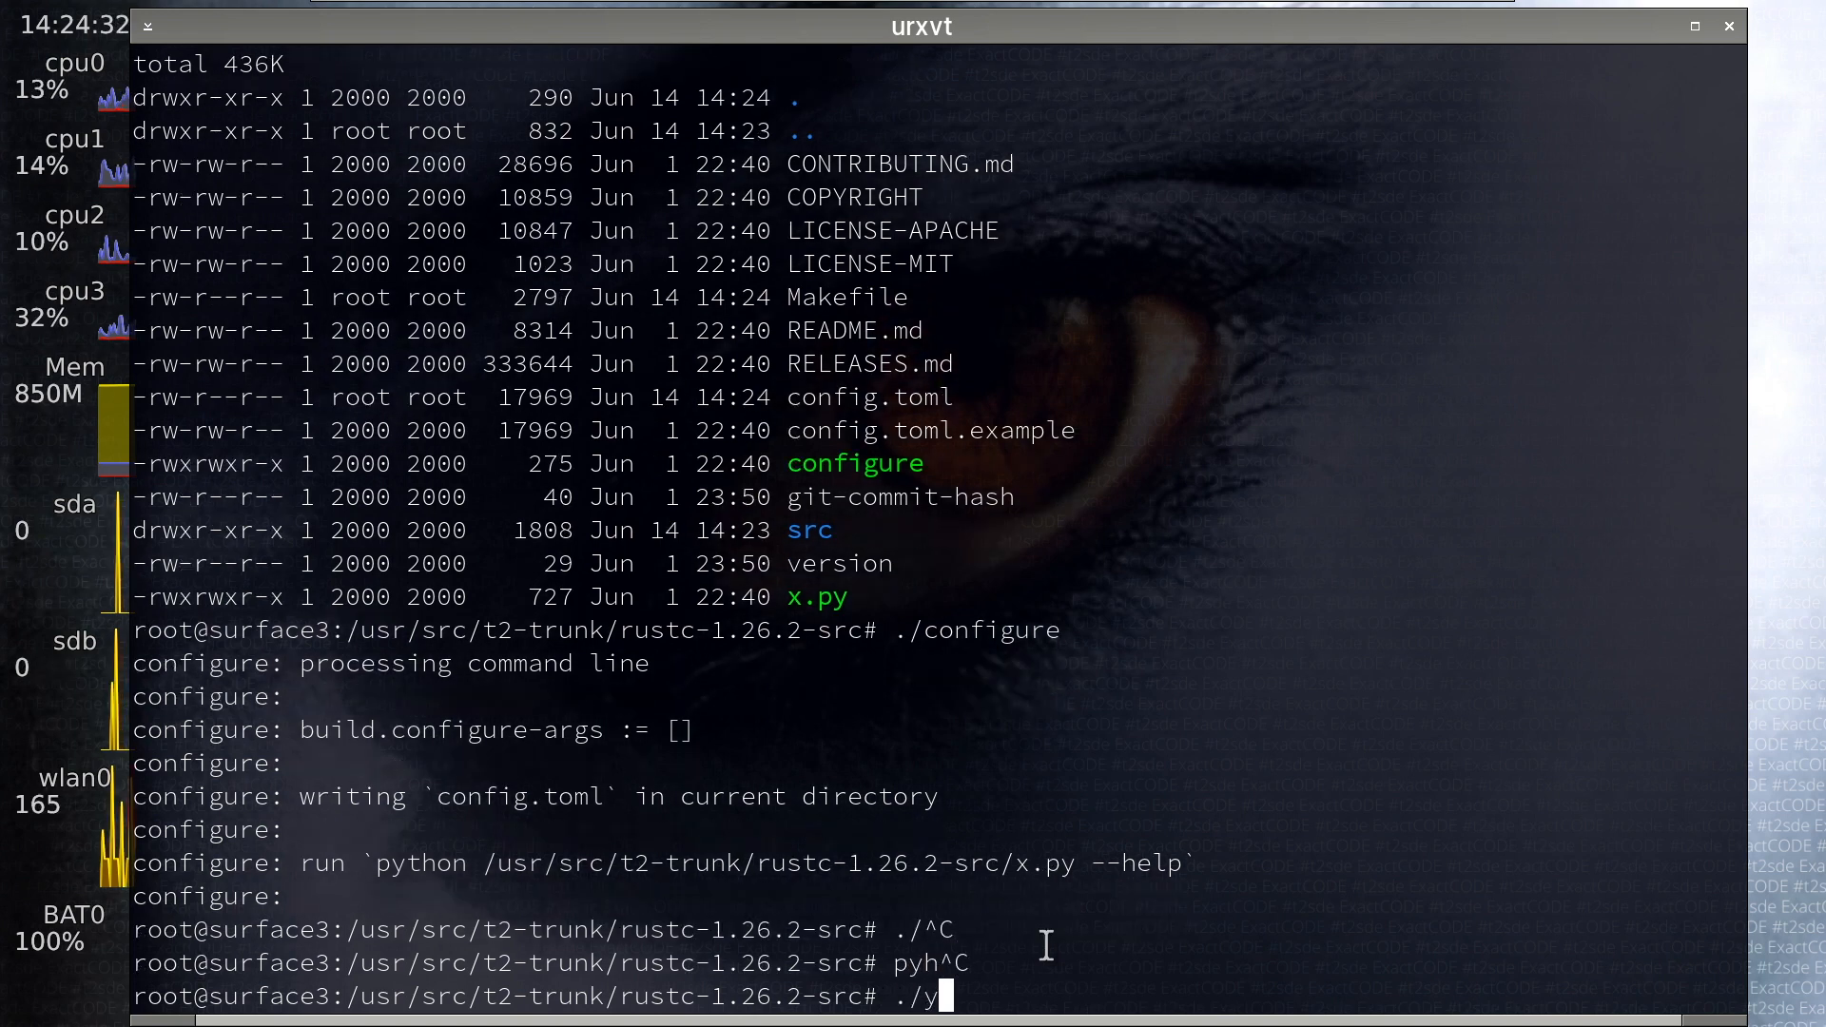
- Run ./x.py --help, starting the bootstrap std download, and begin a make command
{"action": "type", "text": "x.py --help"}
{"action": "key", "text": "Return"}
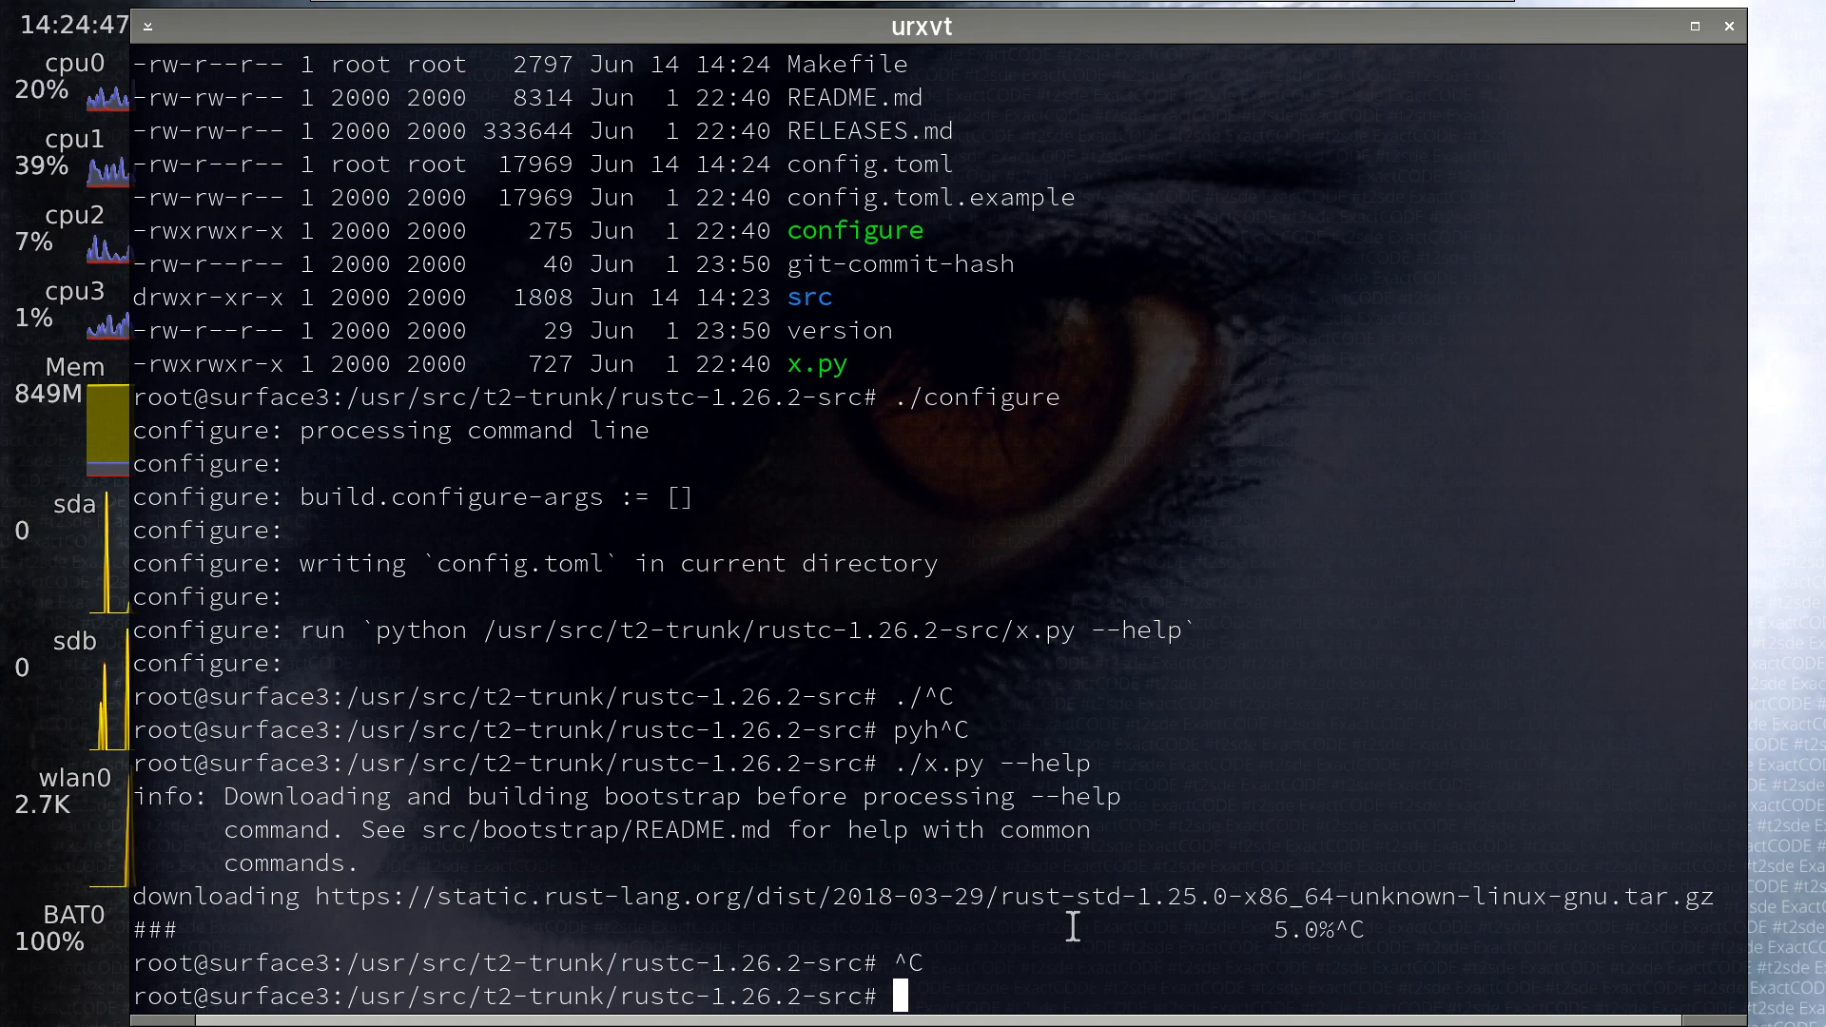
{"action": "type", "text": "make"}
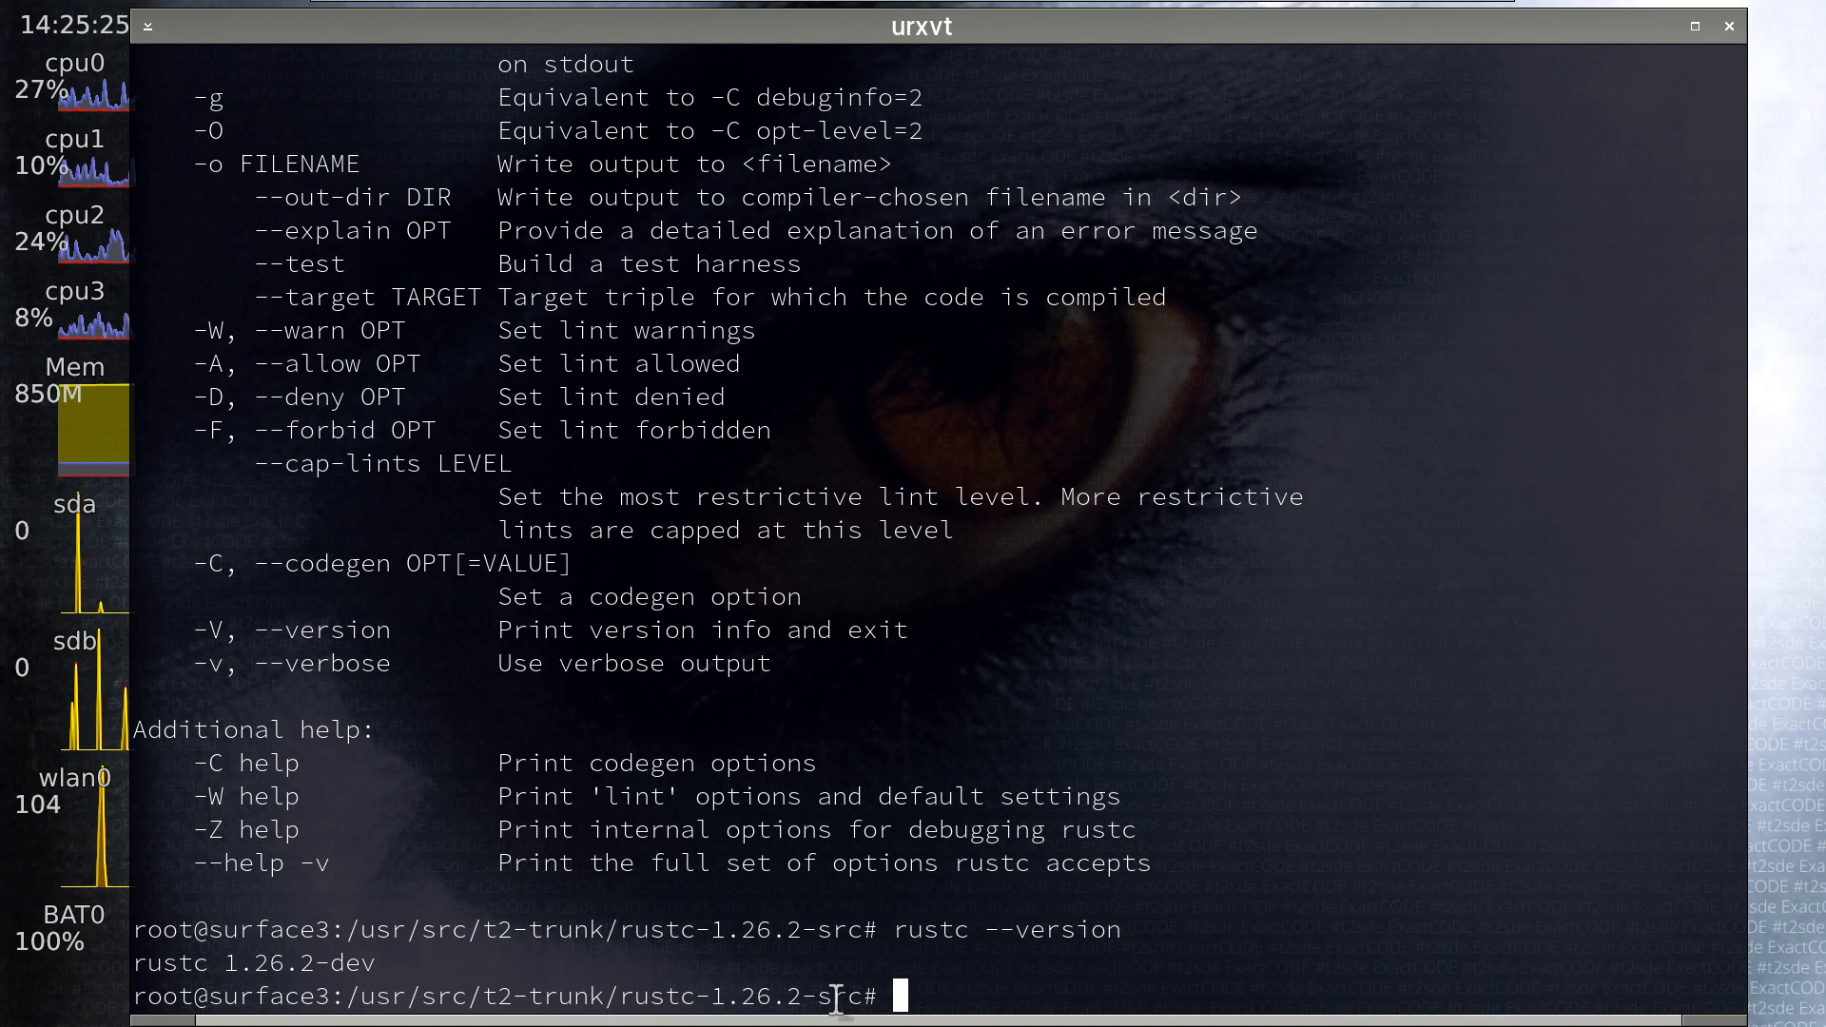
- Cancel with Ctrl+C and return to the t2-trunk directory prompt
{"action": "key", "text": "ctrl+c"}
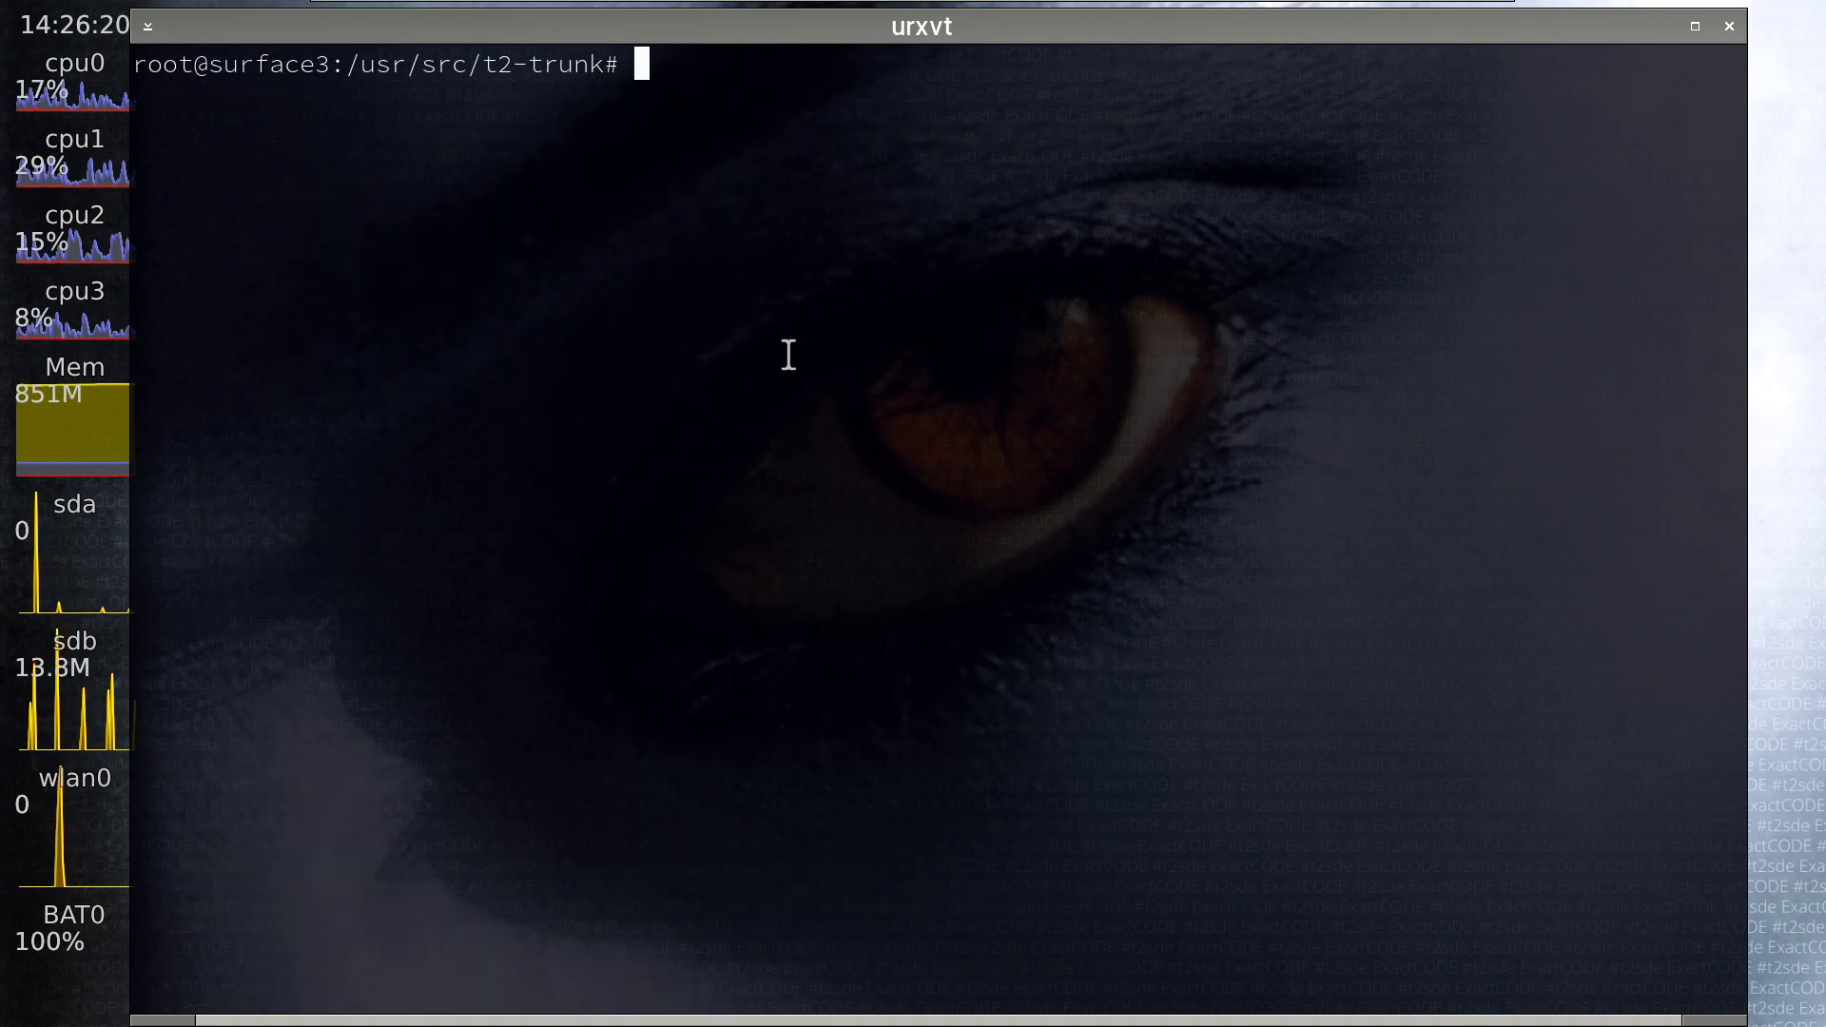
- Follow Install Cargo from crates.io to the Cargo Book installation page and scroll its instructions
{"action": "type", "text": "vi package/*/"}
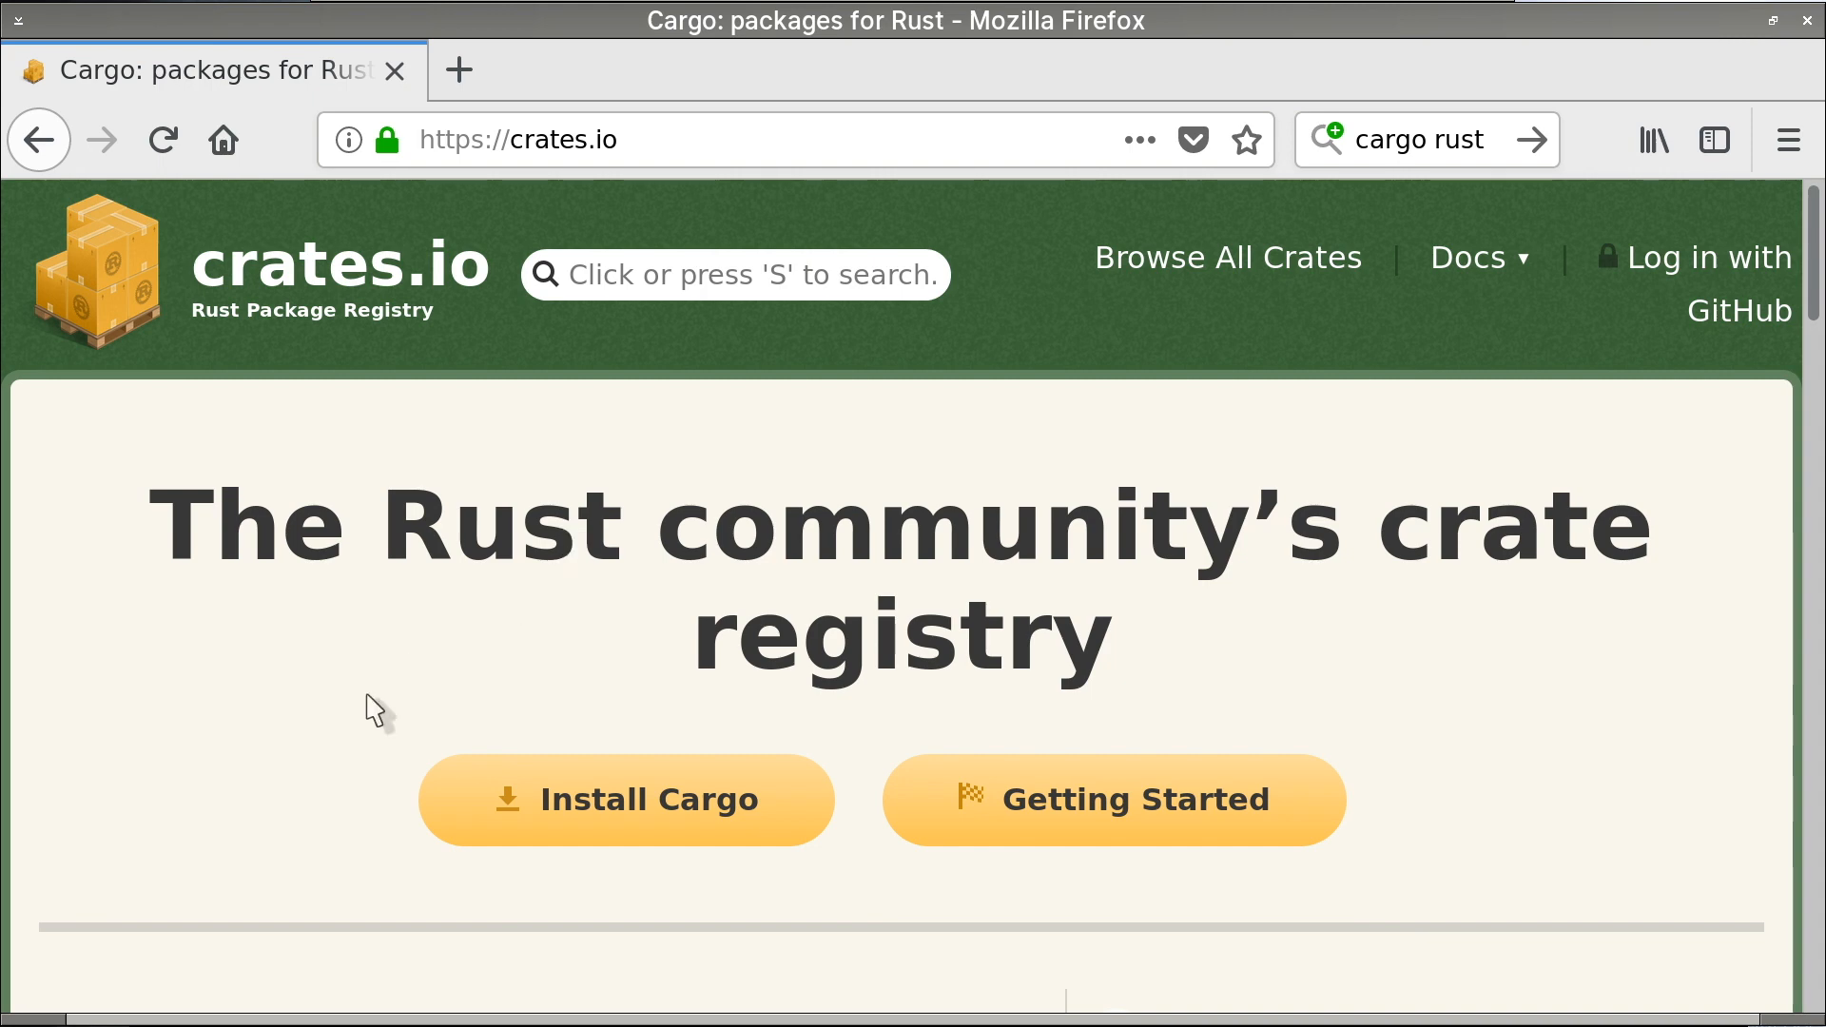
{"action": "left_click", "coordinate": [624, 799]}
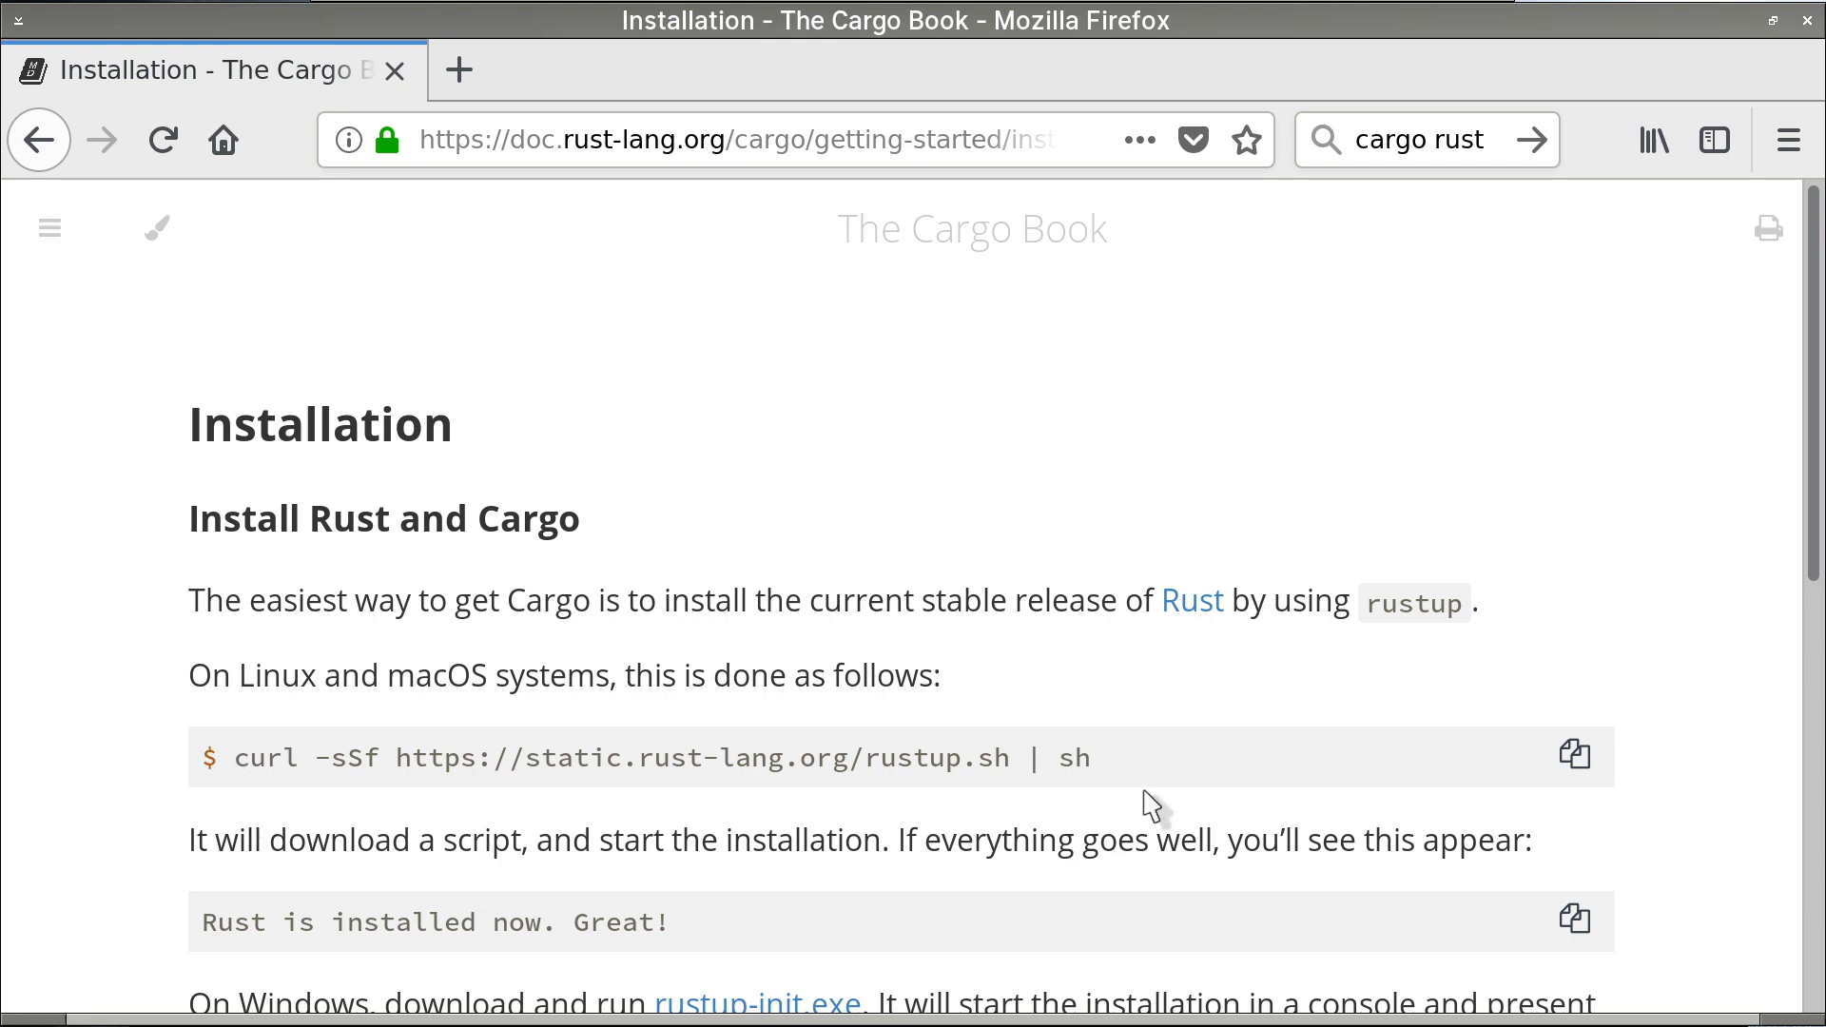
{"action": "mouse_move", "coordinate": [426, 802]}
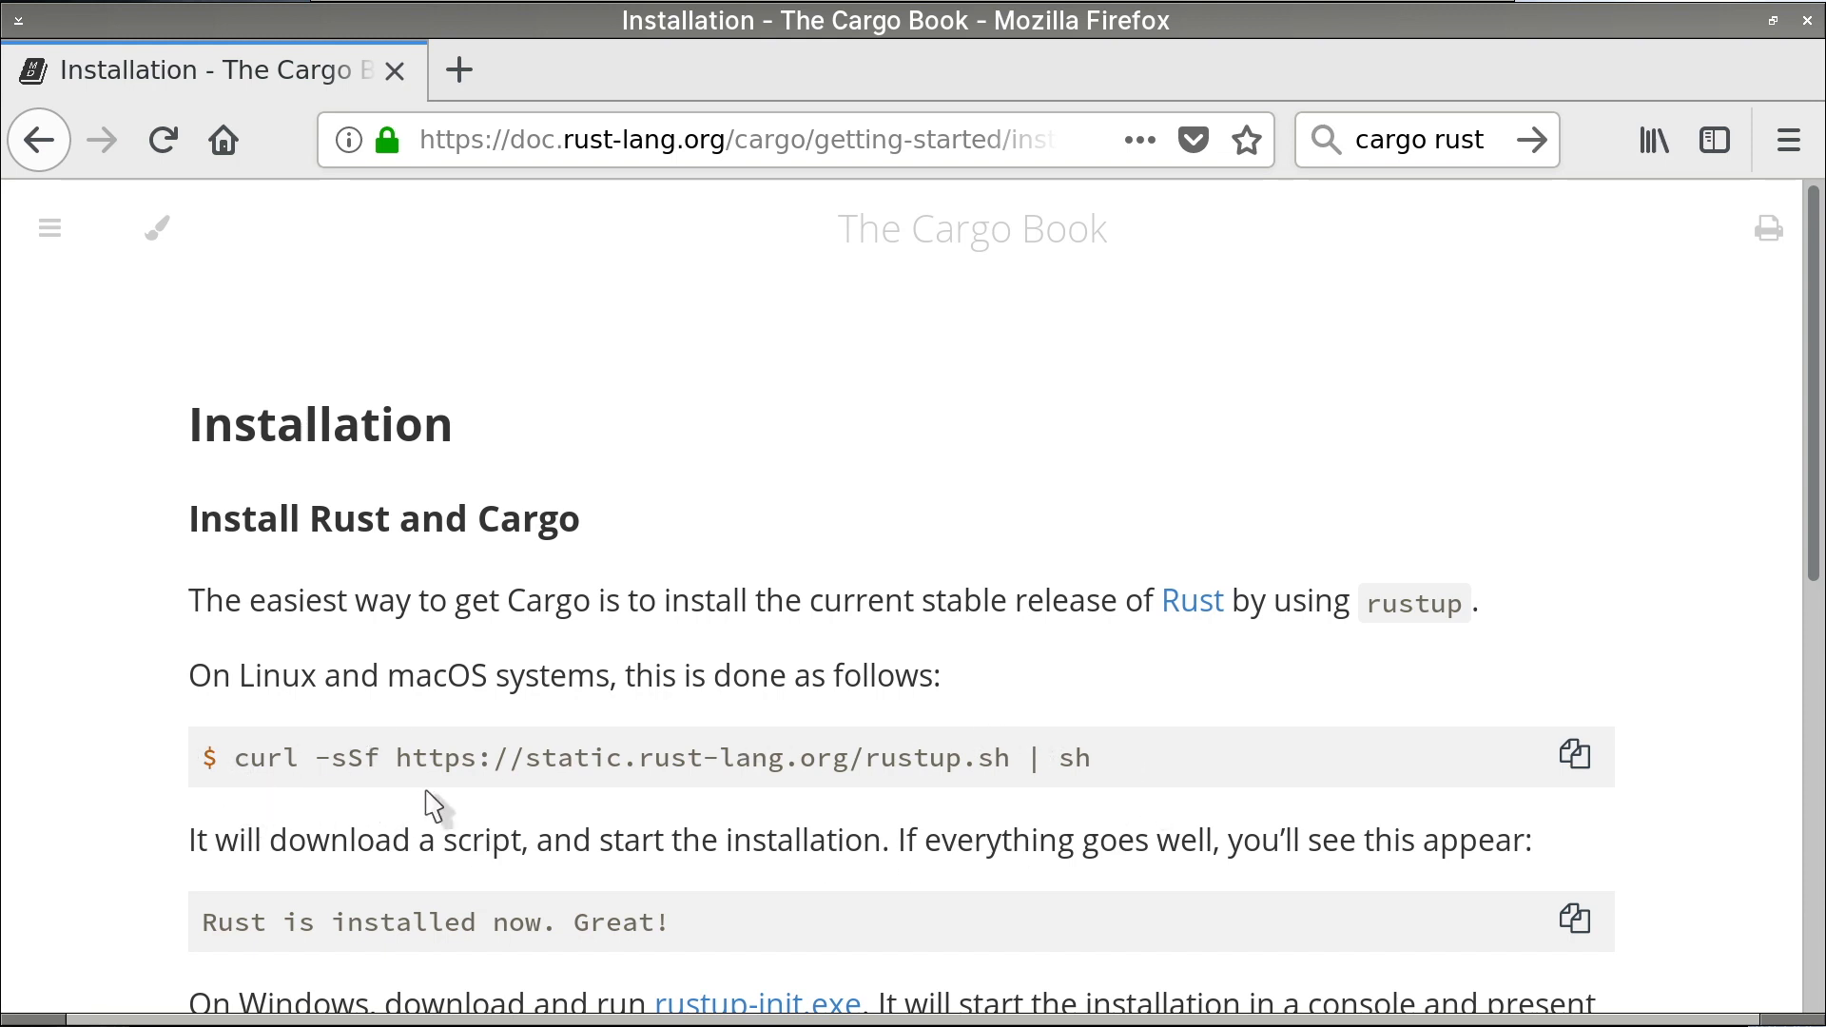
{"action": "mouse_move", "coordinate": [666, 765]}
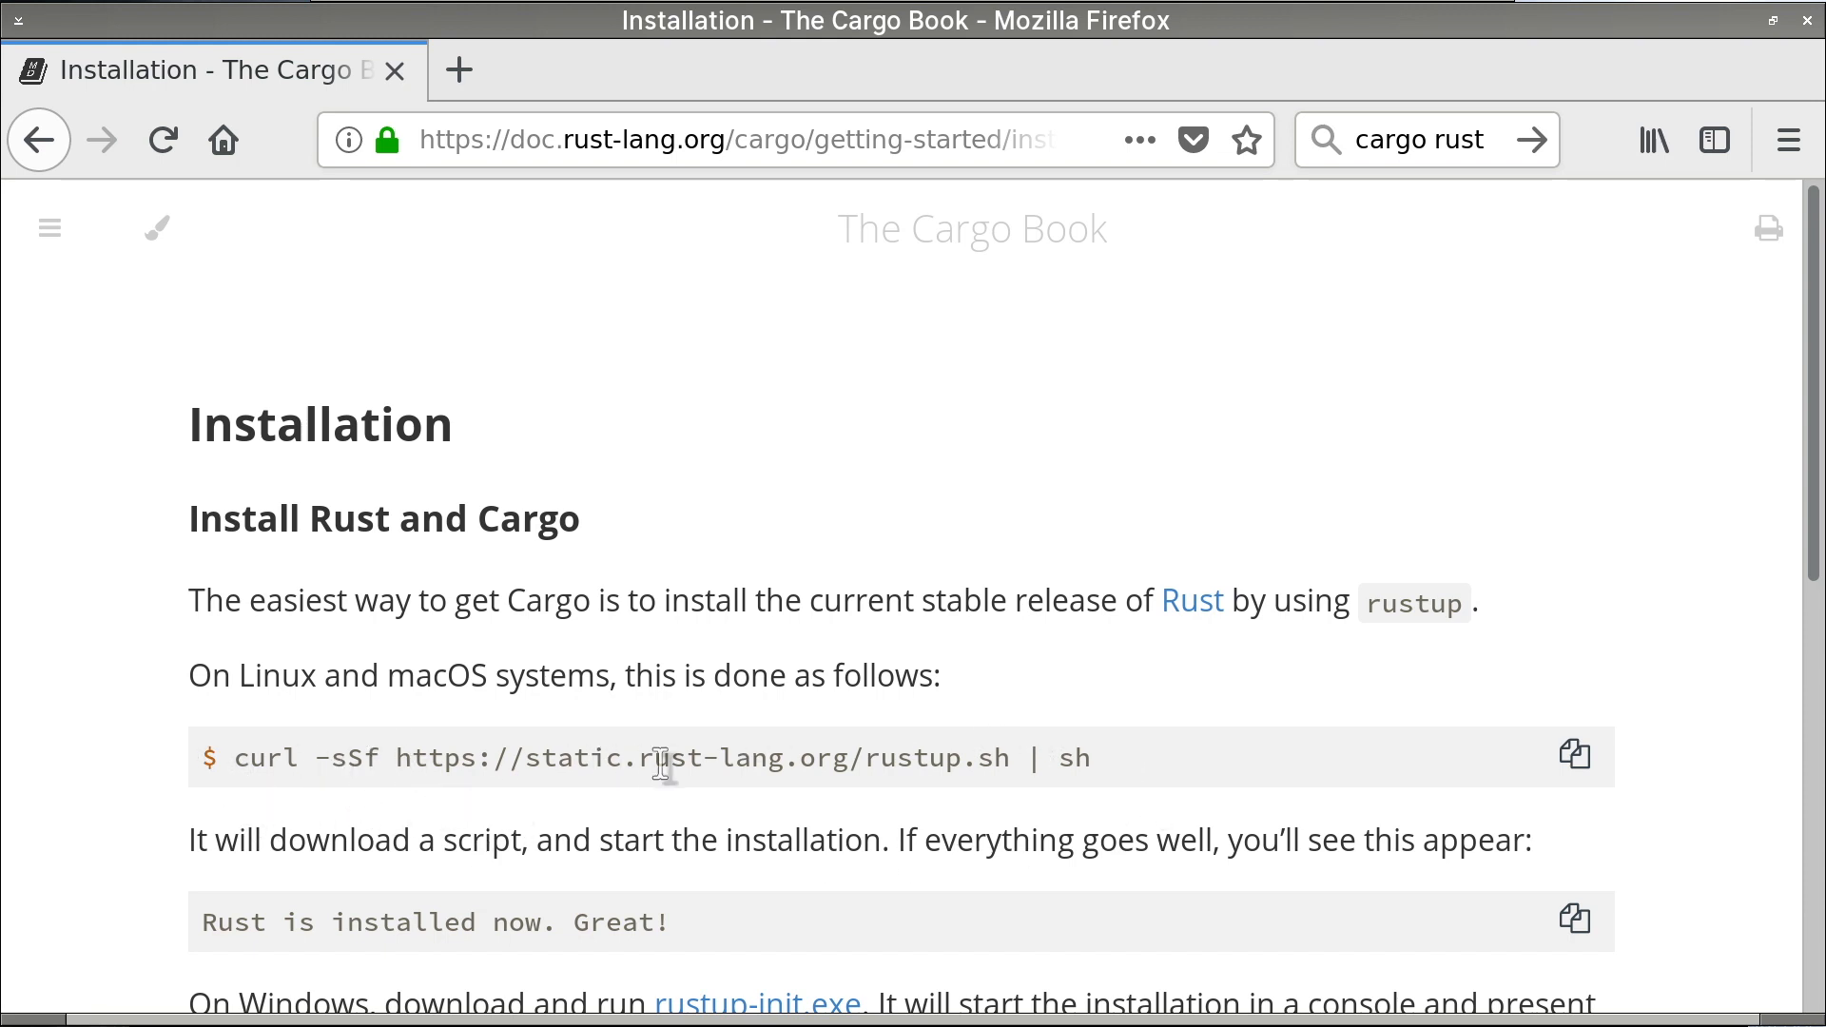
{"action": "mouse_move", "coordinate": [940, 775]}
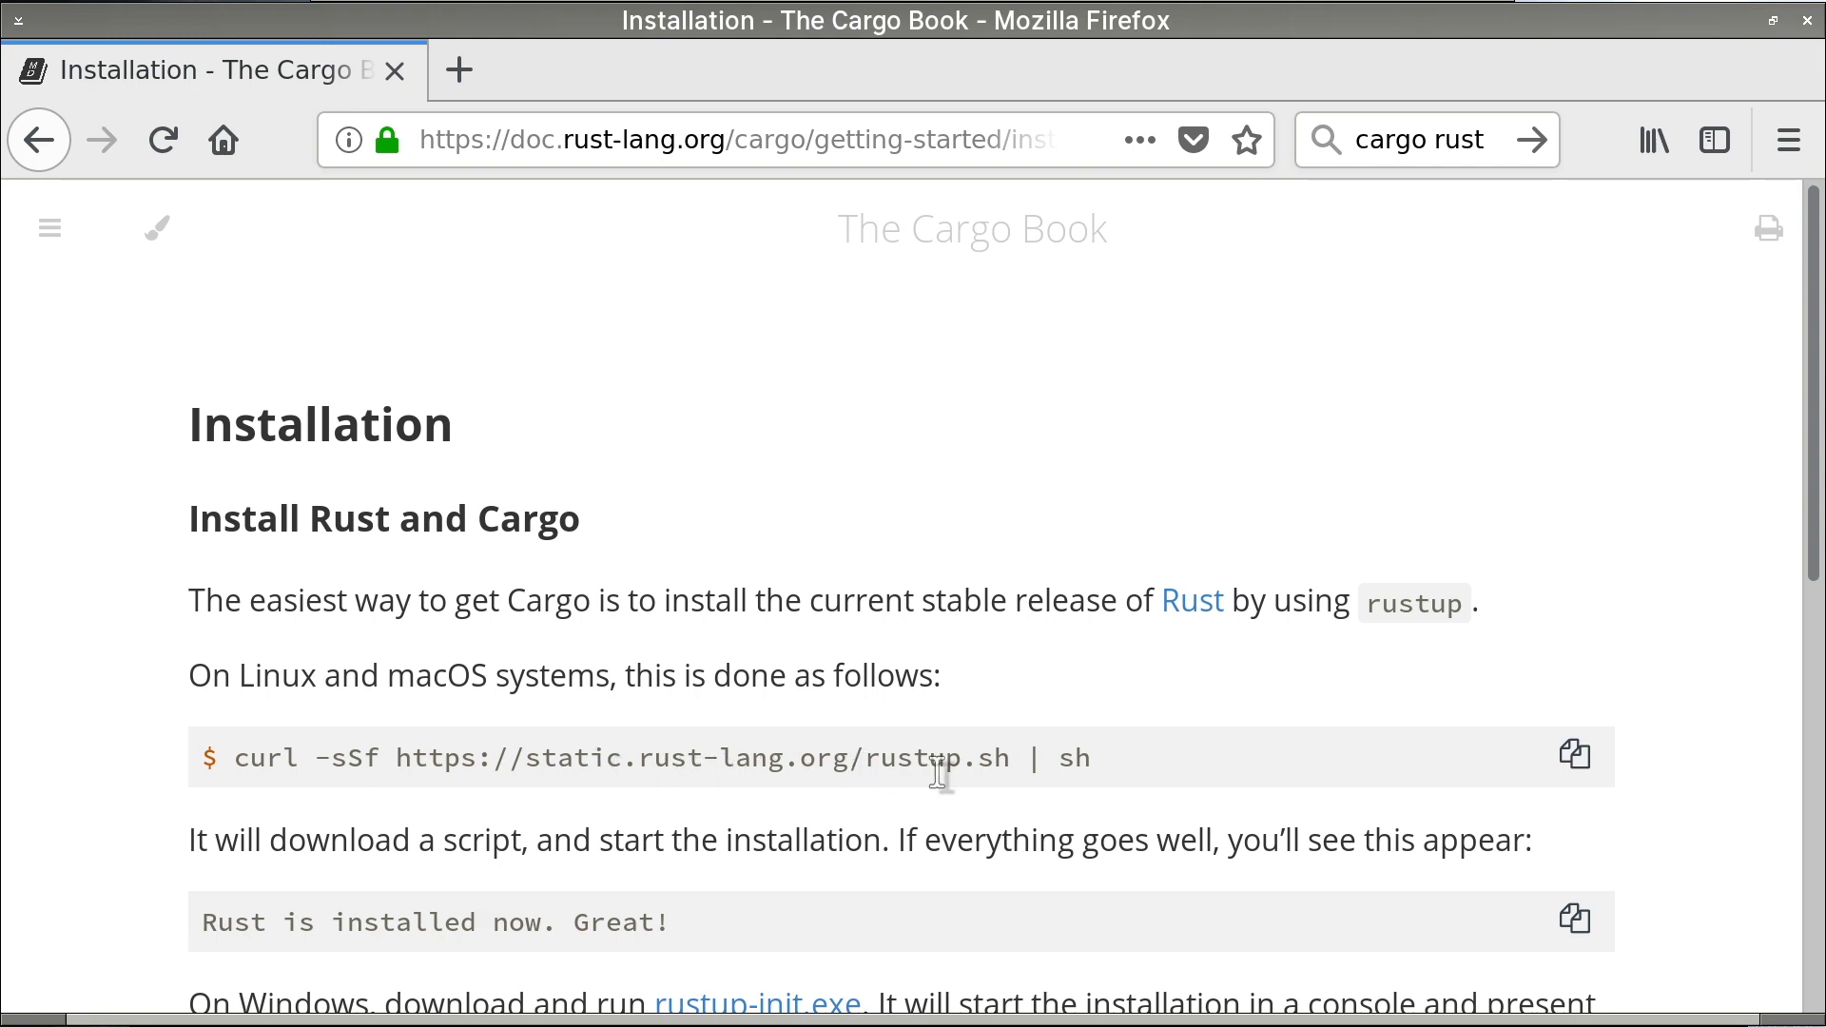
{"action": "scroll", "scroll_direction": "down", "scroll_amount": 3}
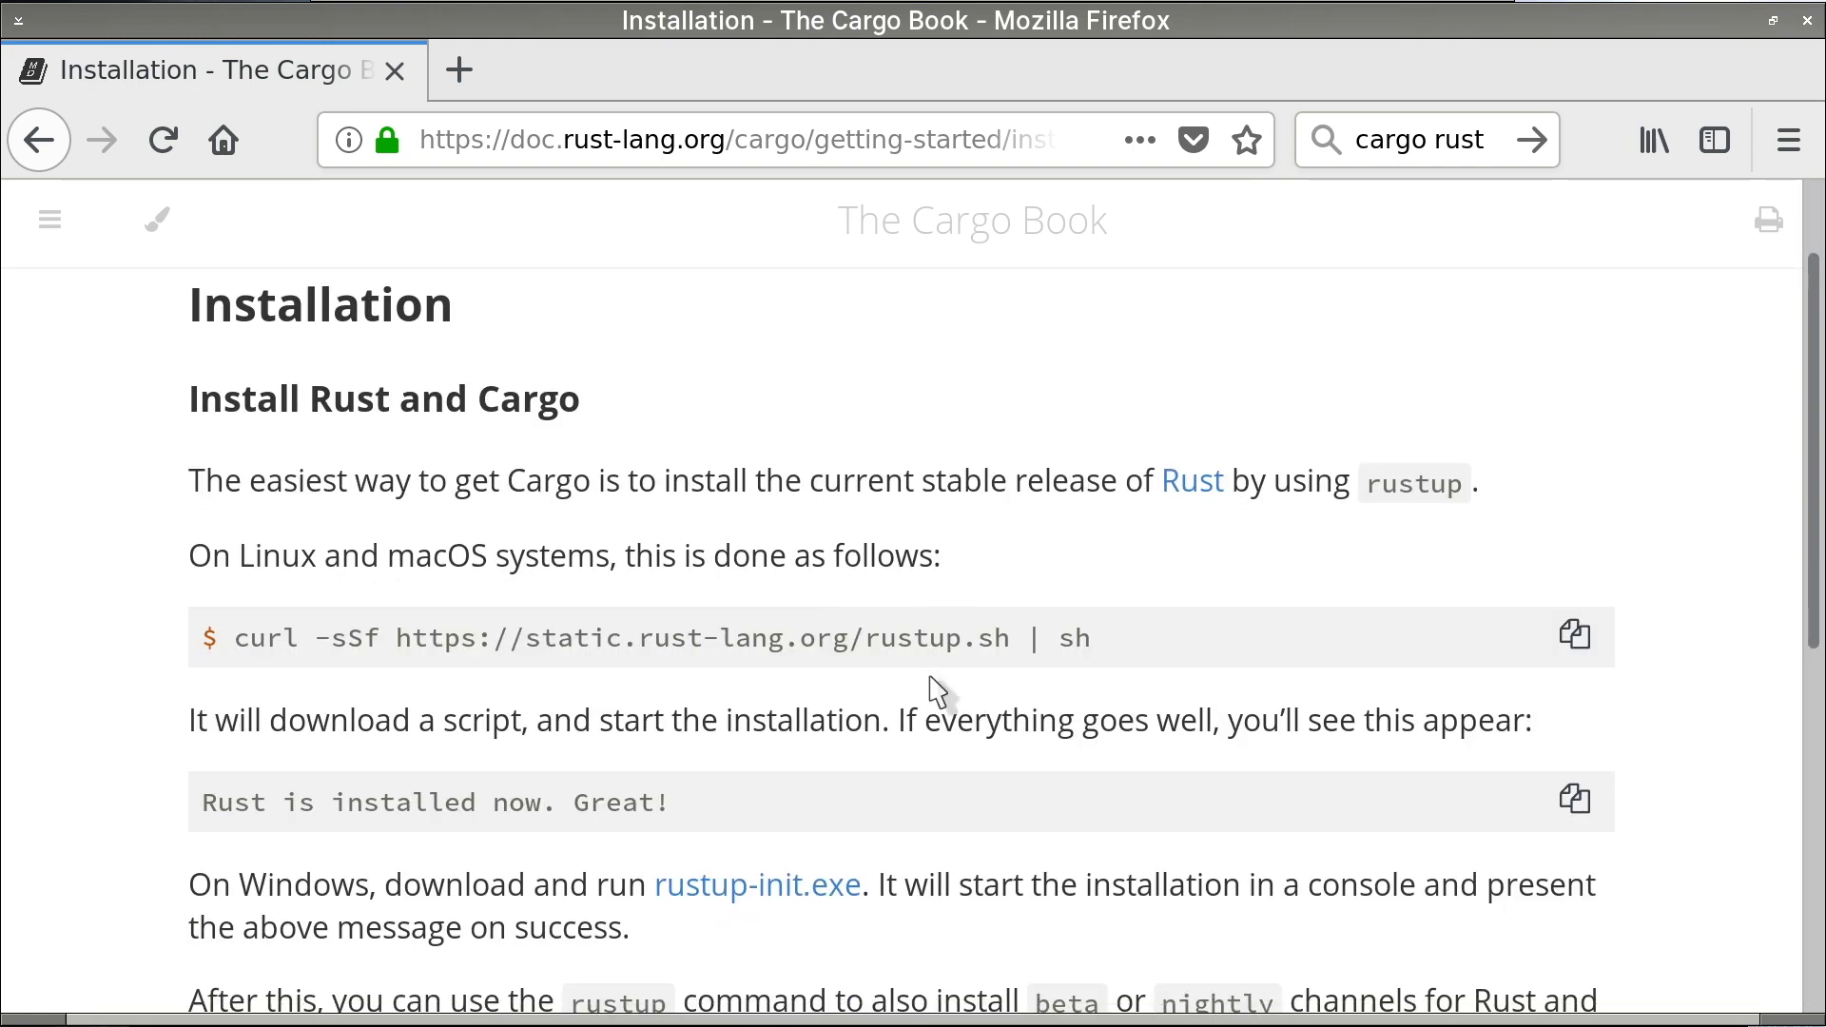
{"action": "scroll", "scroll_direction": "down", "scroll_amount": 3}
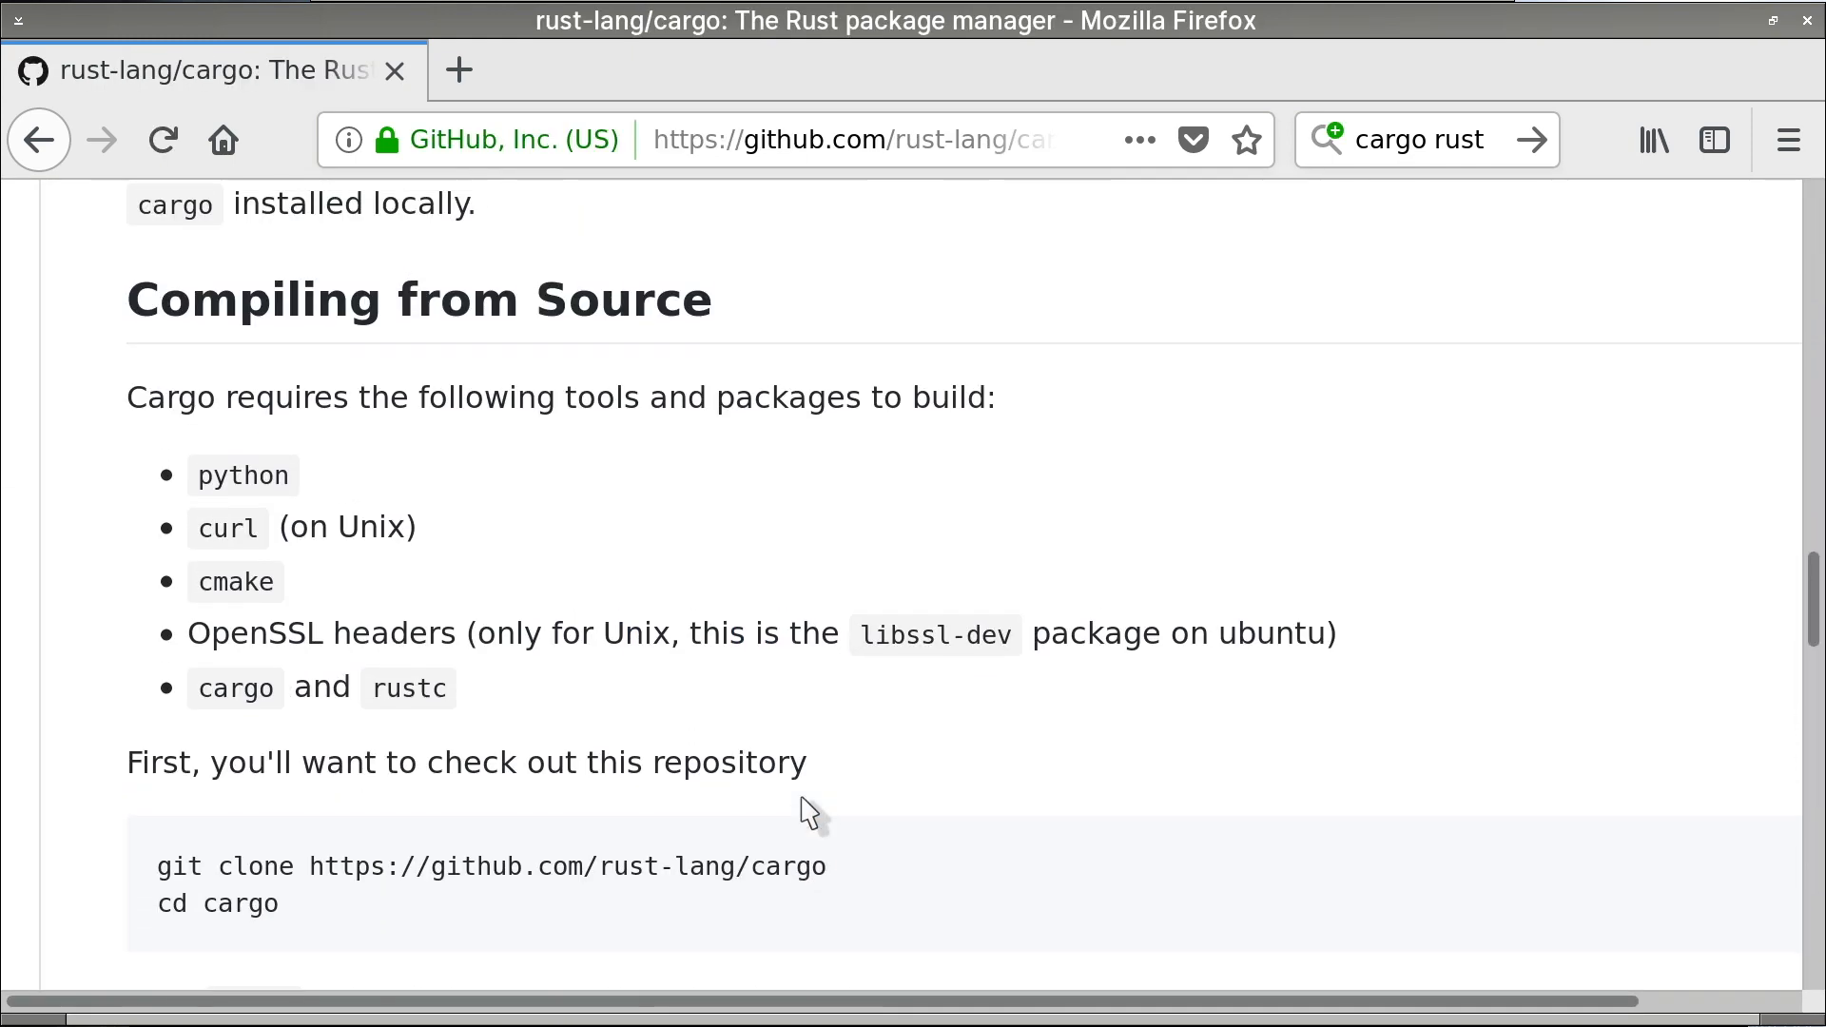
- Scroll the rust-lang/cargo README to the Compiling from Source requirements and build steps
{"action": "scroll", "scroll_direction": "up", "scroll_amount": 3}
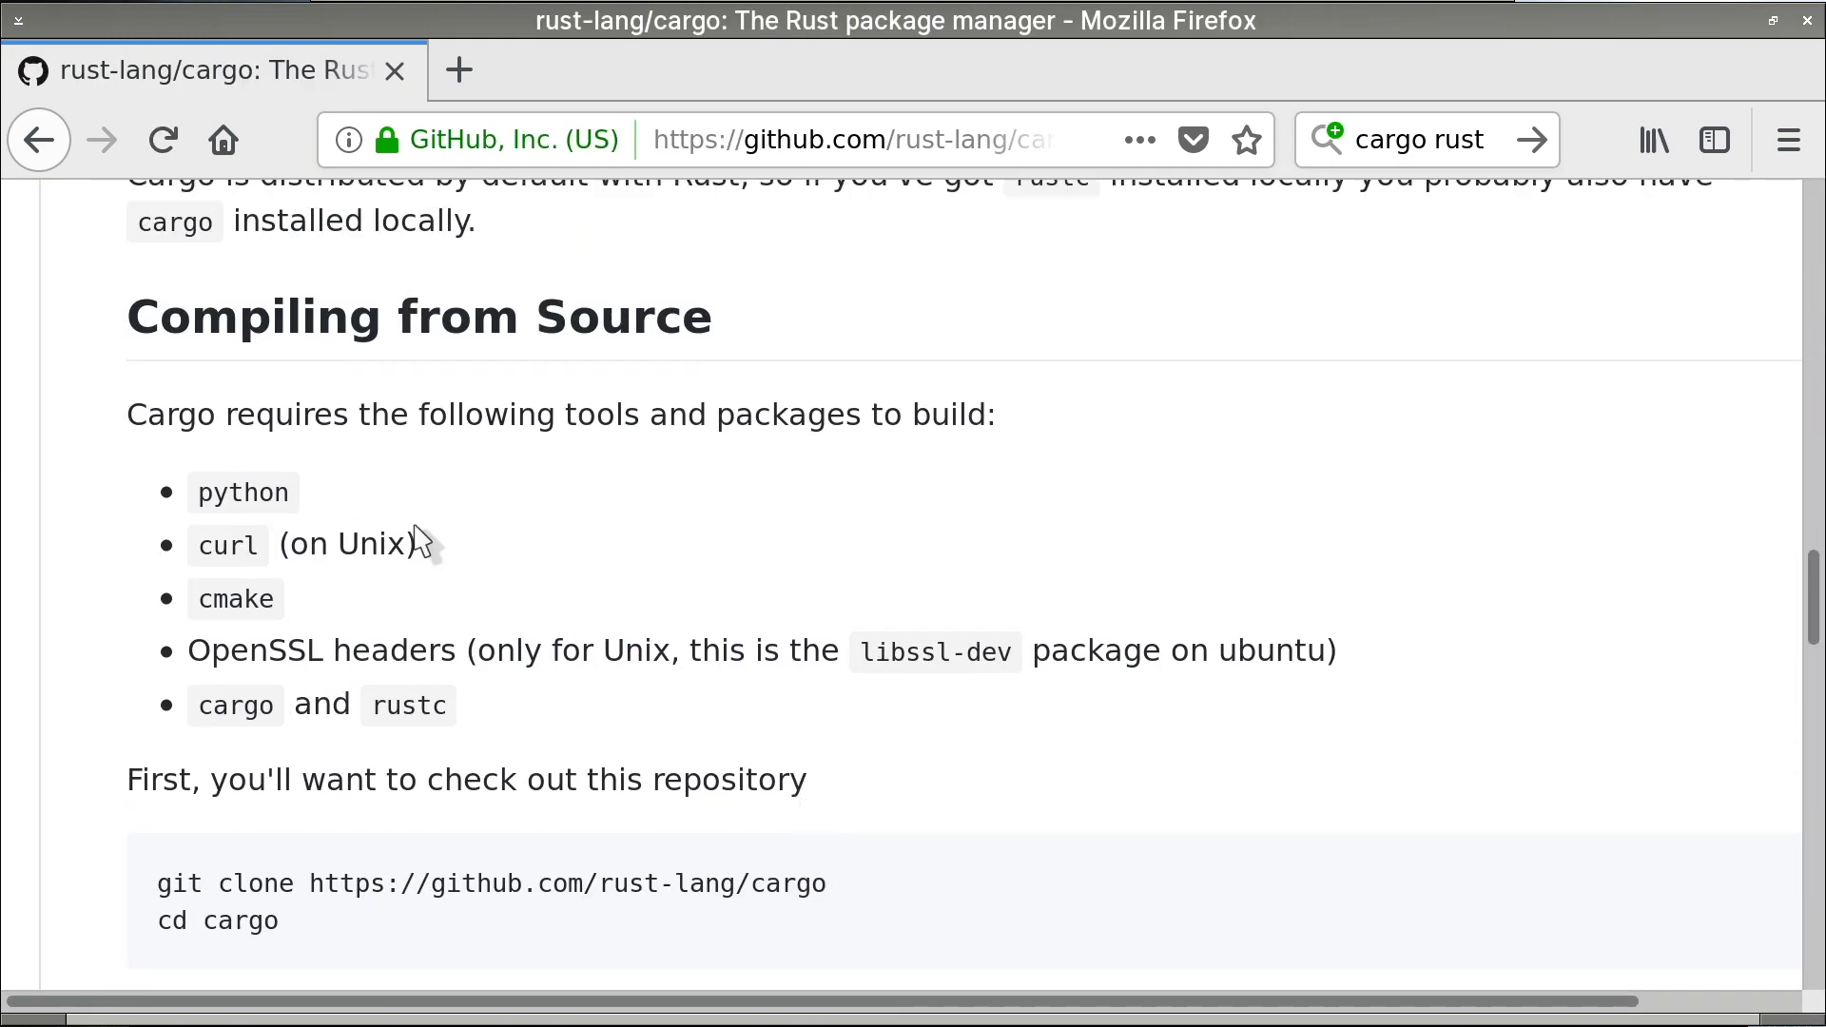
{"action": "scroll", "scroll_direction": "down", "scroll_amount": 3}
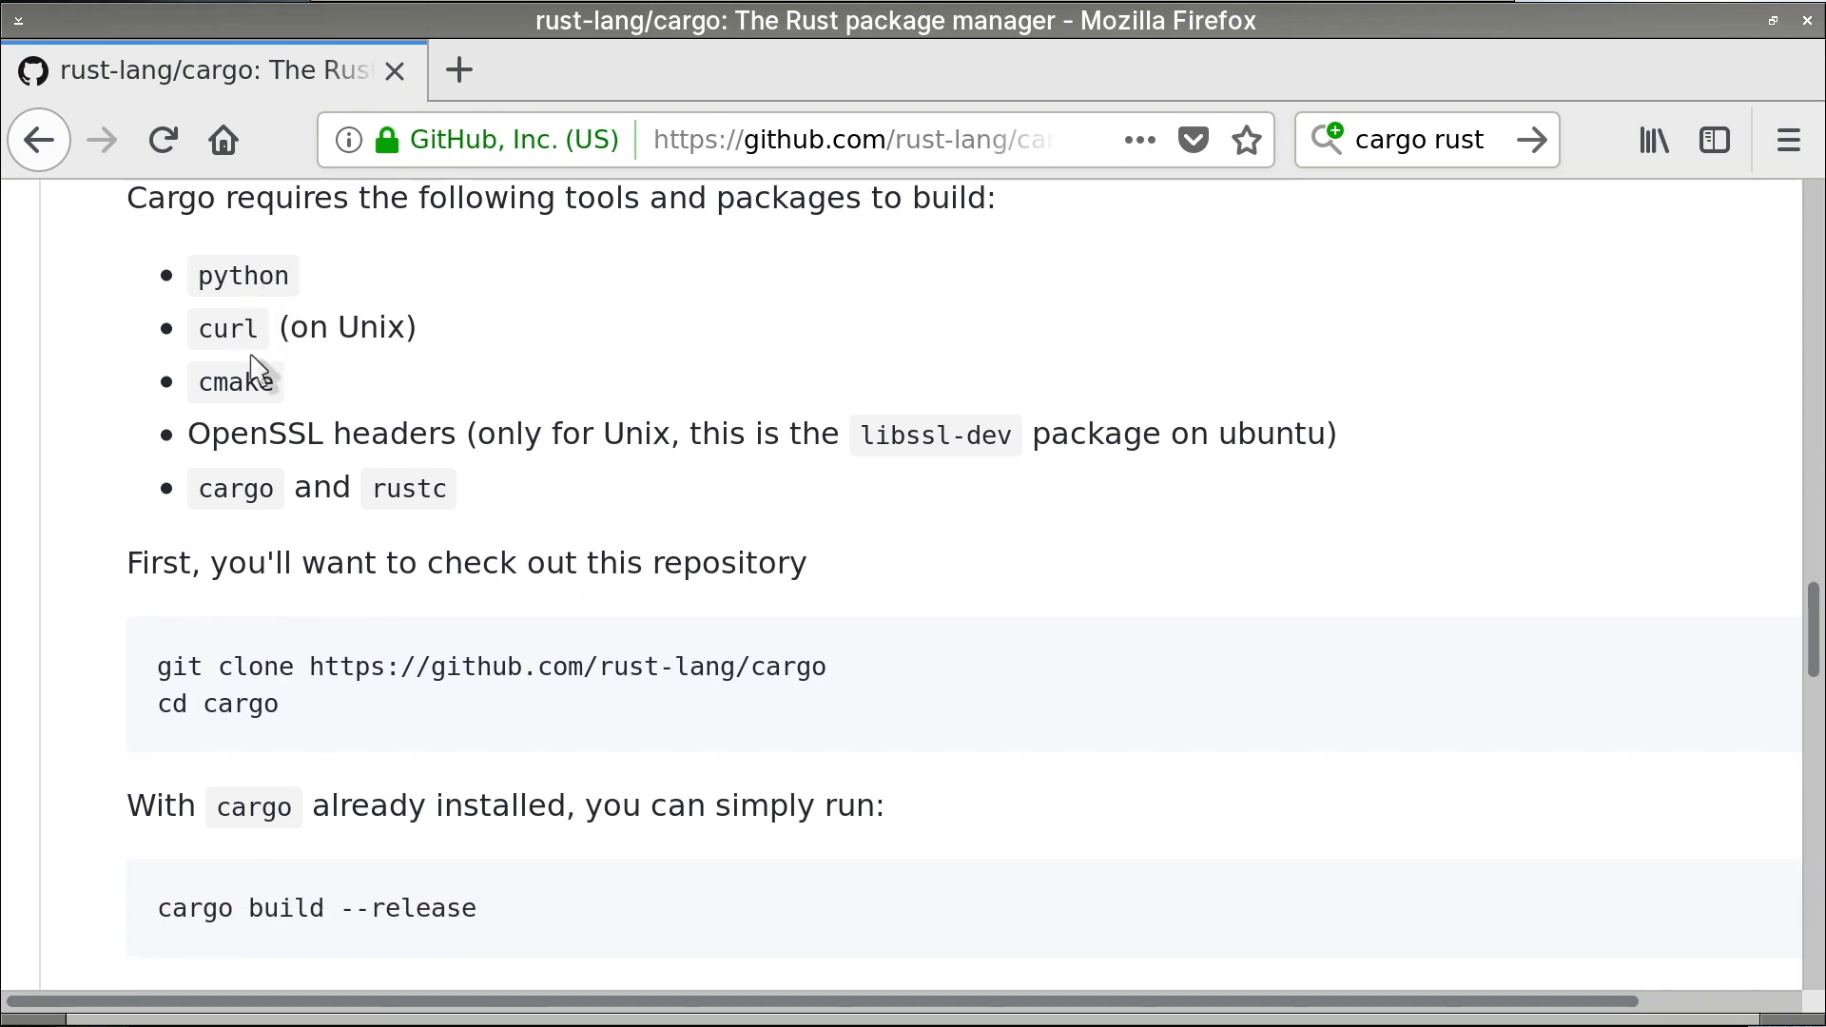
{"action": "scroll", "scroll_direction": "down", "scroll_amount": 3}
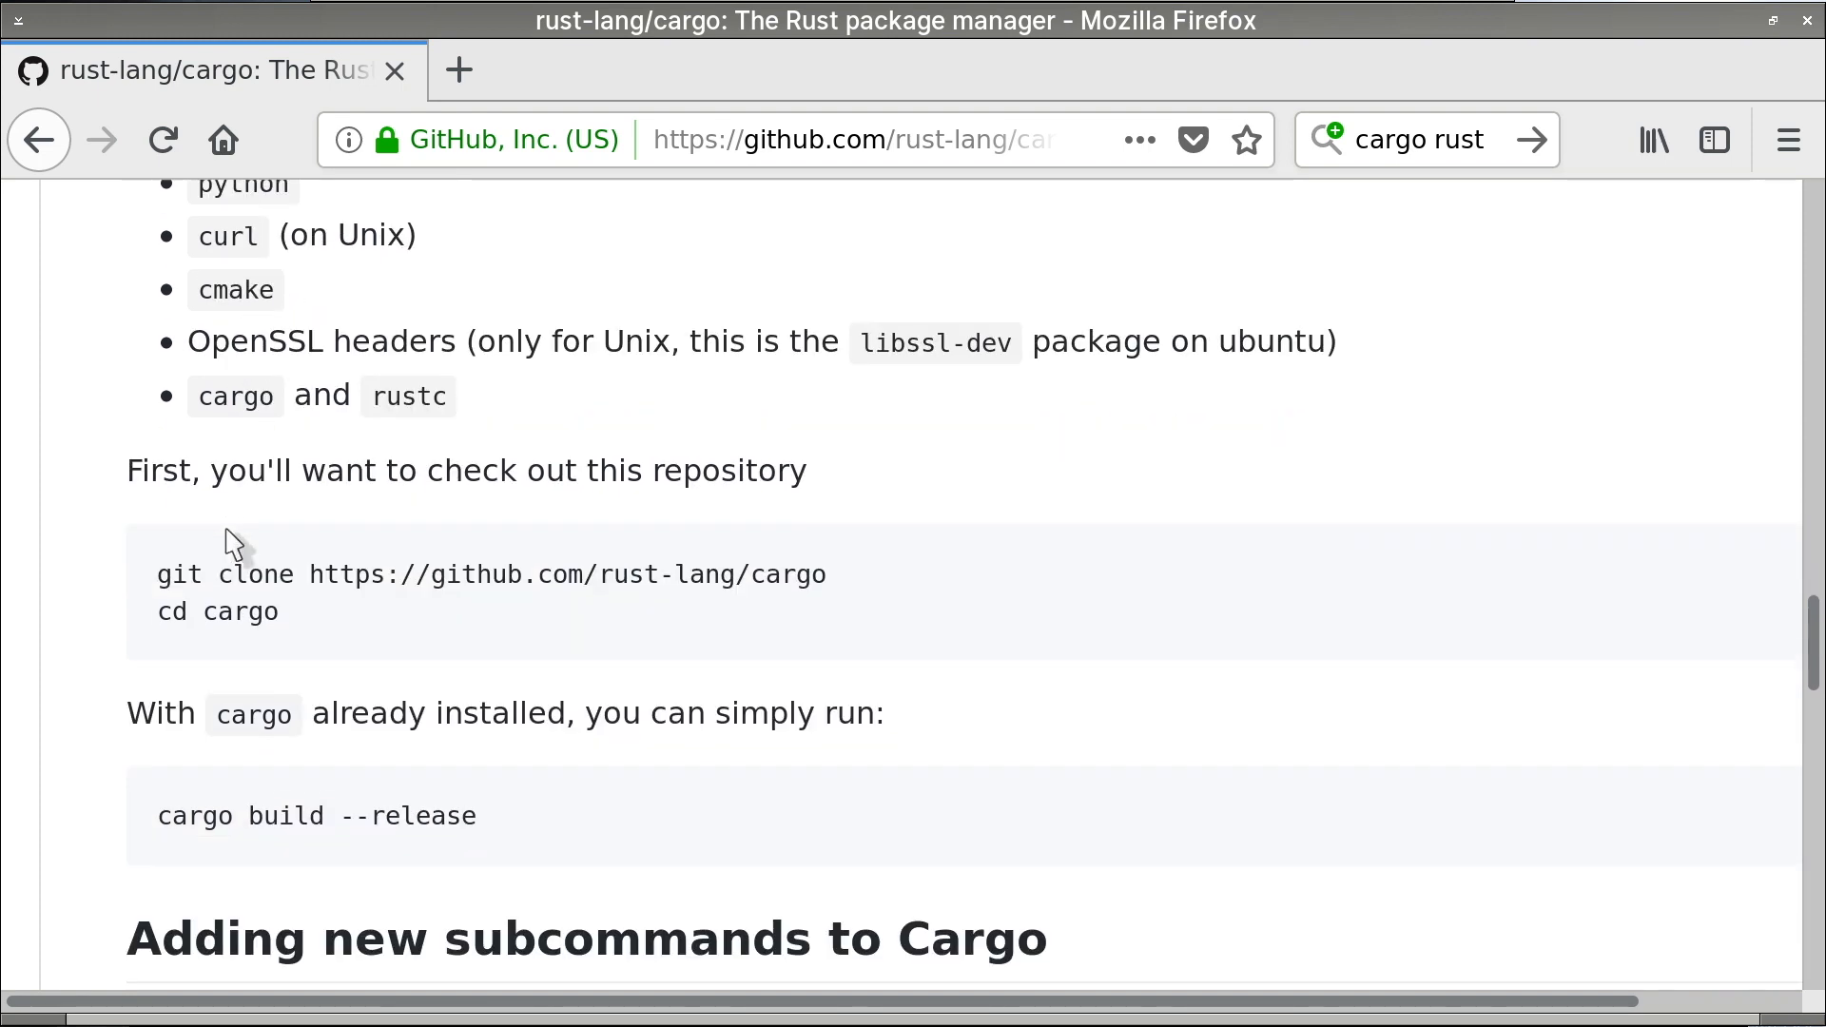
{"action": "scroll", "scroll_direction": "down", "scroll_amount": 3}
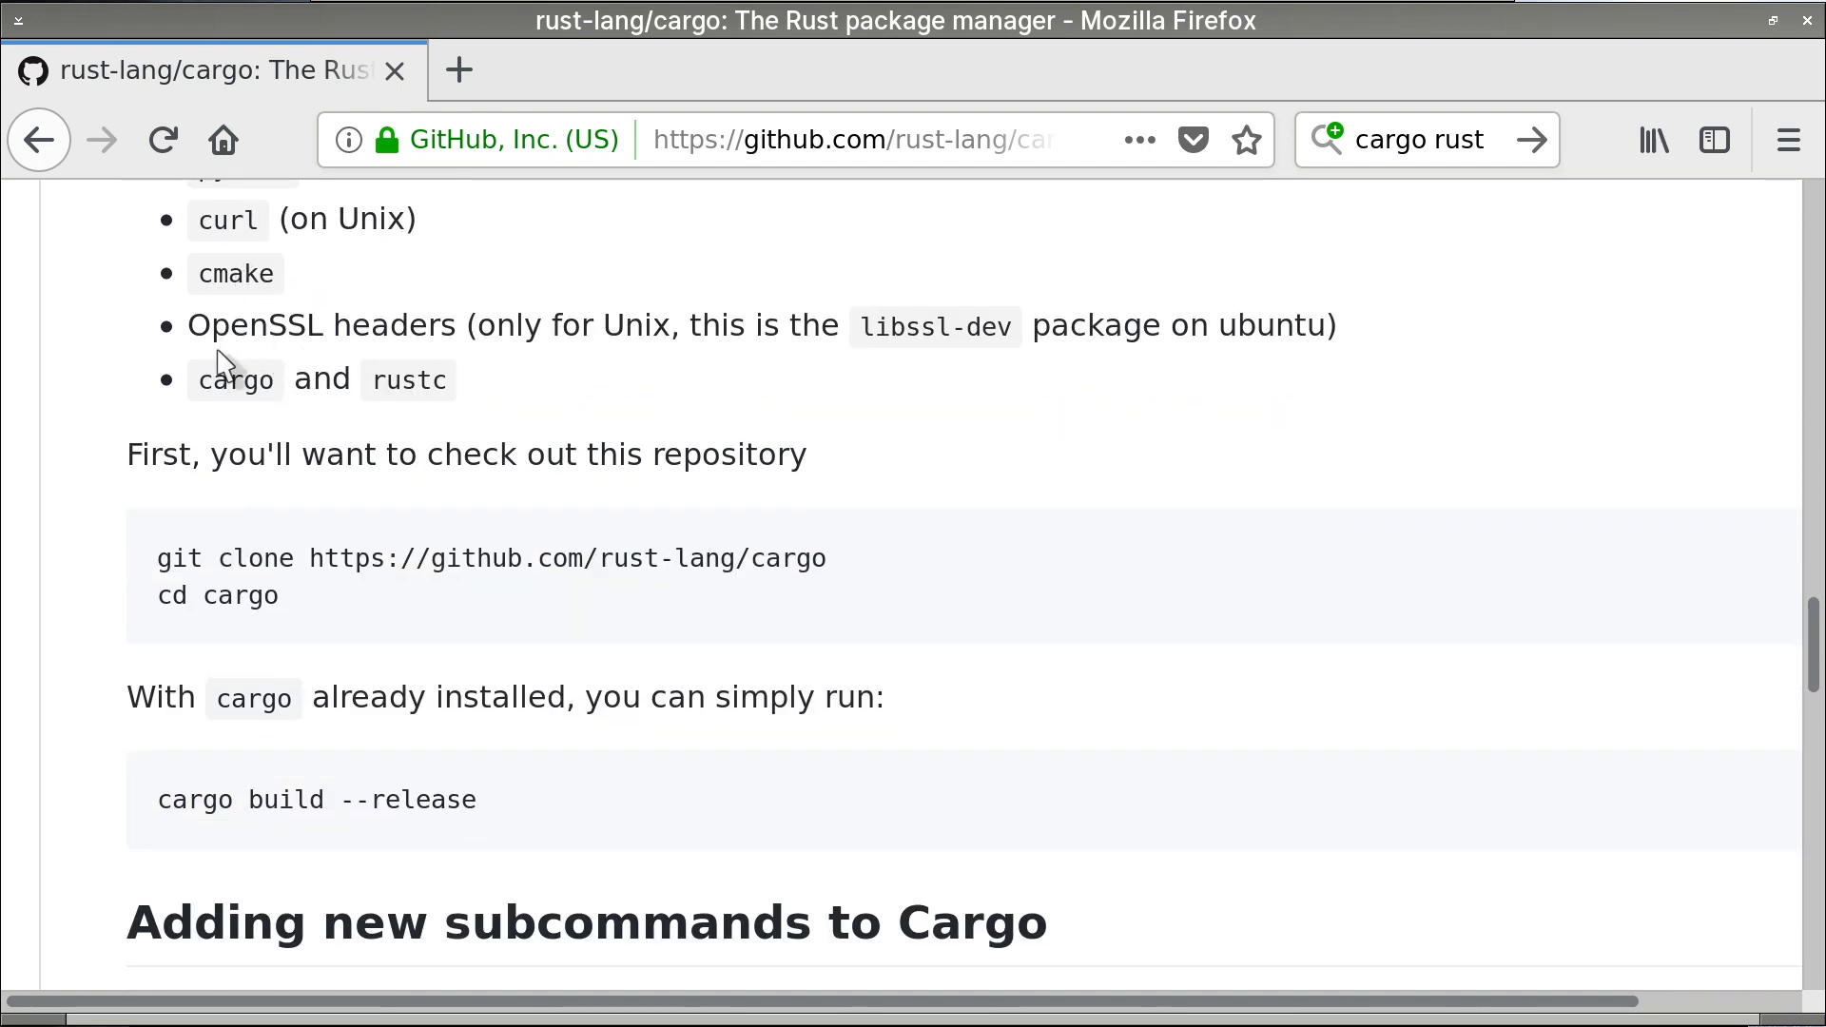
{"action": "mouse_move", "coordinate": [295, 471]}
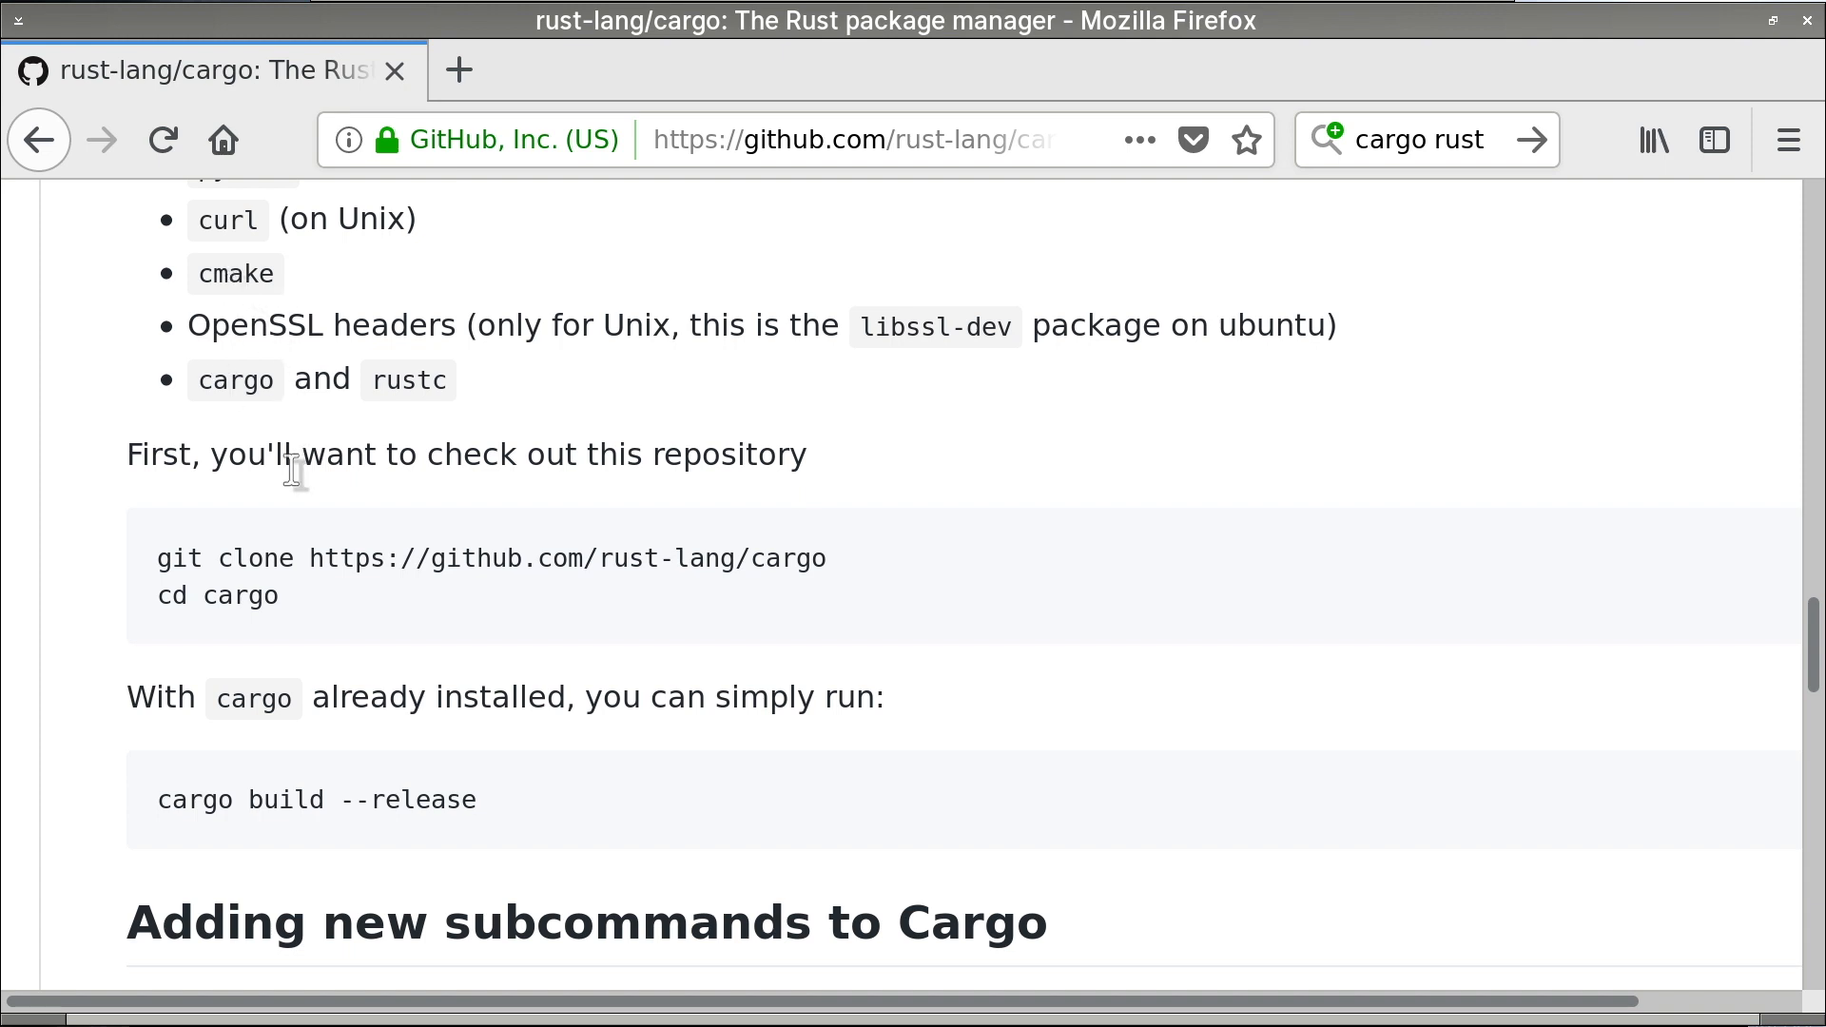
{"action": "mouse_move", "coordinate": [598, 501]}
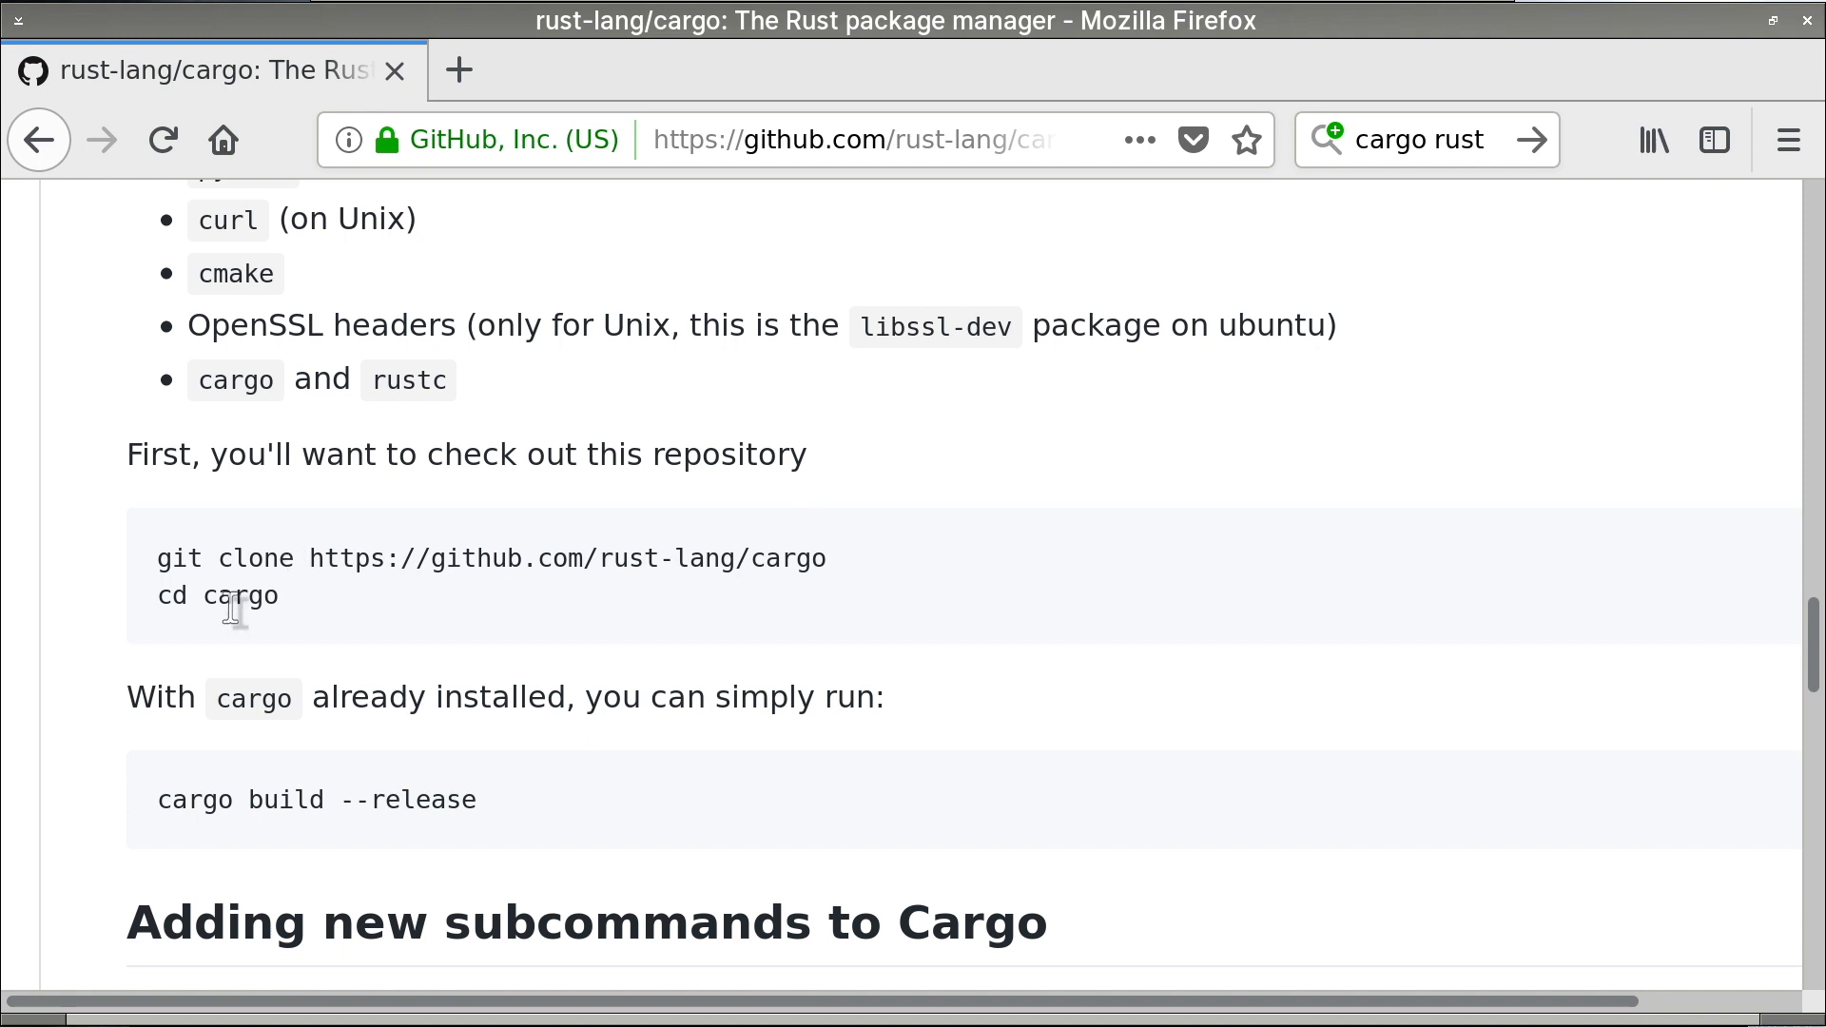
{"action": "mouse_move", "coordinate": [346, 608]}
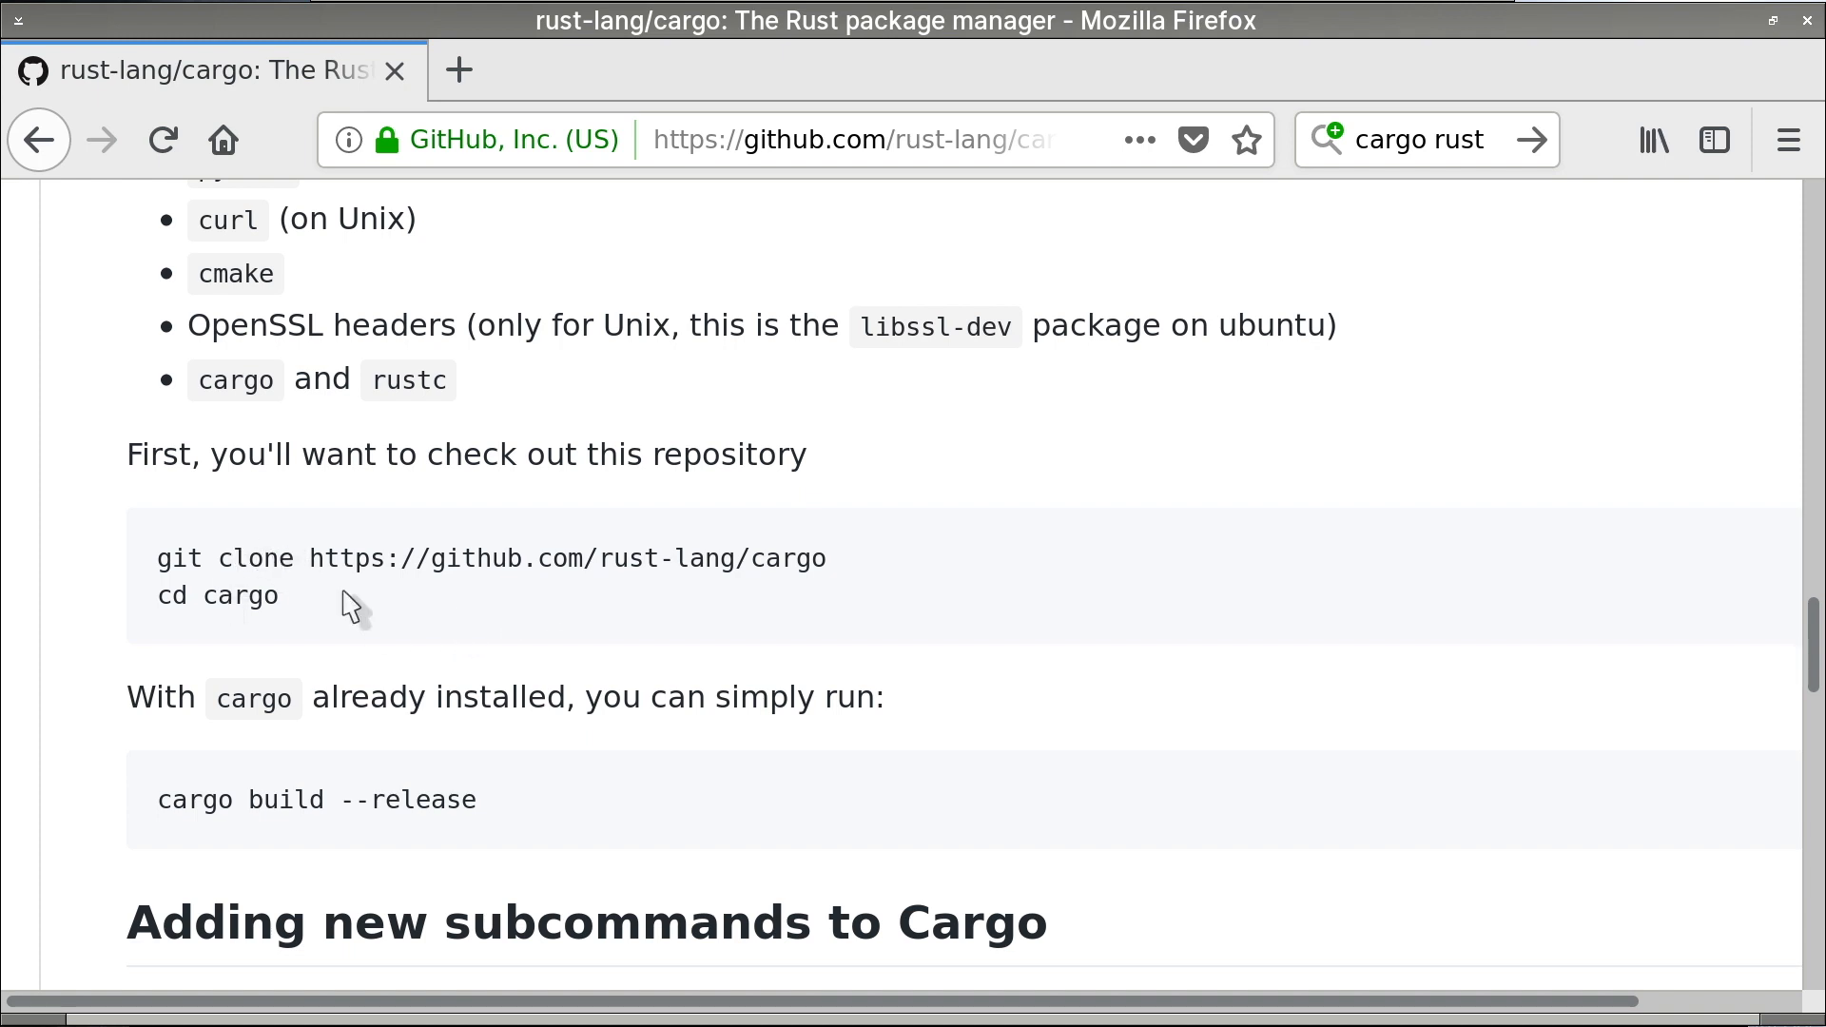
{"action": "mouse_move", "coordinate": [400, 641]}
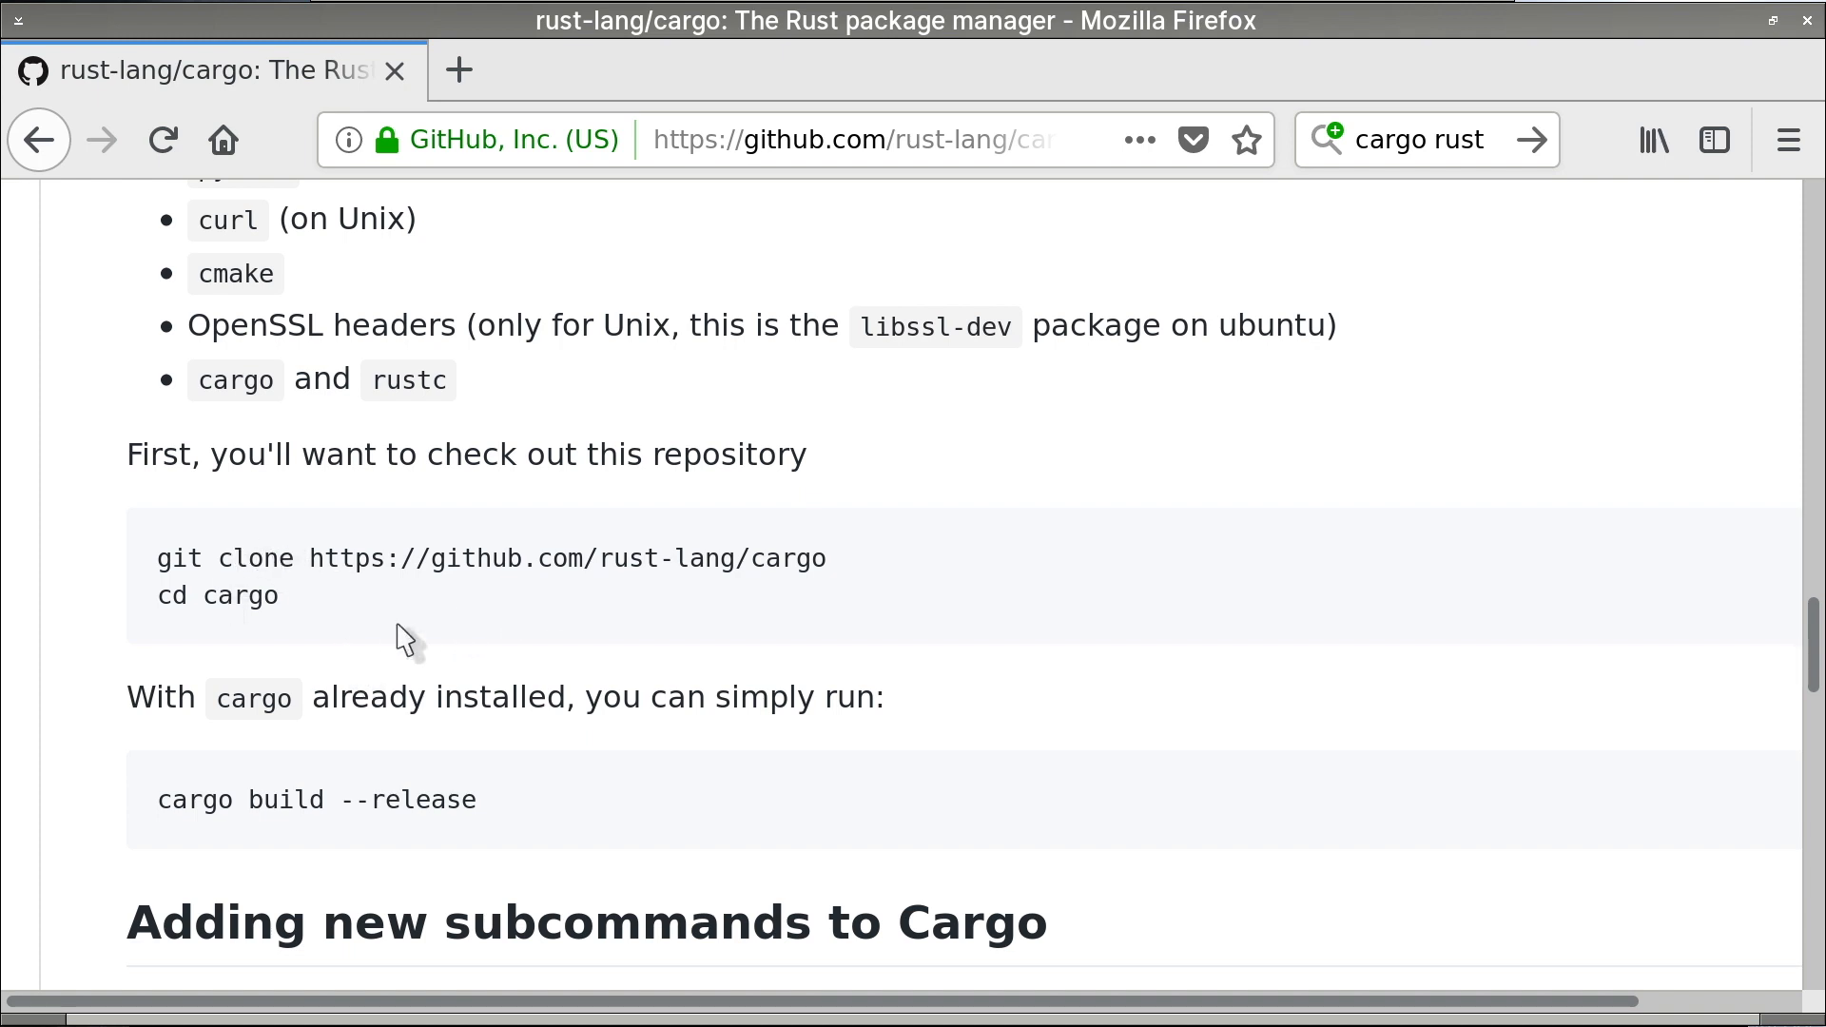
{"action": "mouse_move", "coordinate": [215, 635]}
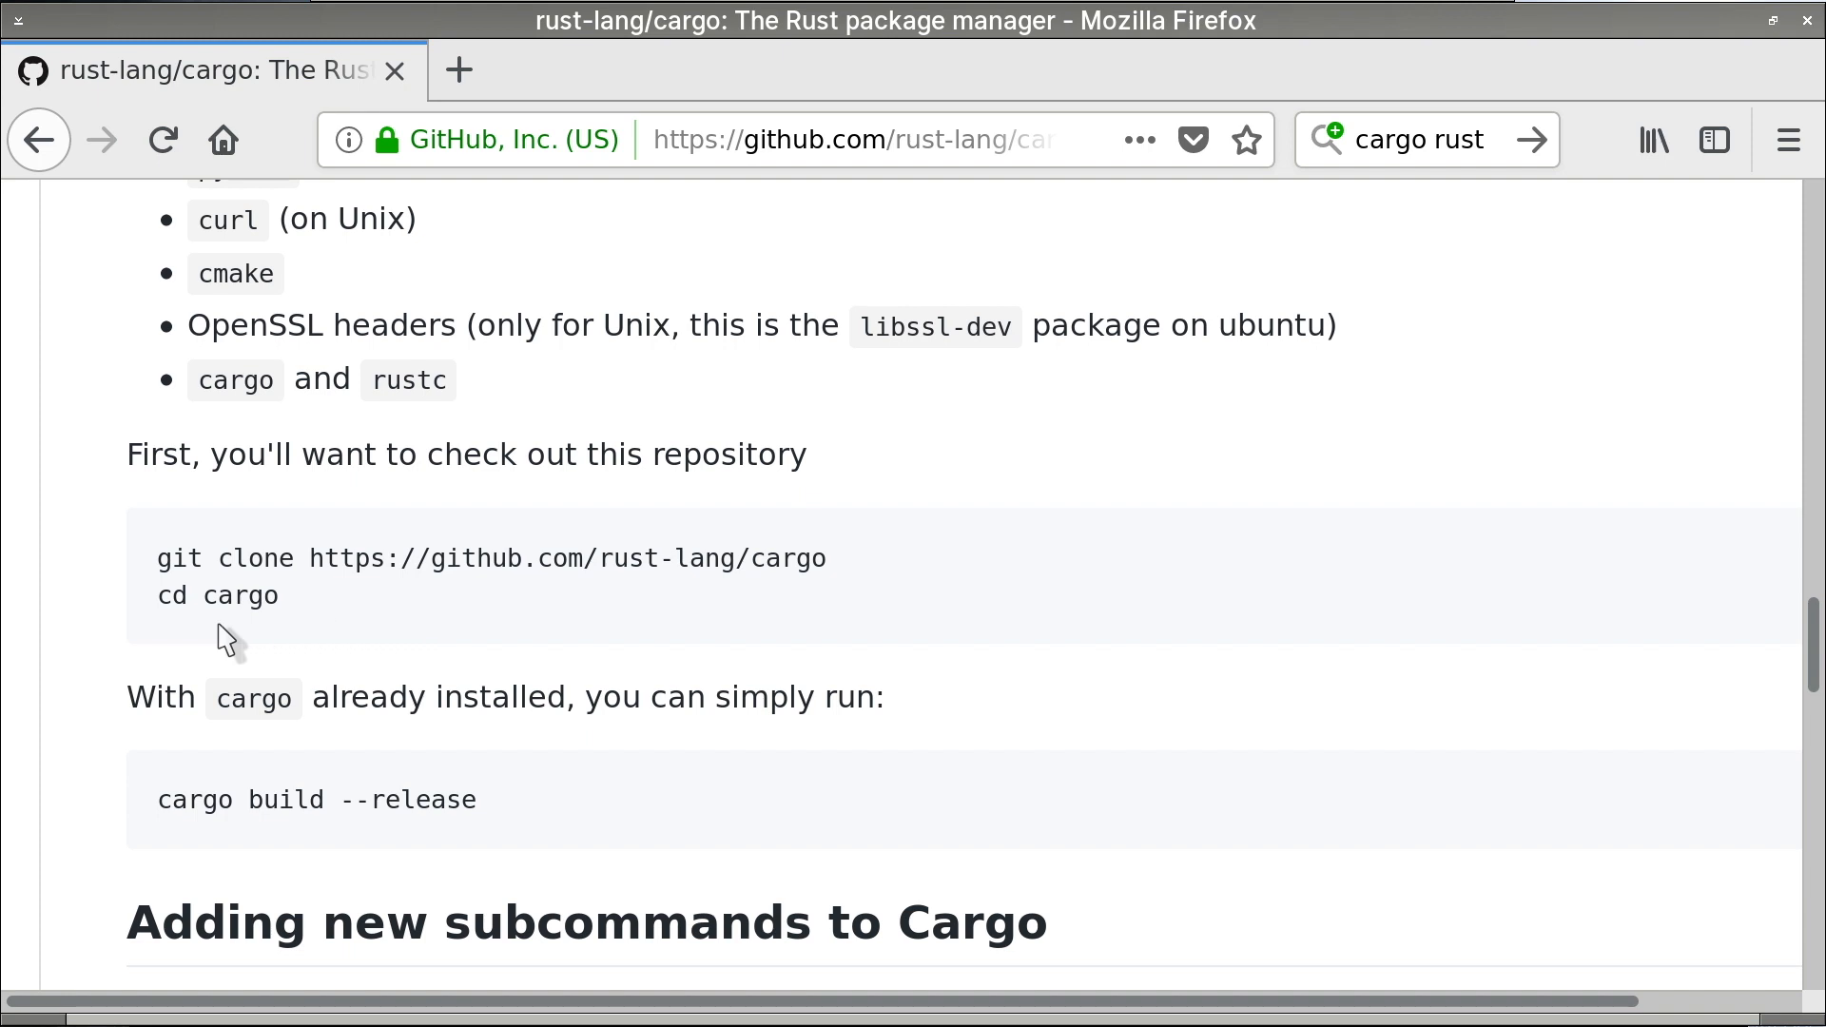
{"action": "mouse_move", "coordinate": [160, 814]}
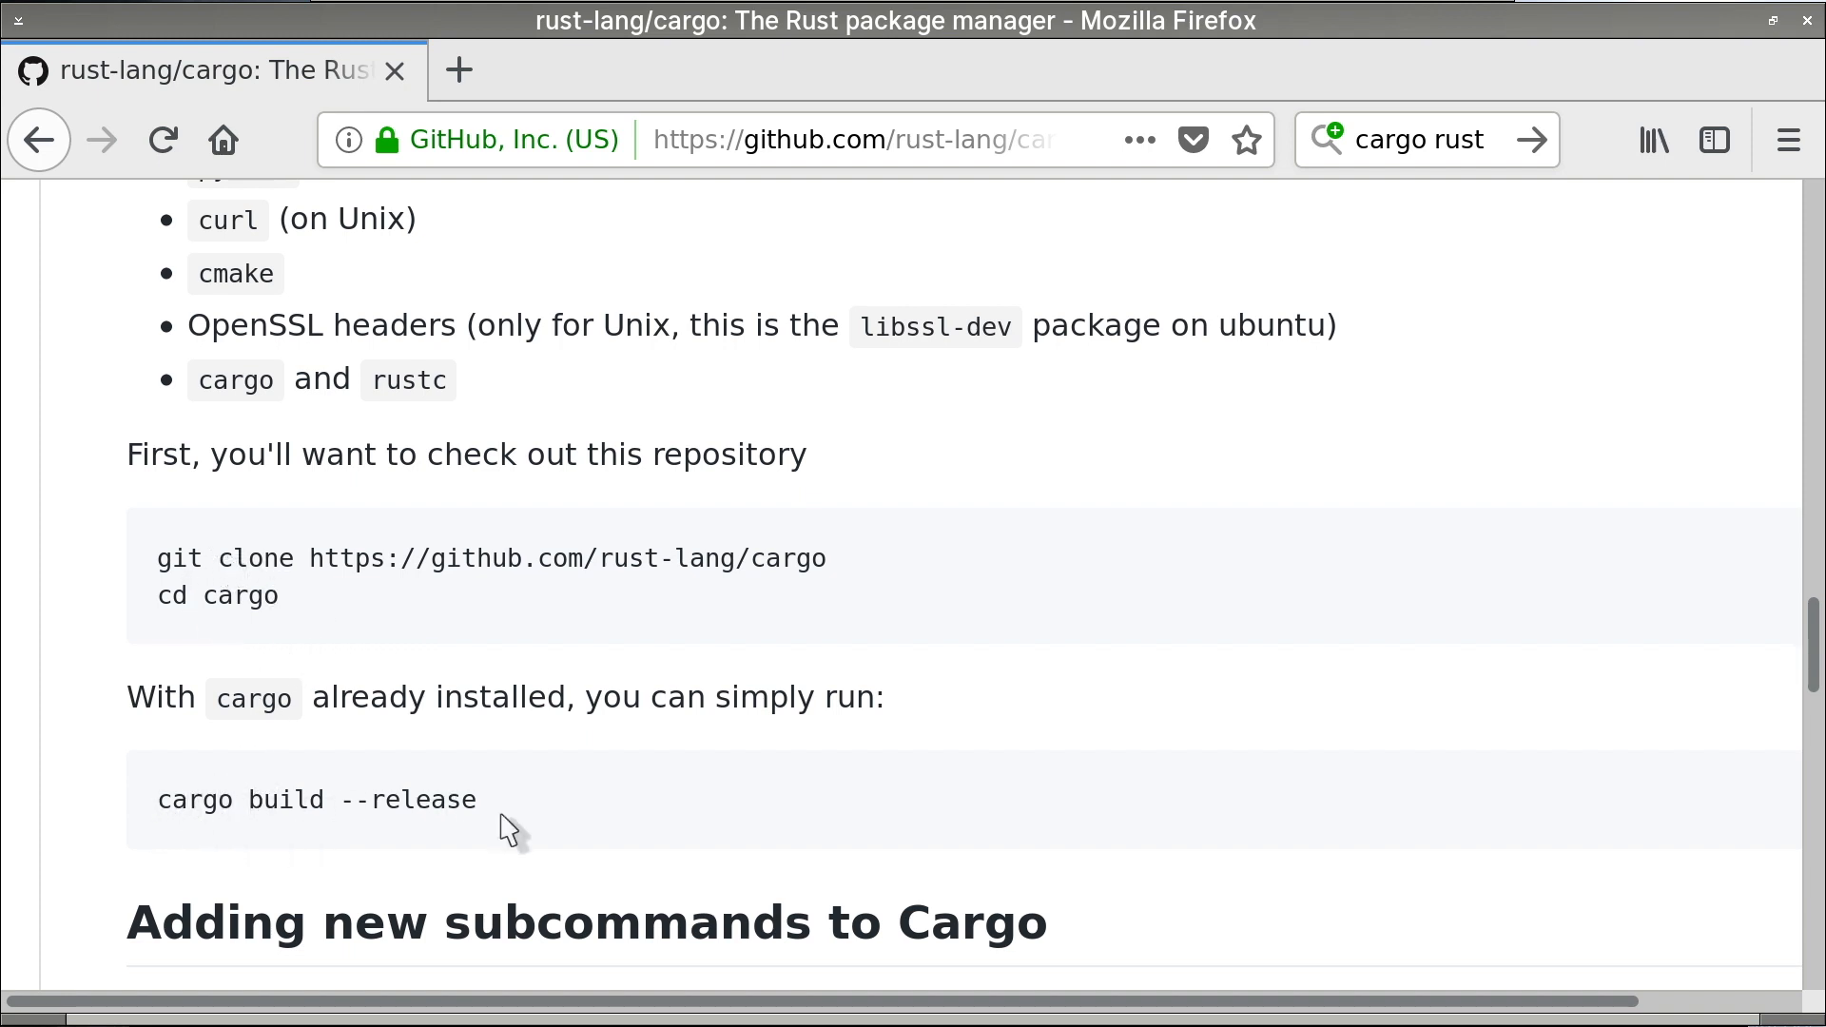
{"action": "scroll", "scroll_direction": "down", "scroll_amount": 3}
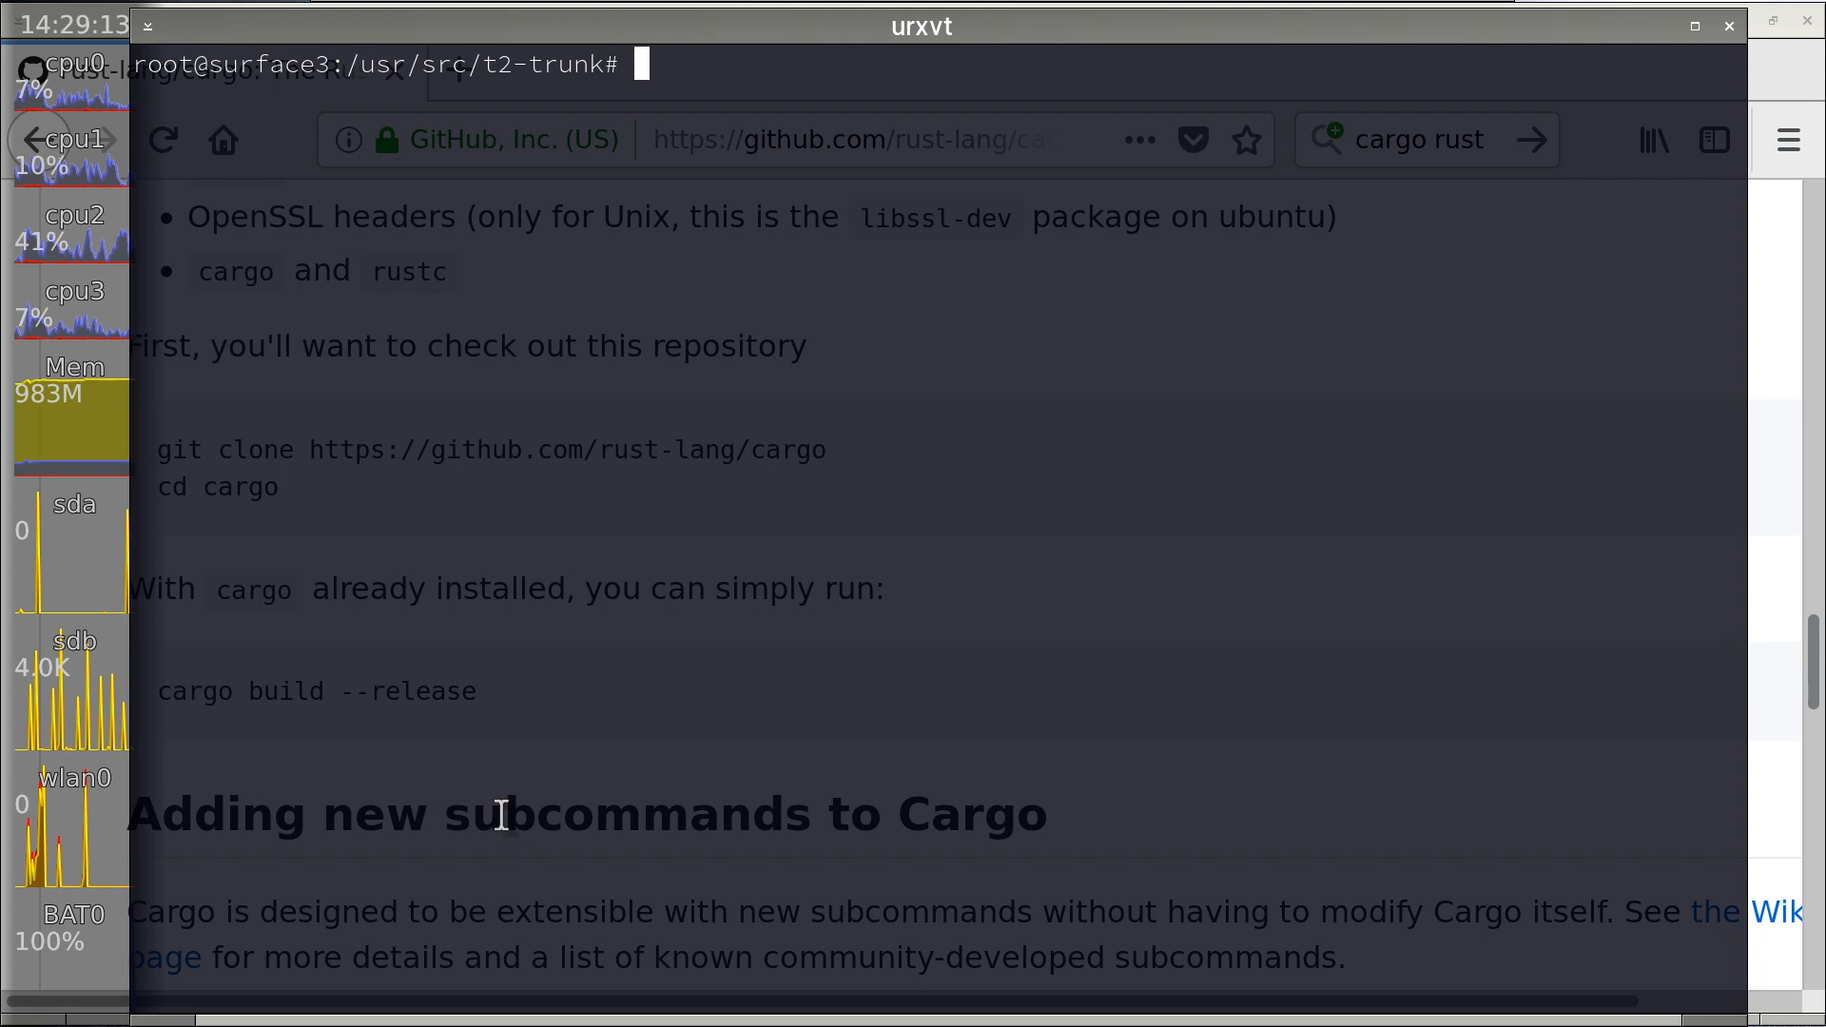
- Abandon a less /var/ command and open package/develop/cargo/cargo.conf in vi
{"action": "type", "text": "less /var/"}
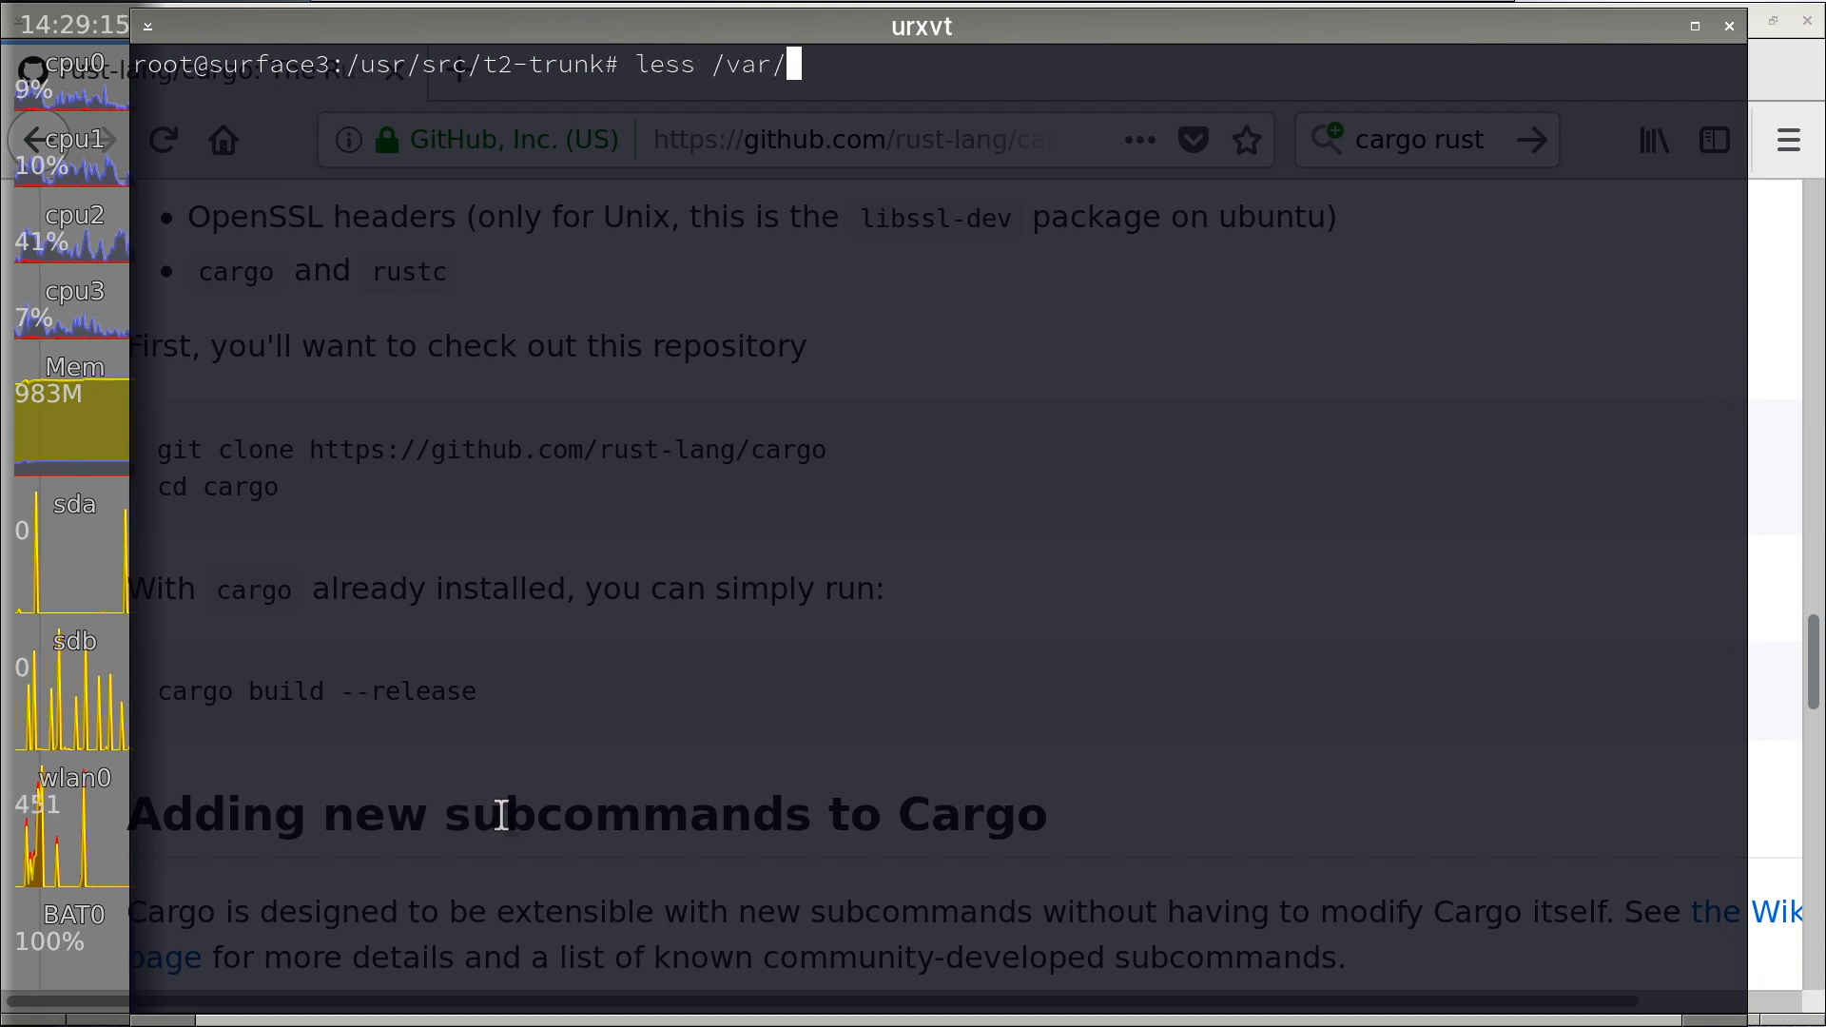
{"action": "key", "text": "BackSpace"}
{"action": "type", "text": "vi package/"}
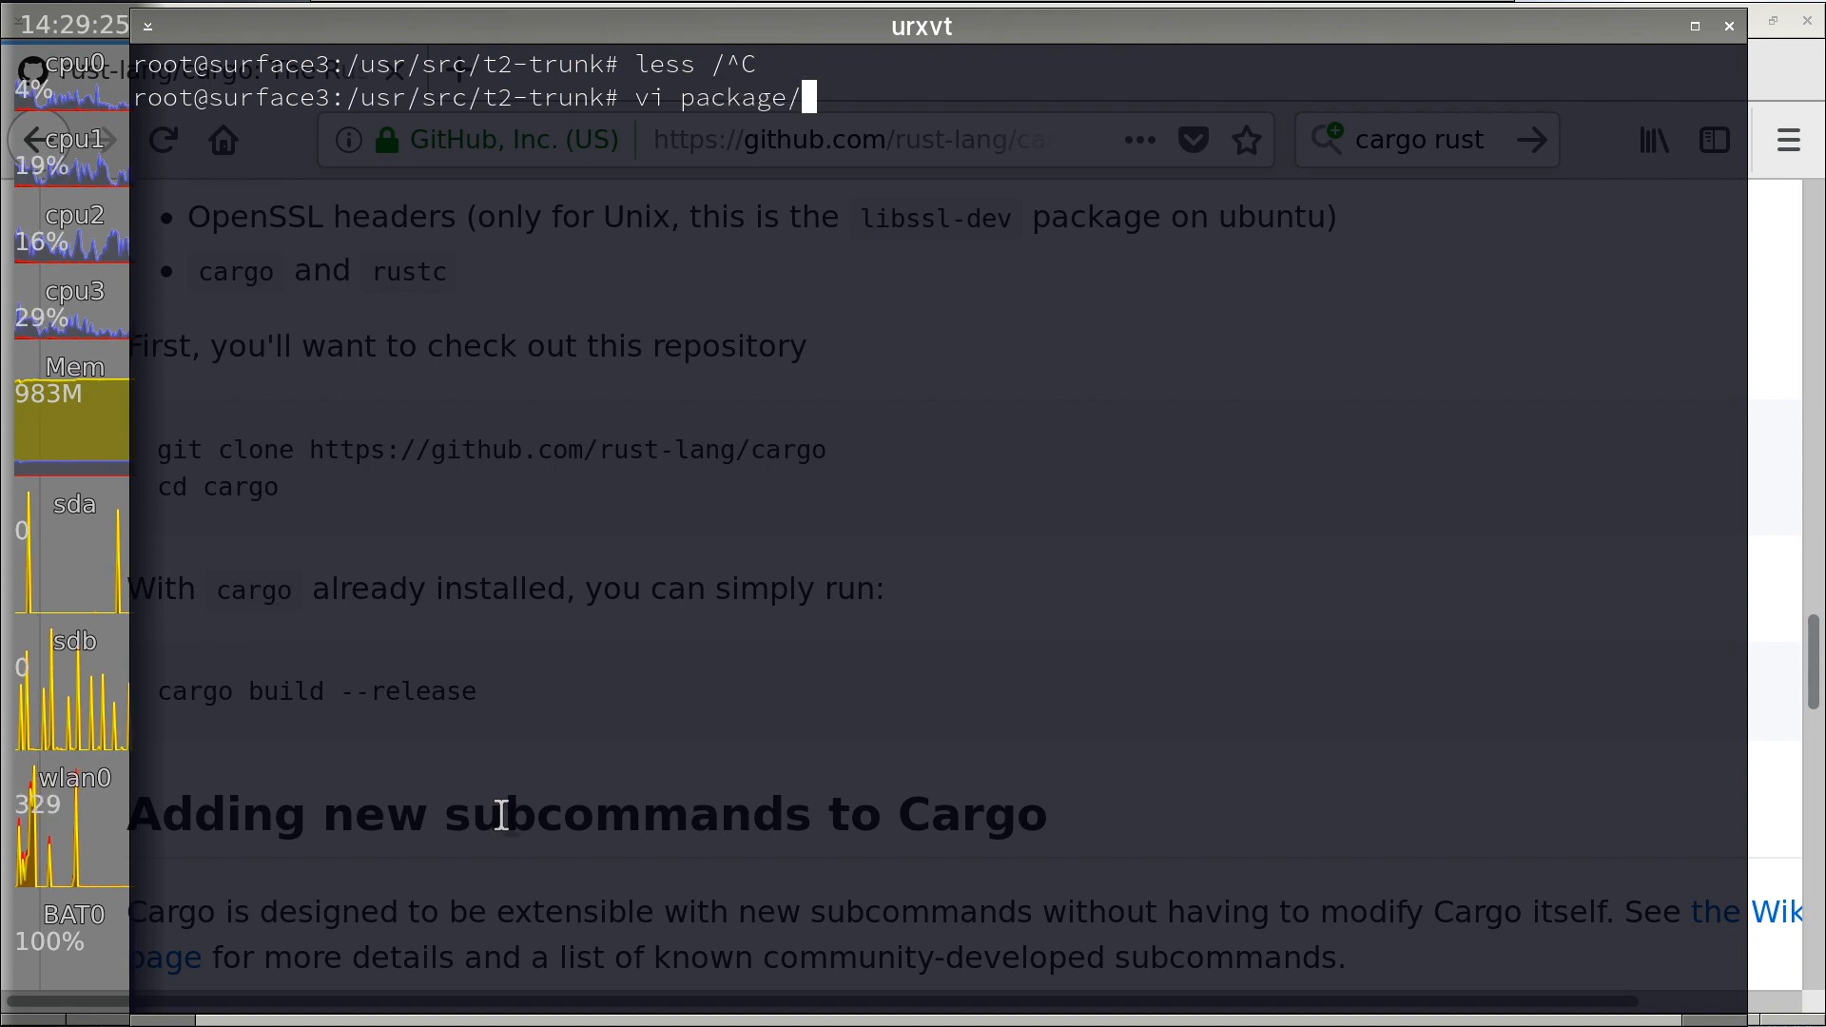
{"action": "type", "text": "*/carg"}
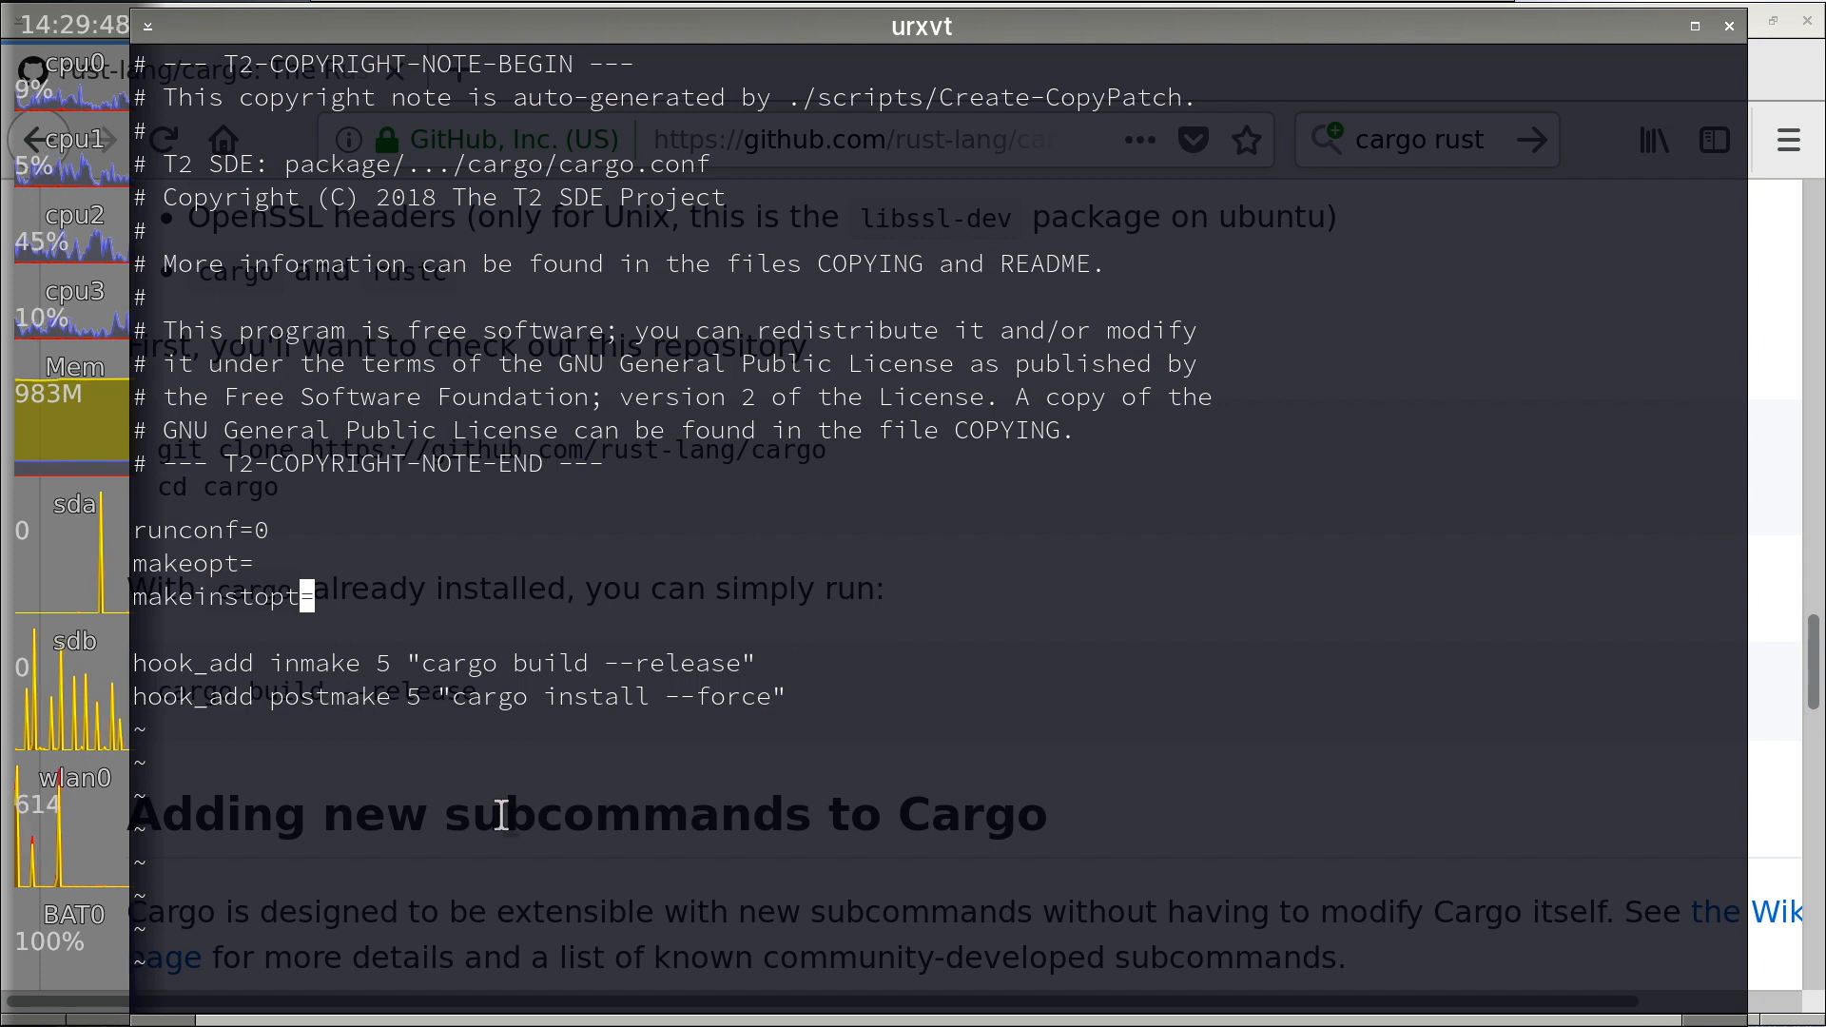
{"action": "mouse_move", "coordinate": [626, 710]}
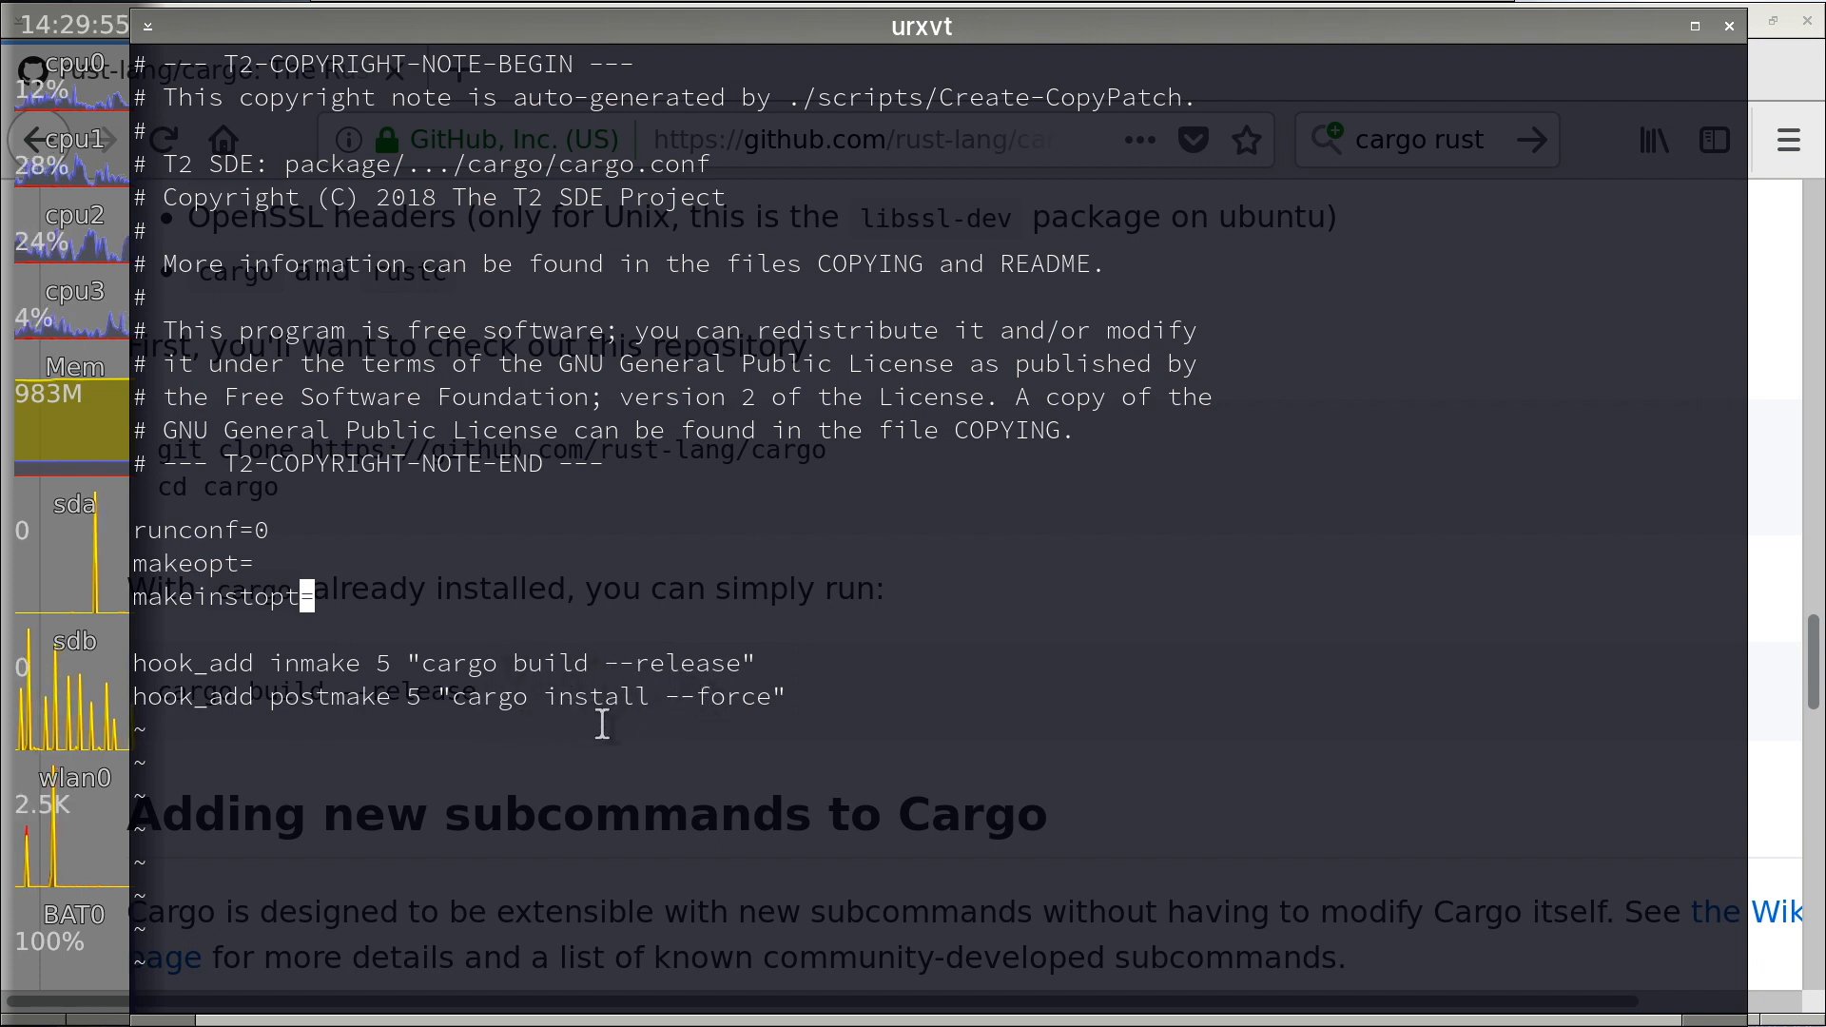
{"action": "mouse_move", "coordinate": [670, 708]}
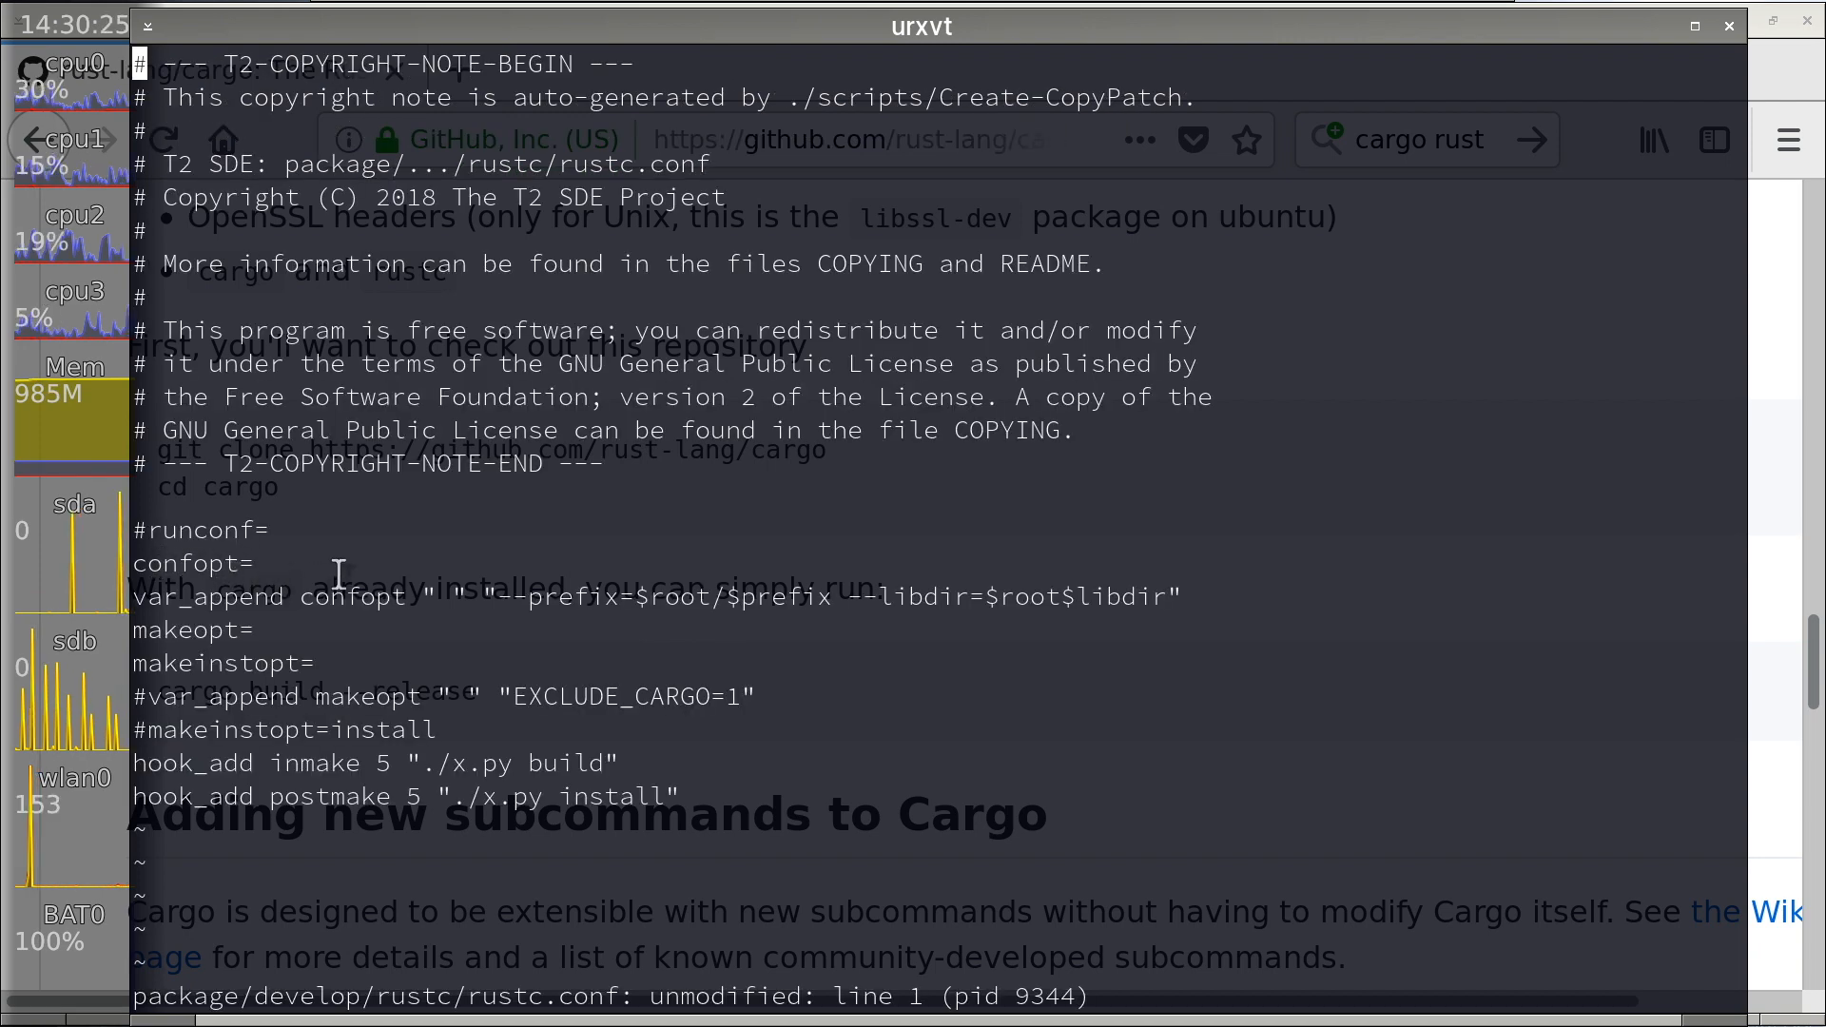
{"action": "mouse_move", "coordinate": [333, 529]}
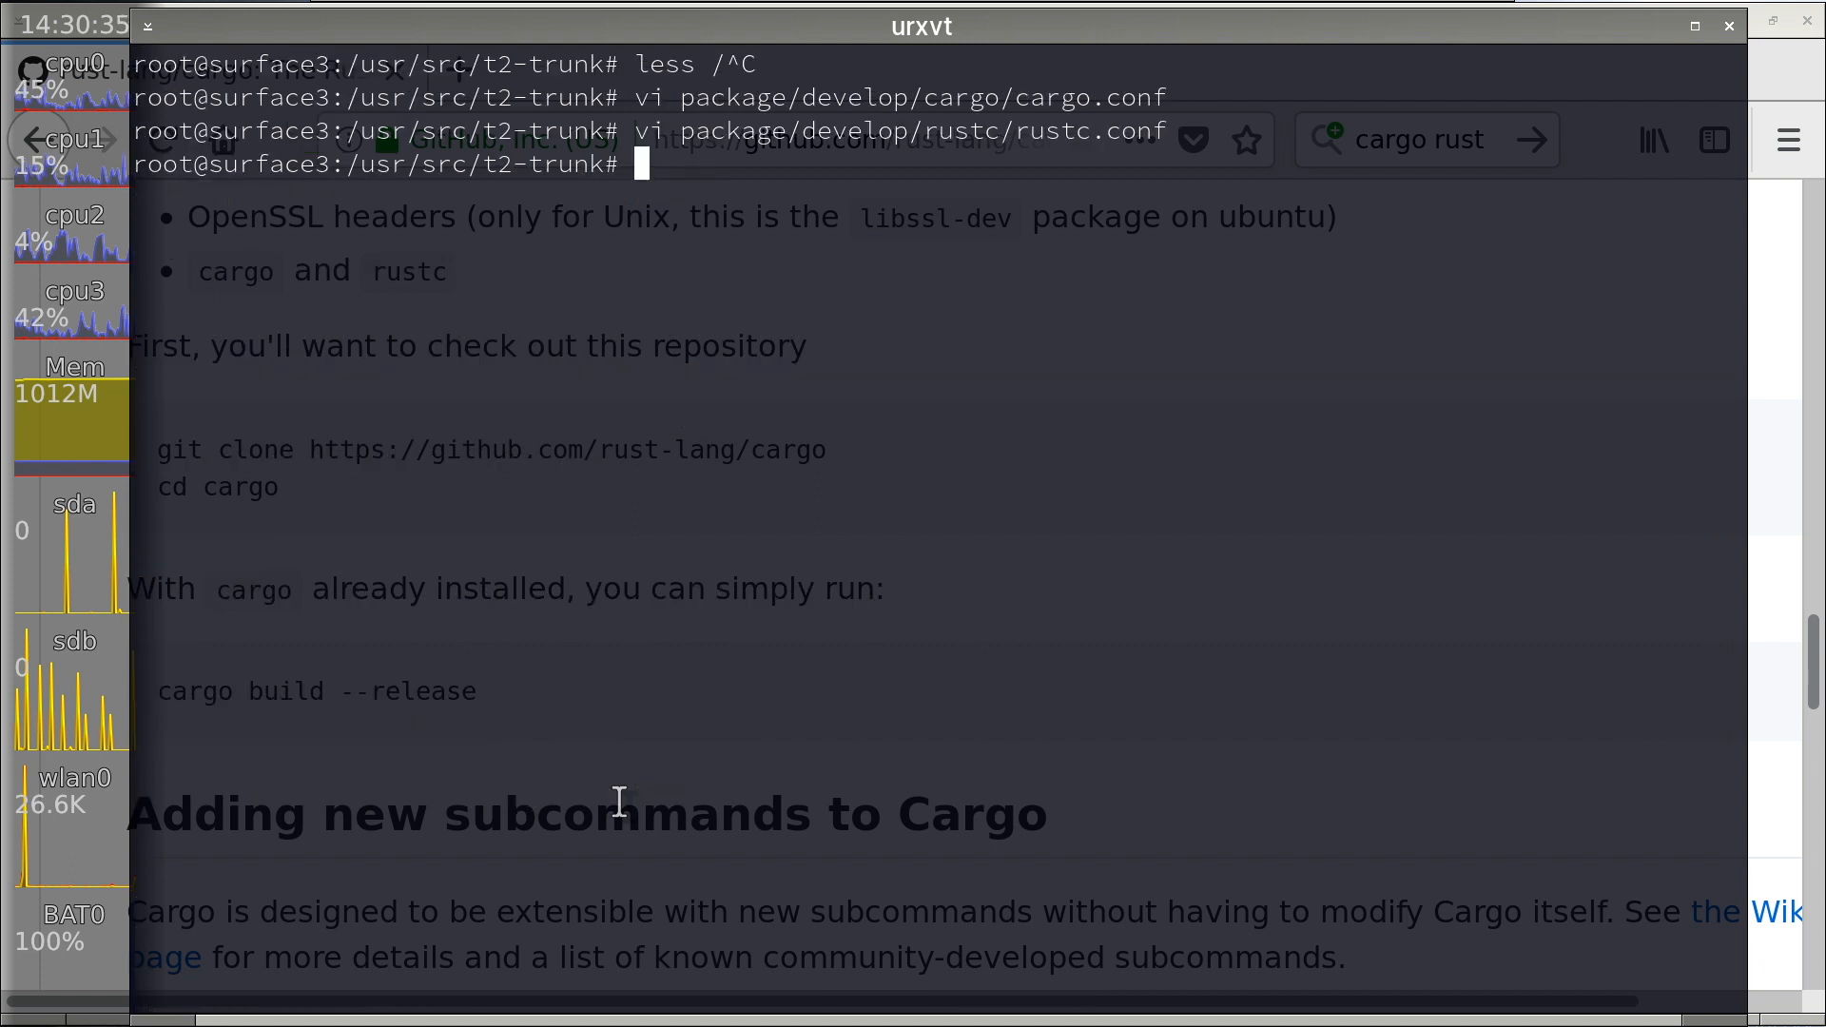
{"action": "mouse_move", "coordinate": [765, 844]}
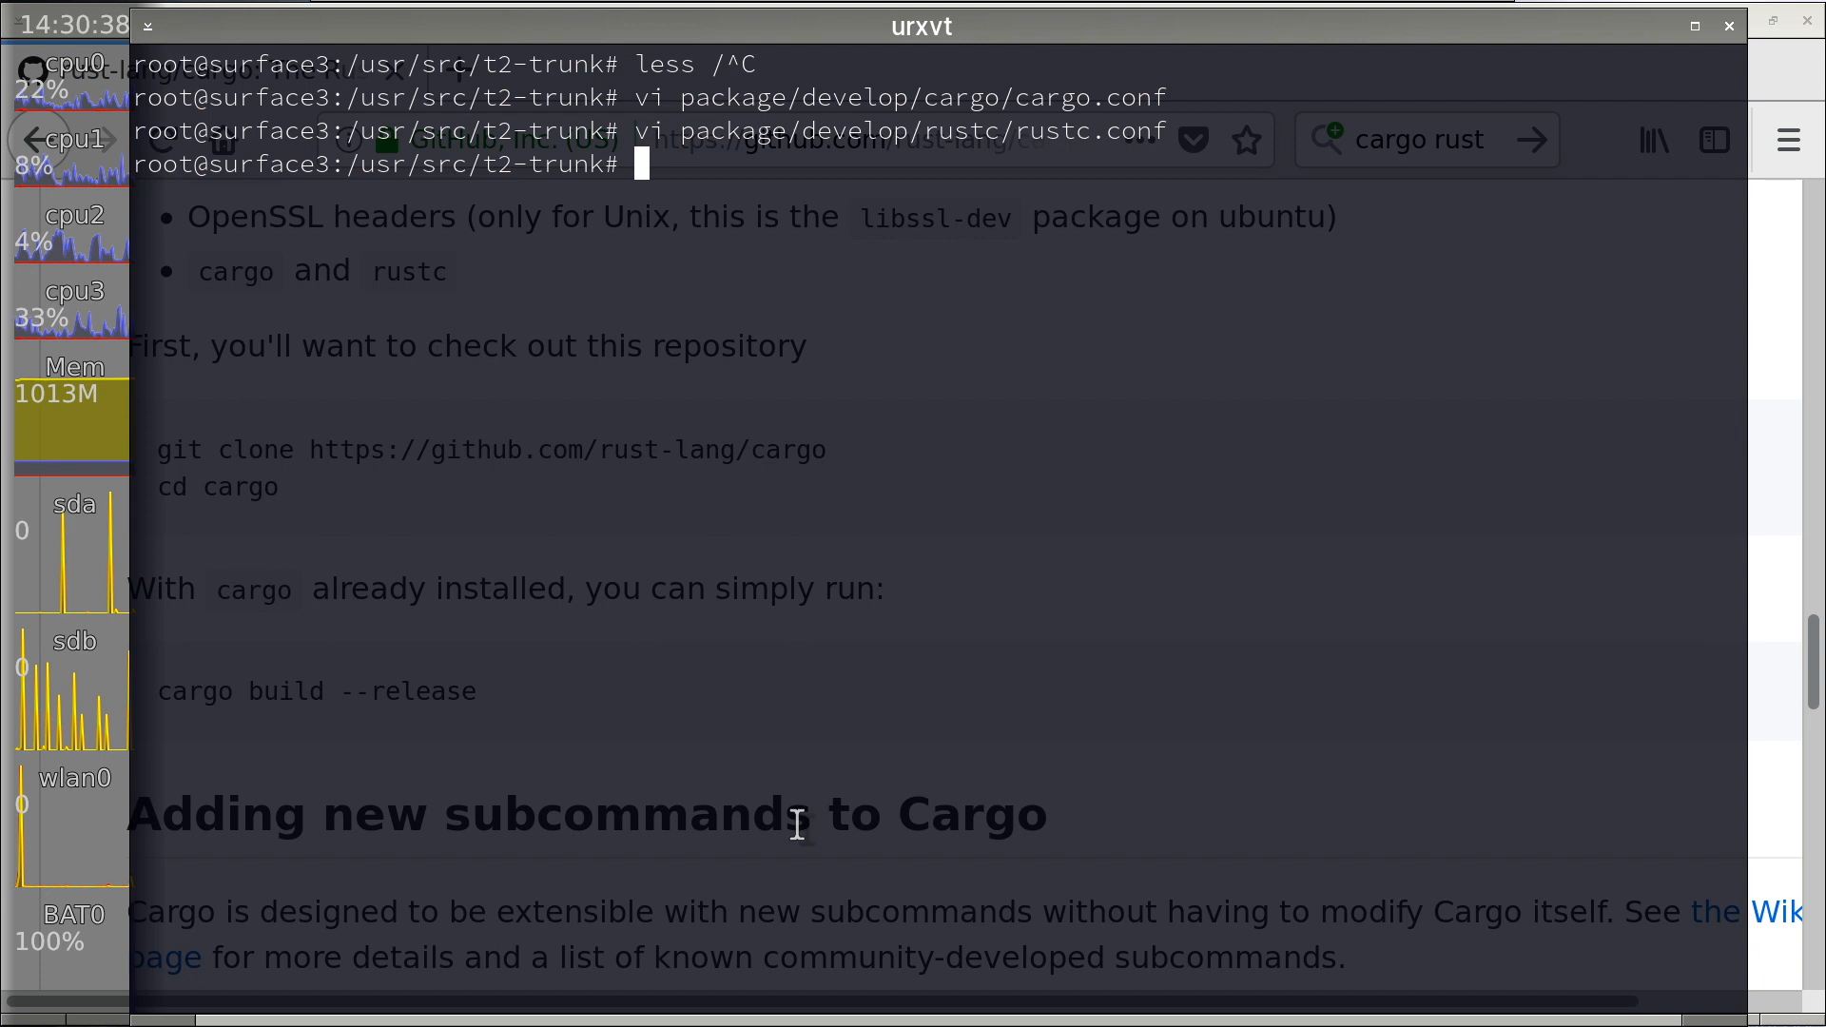
- View the rustc build log under /var/adm/logs with less, ending at the BUILD ERROR
{"action": "type", "text": "less /var/"}
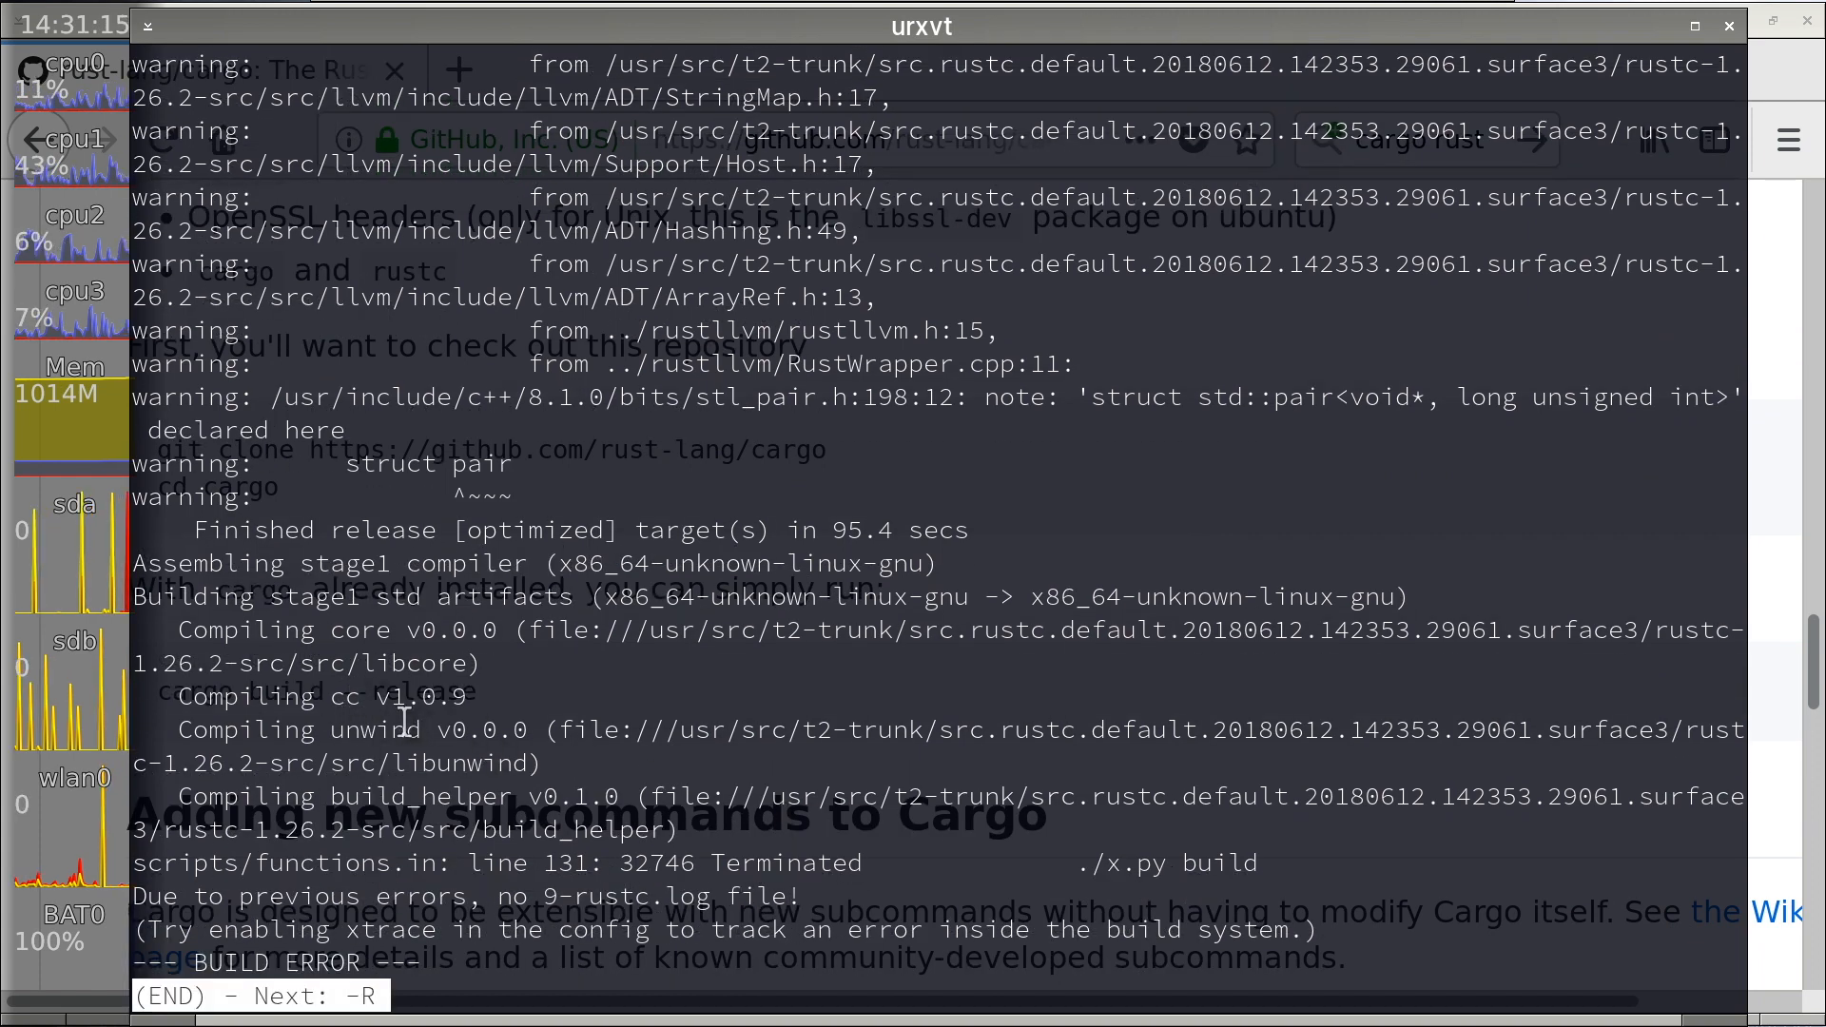
{"action": "mouse_move", "coordinate": [346, 708]}
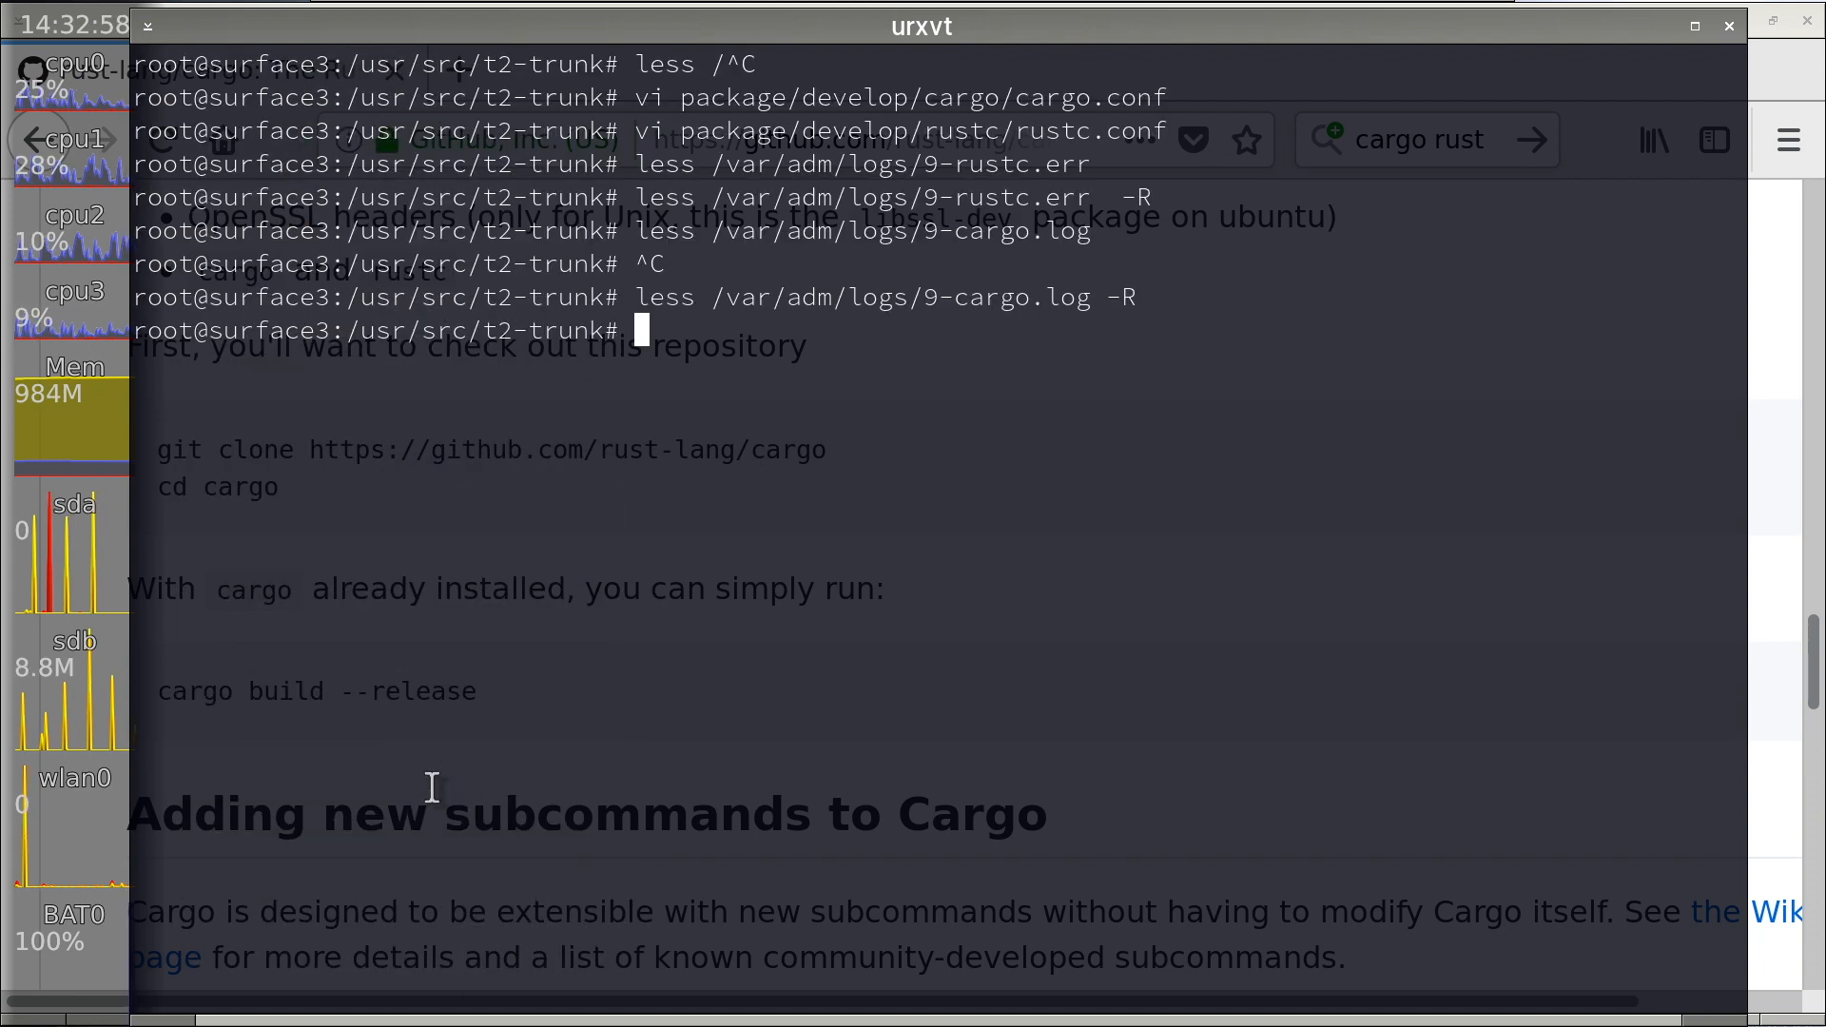
- View the cargo build log and file list under /var/adm with less
{"action": "type", "text": "less /var/adm/flists/cargo"}
{"action": "type", "text": "cd"}
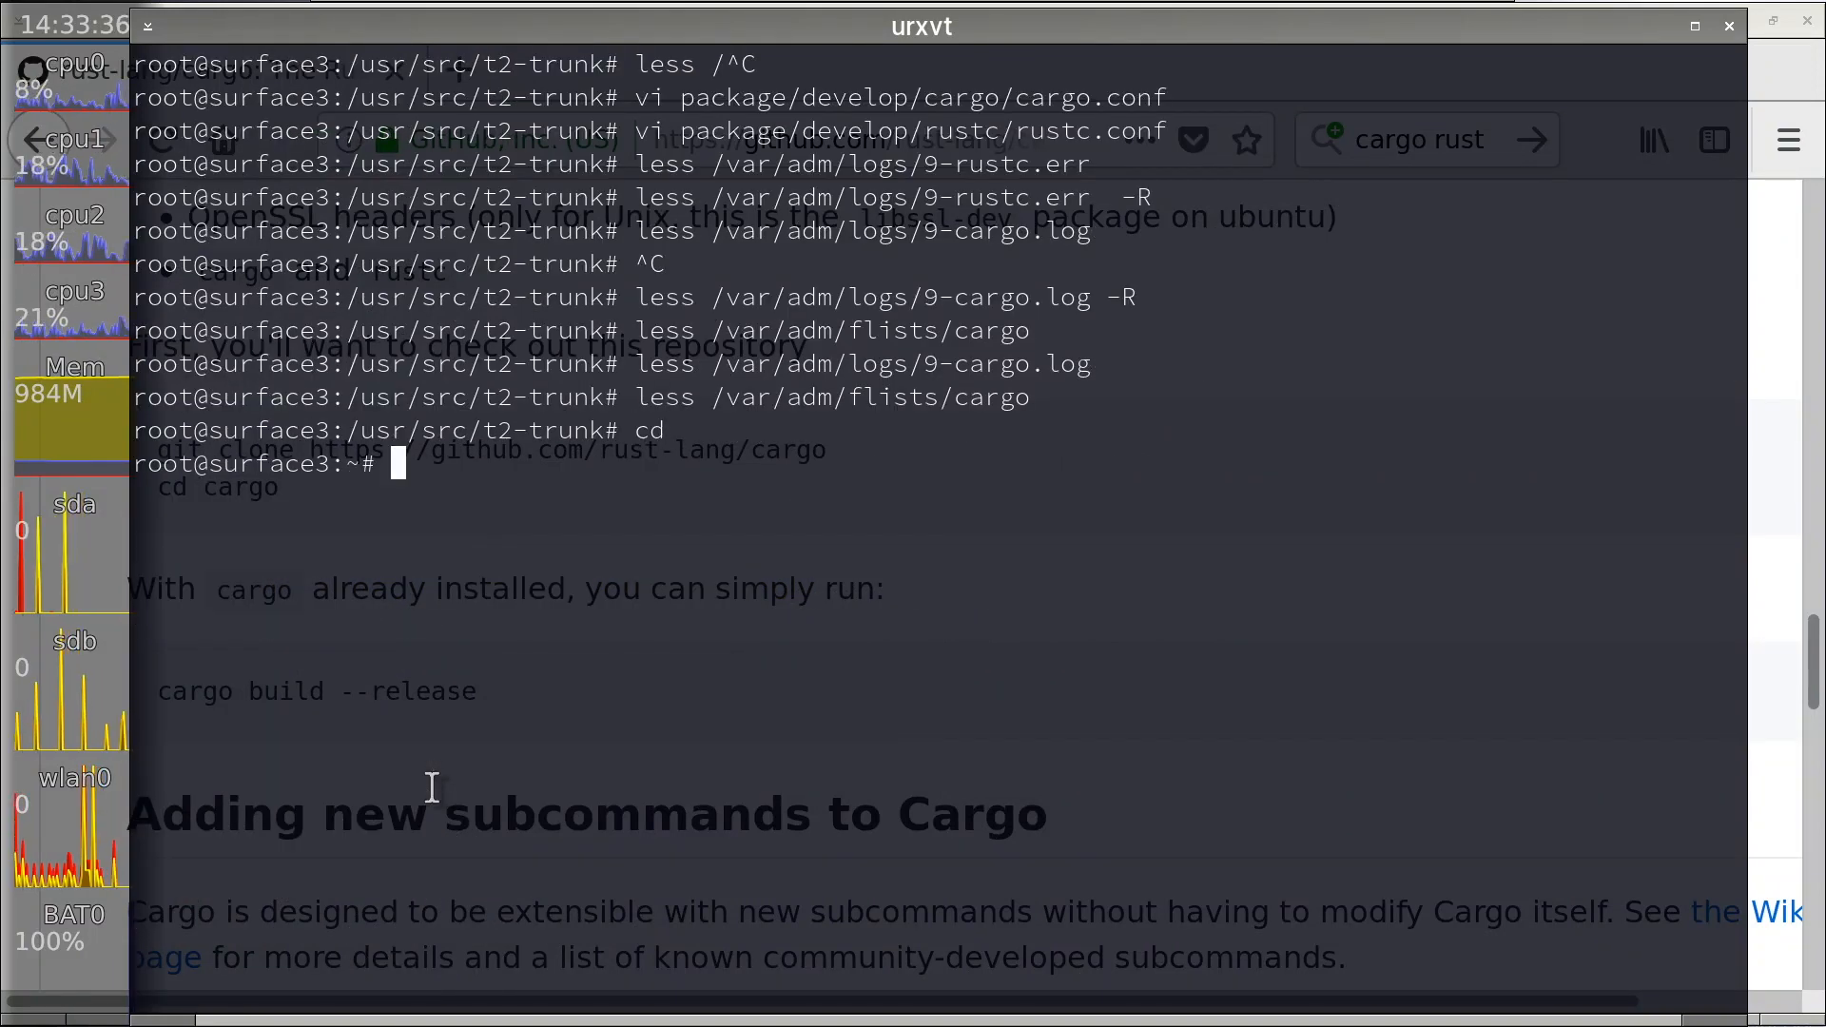
- List /root/.cargo and measure its total size with du -csh (571M)
{"action": "type", "text": "/home/ren^C"}
{"action": "type", "text": "."}
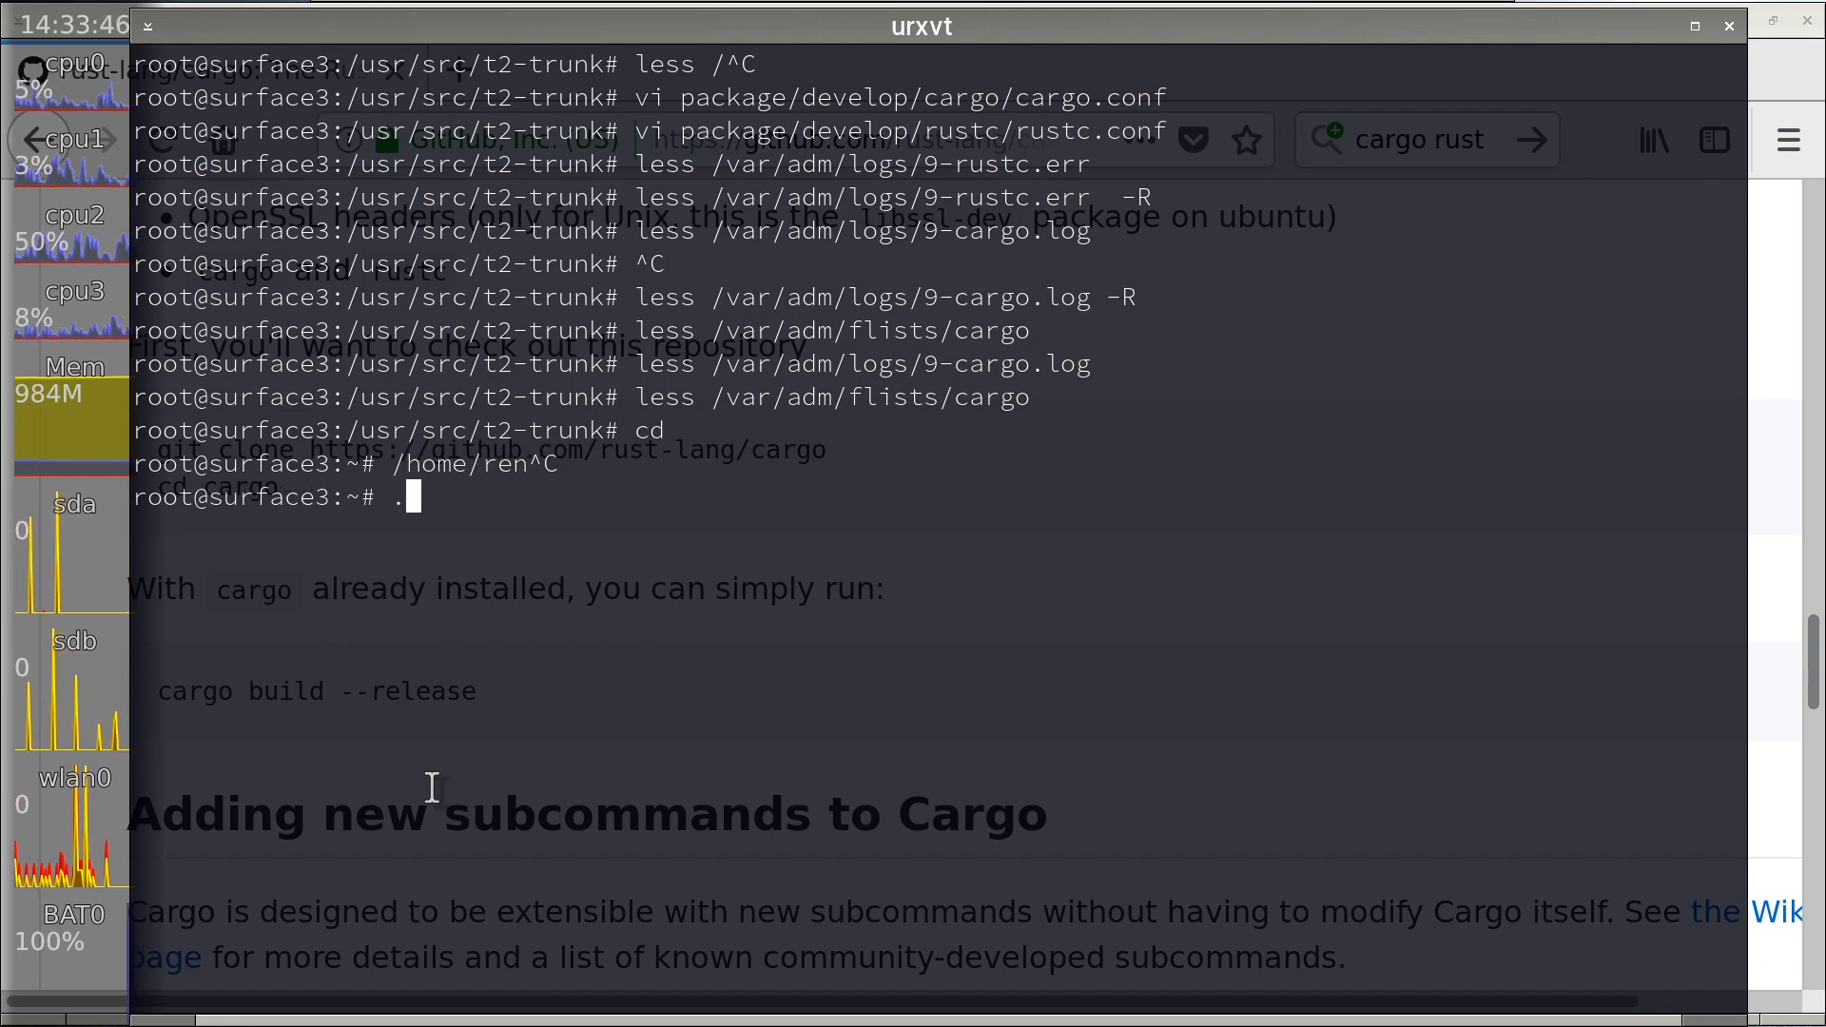
{"action": "type", "text": "l /root/"}
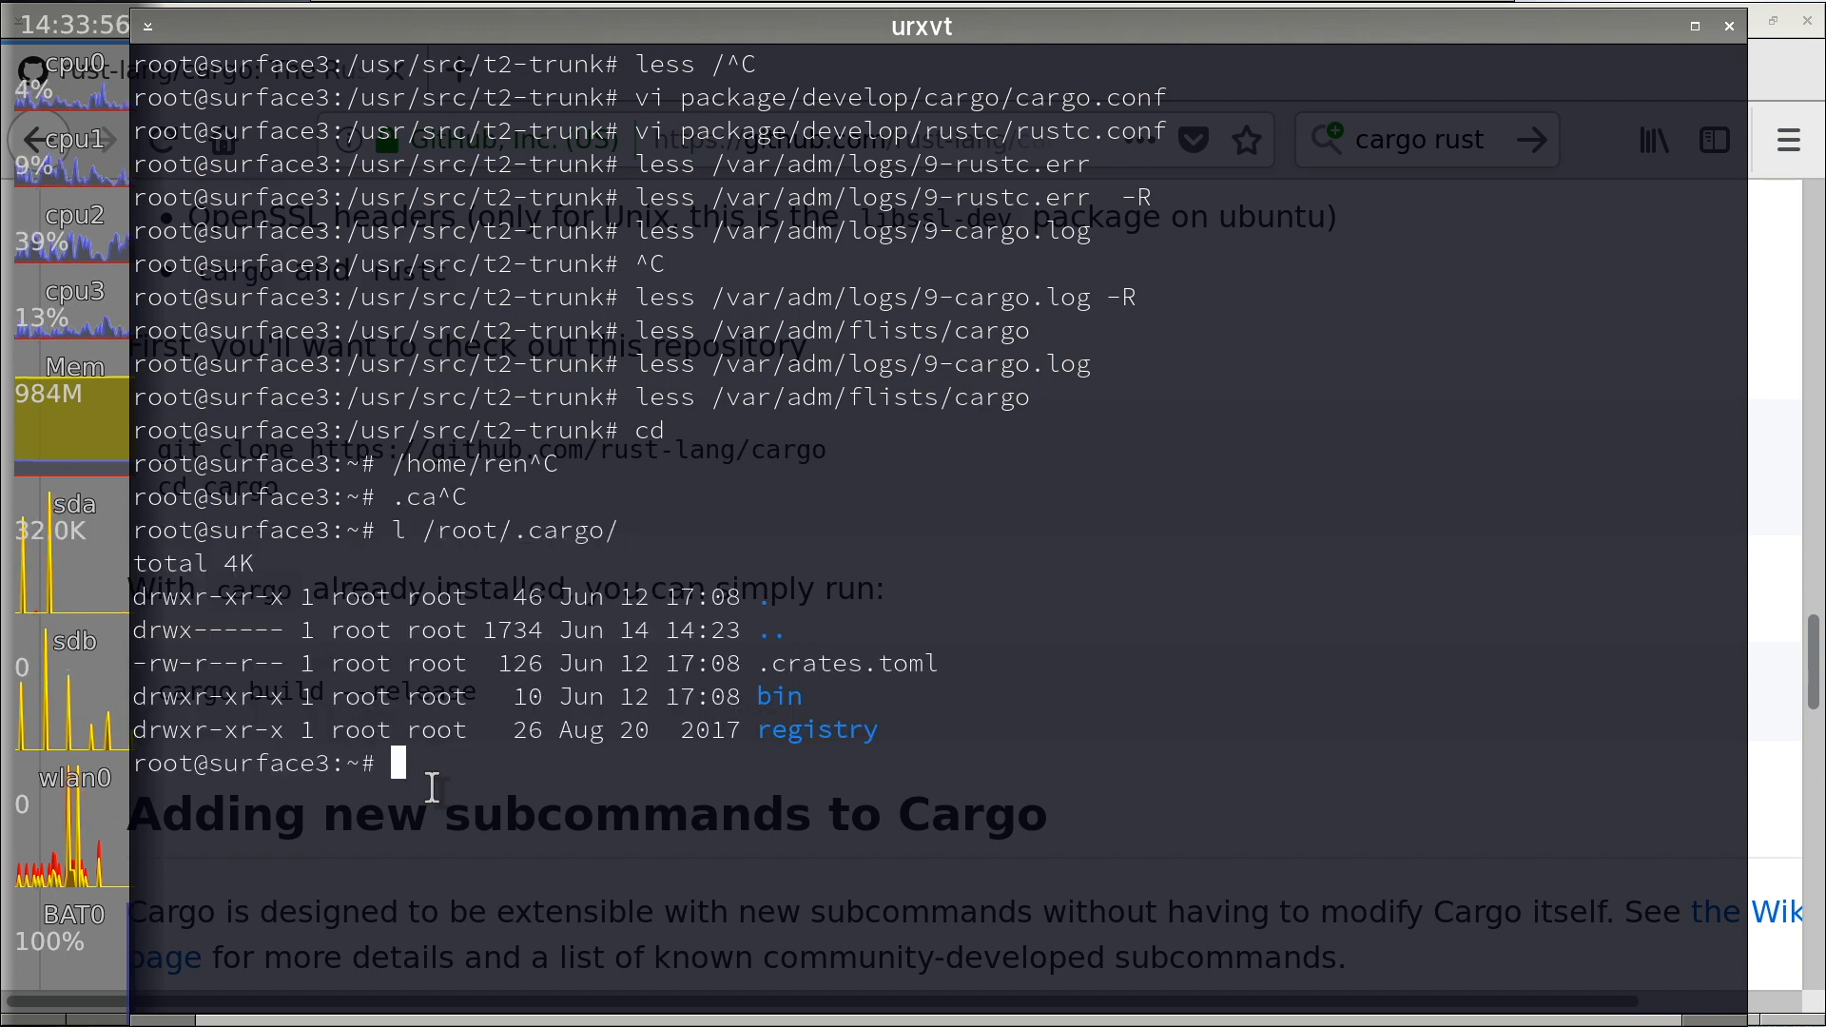
{"action": "type", "text": "l /root/.cargo/^C"}
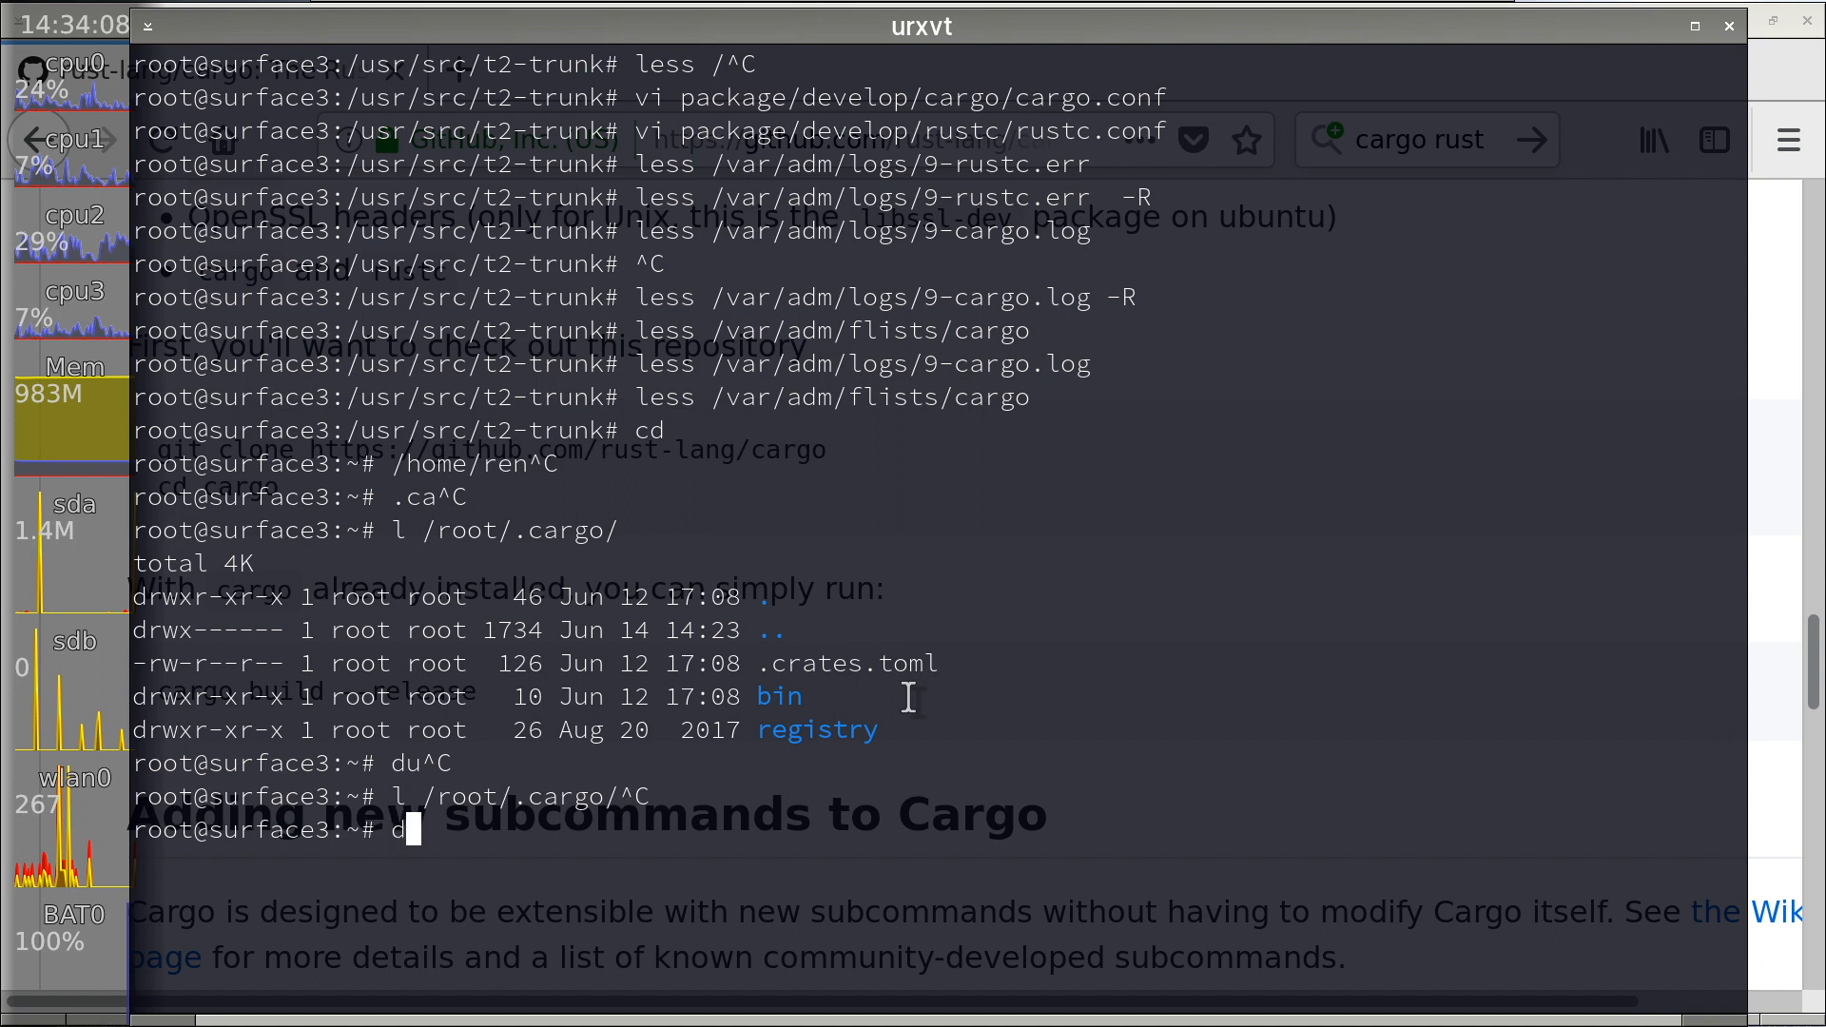
{"action": "type", "text": "du -csh .cargo/"}
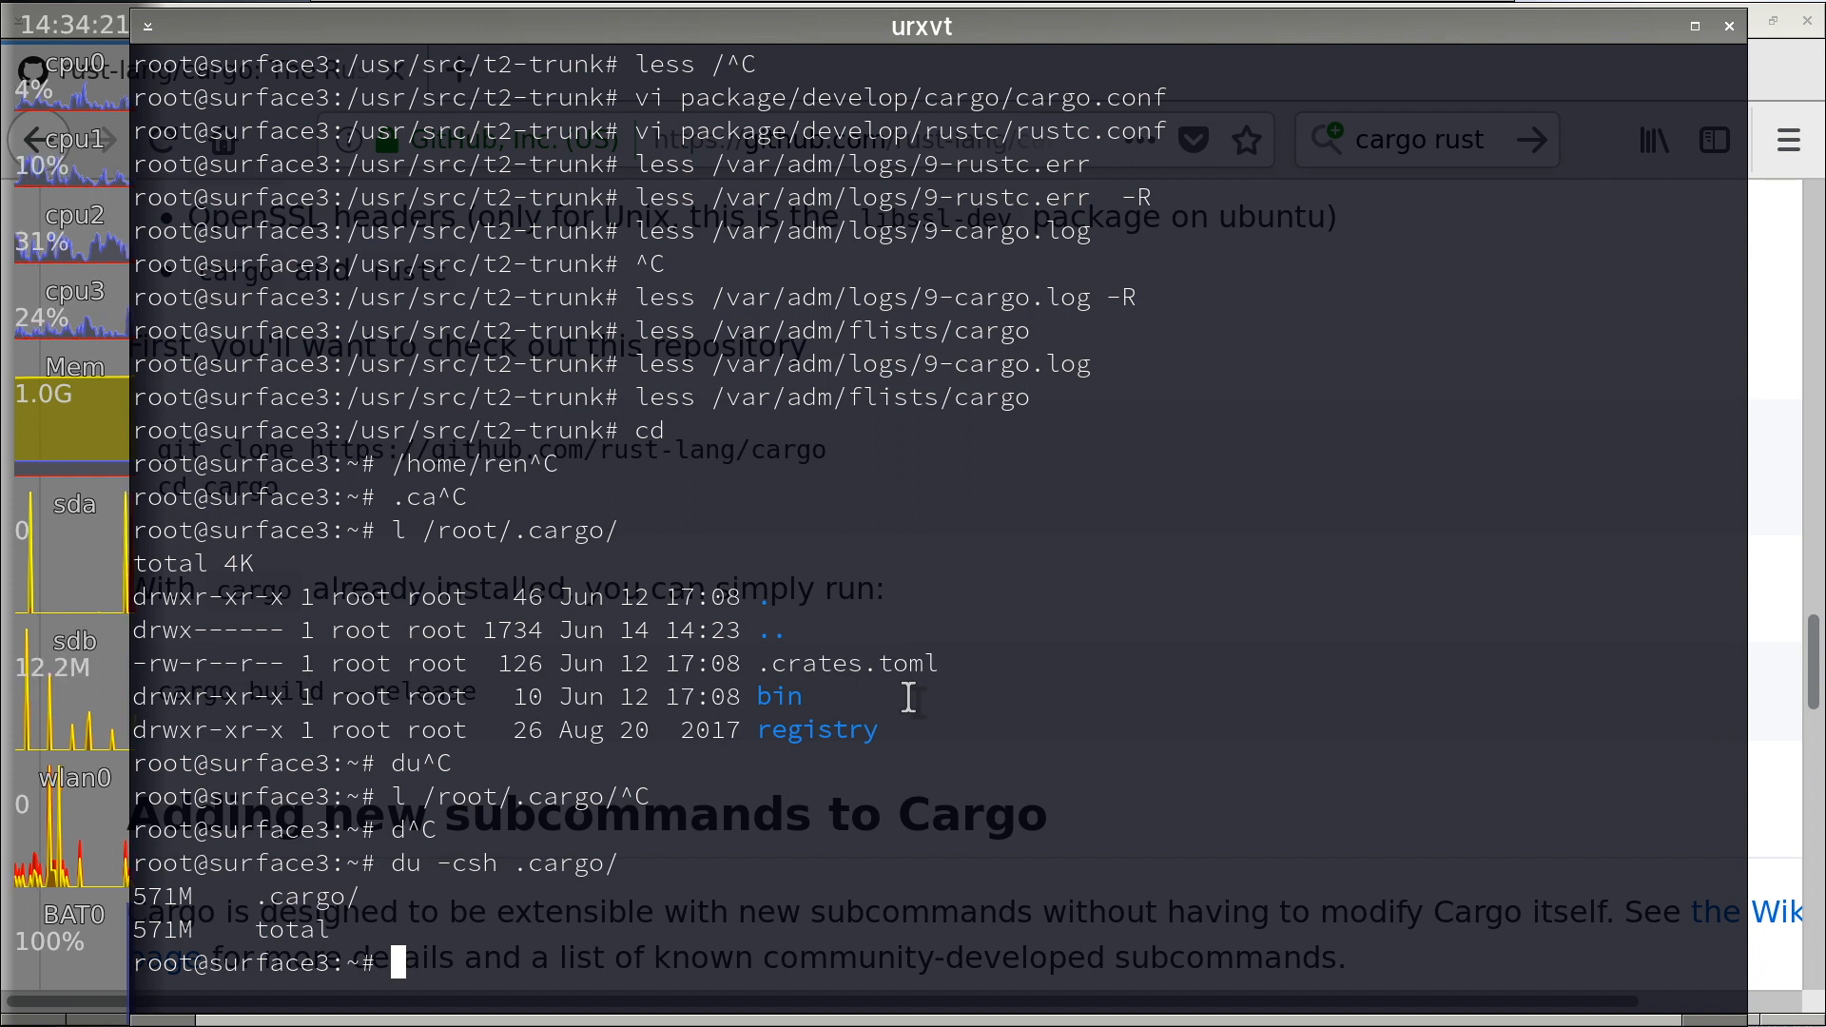
- Size each .cargo item (registry 562M) and list every registry file with find
{"action": "type", "text": "cd .cargo/"}
{"action": "type", "text": "l"}
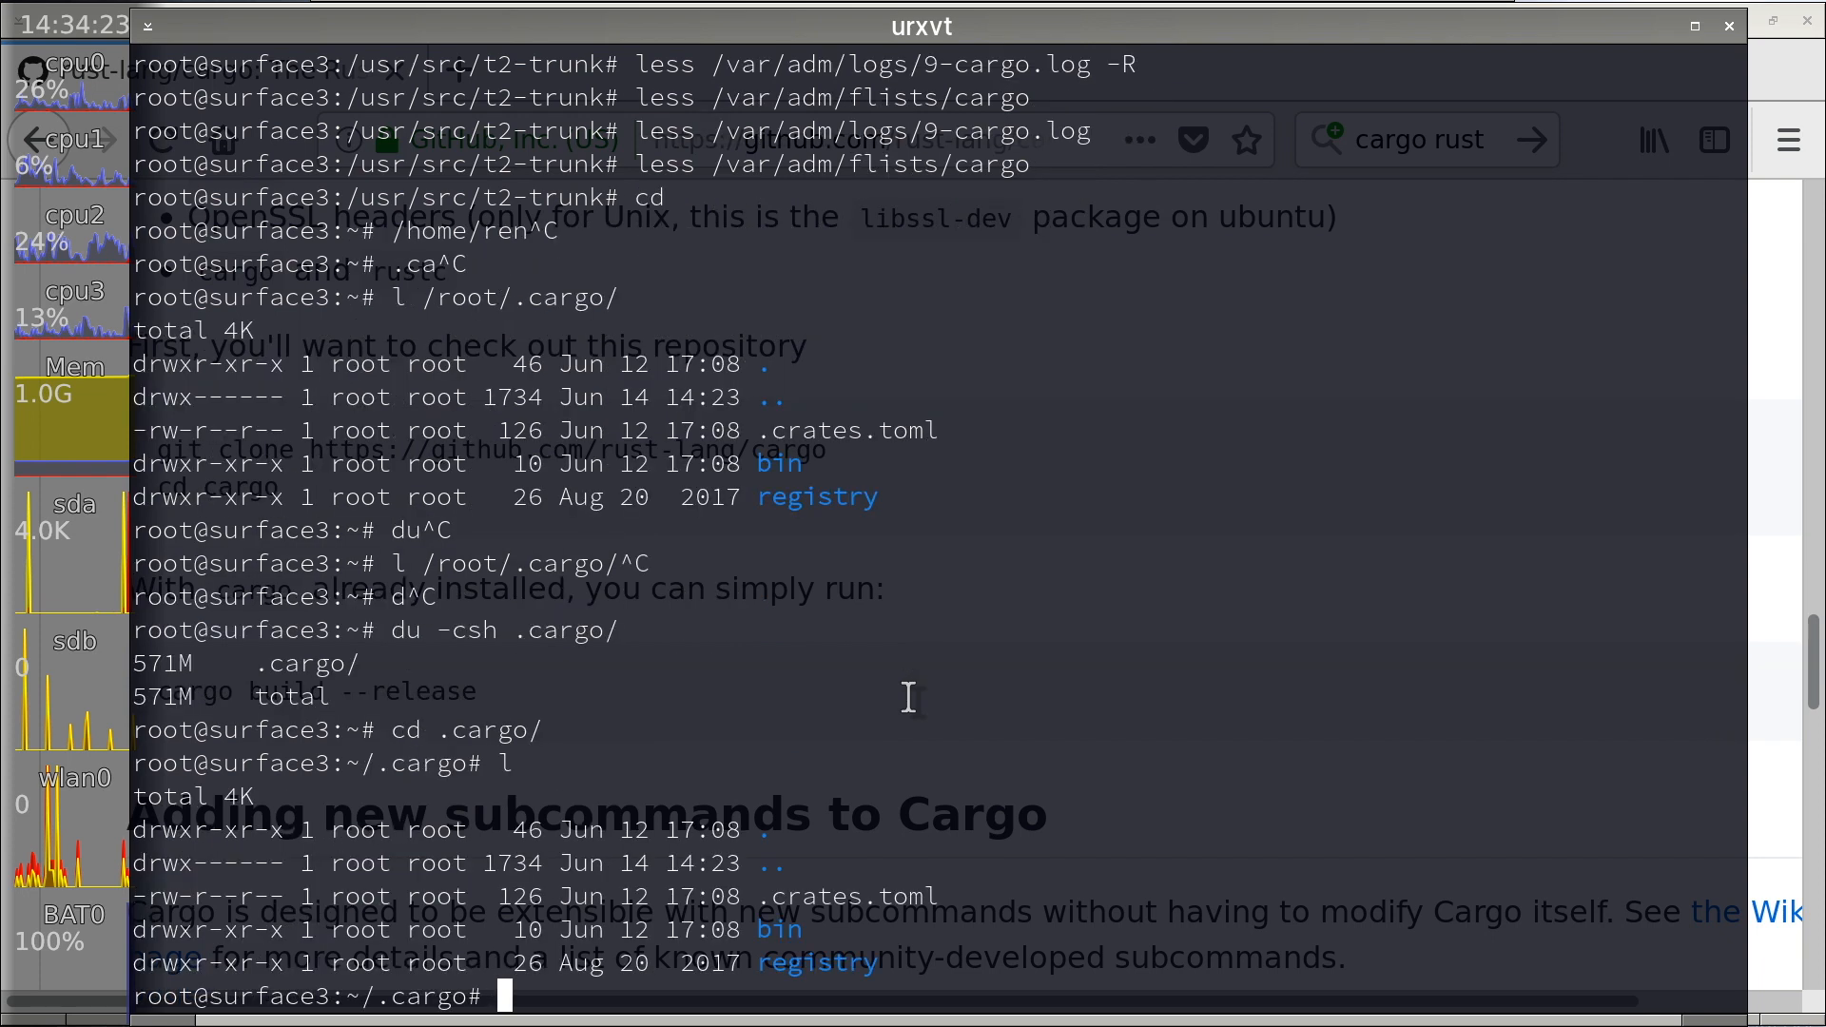
{"action": "type", "text": "du"}
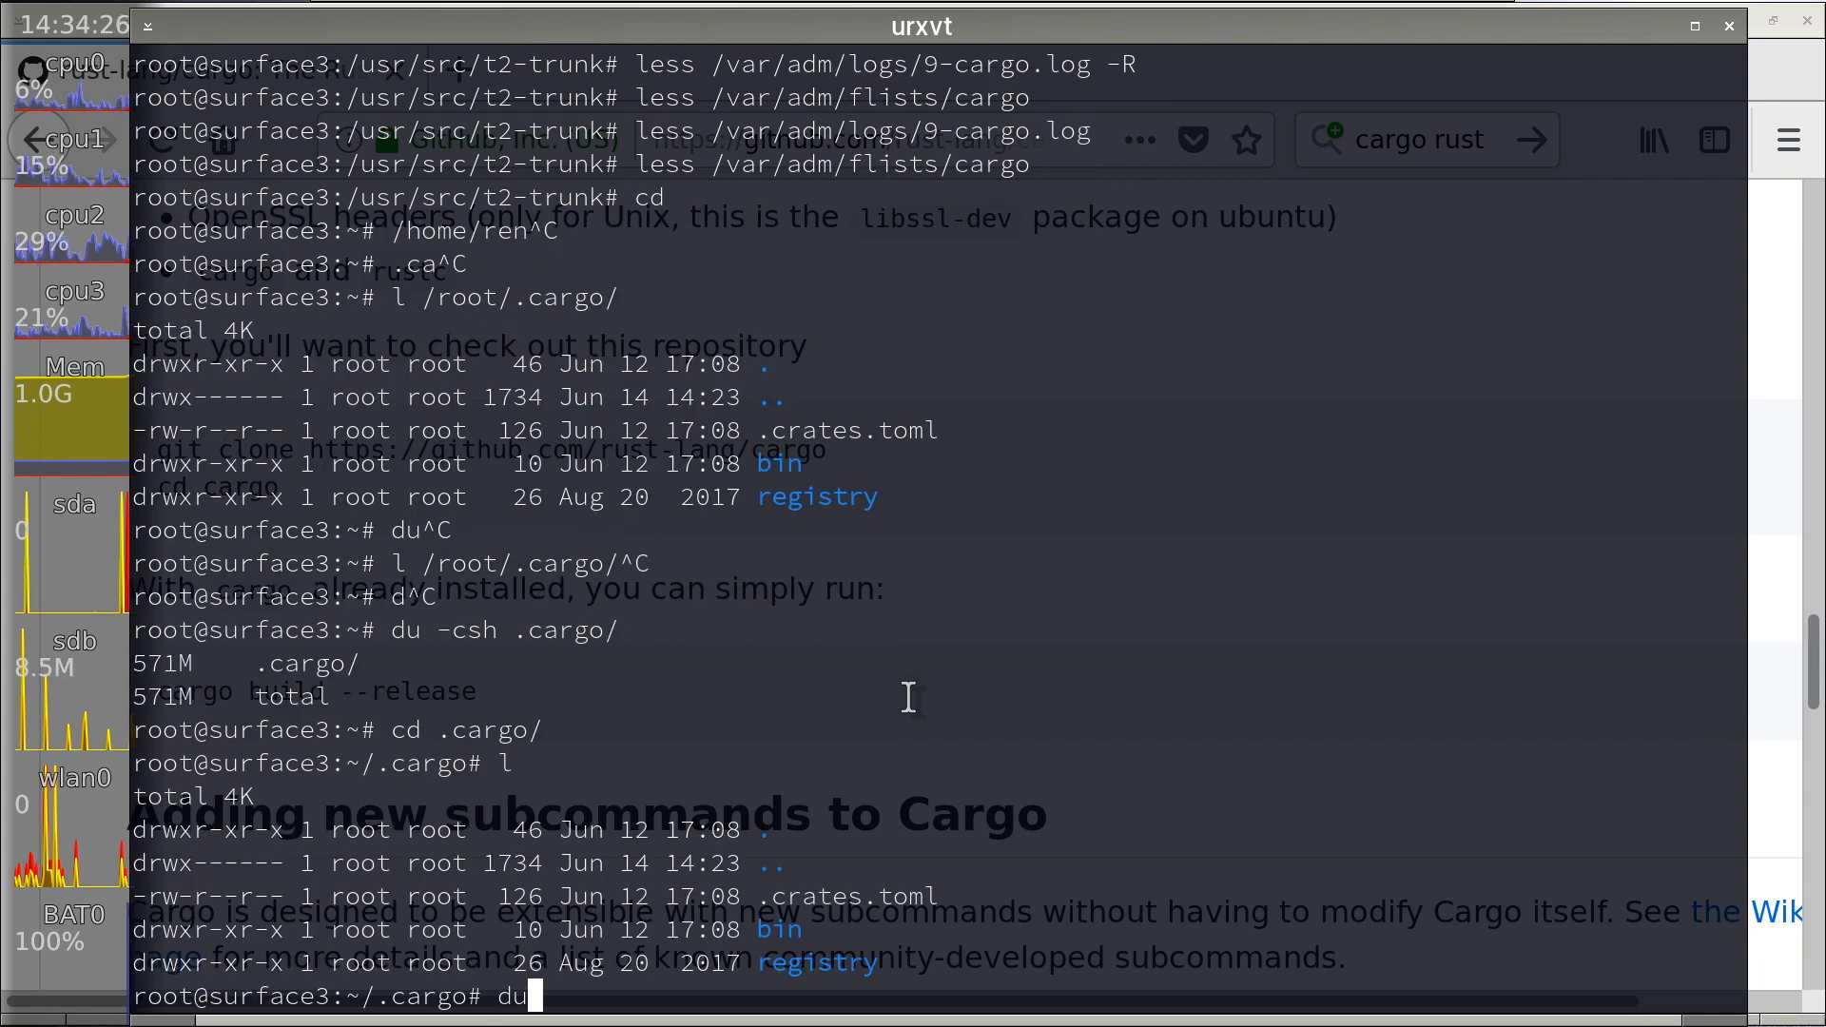
{"action": "key", "text": "Return"}
{"action": "type", "text": "cd"}
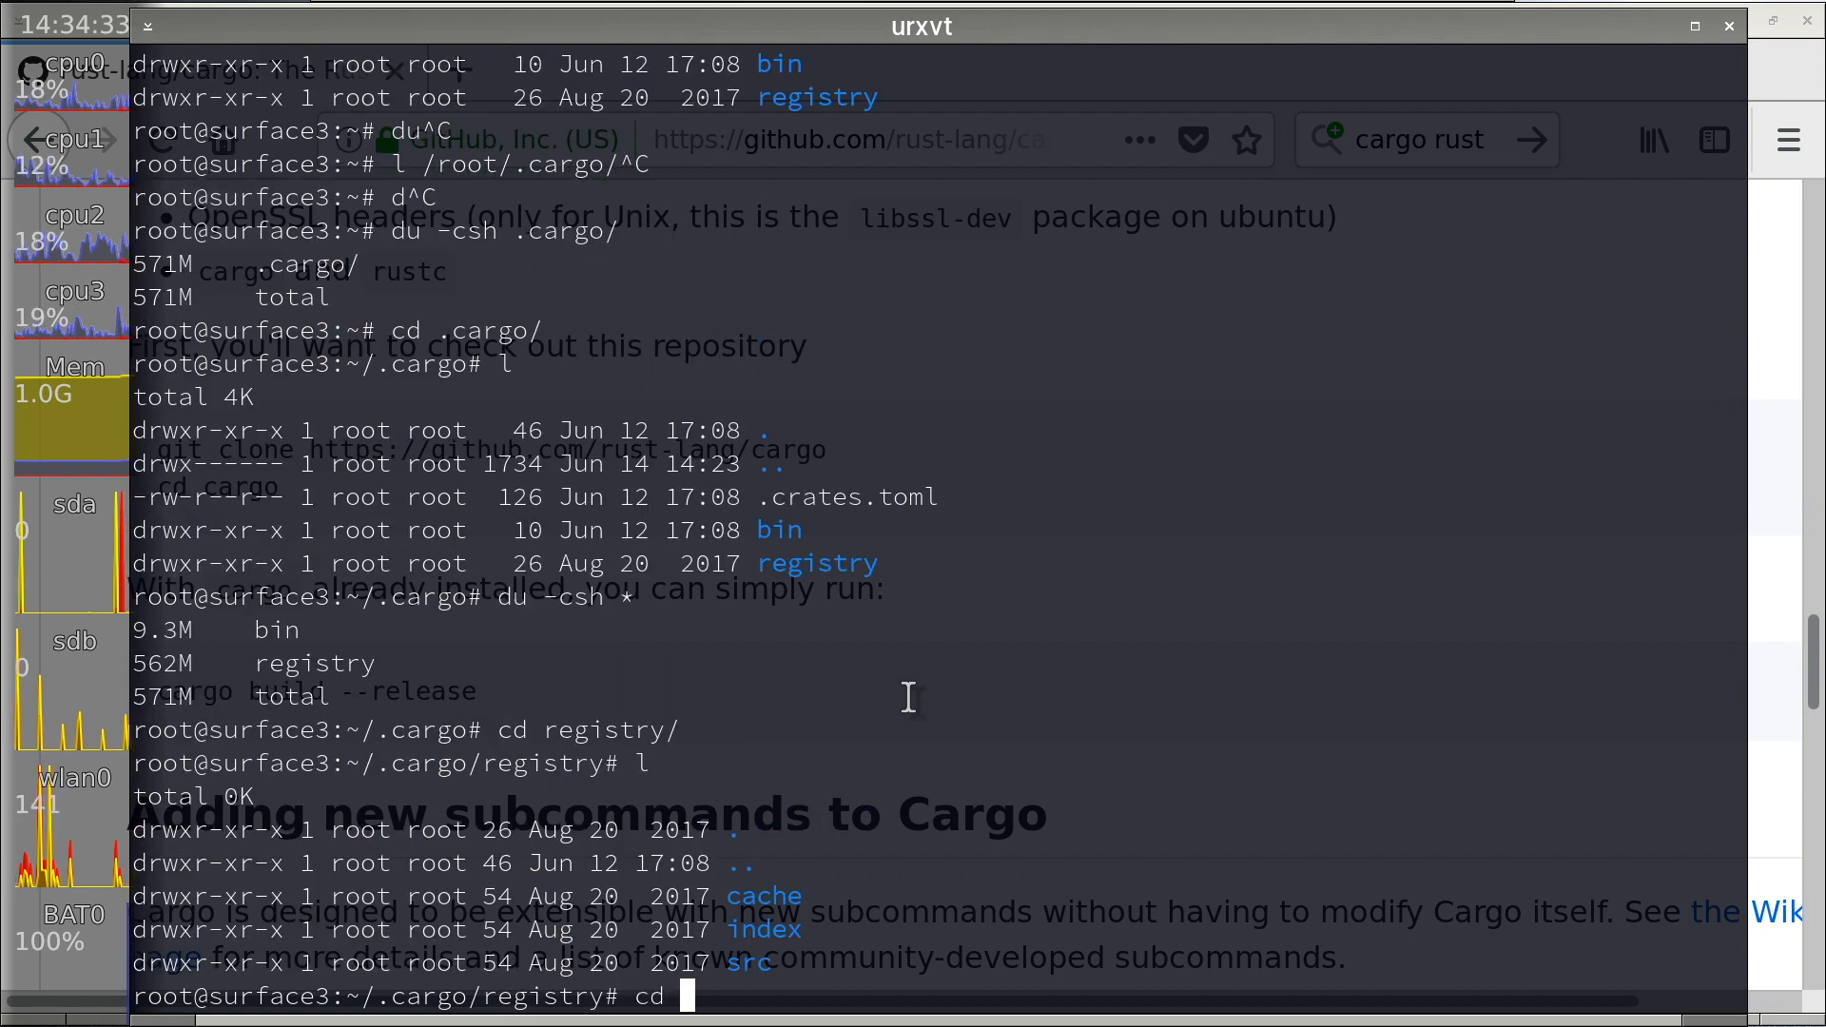
{"action": "type", "text": "f"}
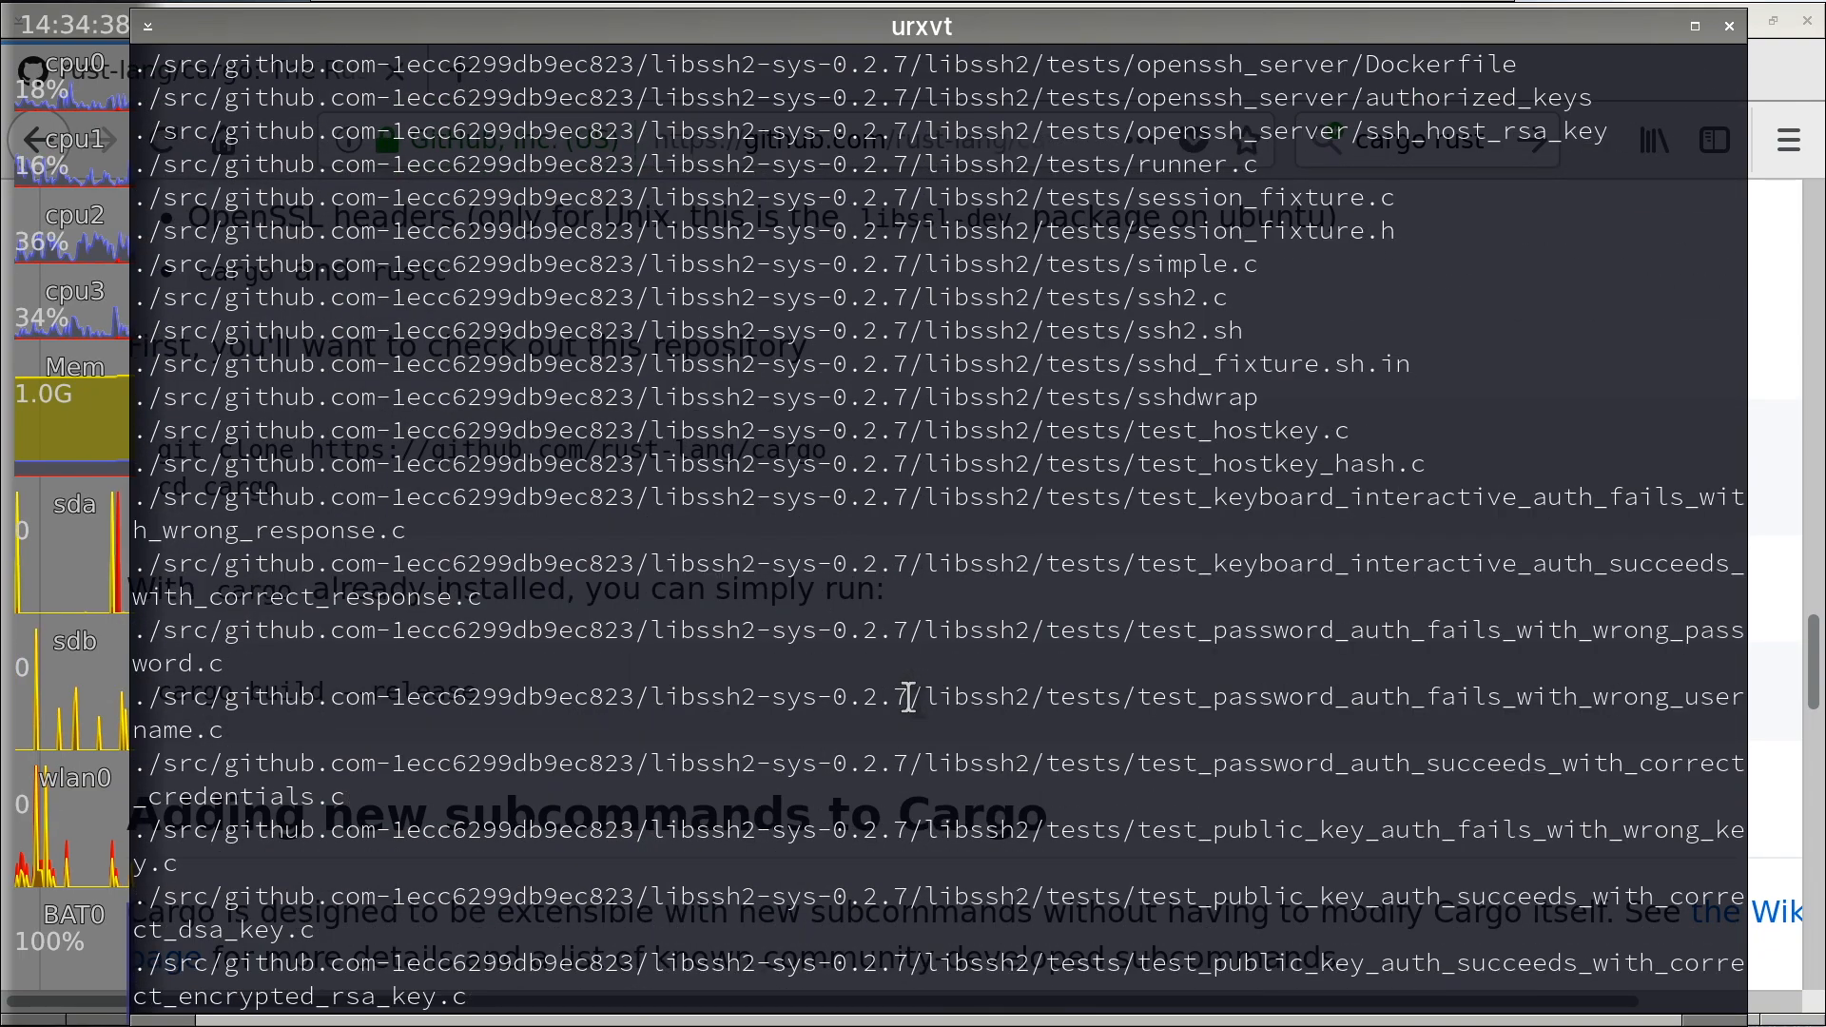
- Stop find, check df showing /mnt 98% full, and list the firefox-60.0.2 source tree
{"action": "scroll", "scroll_direction": "down", "scroll_amount": 3}
{"action": "type", "text": "df"}
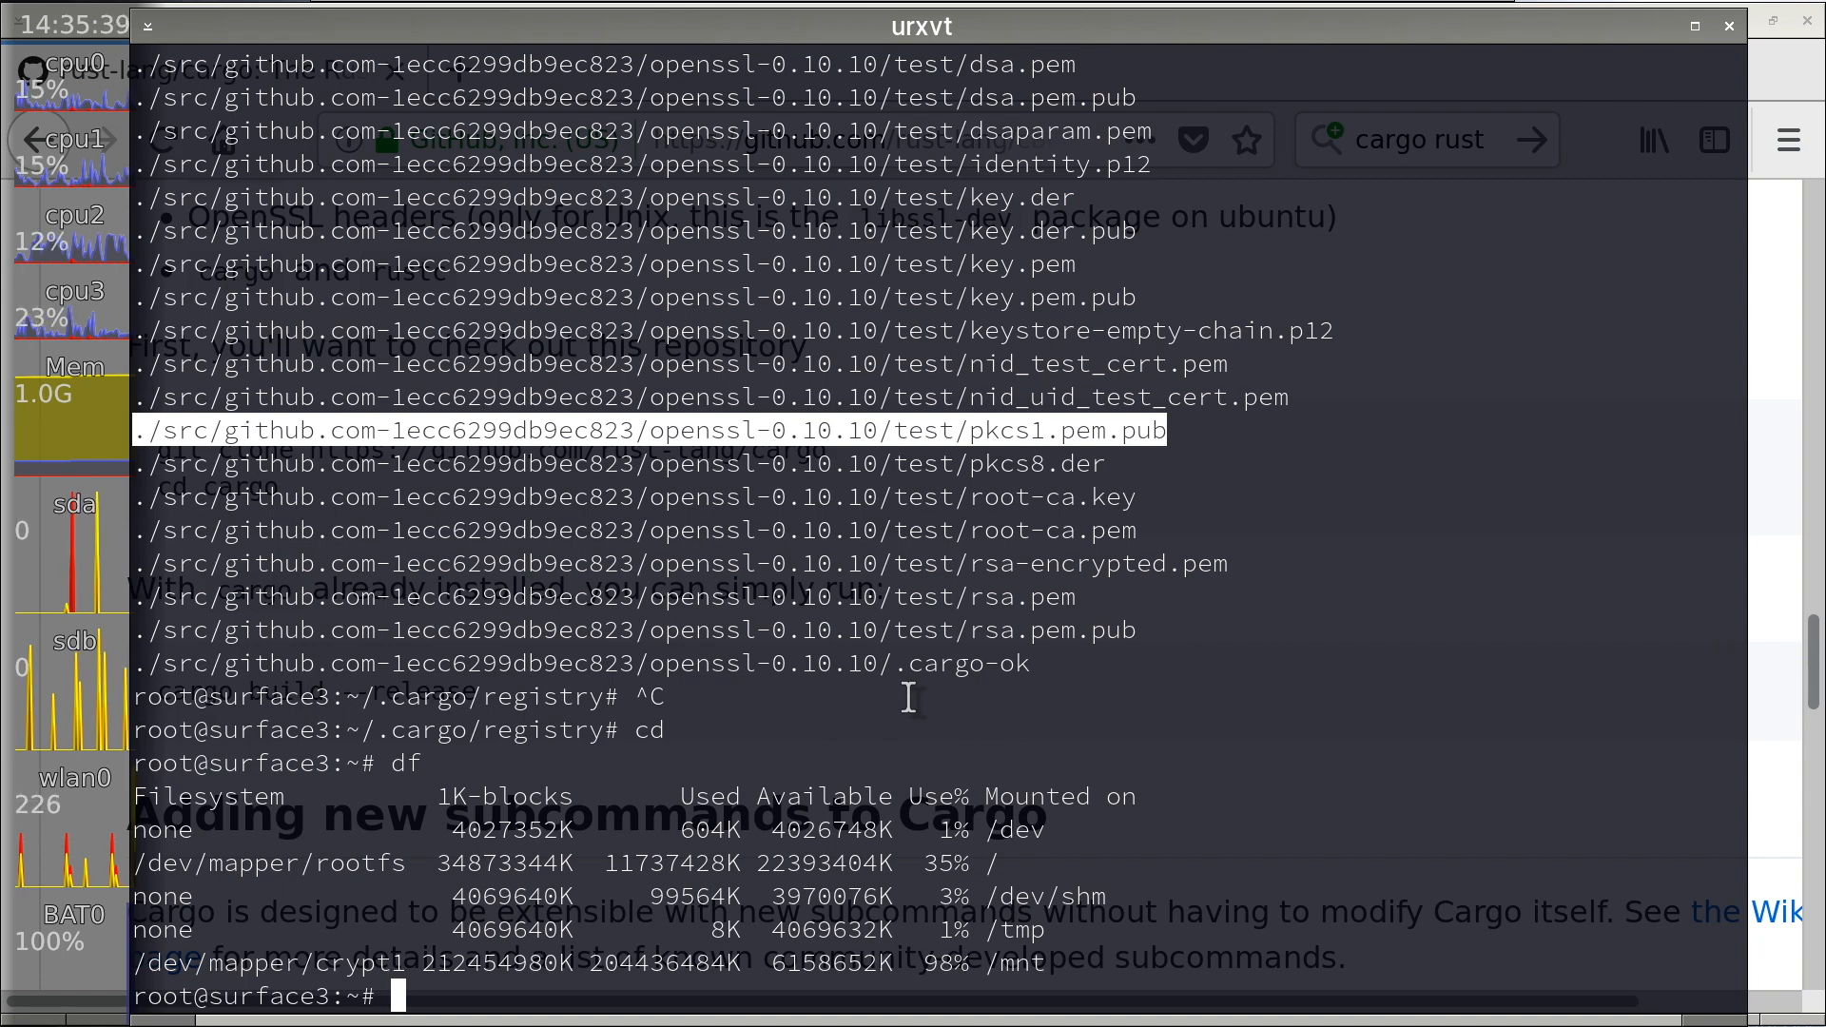
{"action": "key", "text": "ctrl+r"}
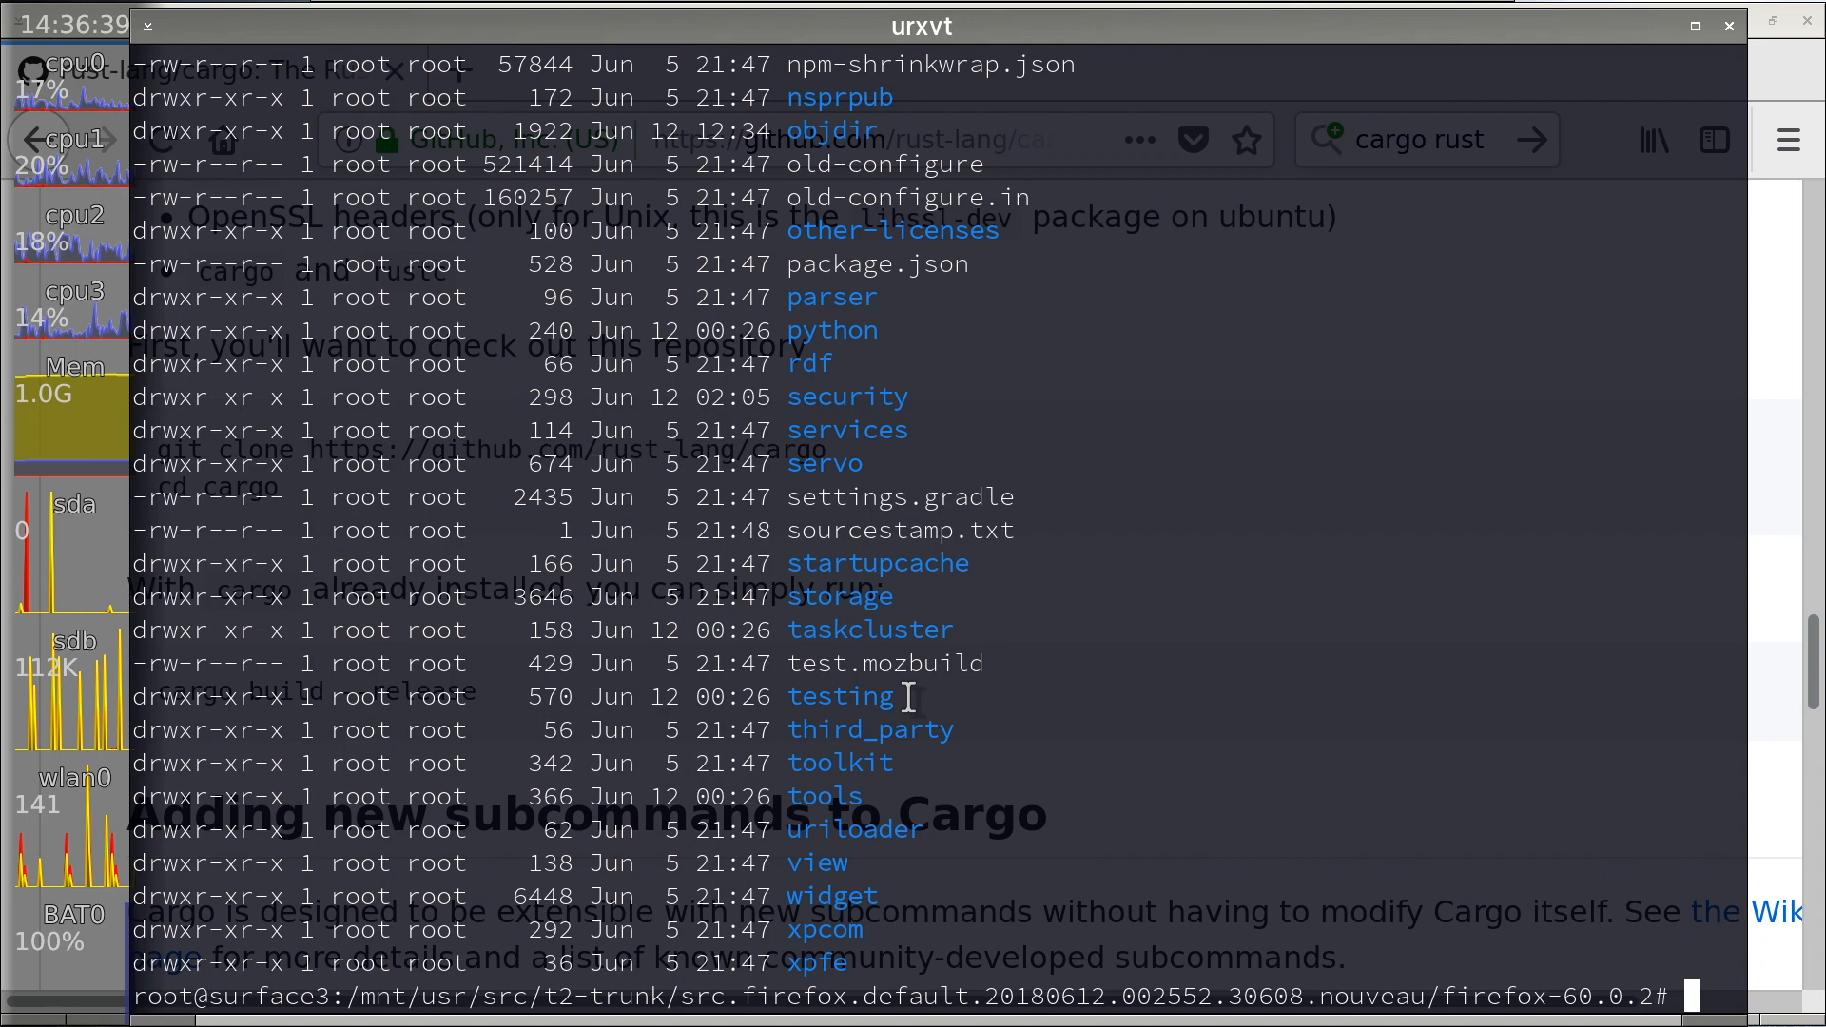
- Launch ./firefox to crash it, read the gdb backtrace into ServiceWorkerRegistrar, then quit gdb
{"action": "key", "text": "Return"}
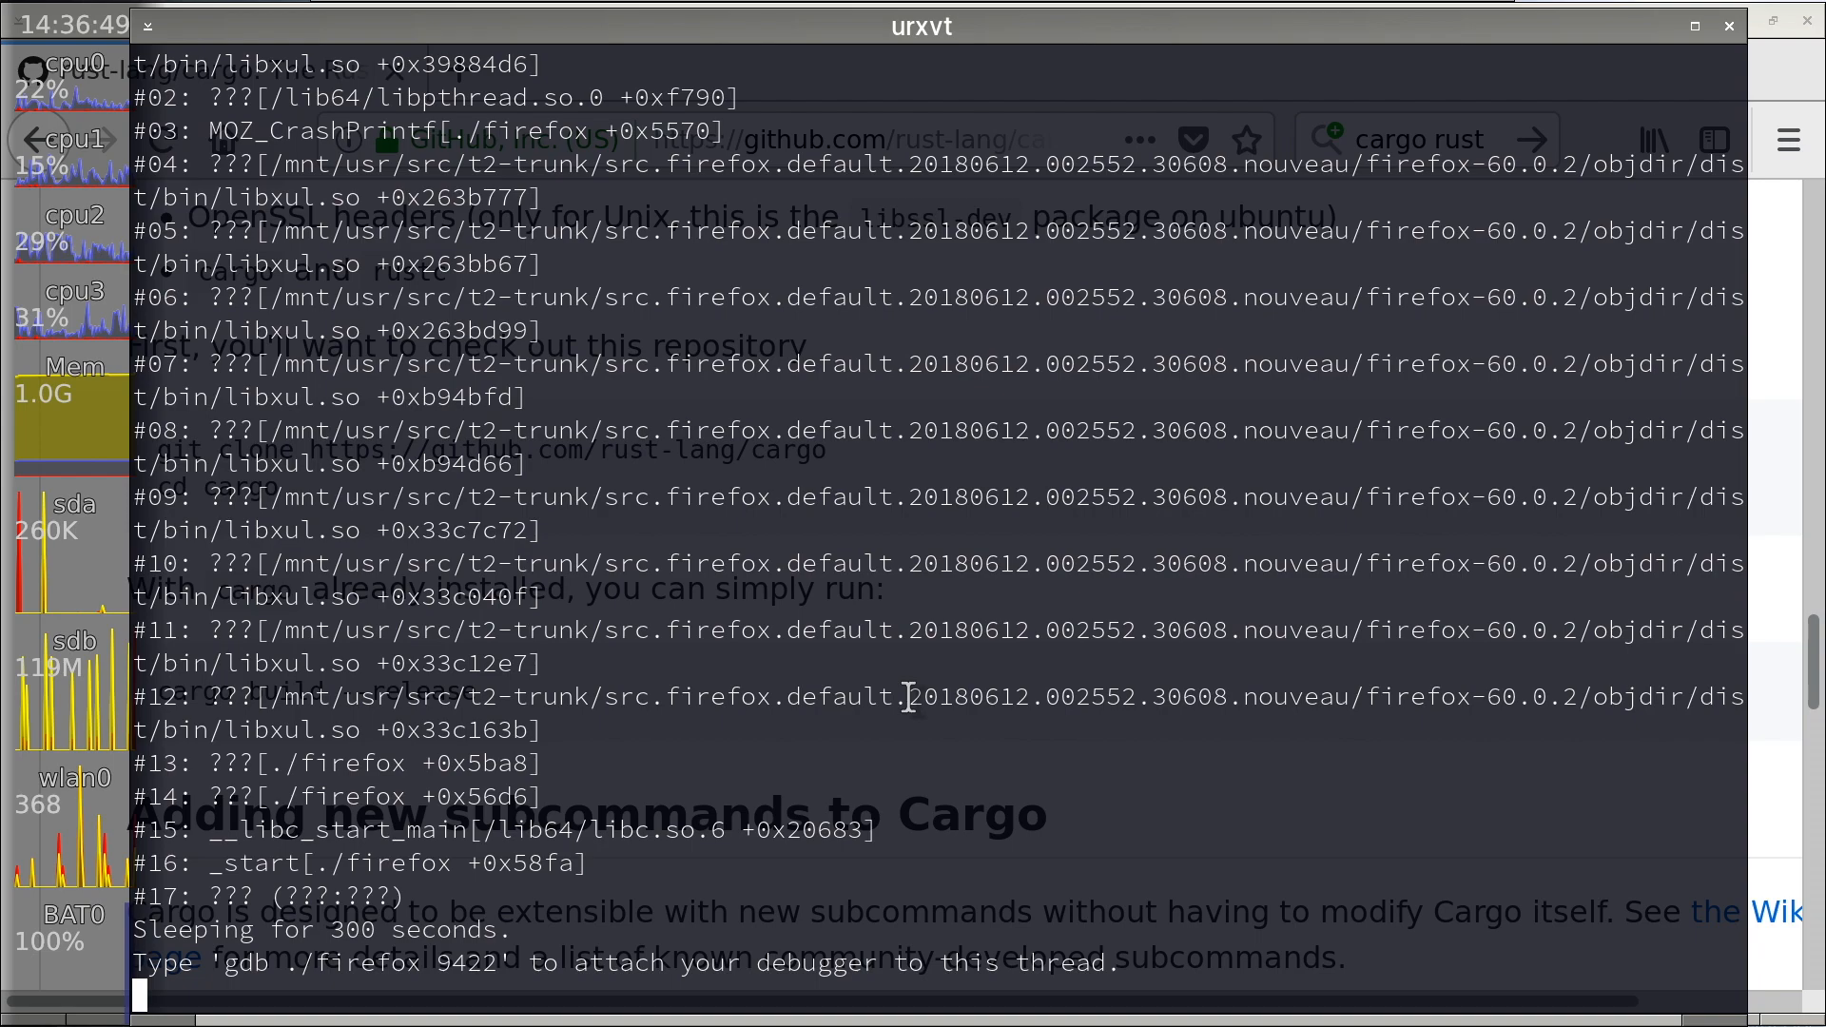
{"action": "key", "text": "ctrl+z"}
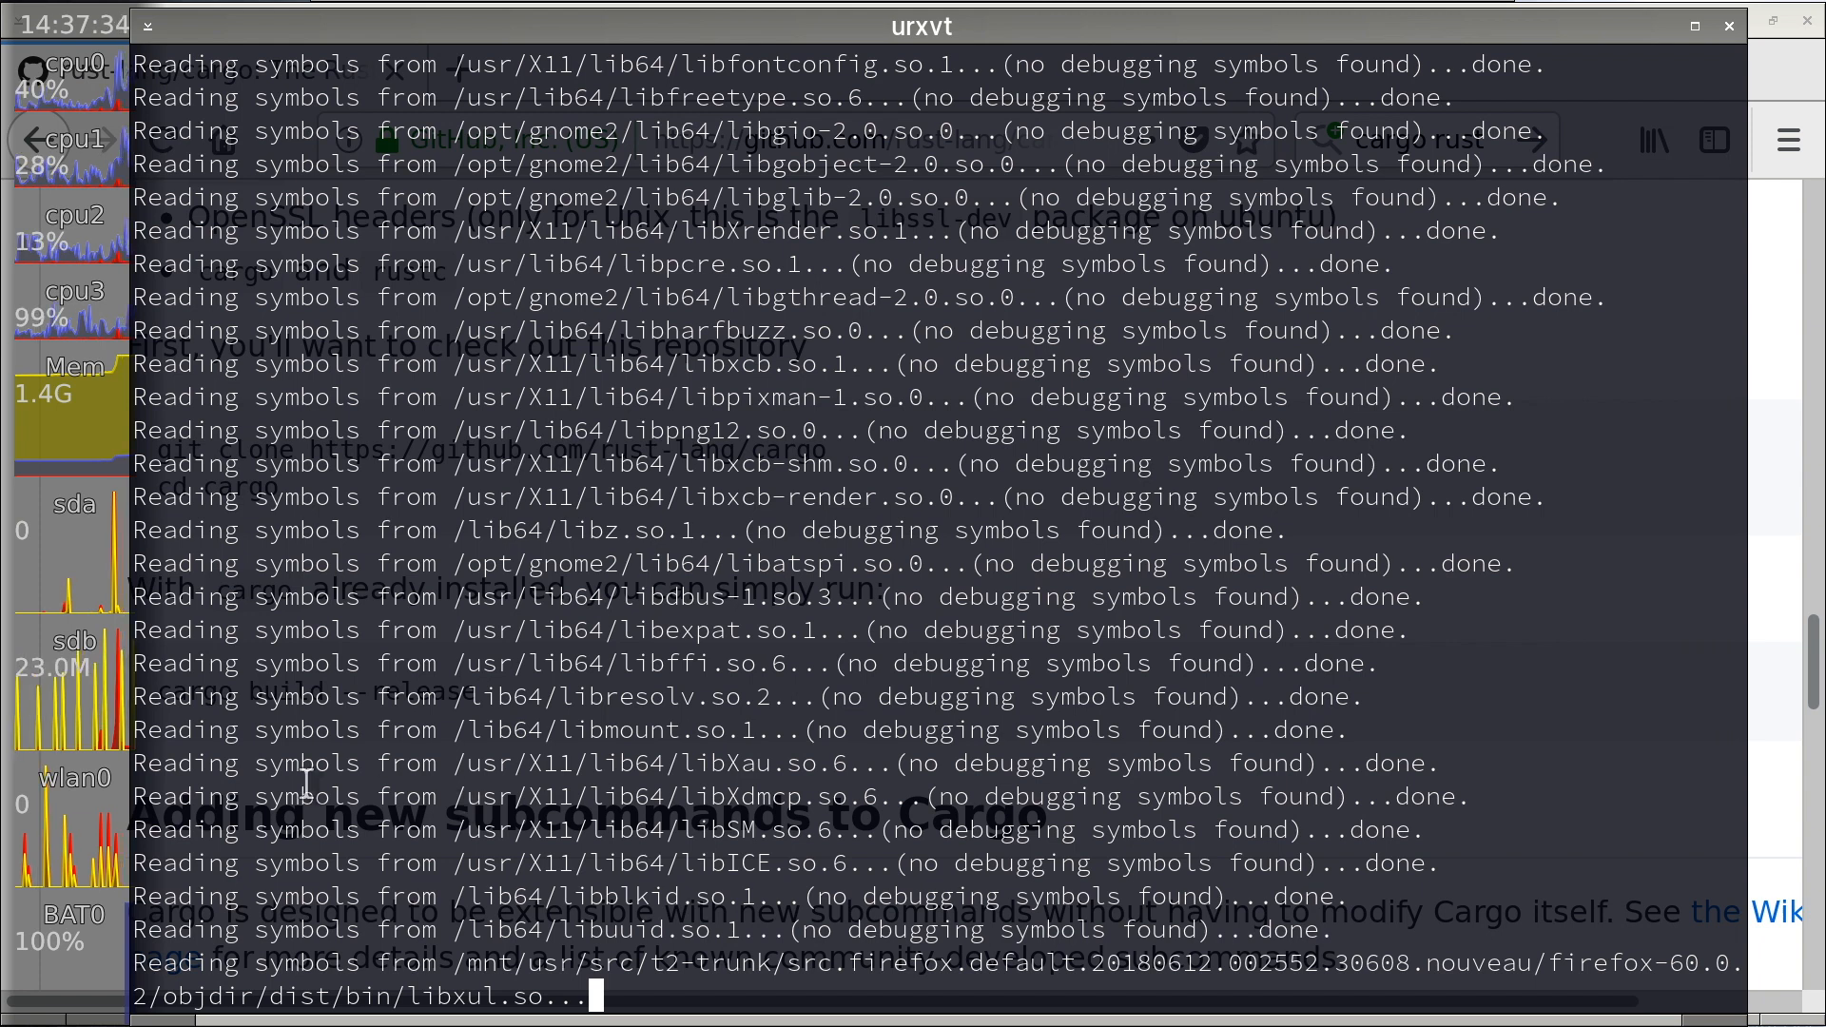
{"action": "mouse_move", "coordinate": [152, 662]}
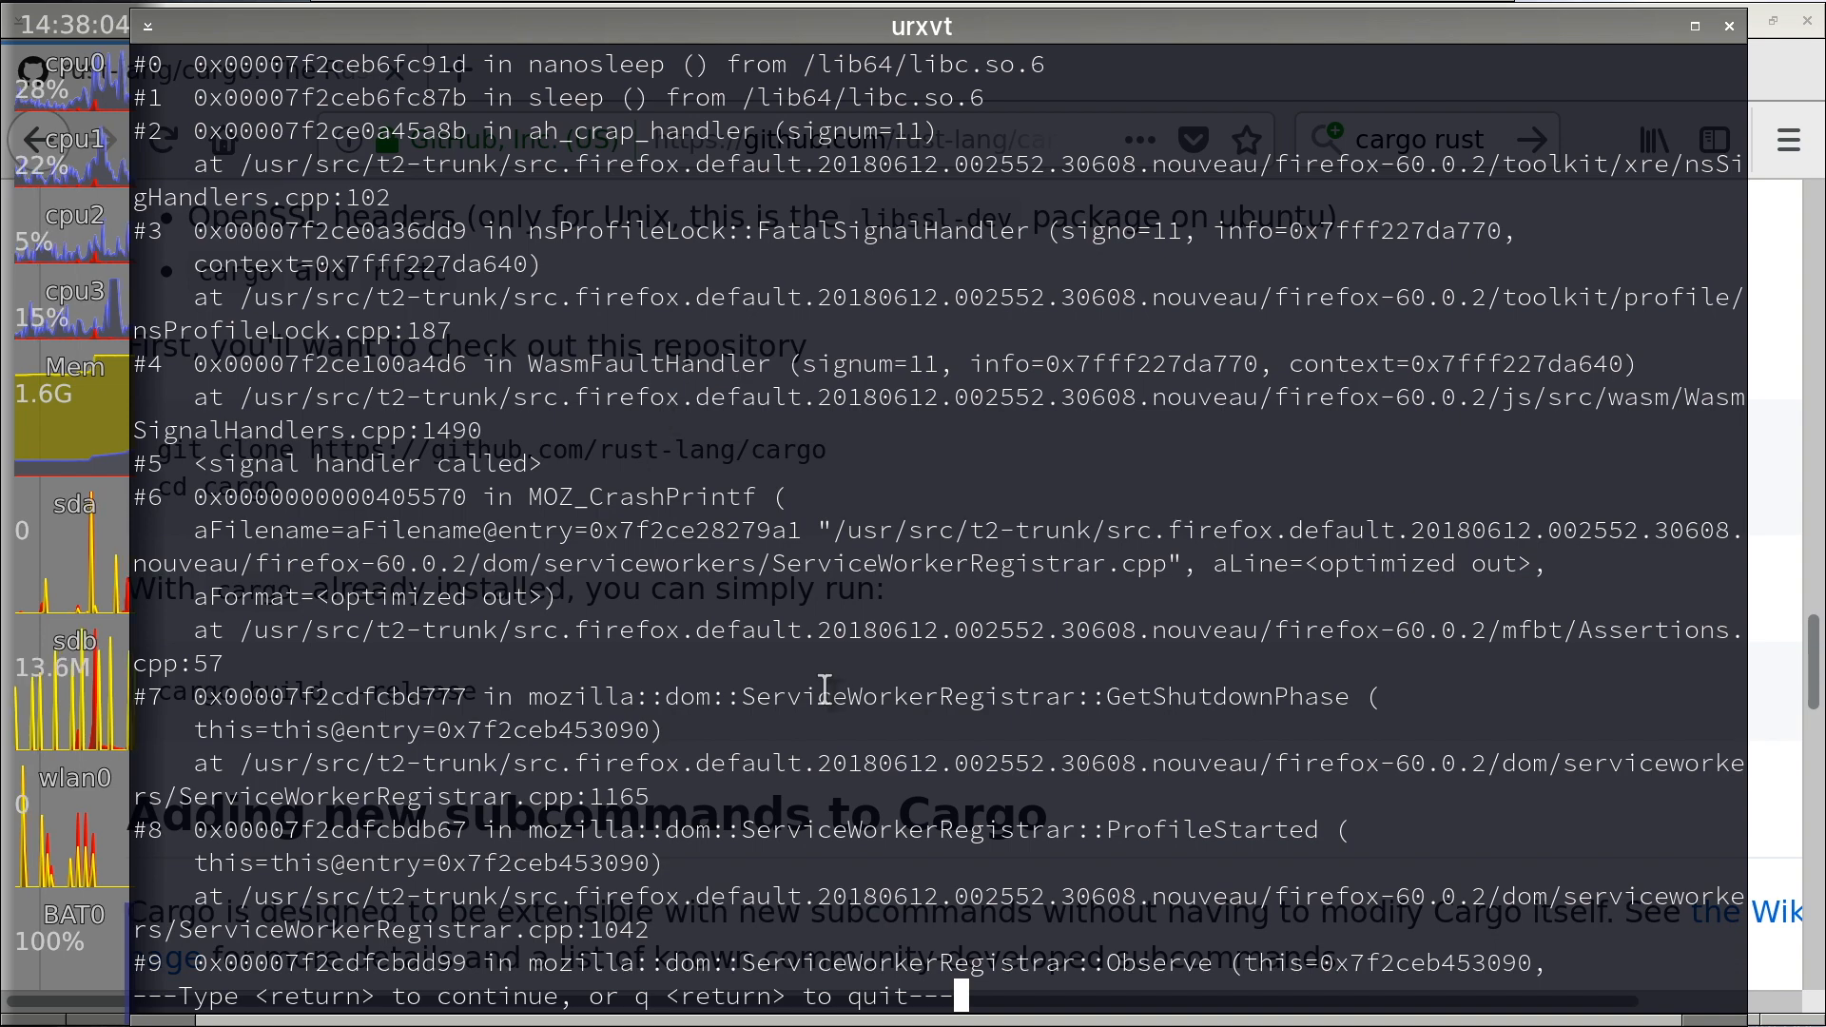
{"action": "type", "text": "q"}
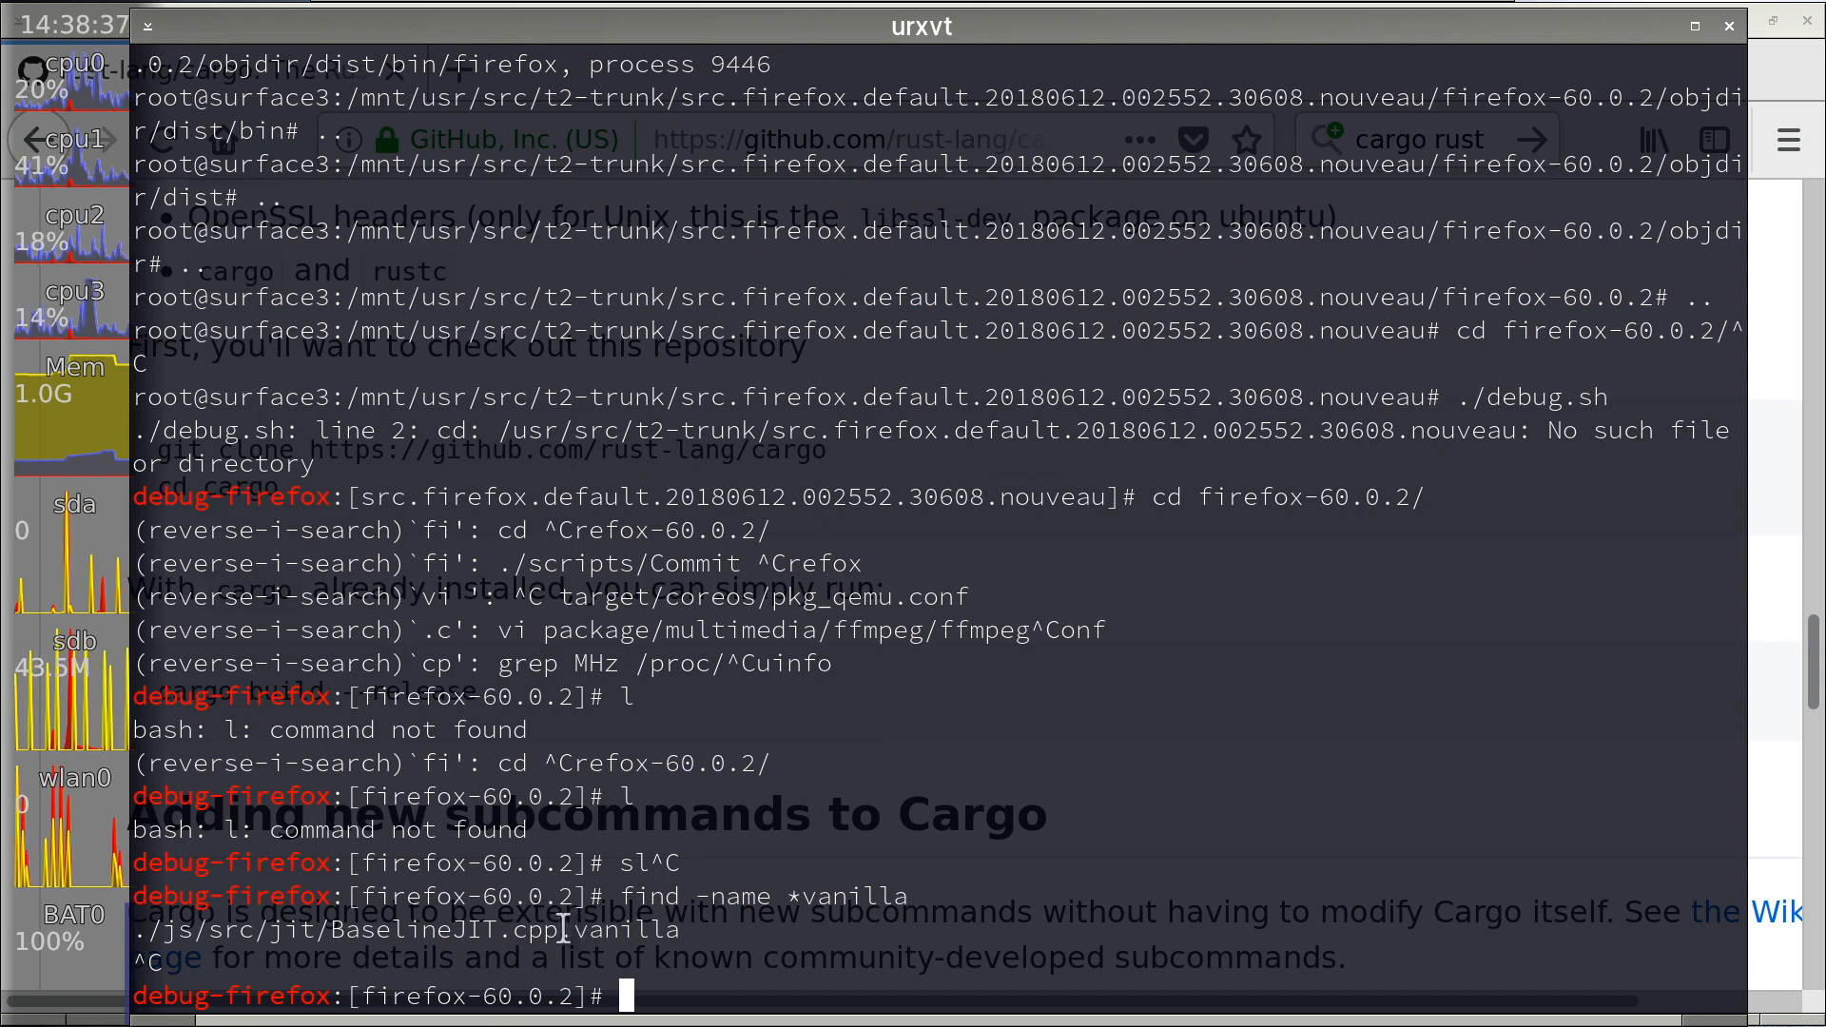
- View the patched IC-entry lookup in js/src/jit/BaselineJIT.cpp with vi, then quit
{"action": "type", "text": "vi"}
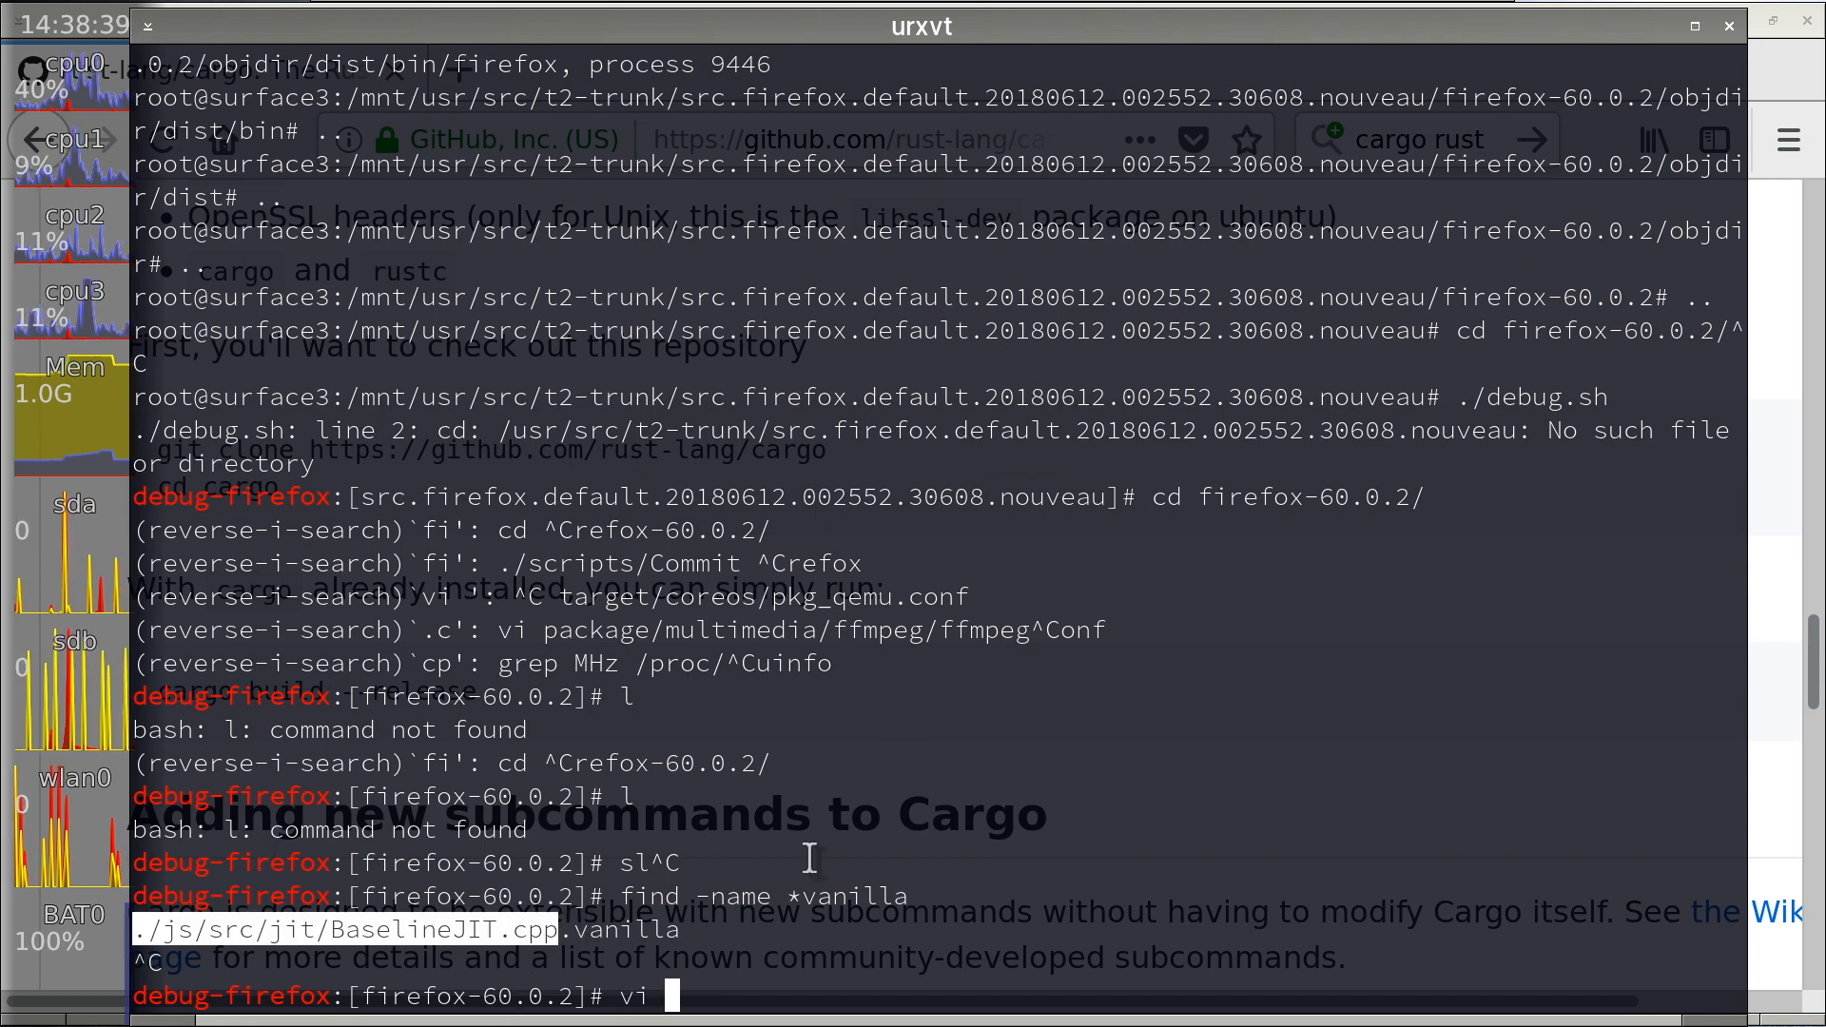
{"action": "key", "text": "Return"}
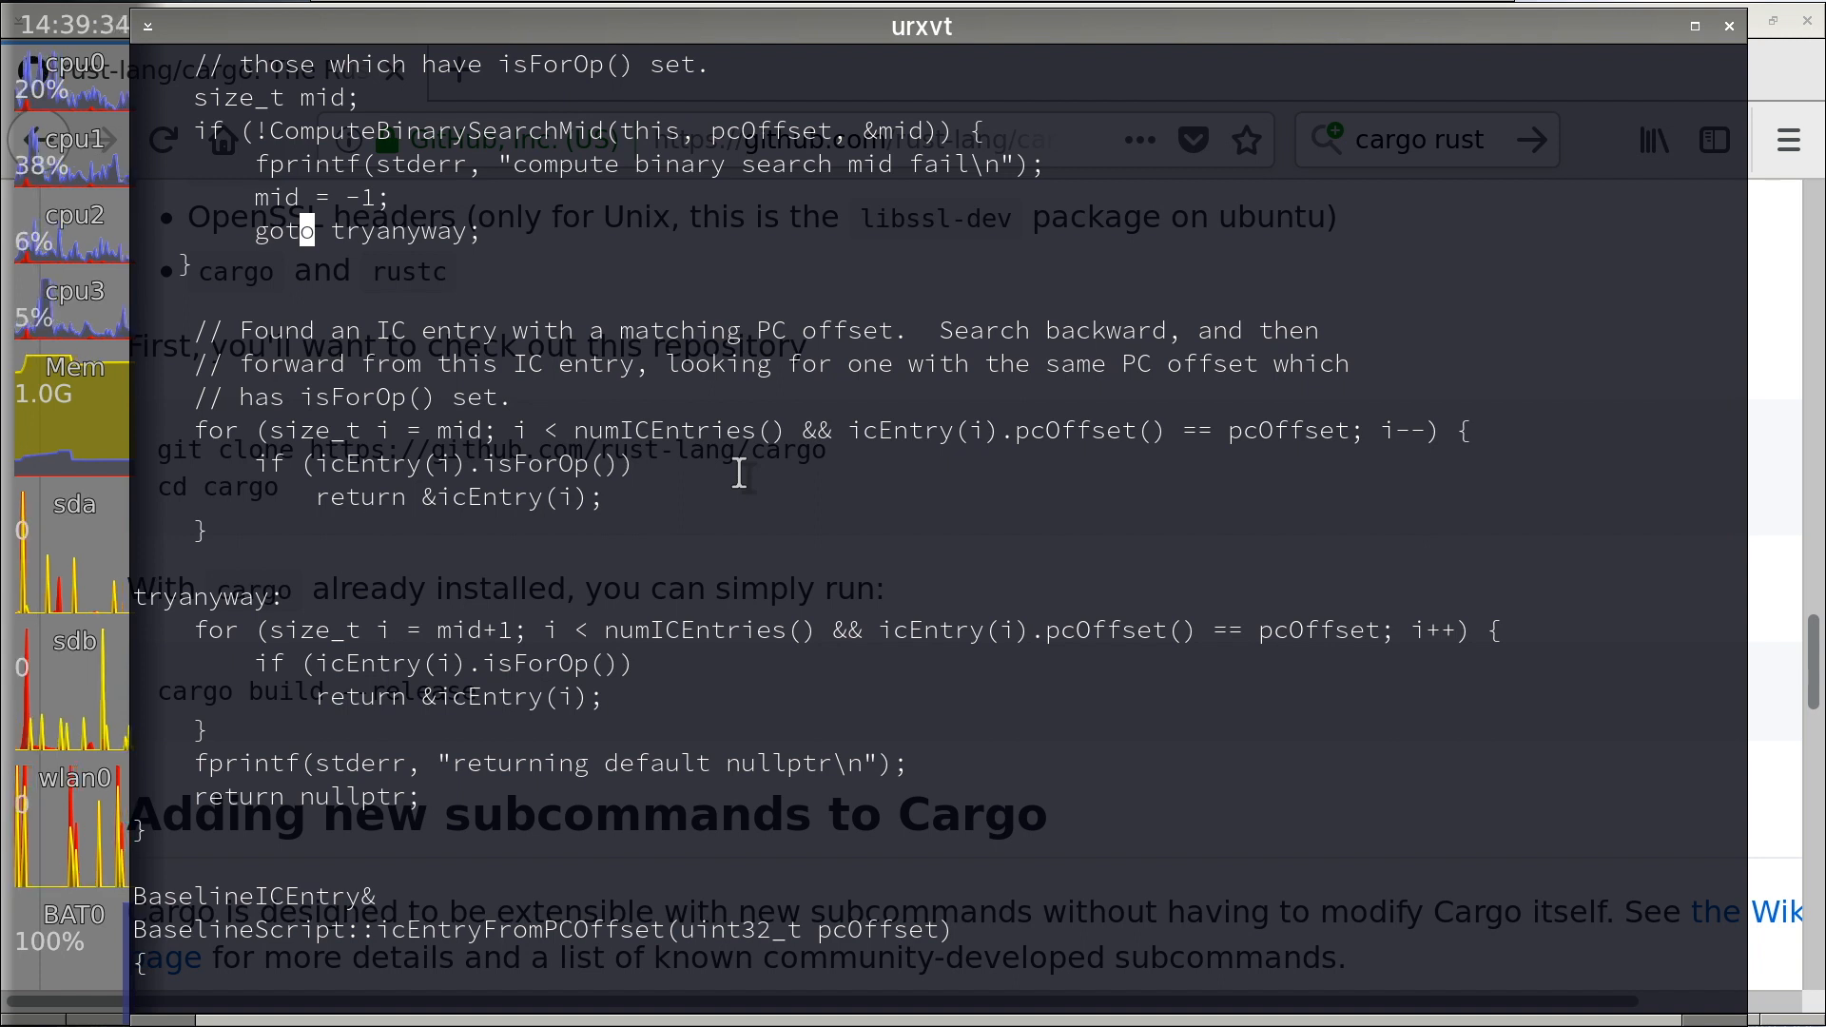
{"action": "type", "text": ":q"}
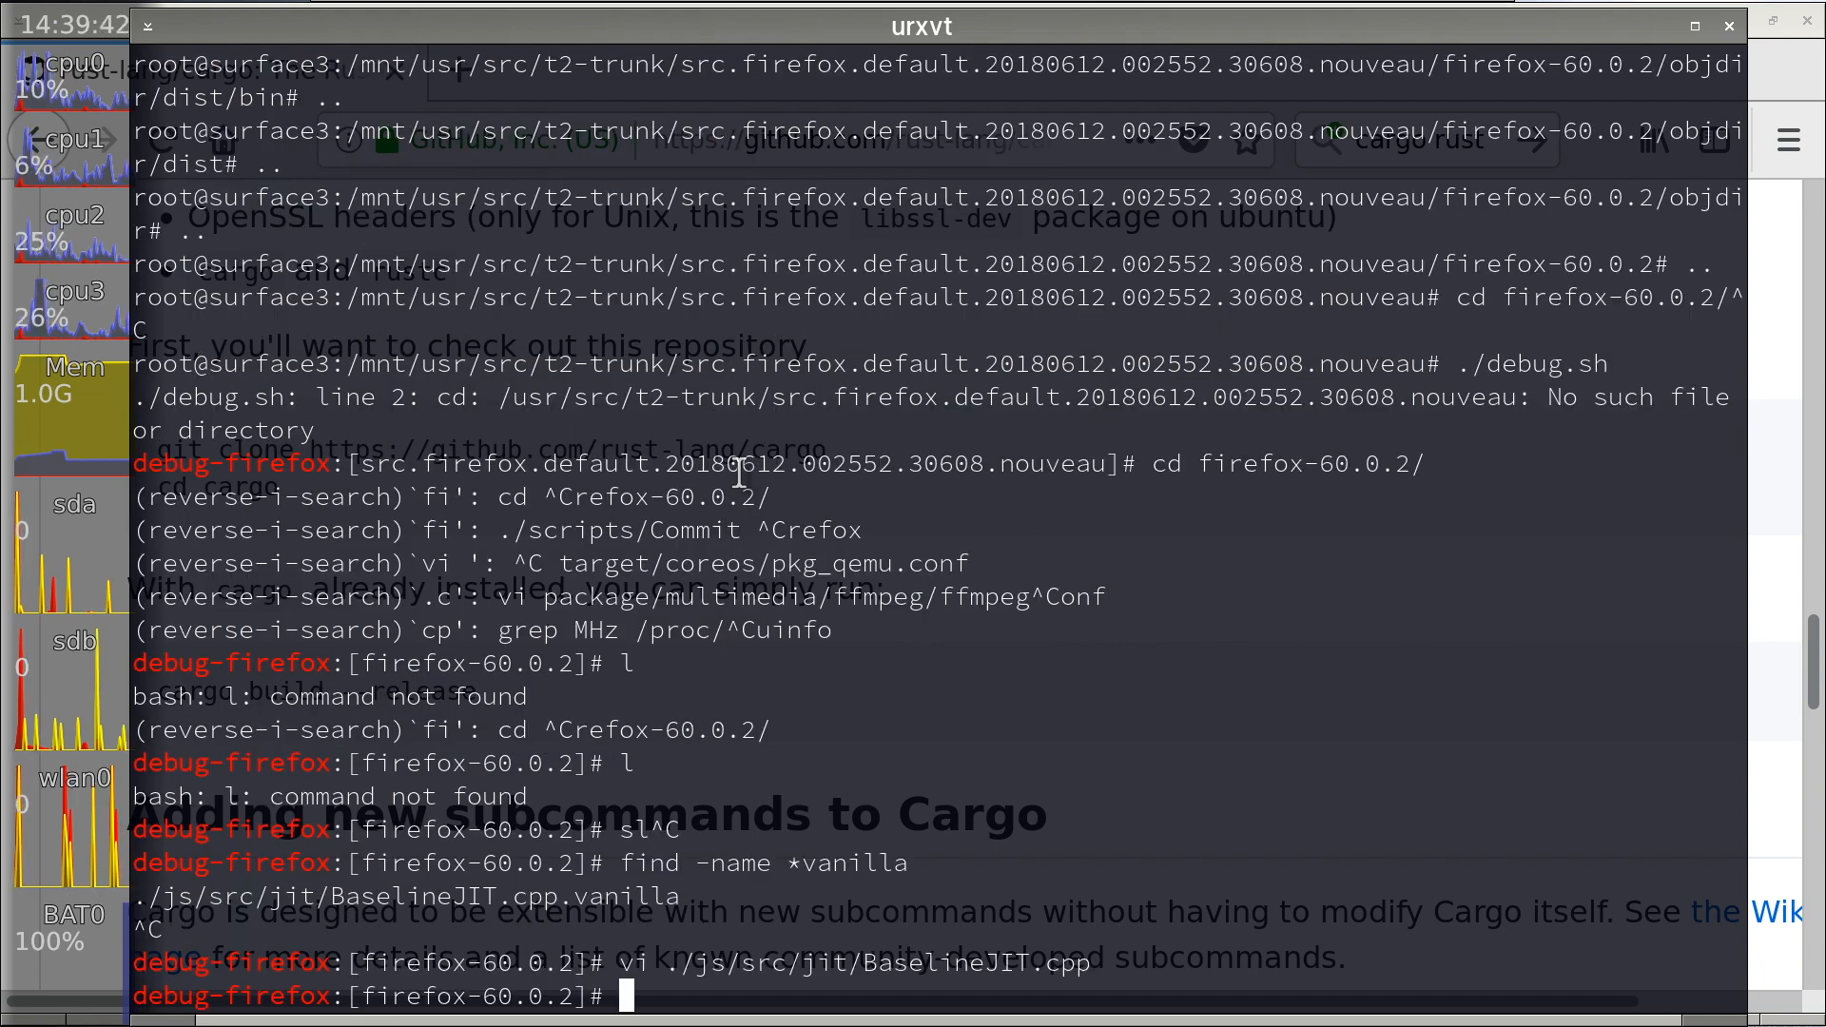
- Exit the debug-firefox chroot shell back to the host prompt
{"action": "type", "text": "exit"}
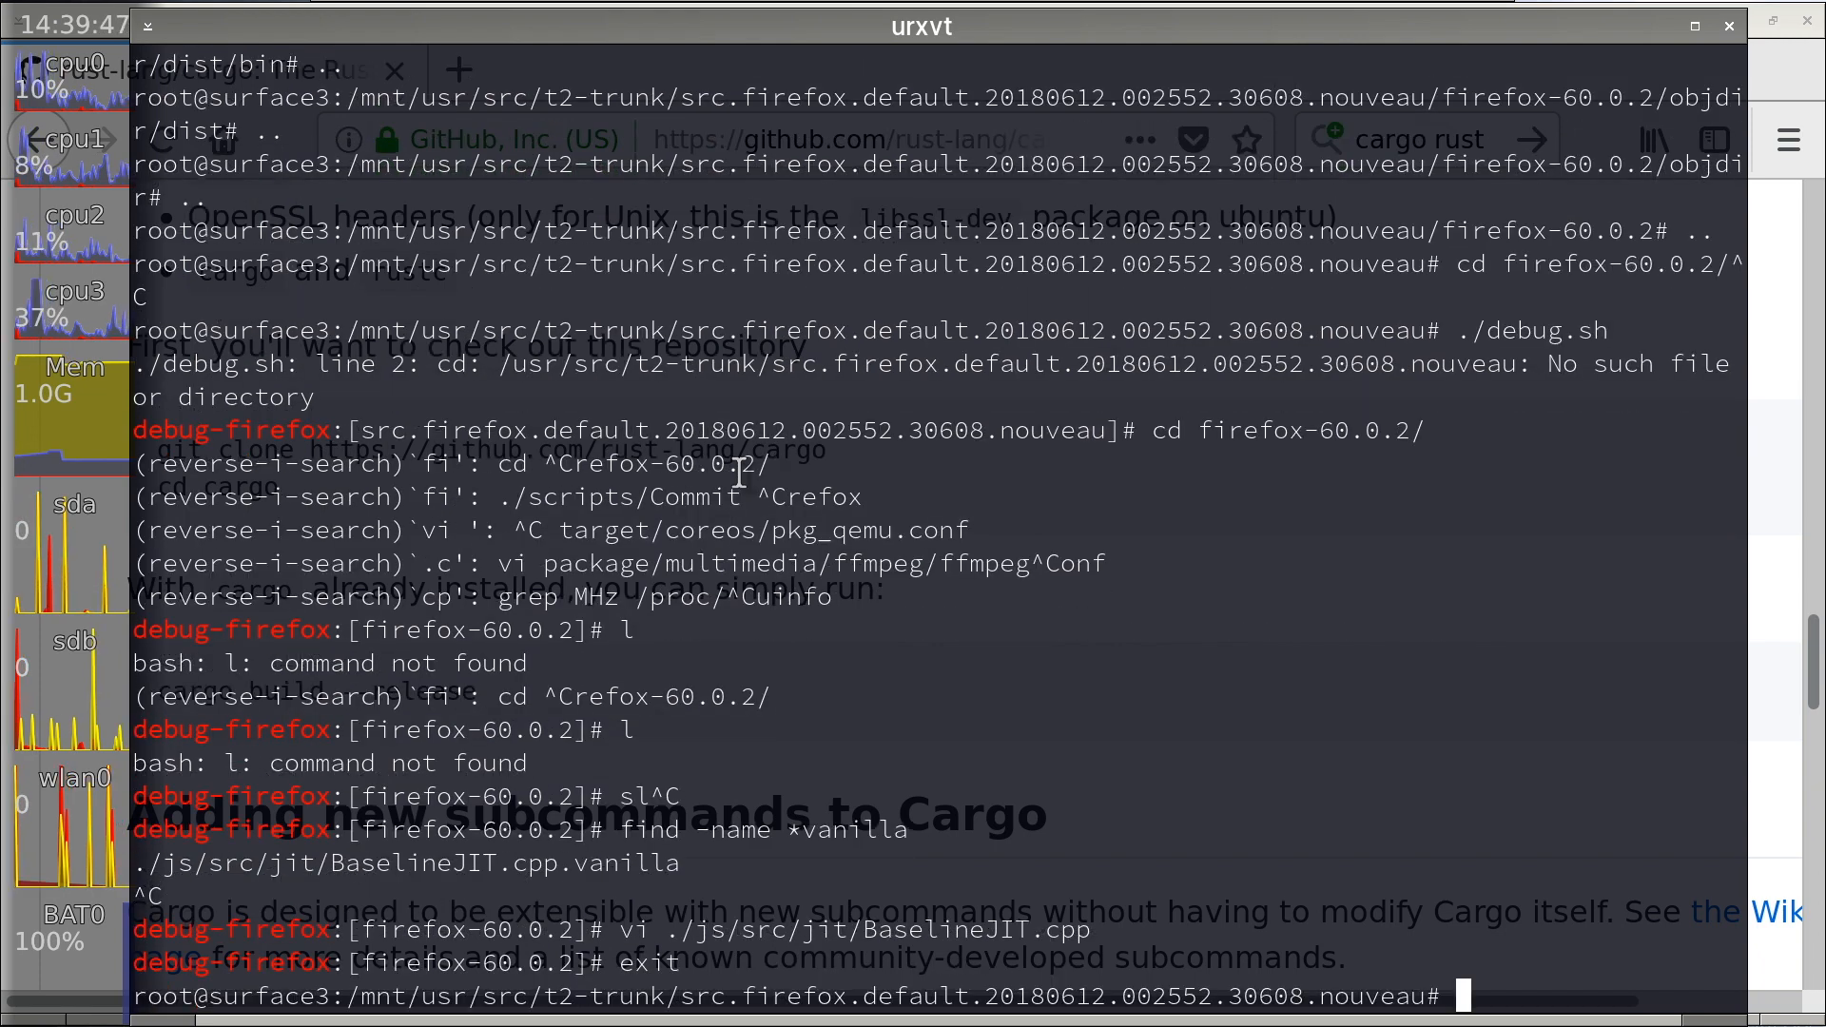
{"action": "key", "text": "Return"}
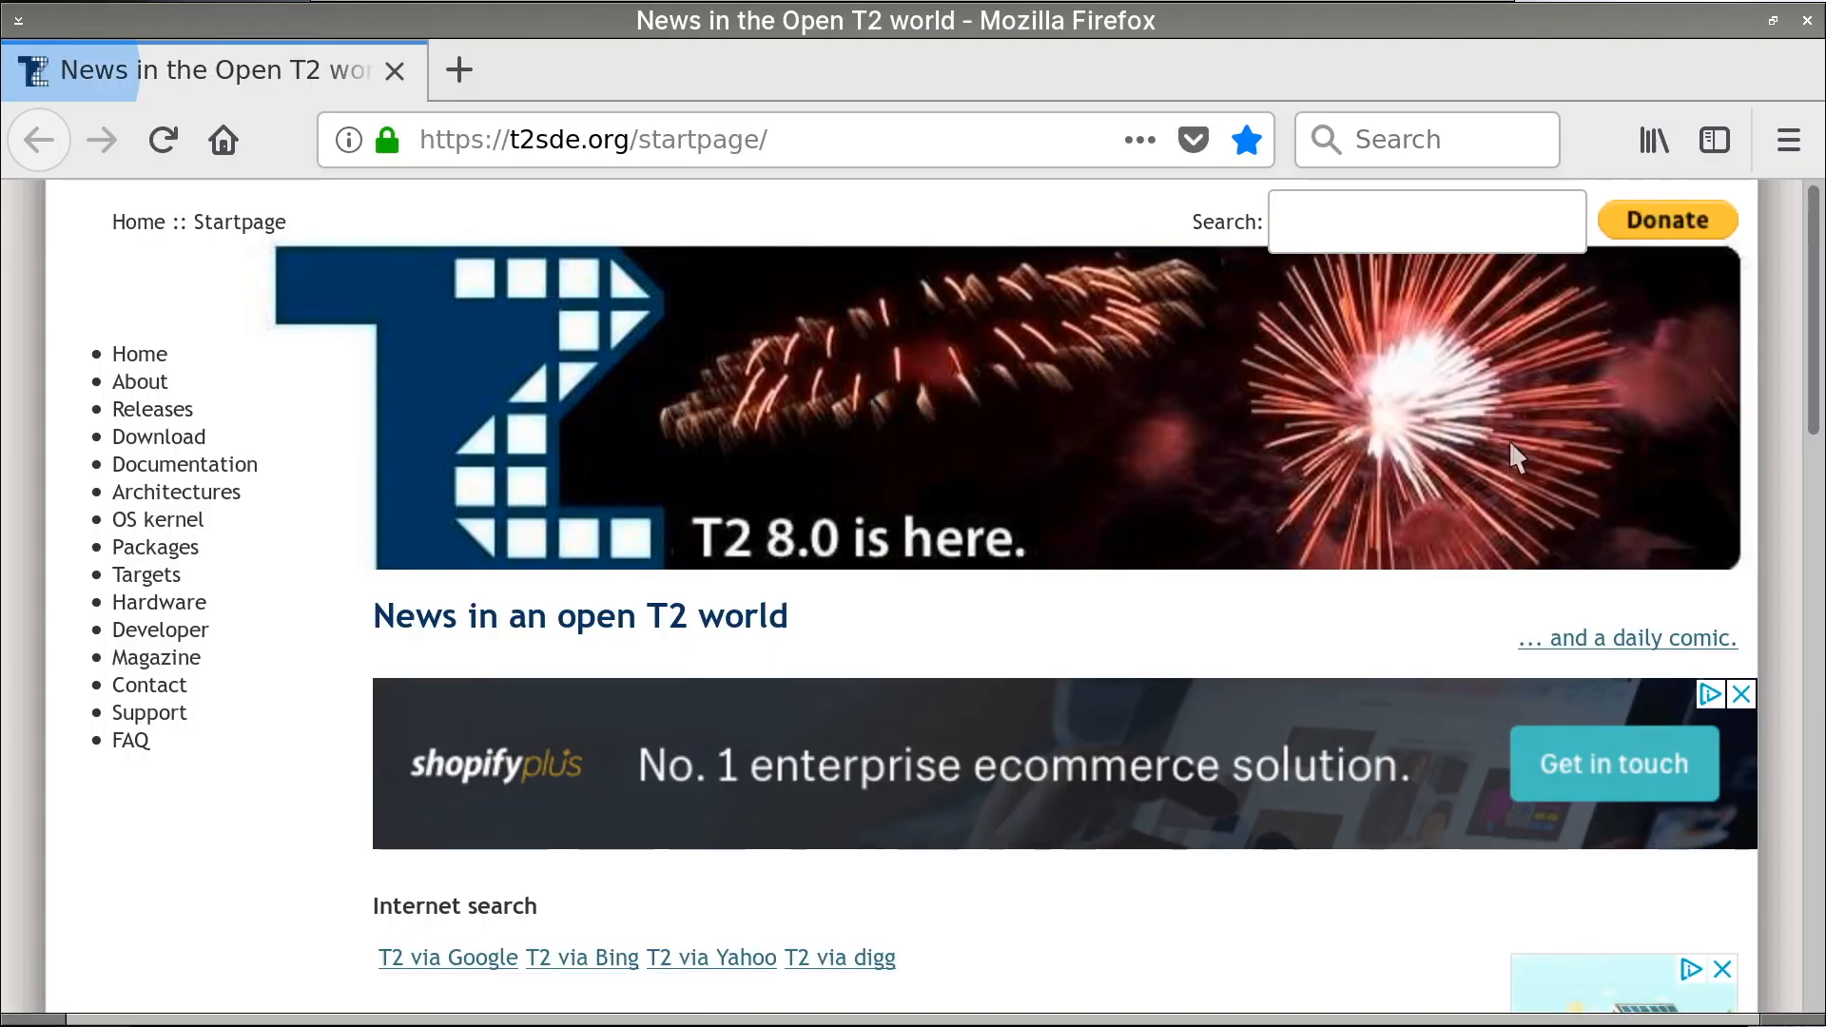
{"action": "mouse_move", "coordinate": [1788, 141]}
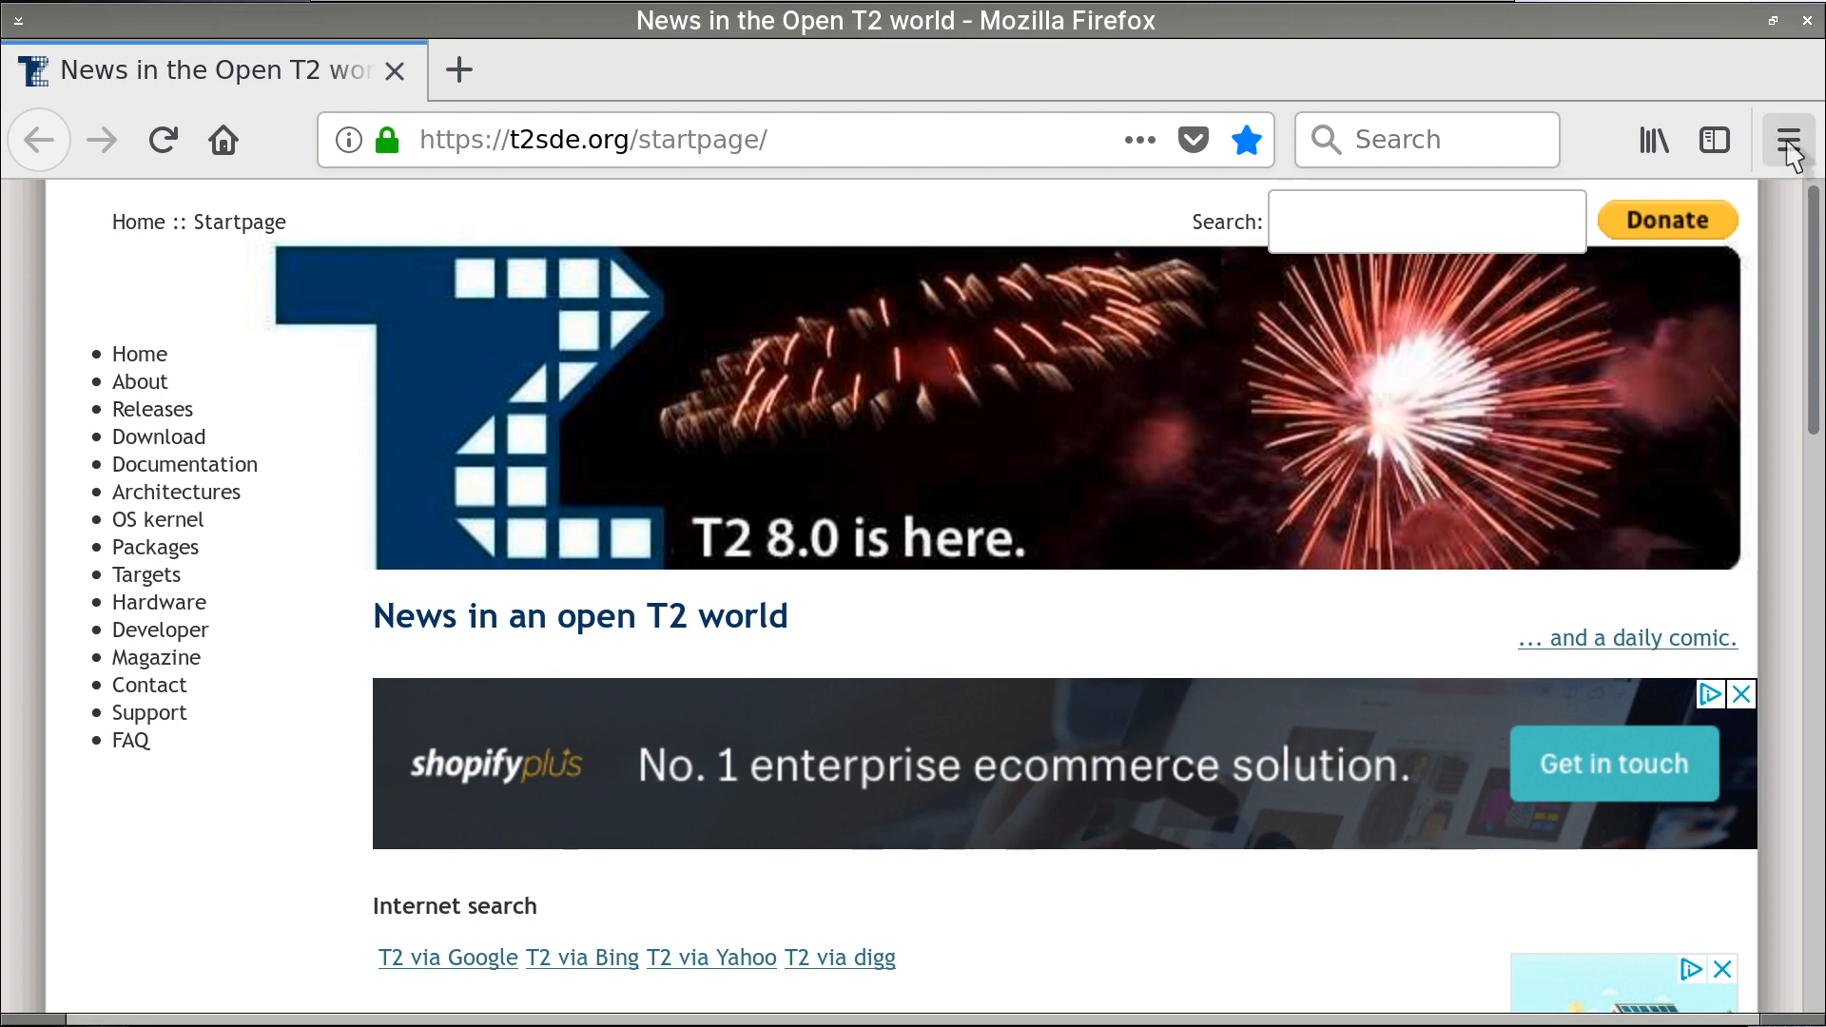
- Bring up Firefox's hamburger main menu over the loaded T2 SDE startpage
{"action": "left_click", "coordinate": [1787, 140]}
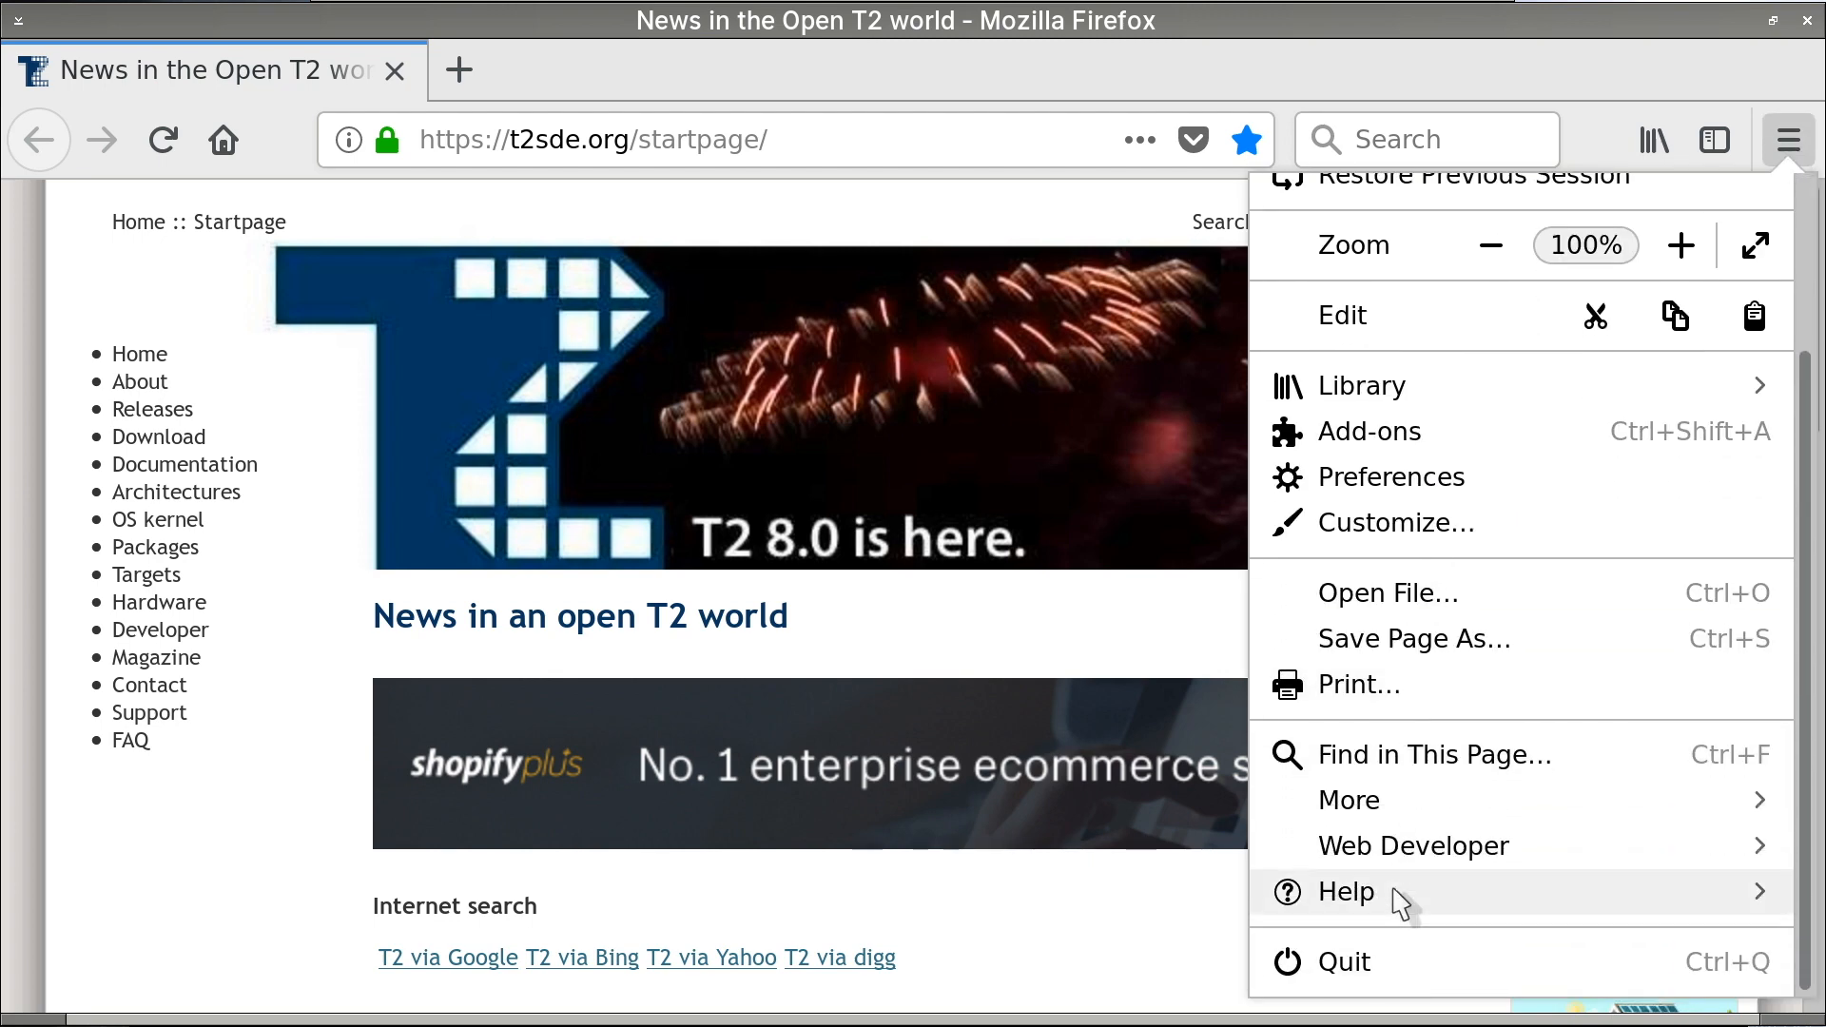
{"action": "mouse_move", "coordinate": [1415, 928]}
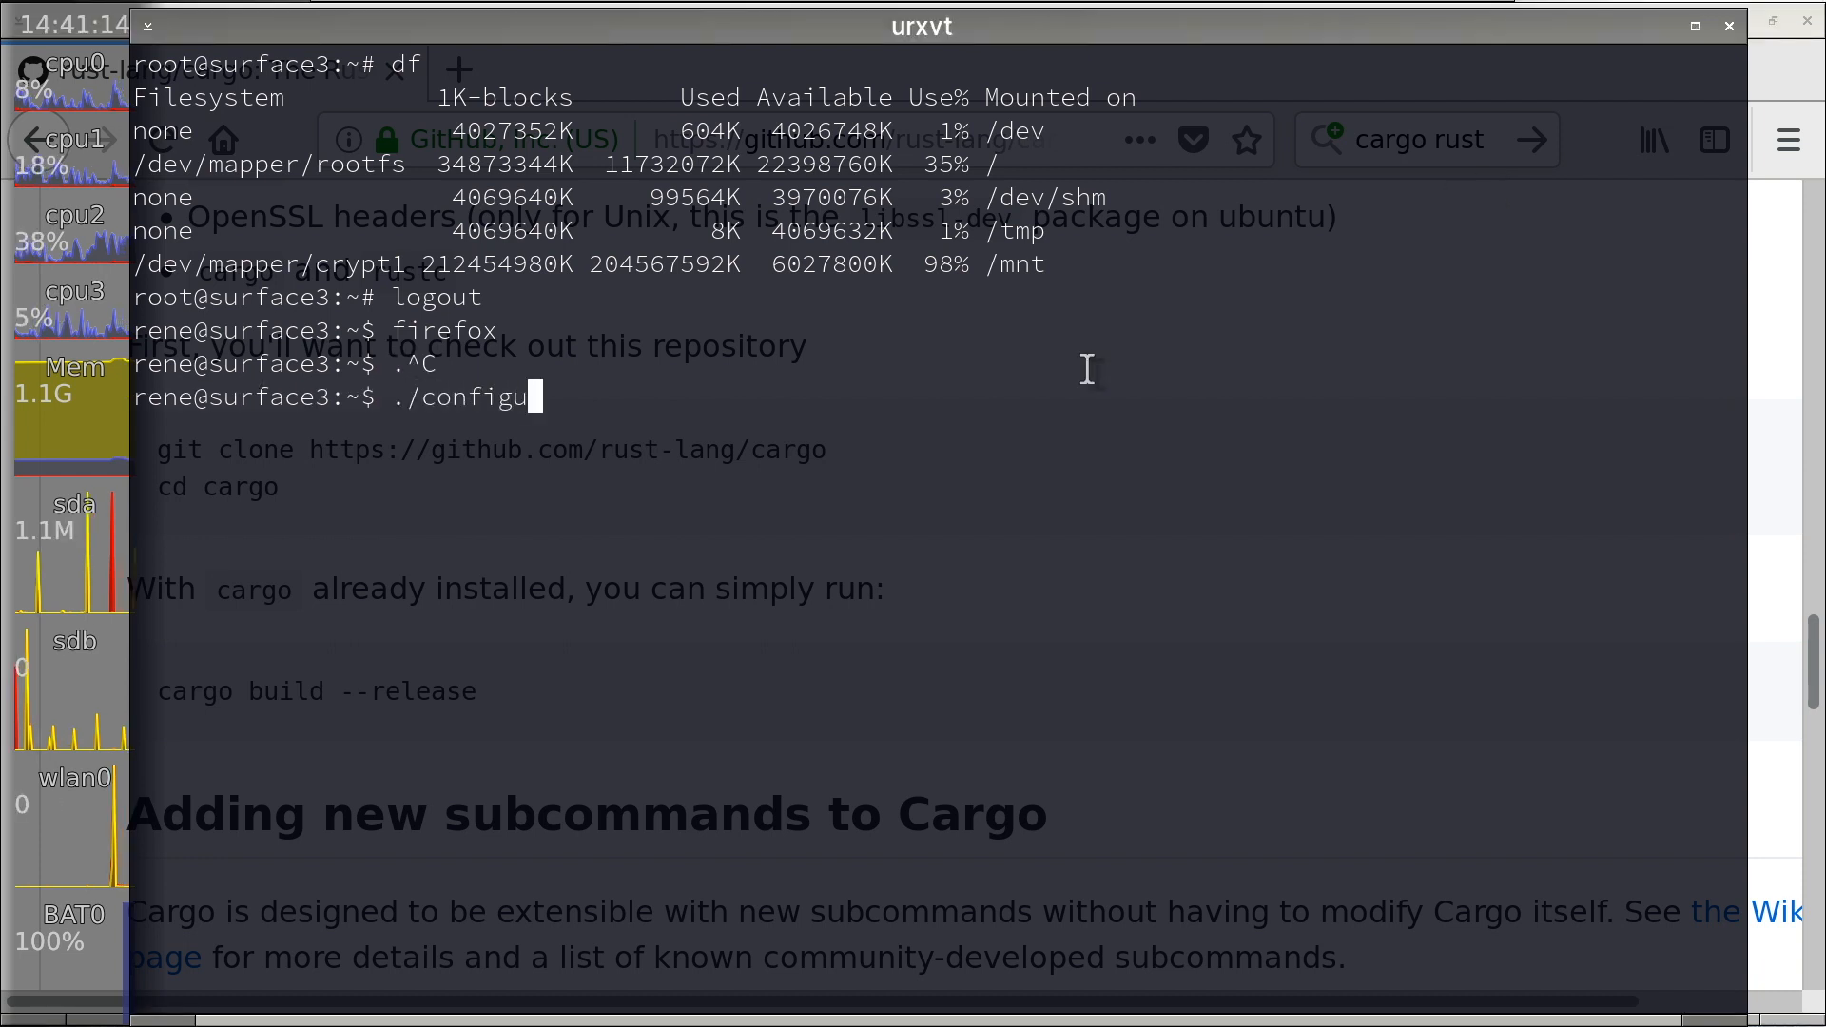
- Start typing ./configure, wait for 'Done sleeping...', then cancel with Ctrl+C
{"action": "type", "text": "reDone sleeping..."}
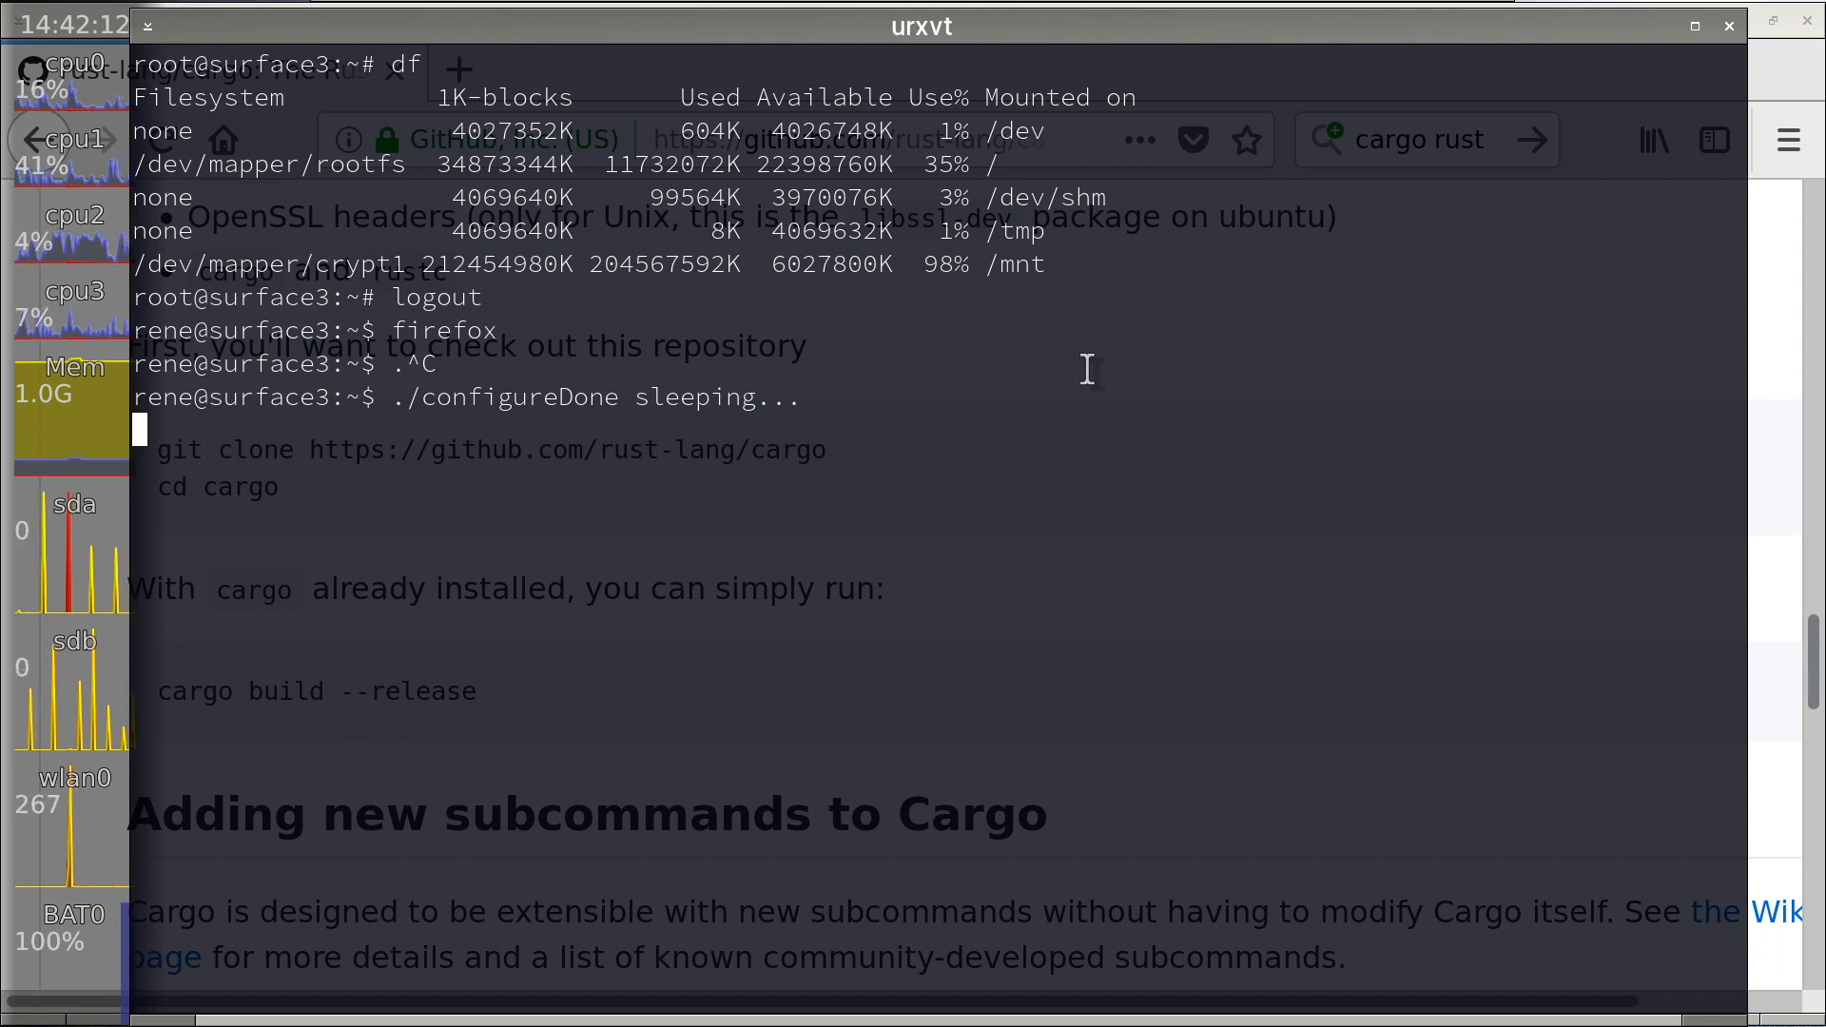
{"action": "key", "text": "ctrl+c"}
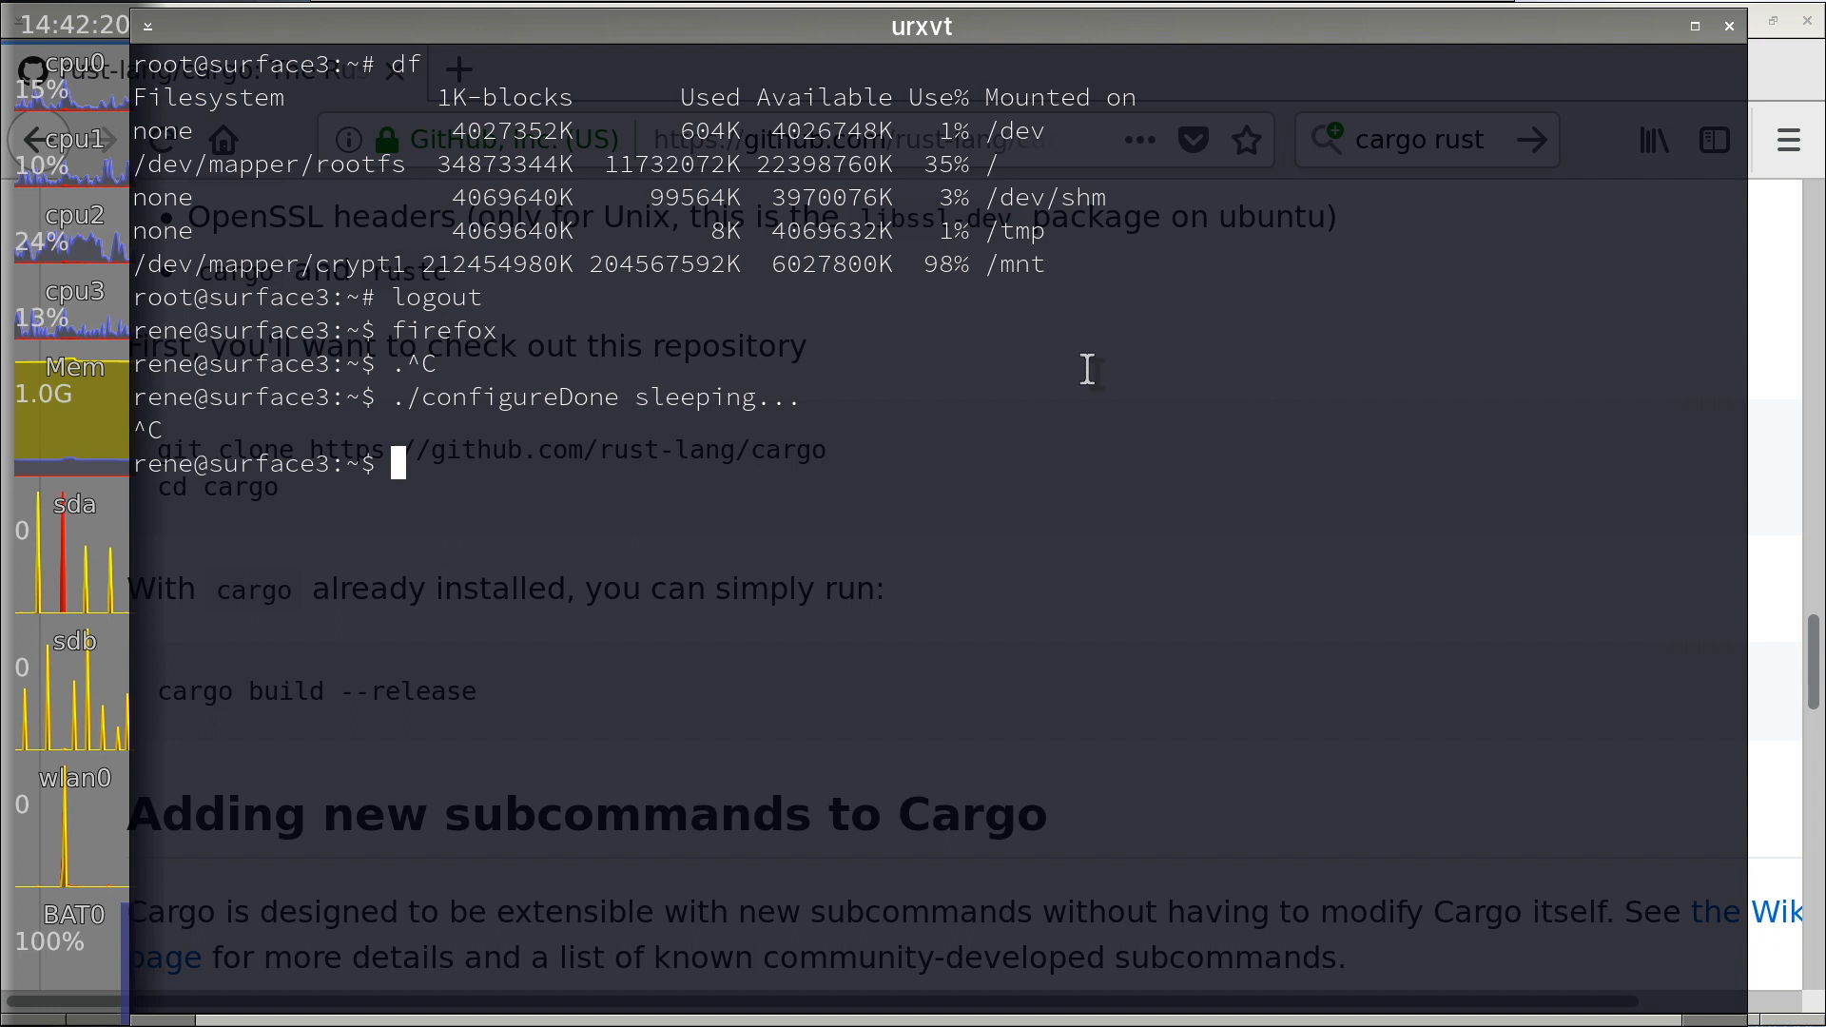